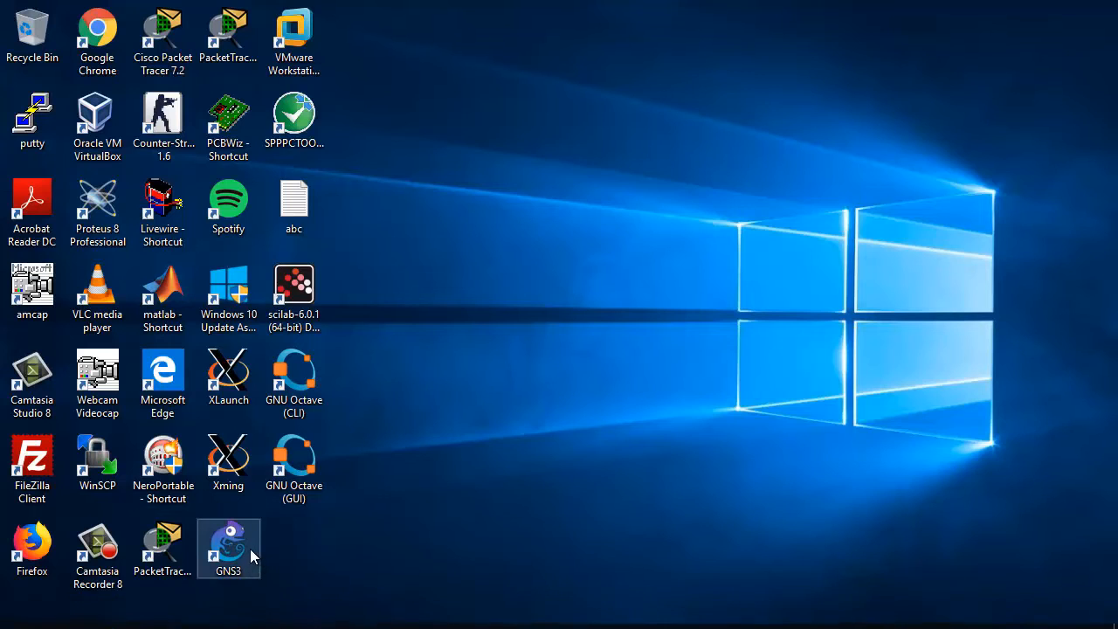
mouse_move(259, 541)
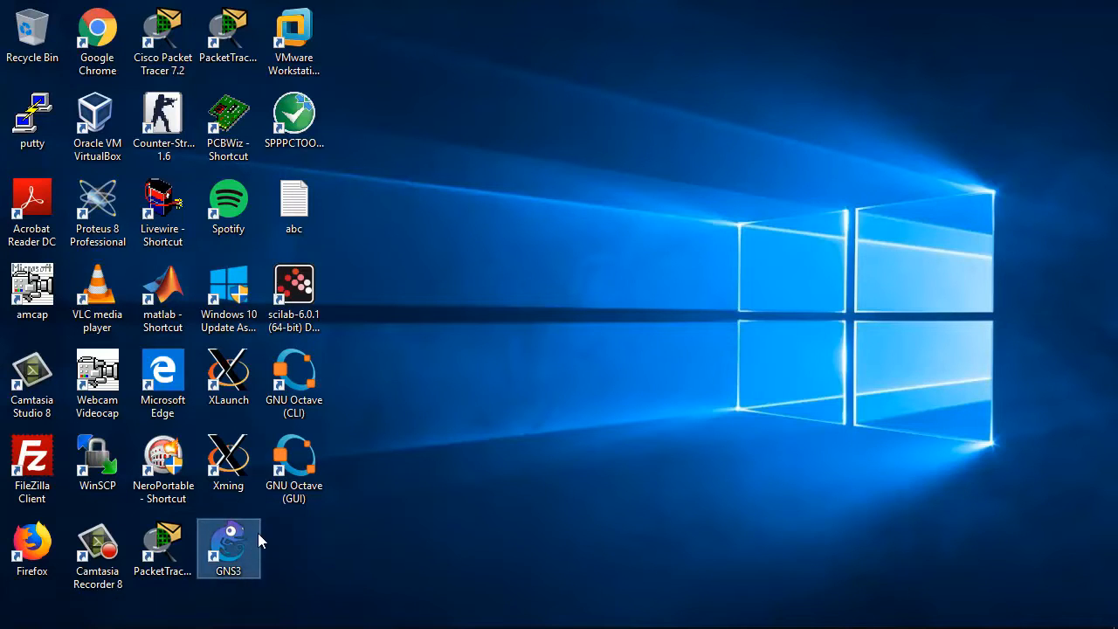
Launch GNS3 from the desktop, cancel the Setup Wizard and let the GNS3 VM boot.
double_click(227, 549)
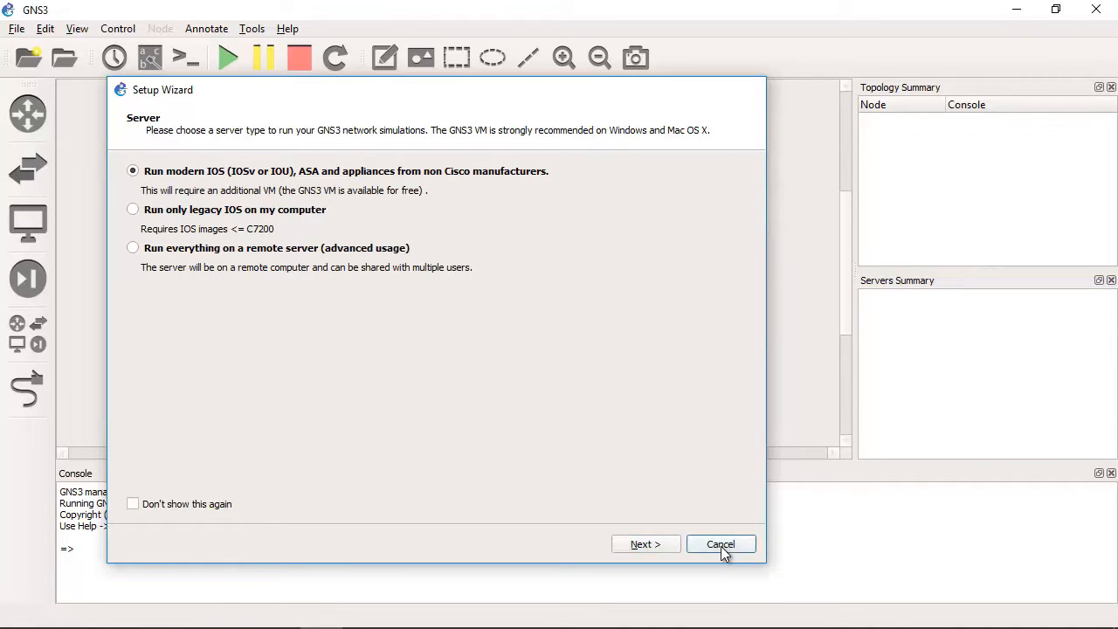
left_click(720, 545)
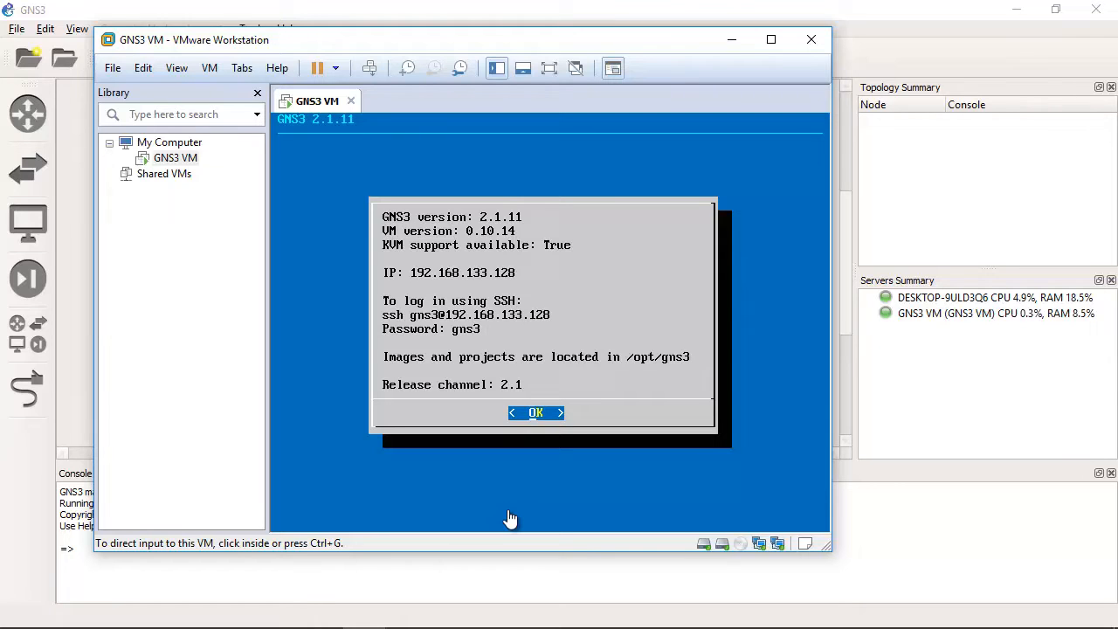
left_click_drag(194, 38, 234, 48)
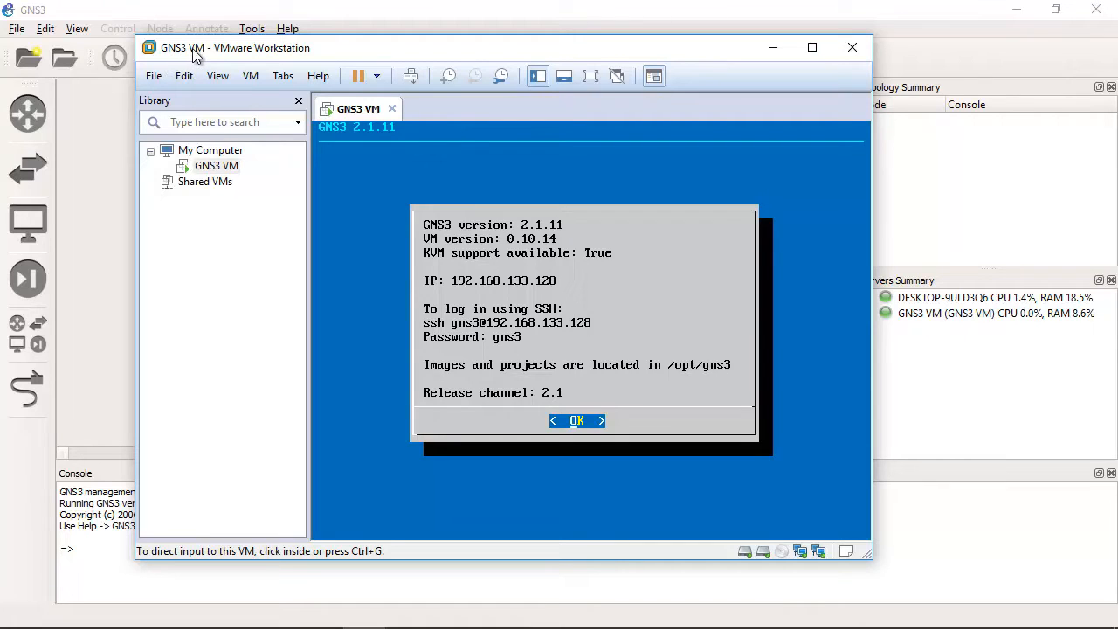
mouse_move(388, 58)
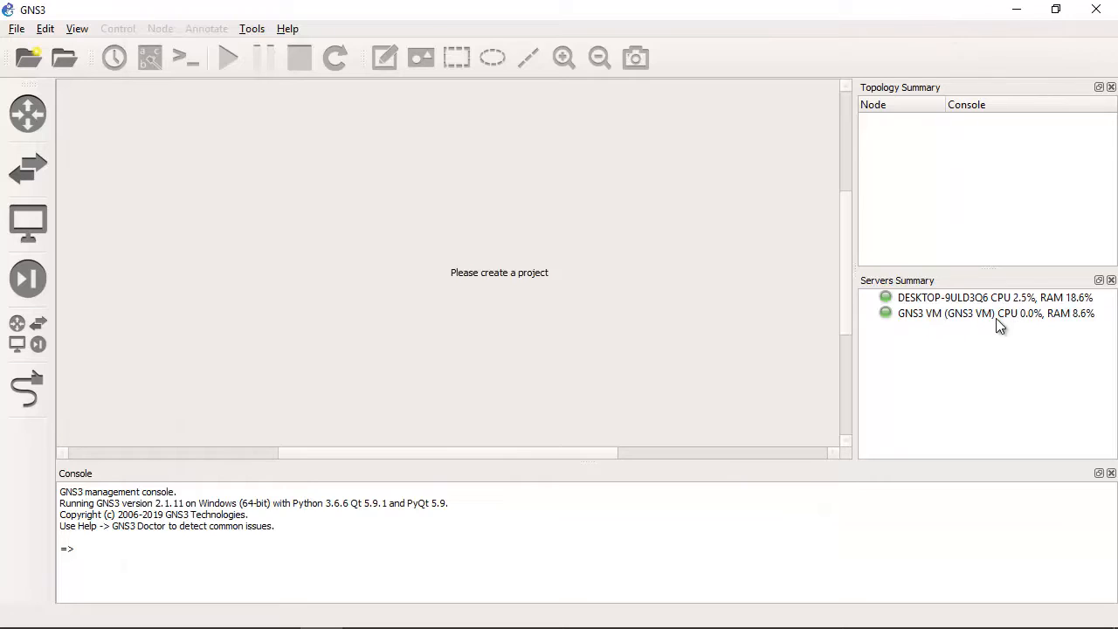
In Preferences > GNS3 VM, keep the VM enabled on the VMware Workstation / Player engine.
left_click(995, 313)
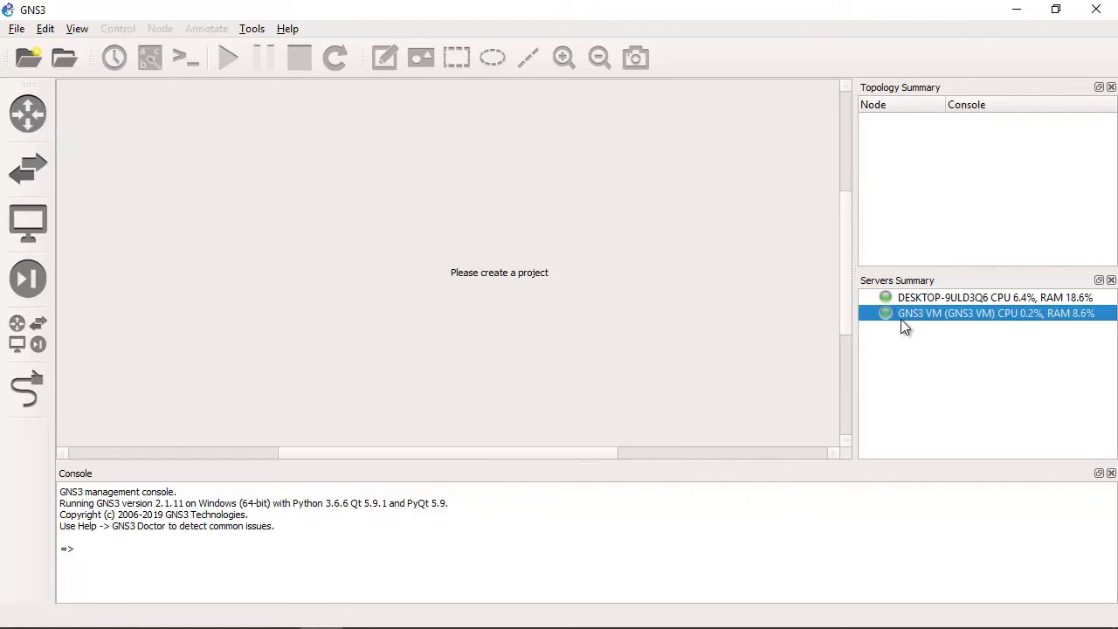
mouse_move(936, 321)
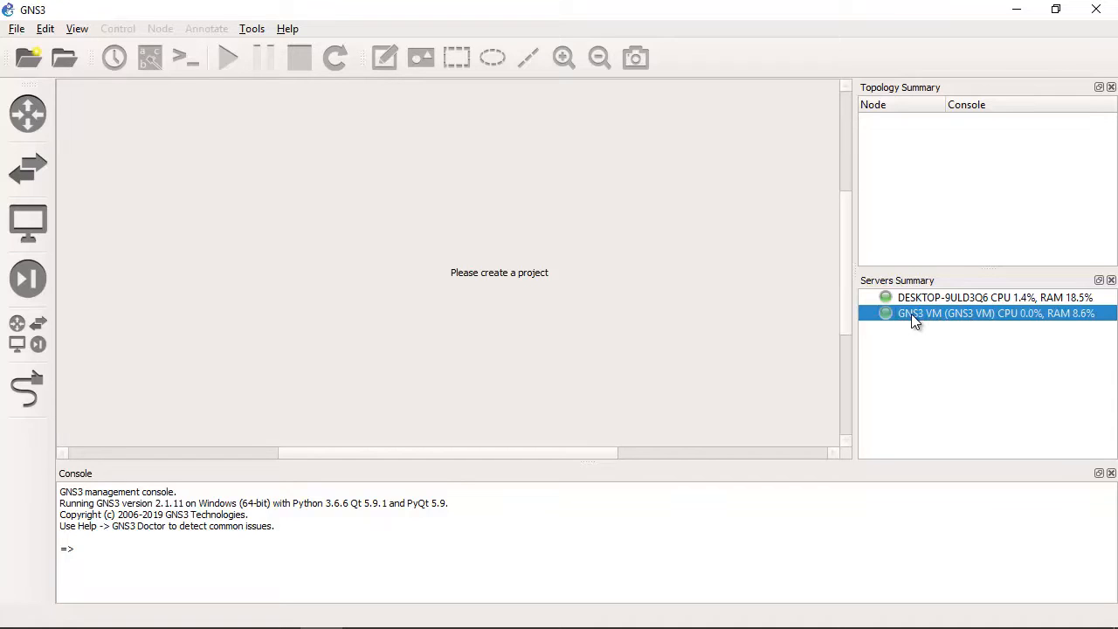
left_click(45, 28)
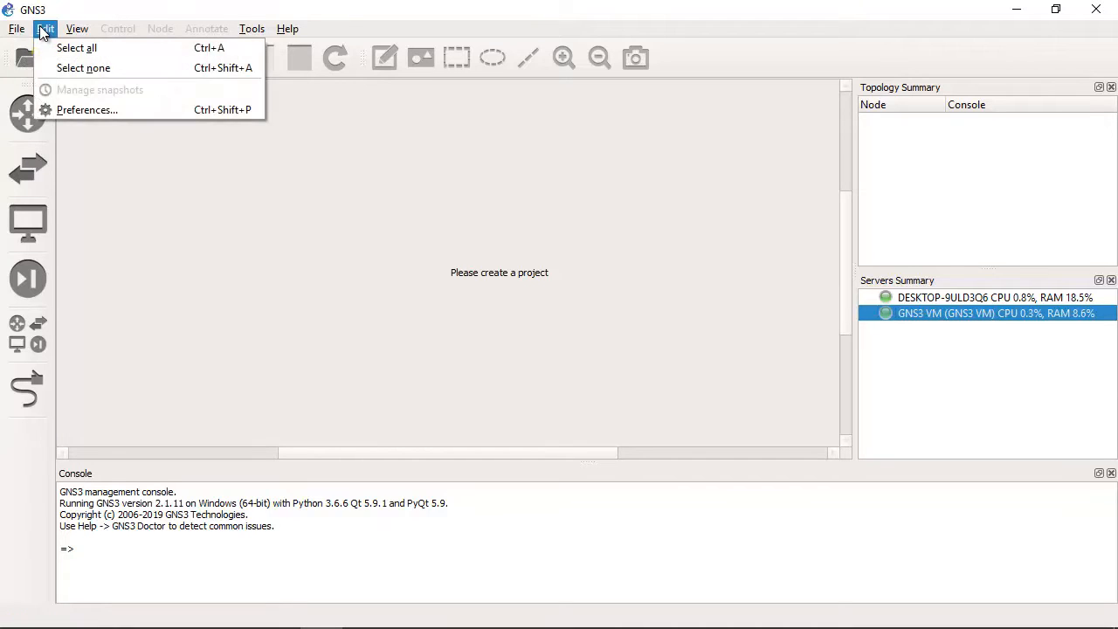
mouse_move(86, 109)
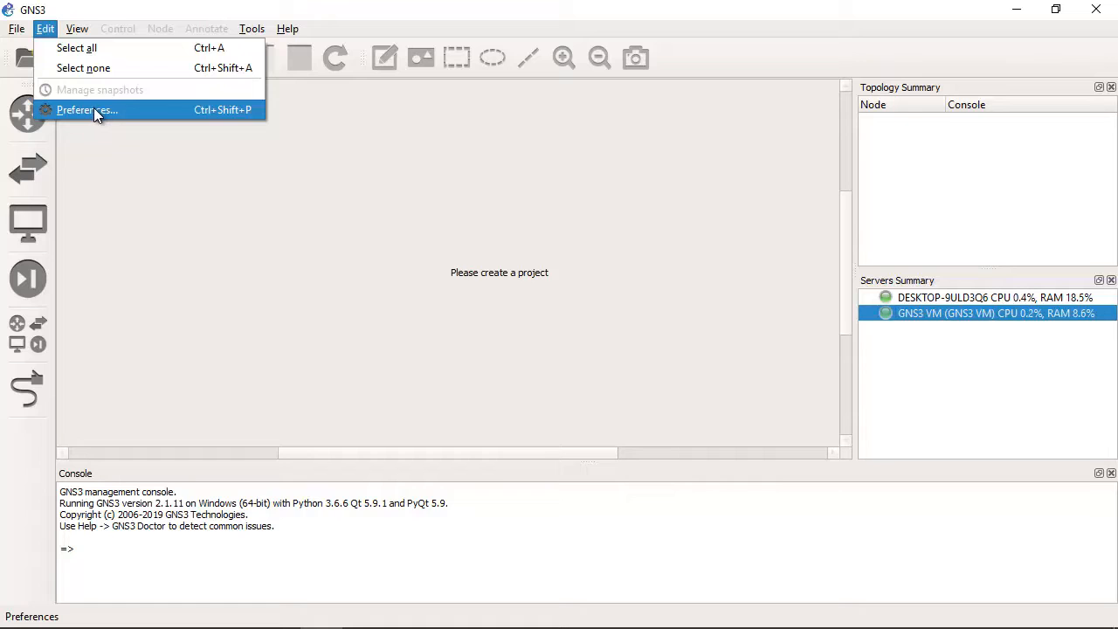
left_click(15, 28)
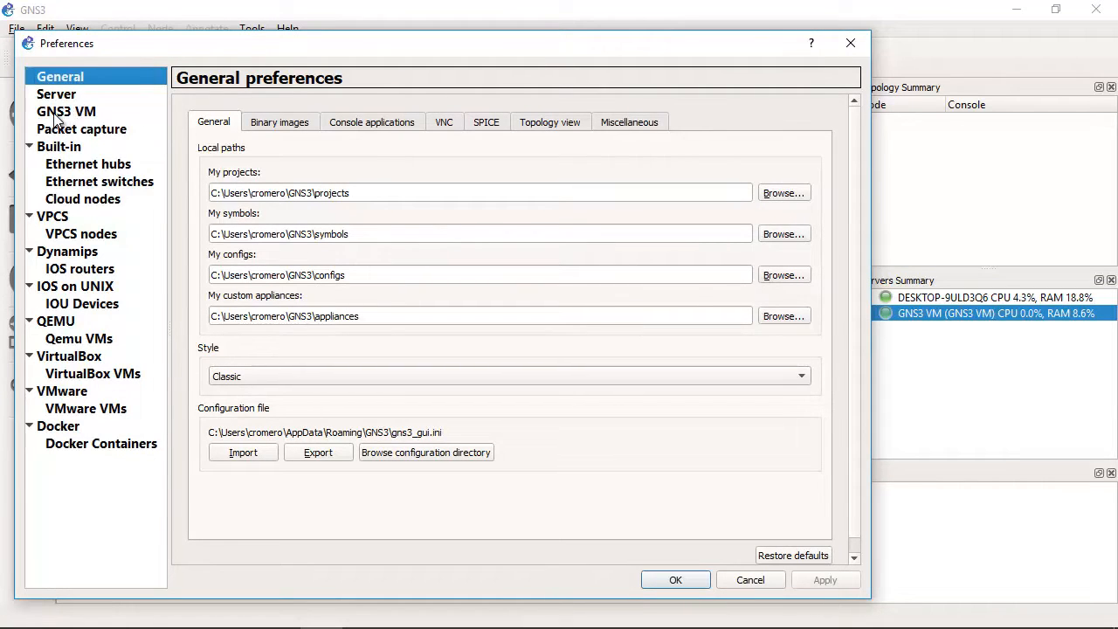
left_click(66, 111)
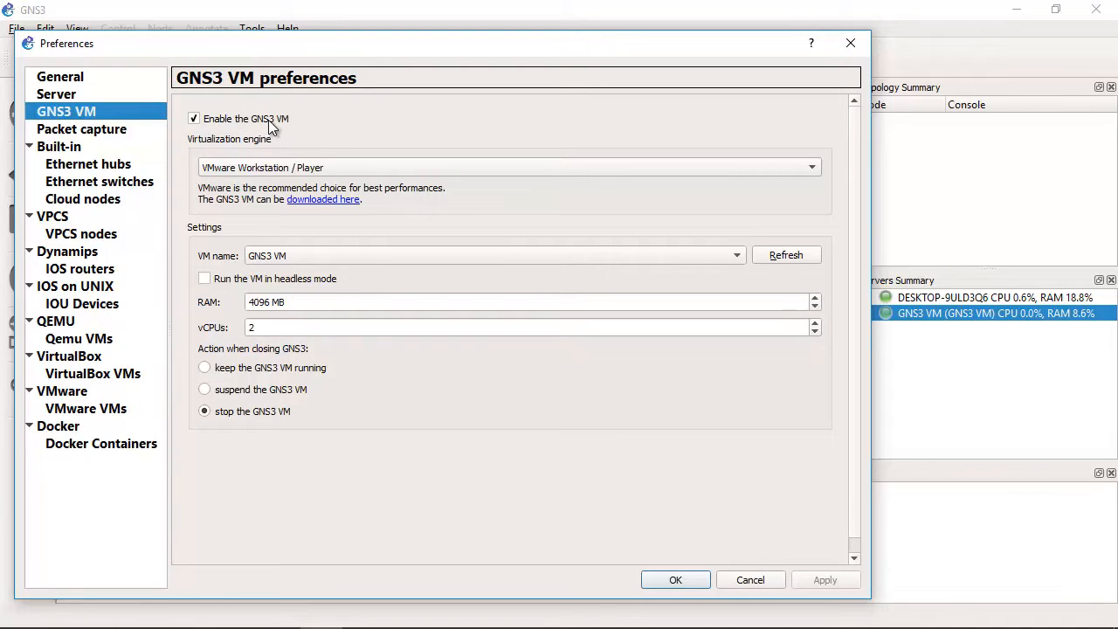
left_click(810, 167)
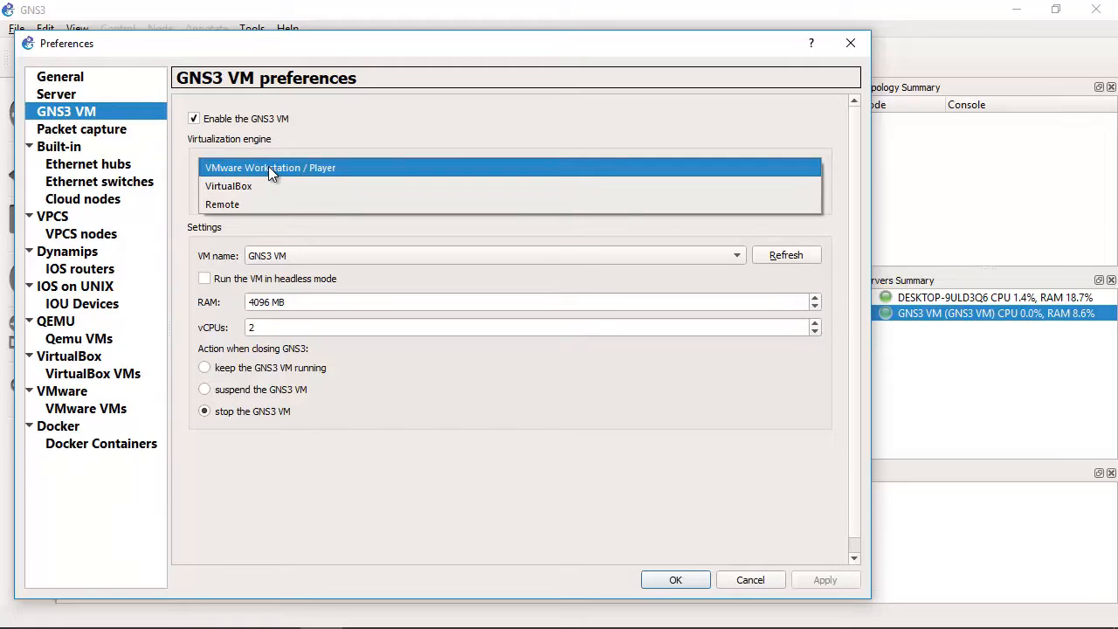
left_click(269, 168)
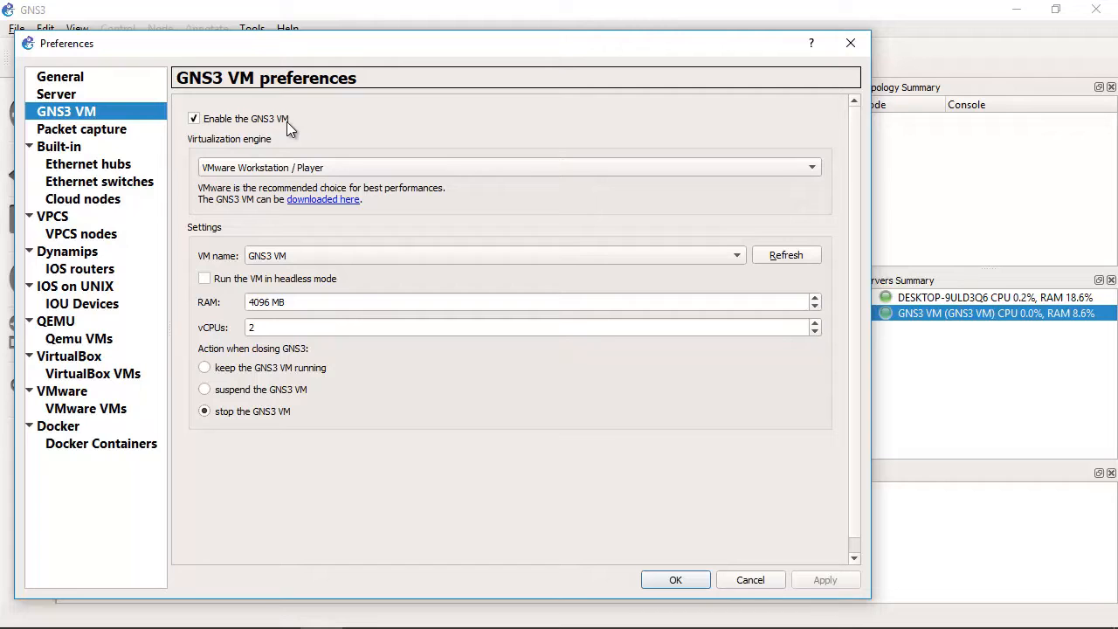
mouse_move(292, 175)
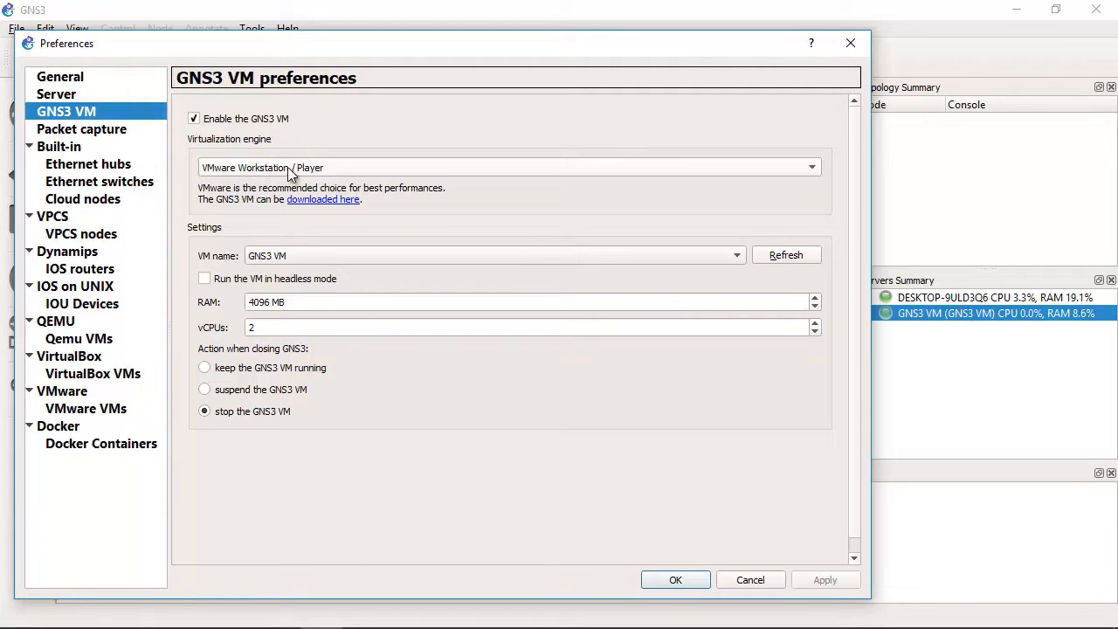
mouse_move(563, 350)
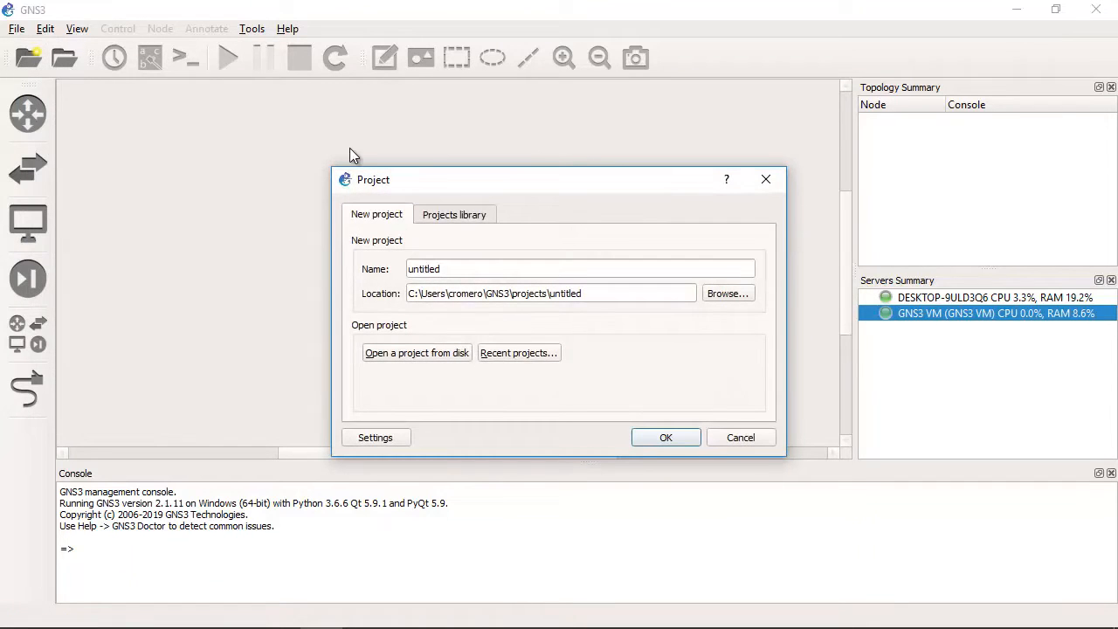
Name the new project mikrotik-1 and create it.
type("mikrotik-")
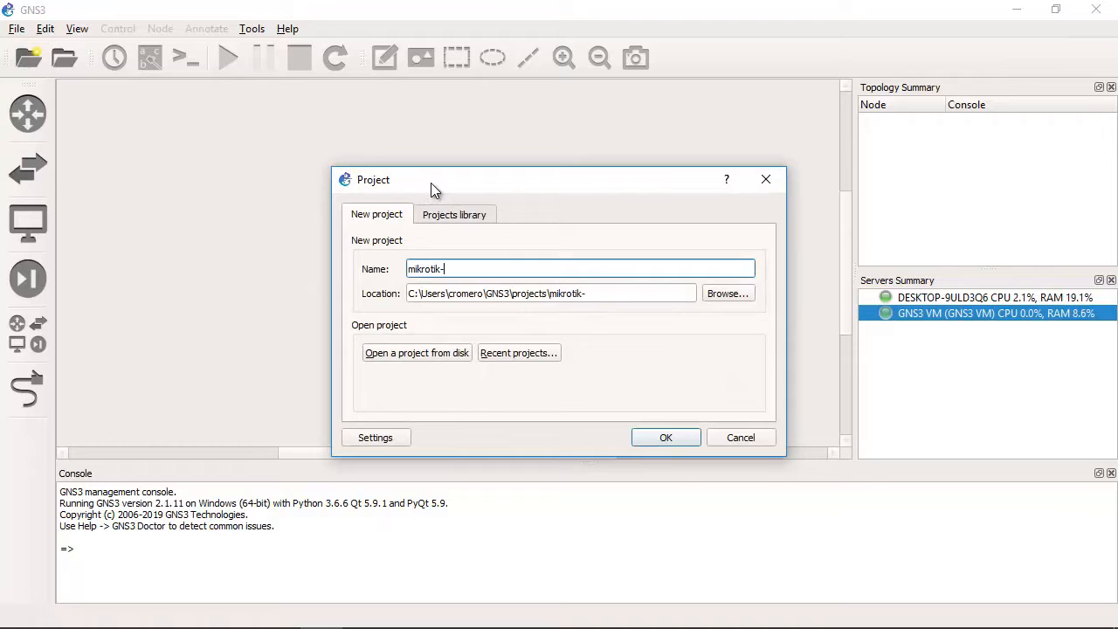
type("1")
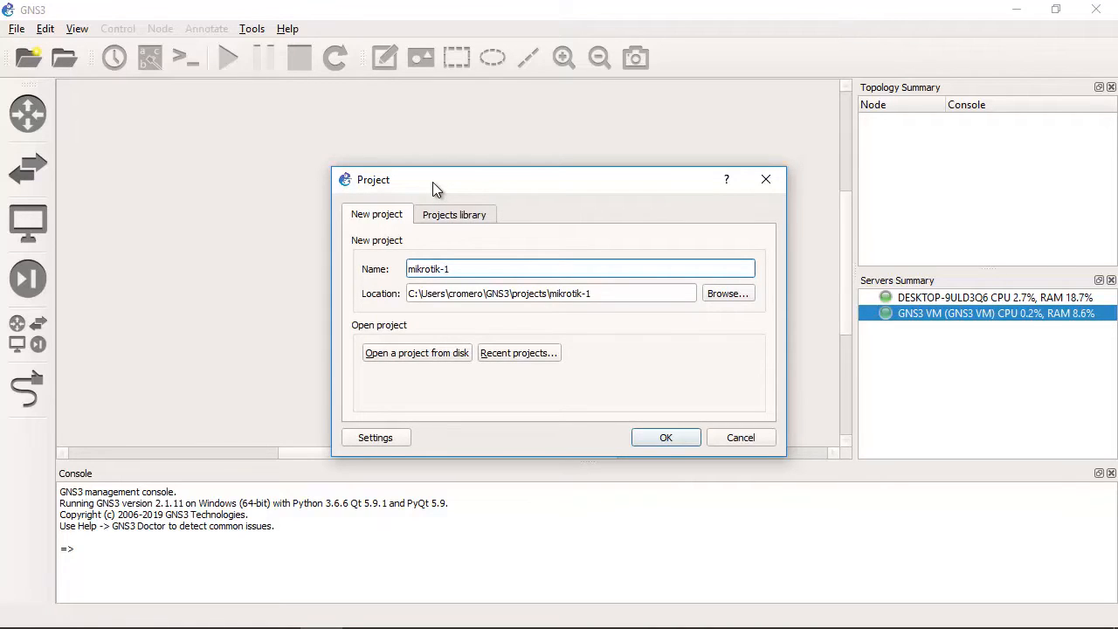
left_click(665, 436)
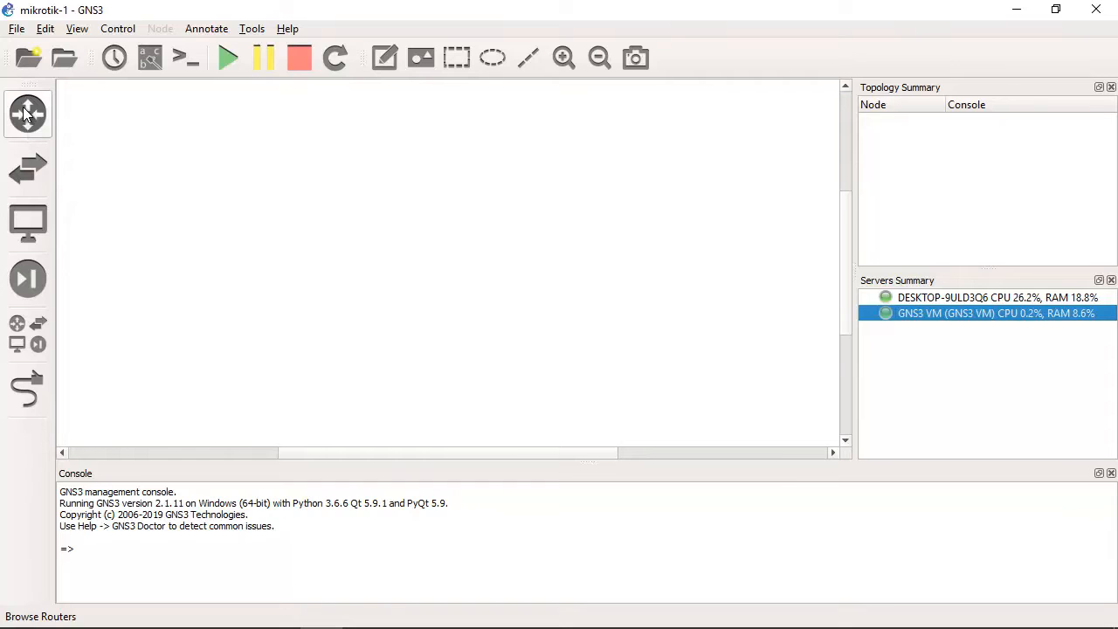
Start installing the MikroTik CHR router appliance and continue past its description to server type.
left_click(28, 114)
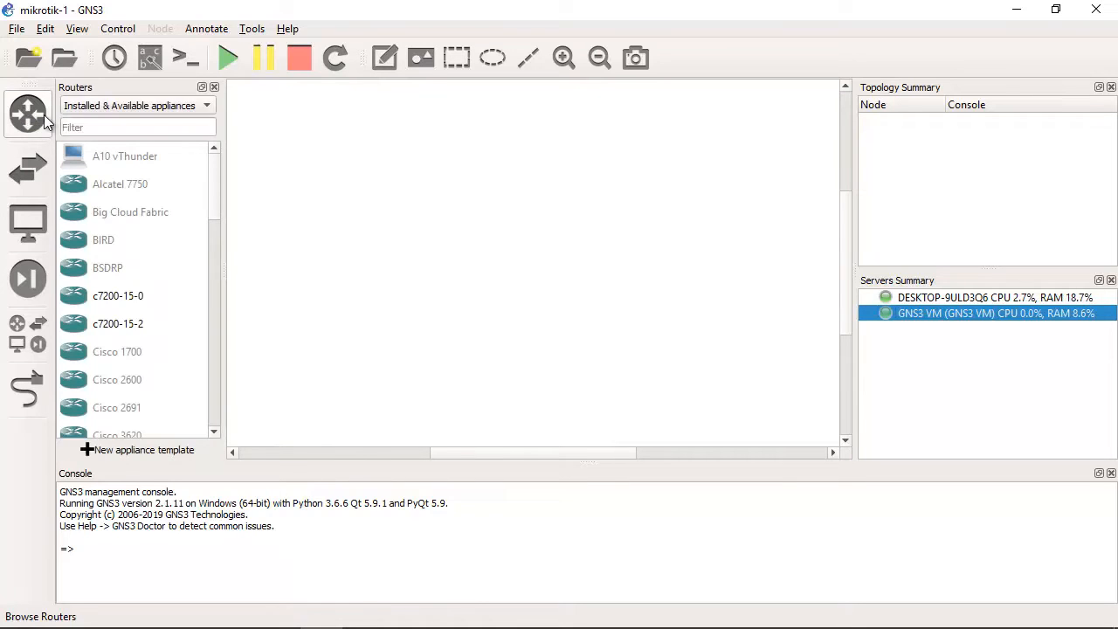
scroll("down", 3)
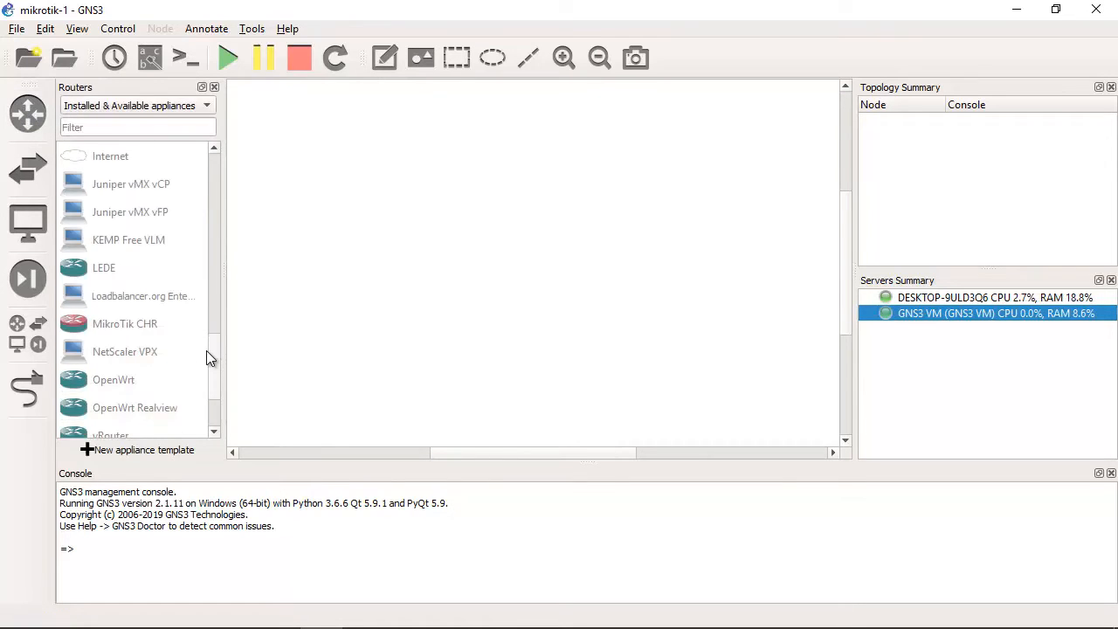
left_click(126, 268)
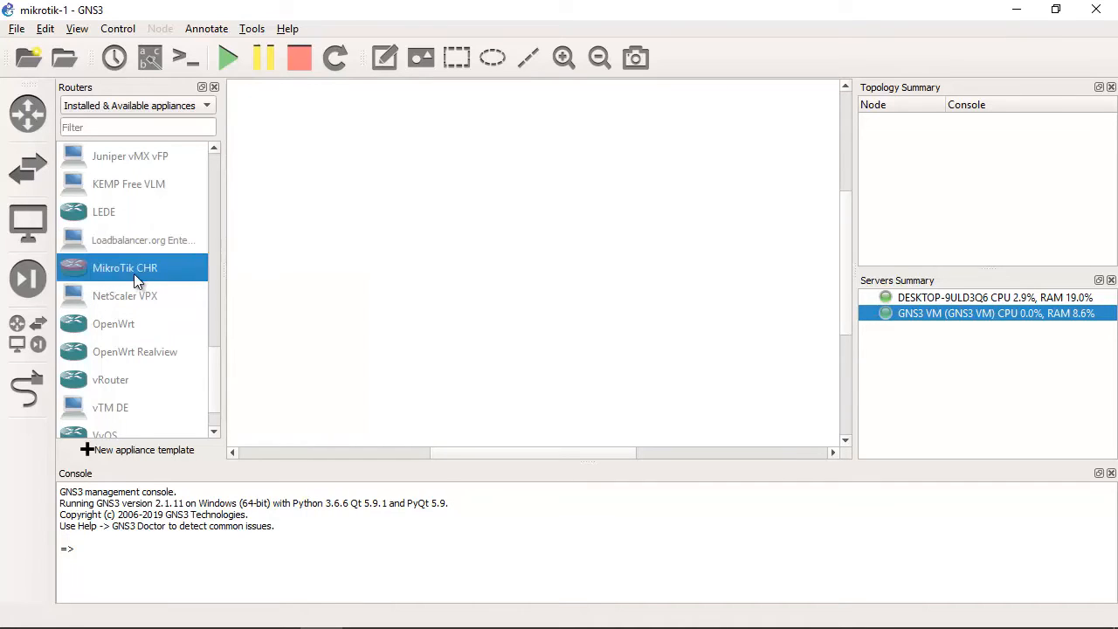
mouse_move(122, 273)
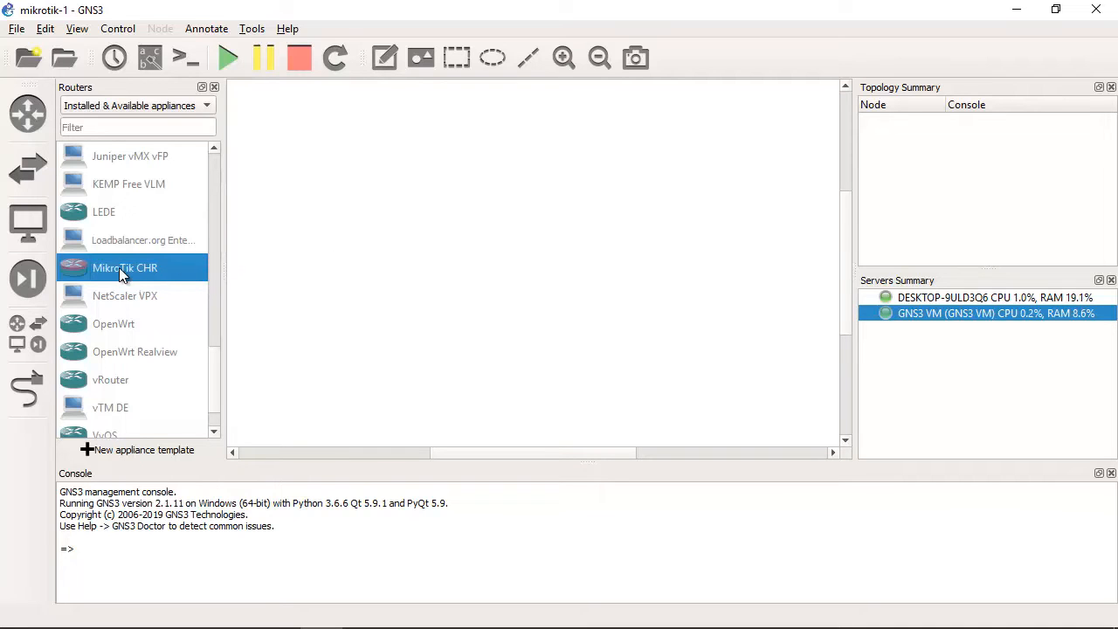
double_click(126, 267)
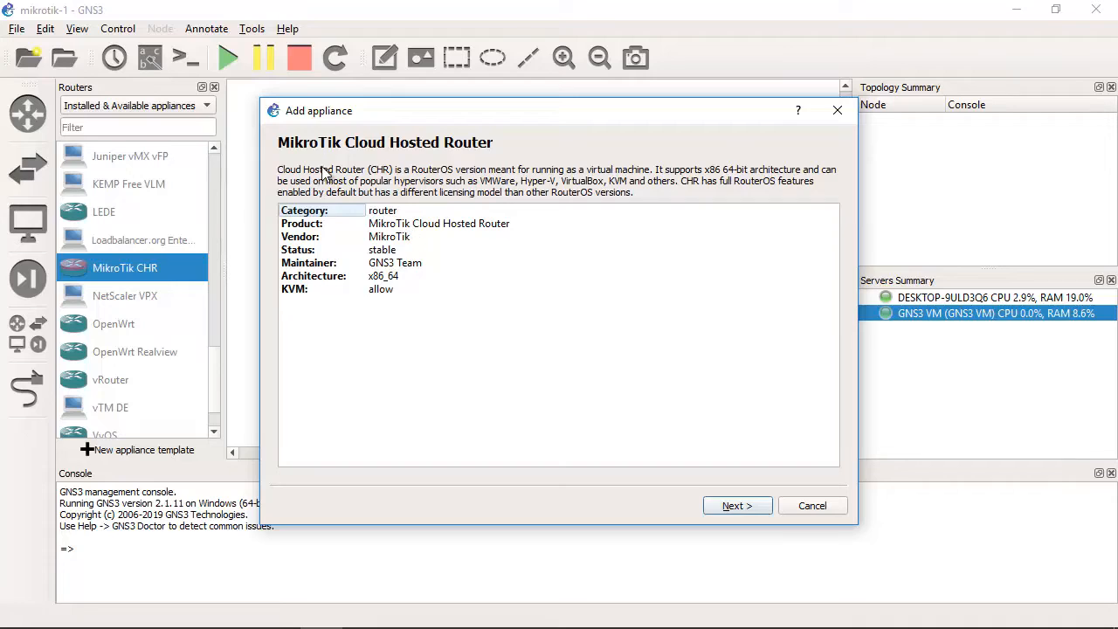
mouse_move(656, 498)
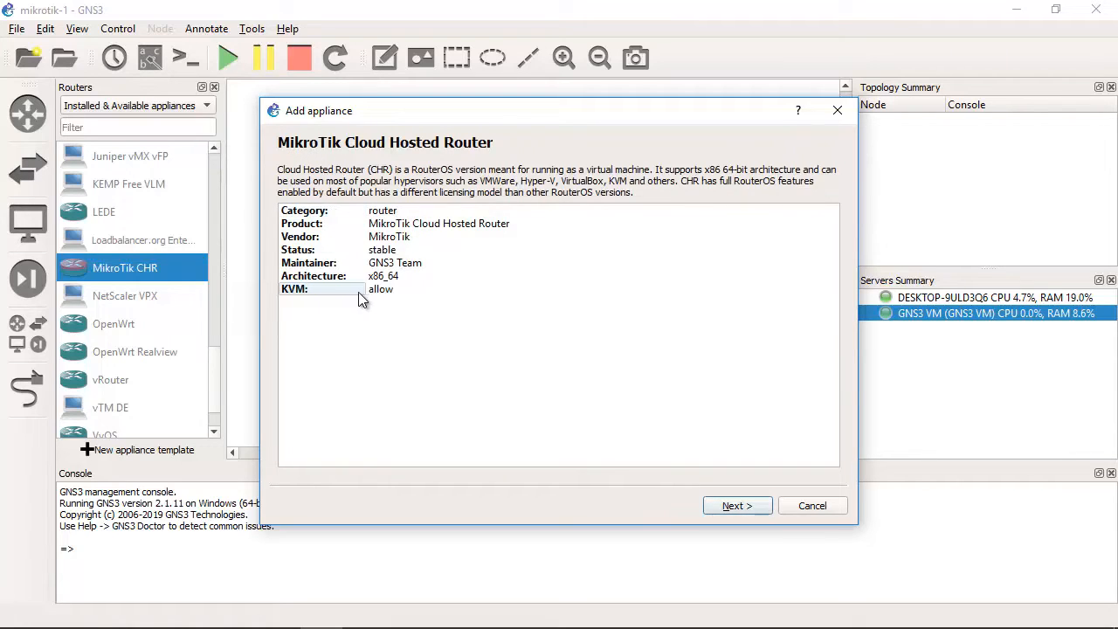
left_click(381, 289)
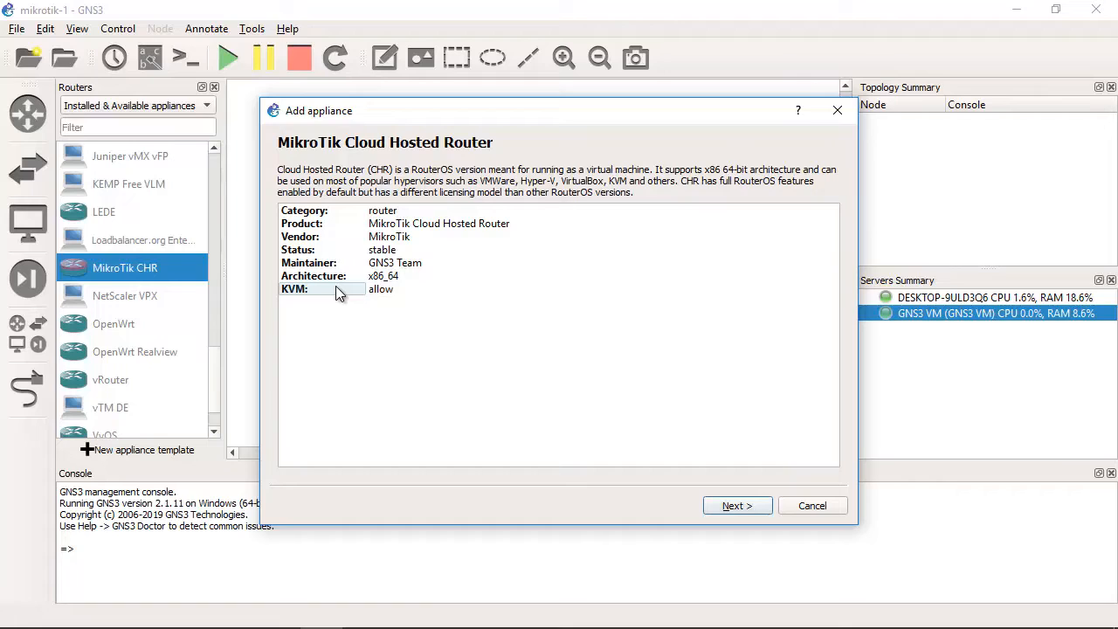
mouse_move(481, 189)
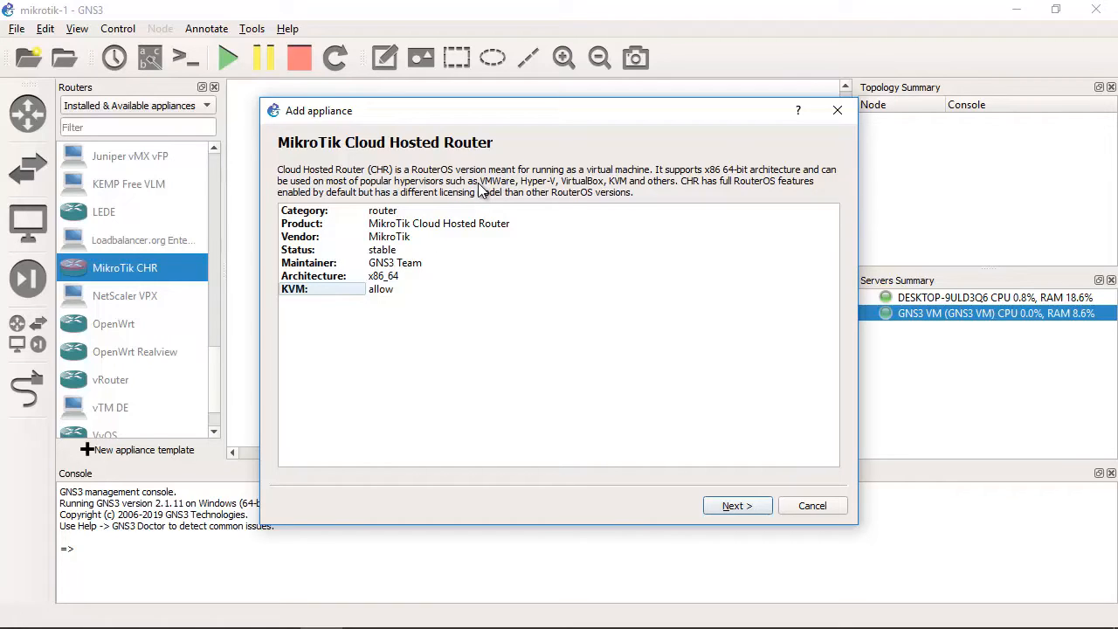
mouse_move(428, 217)
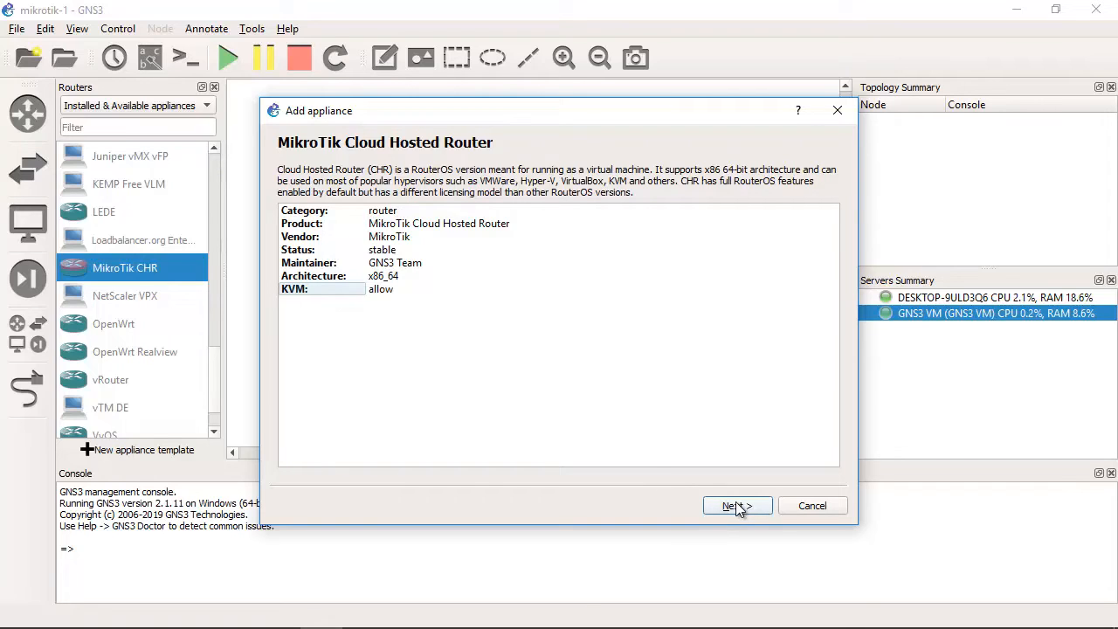
left_click(737, 505)
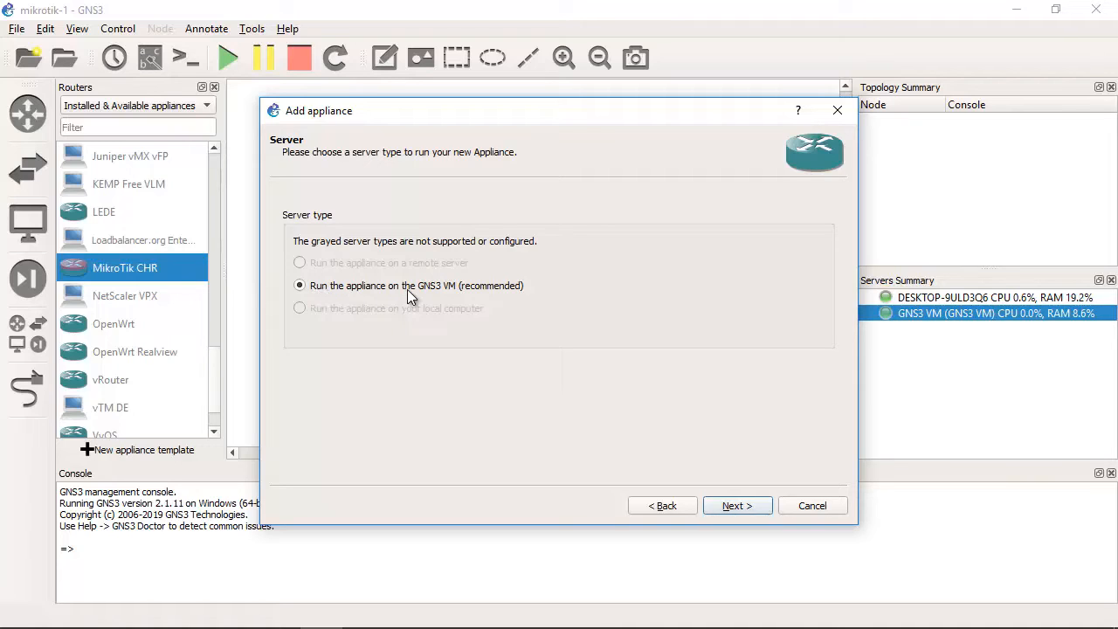
mouse_move(630, 402)
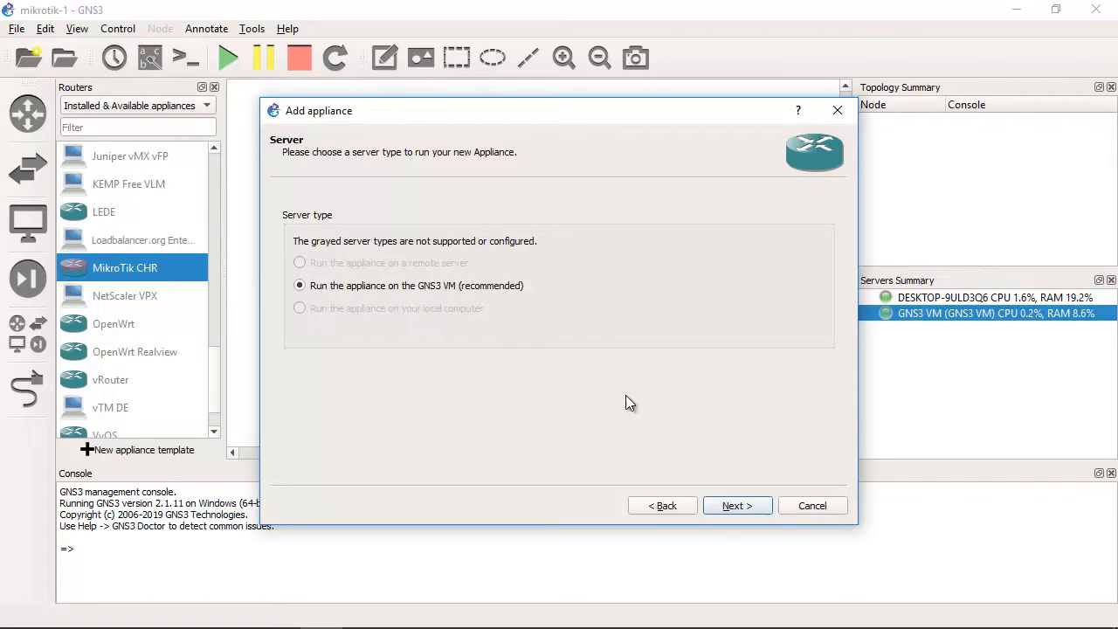
Run the appliance on the GNS3 VM and reach the Required files list of CHR versions.
left_click(737, 504)
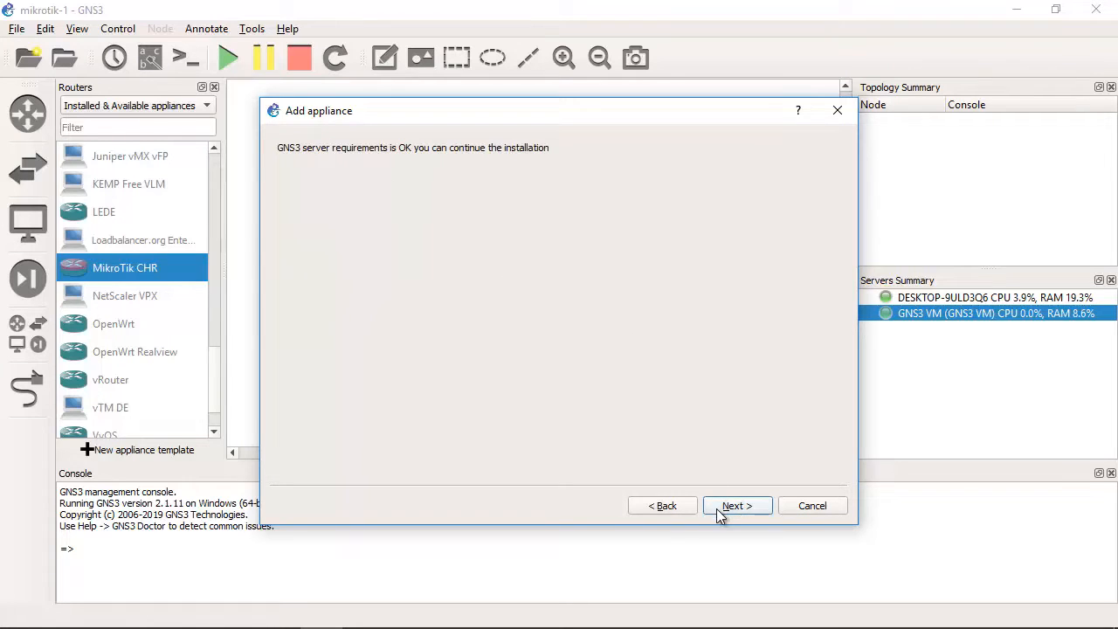
left_click(737, 506)
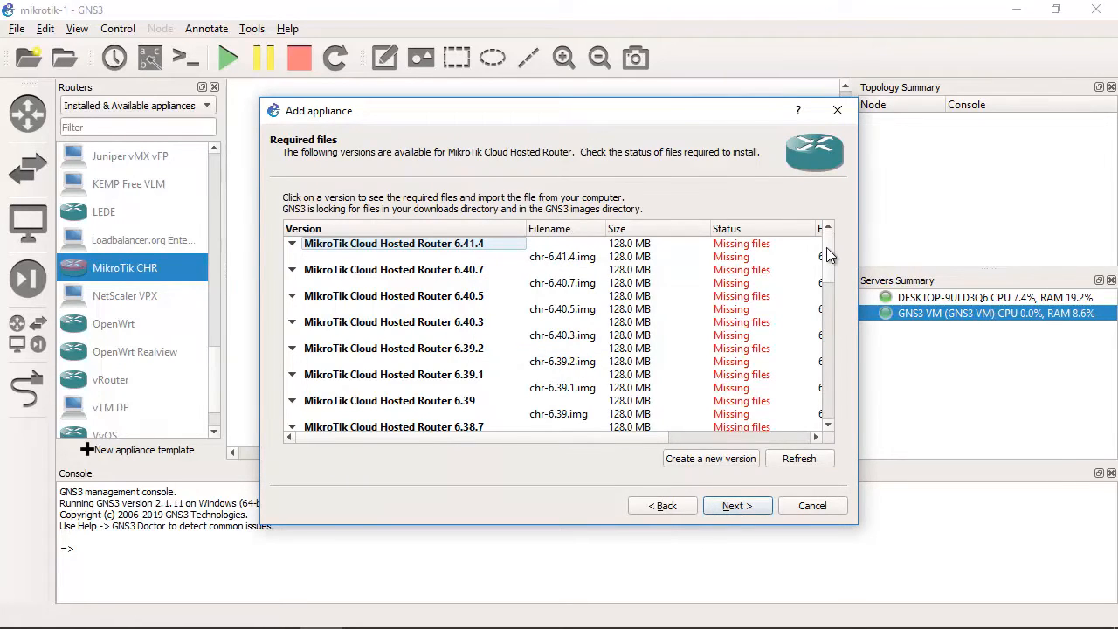
scroll("down", 3)
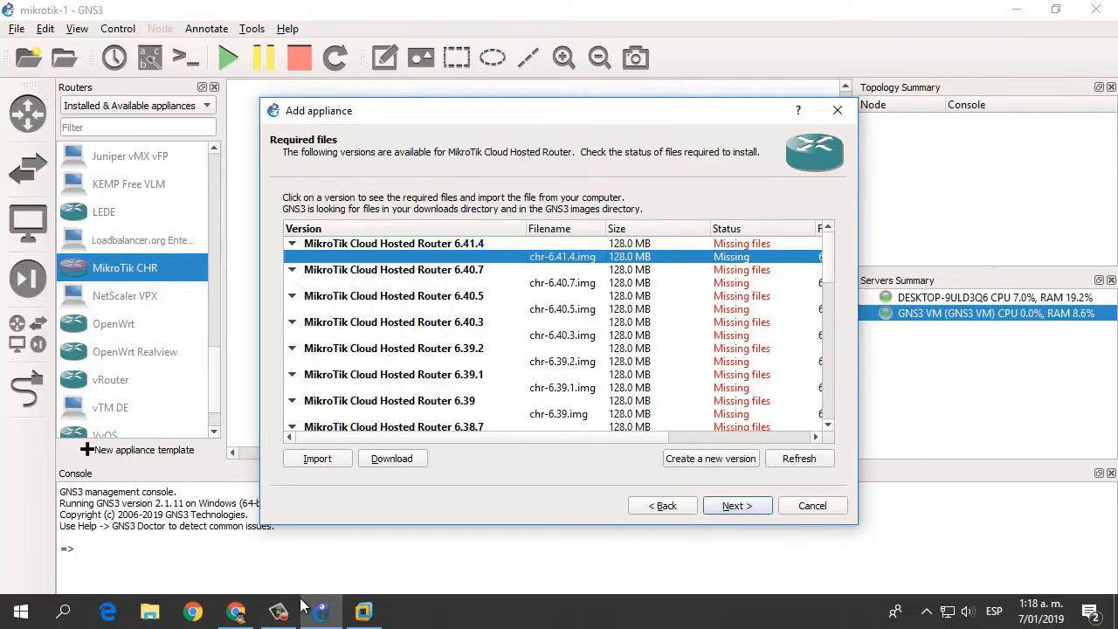
In the incognito window, search Google for mikrotik and load the mikrotik.com homepage.
left_click(236, 611)
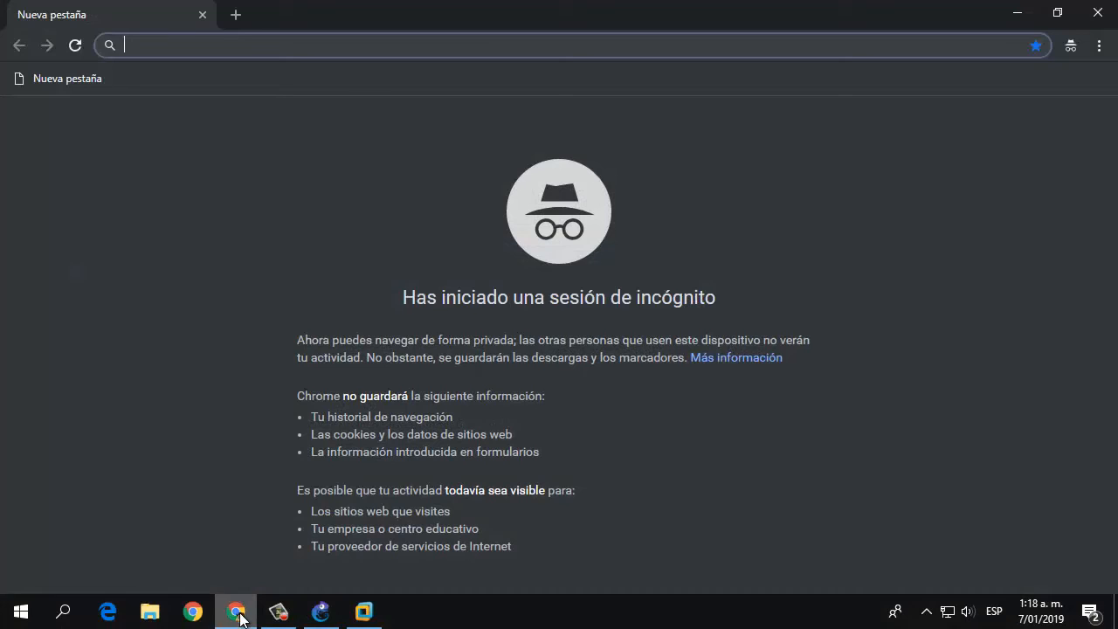
type("mikrotik&oq=mikrotik&aqs=chrome.0.69i59j69i60l3.1279j0j1&sourceid=chrome&ie=UTF-8")
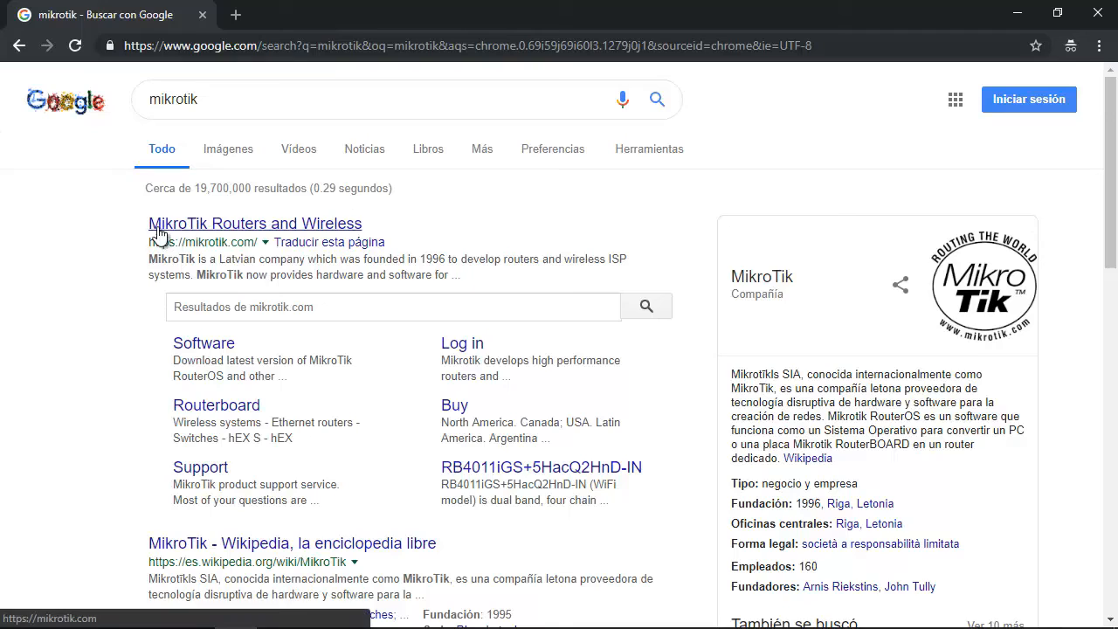
mouse_move(266, 237)
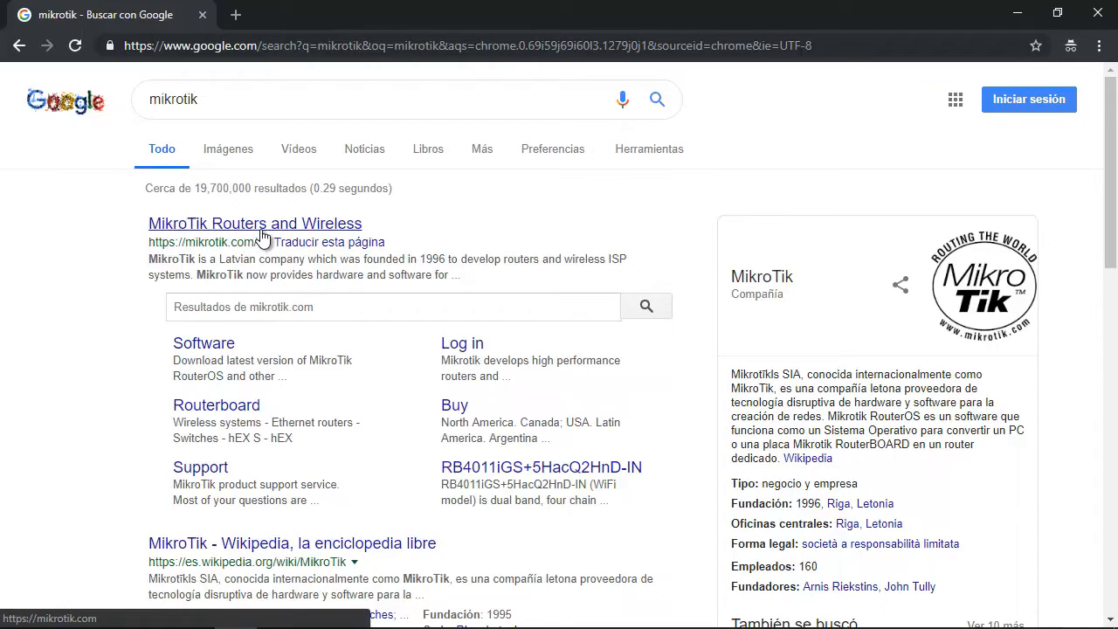
left_click(255, 224)
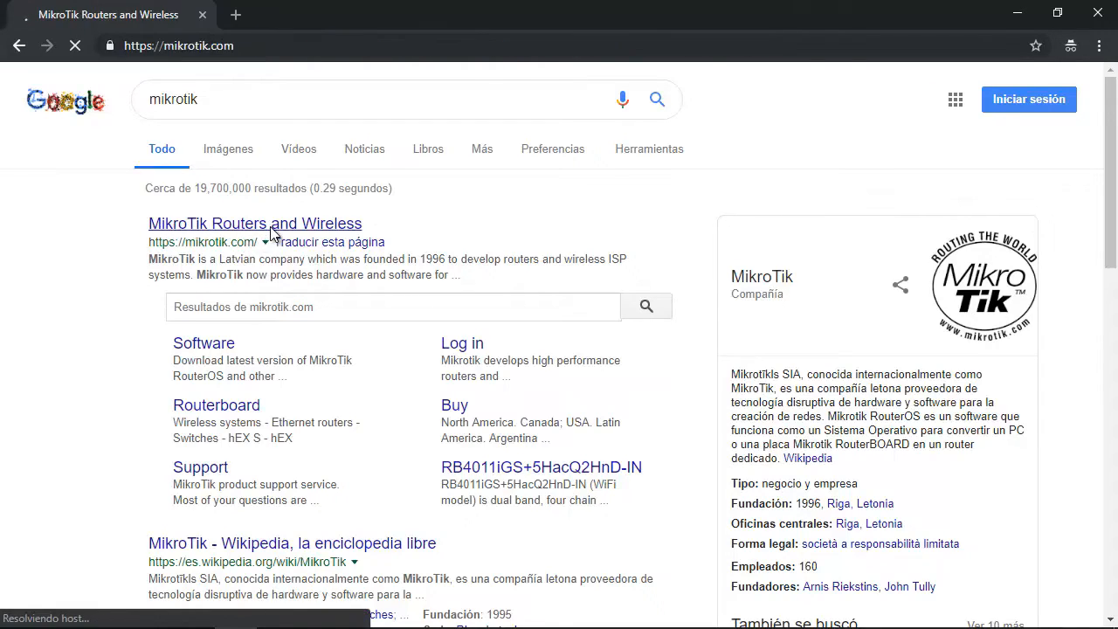
left_click(255, 224)
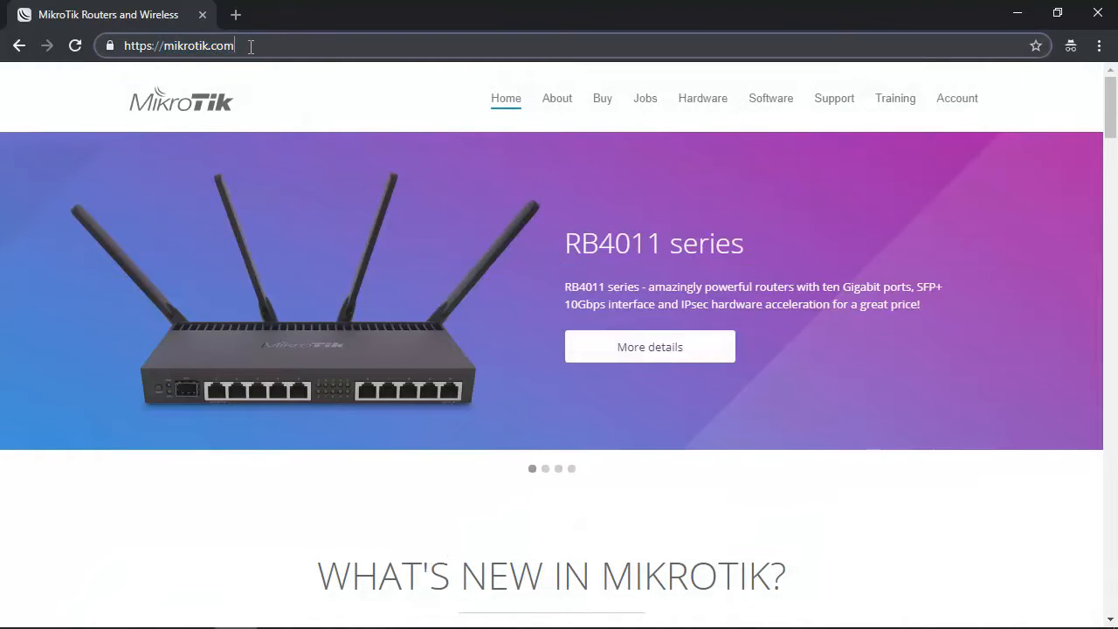
mouse_move(489, 86)
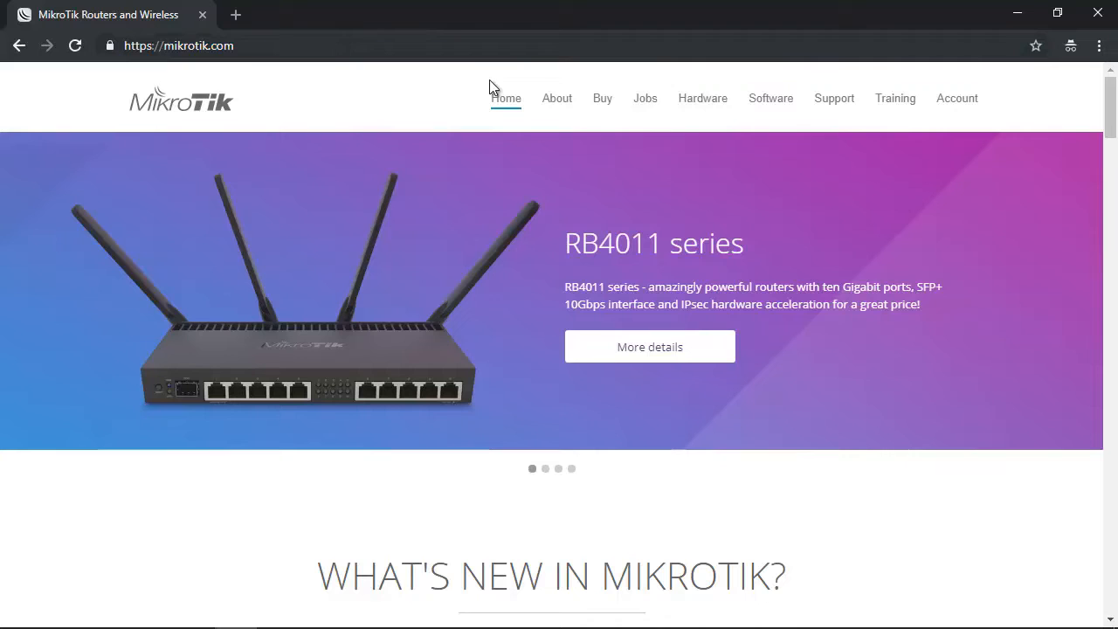
mouse_move(819, 149)
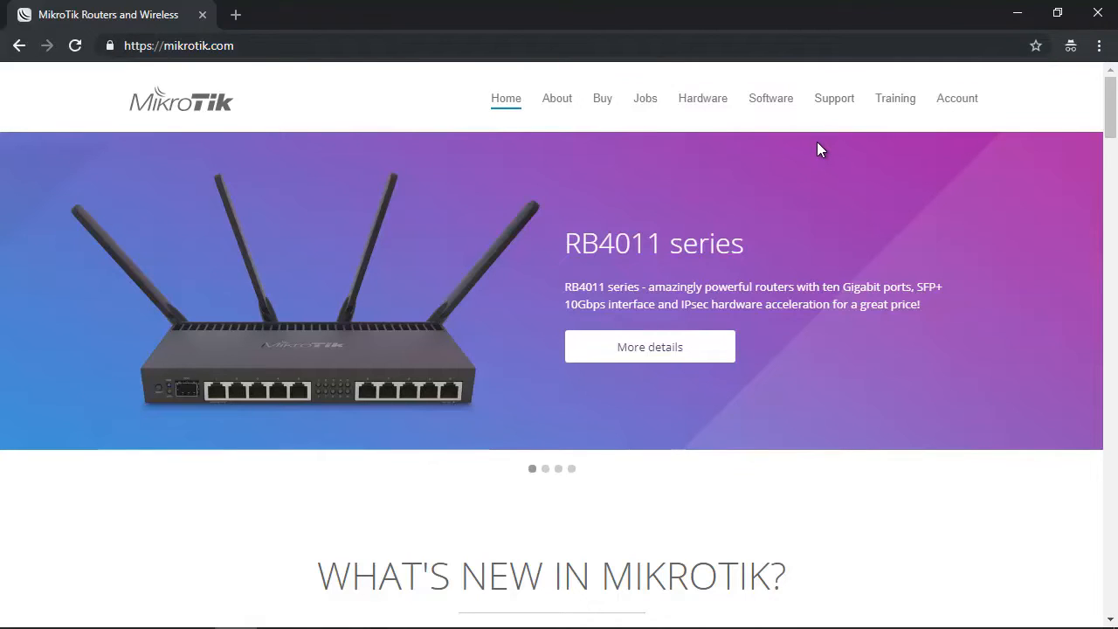
From Software, open the download archive and expand stable Release 6.43.8 listing chr-6.43.8.img.zip.
left_click(771, 98)
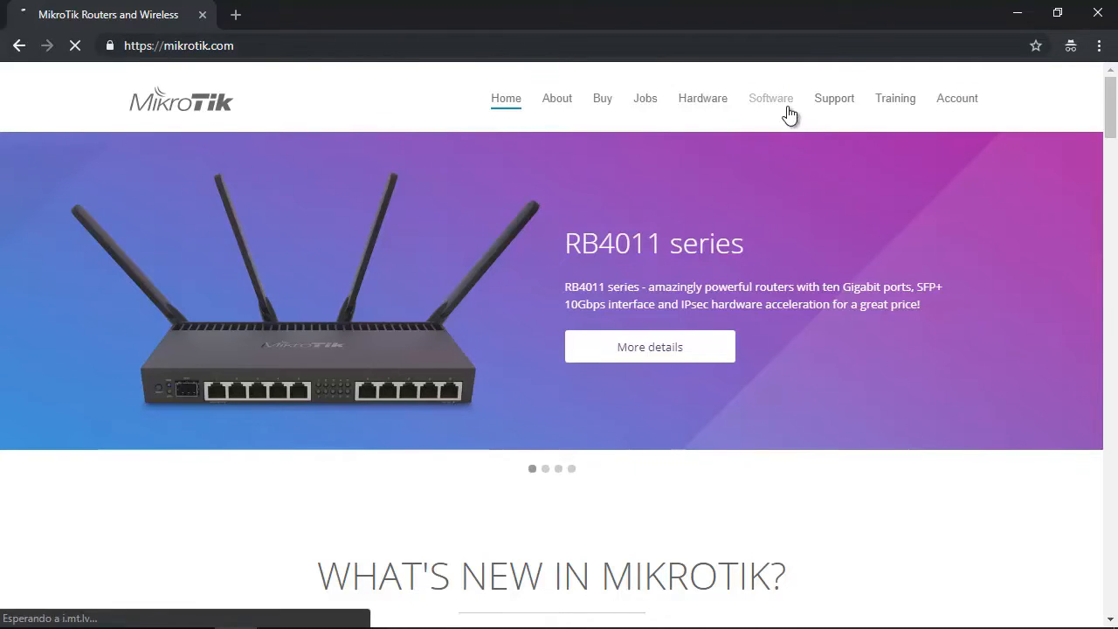
left_click(770, 98)
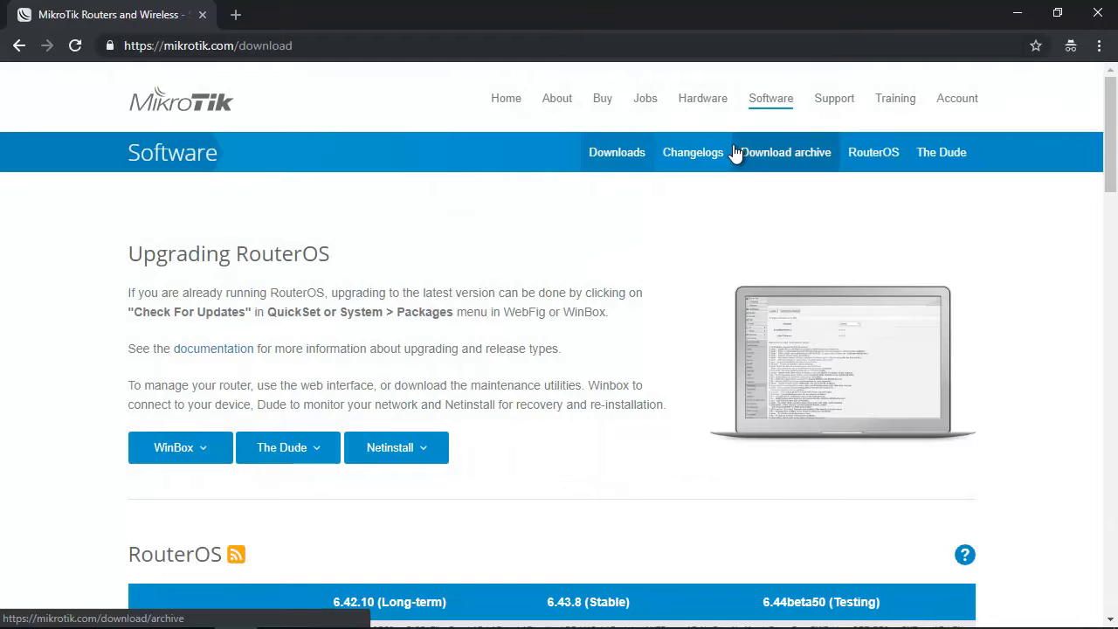
scroll("down", 3)
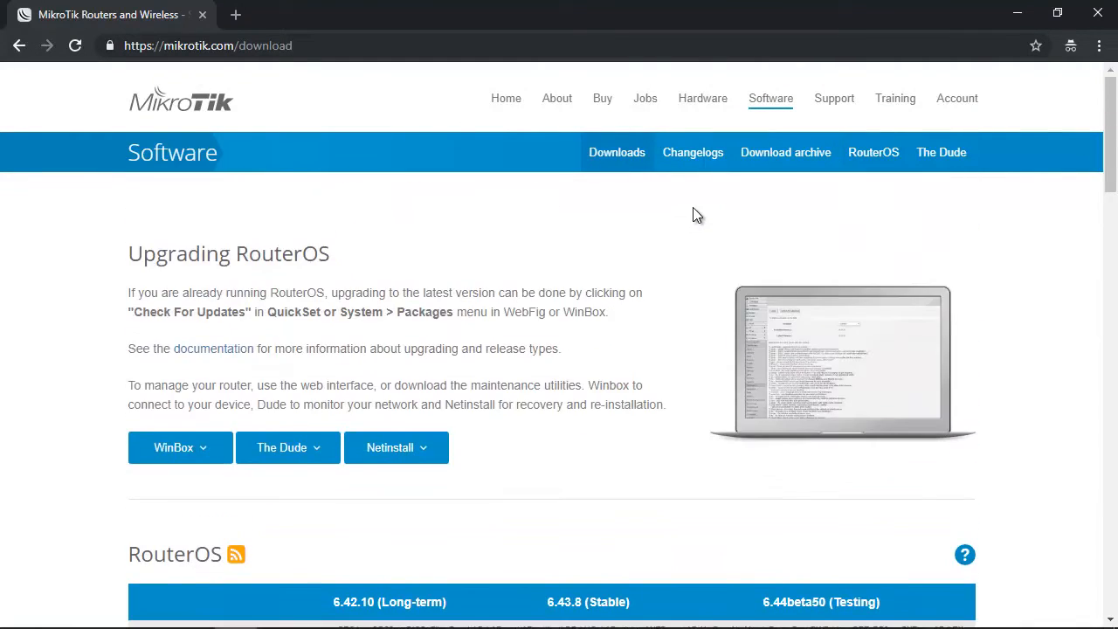
mouse_move(786, 152)
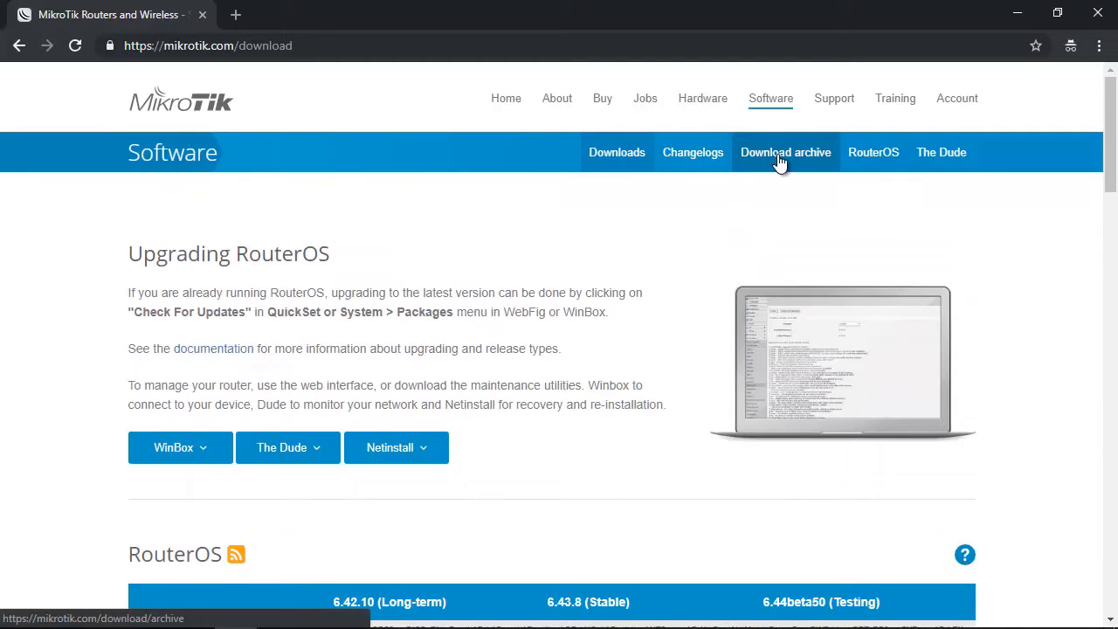
left_click(784, 152)
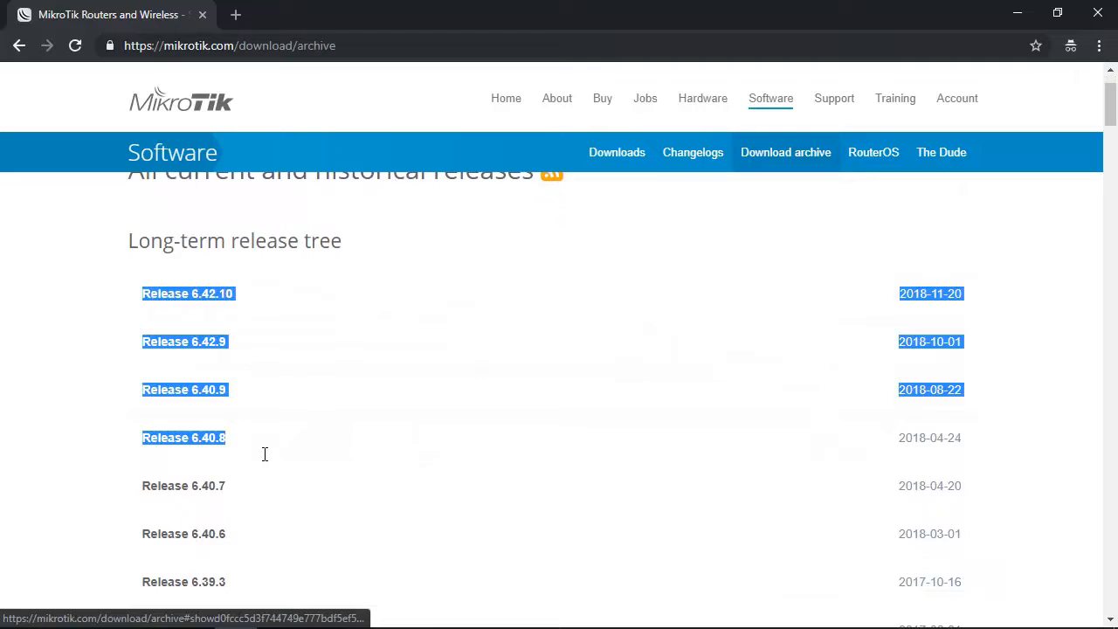
scroll("down", 3)
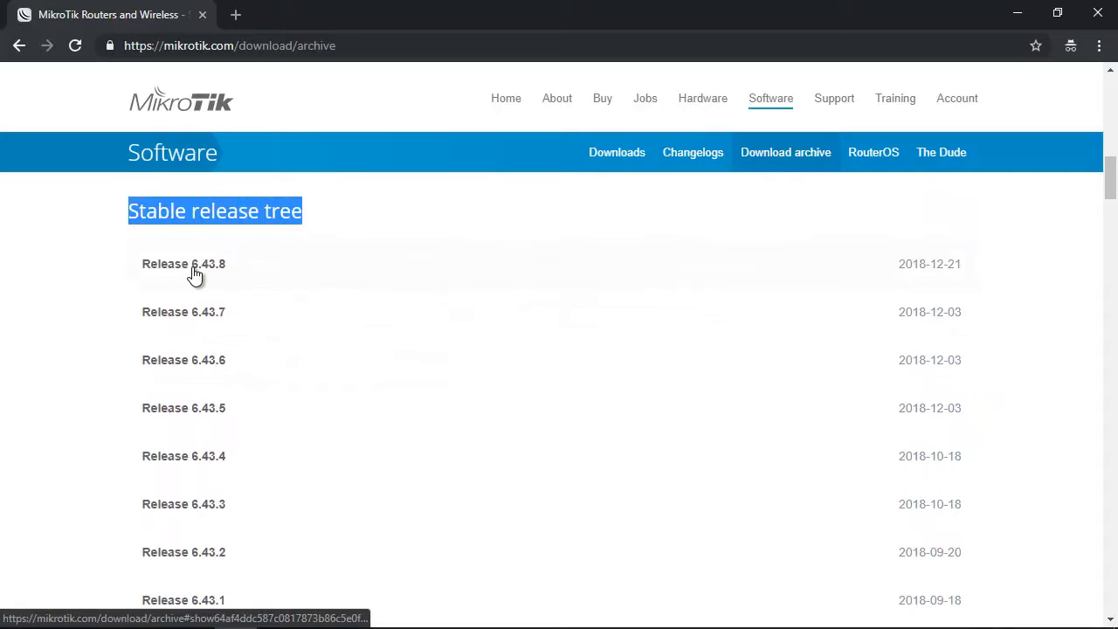
mouse_move(210, 281)
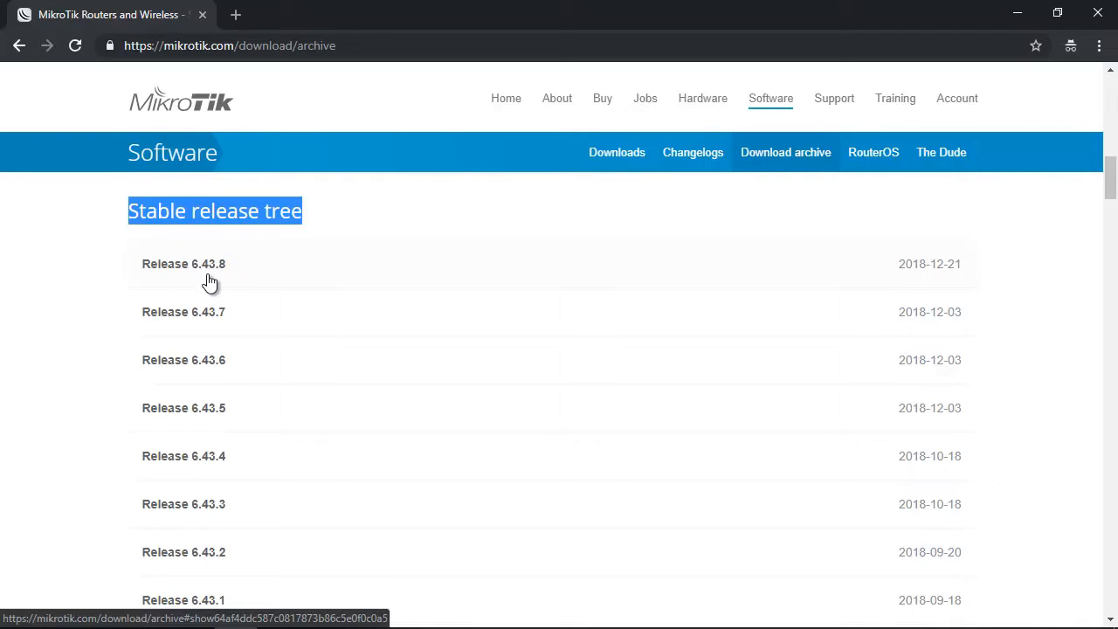
left_click(184, 262)
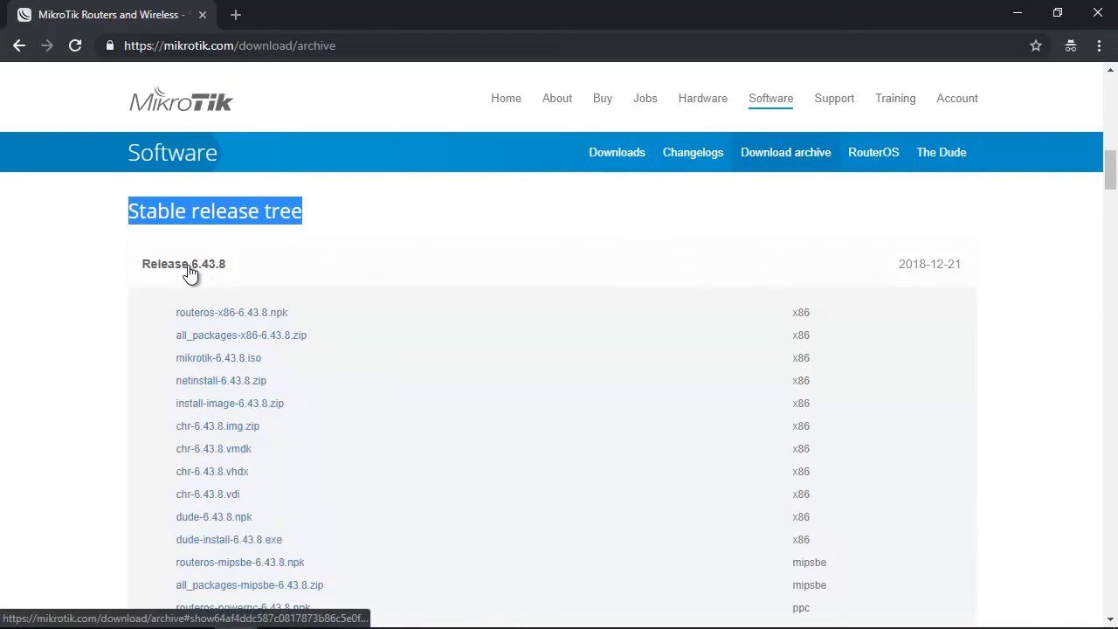
scroll("down", 3)
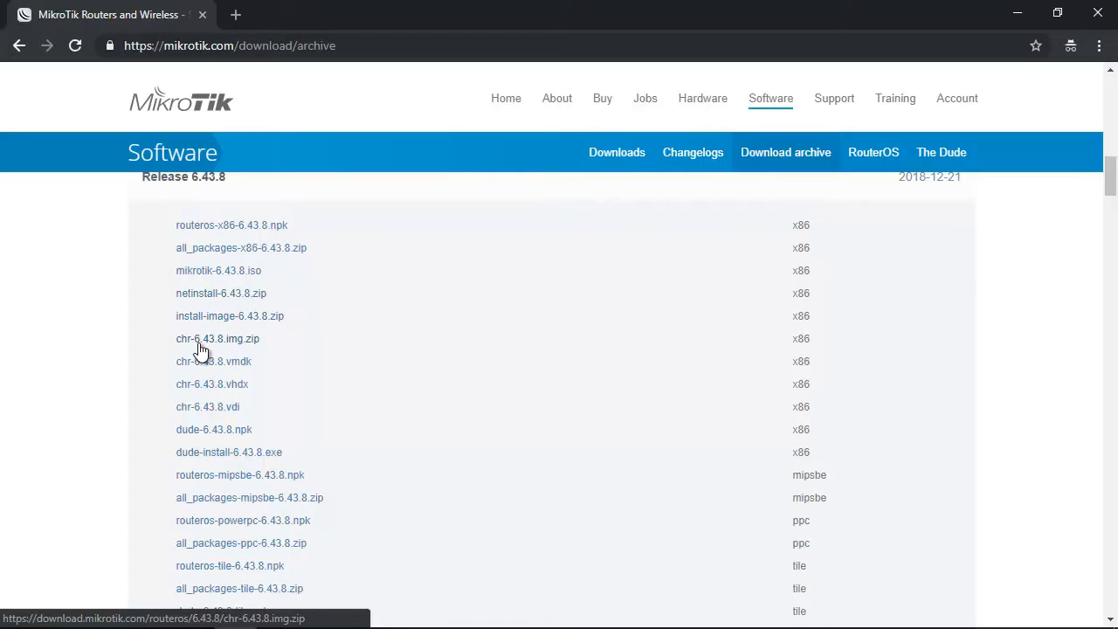
mouse_move(223, 347)
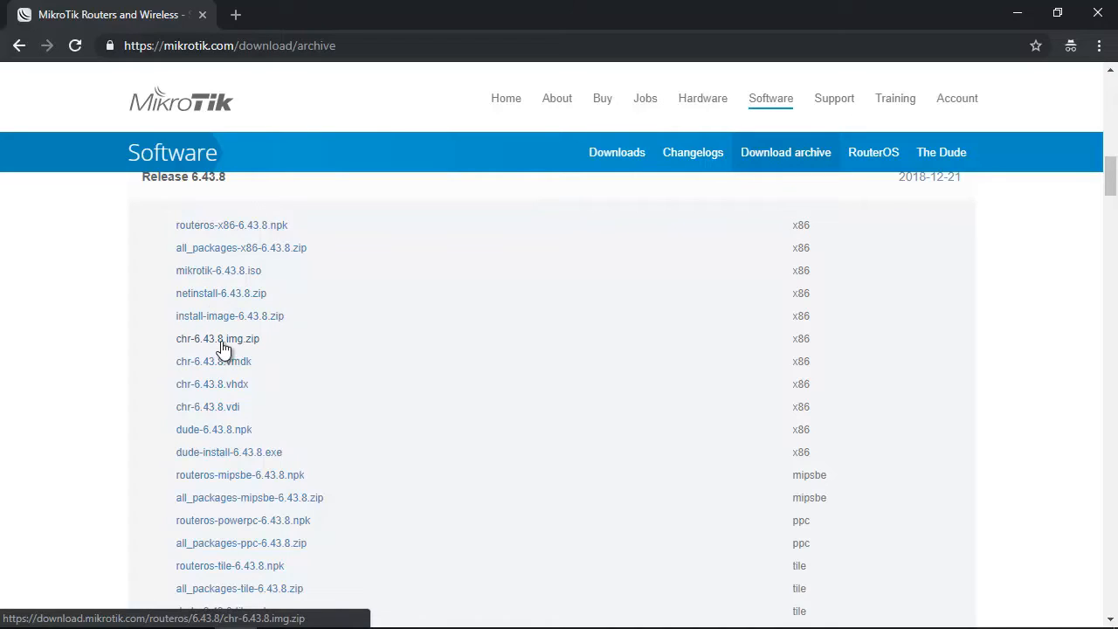
mouse_move(231, 348)
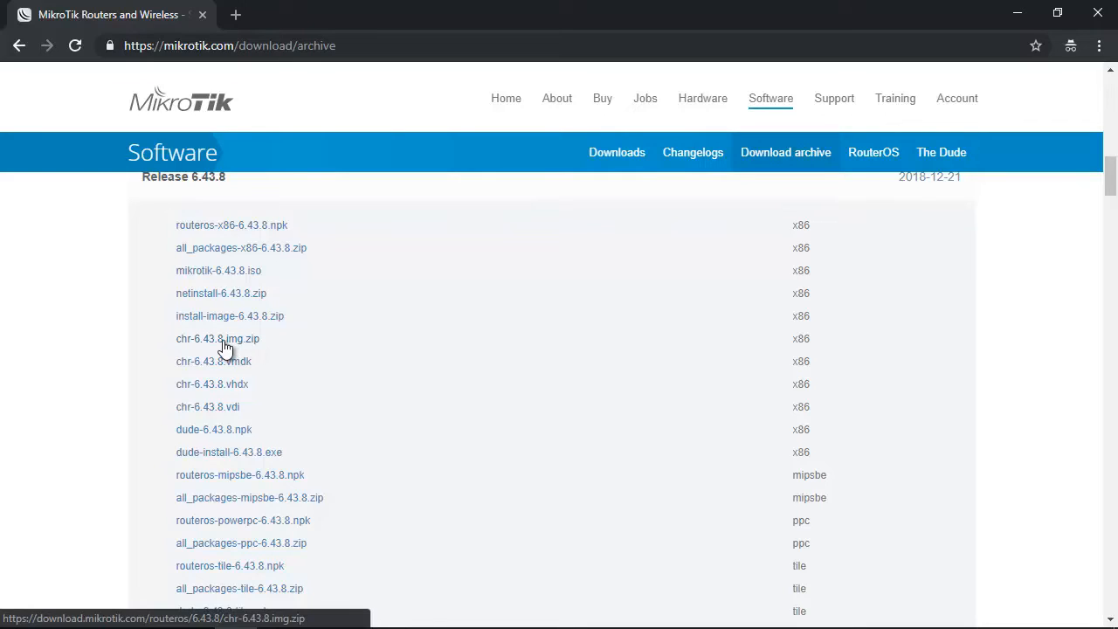
mouse_move(245, 347)
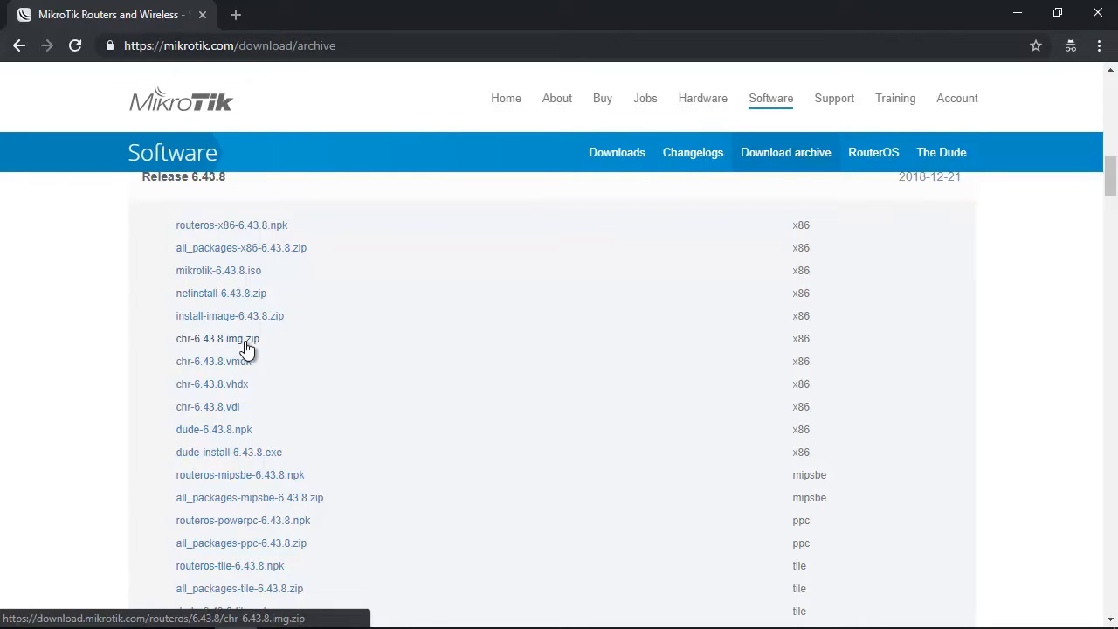
mouse_move(213, 346)
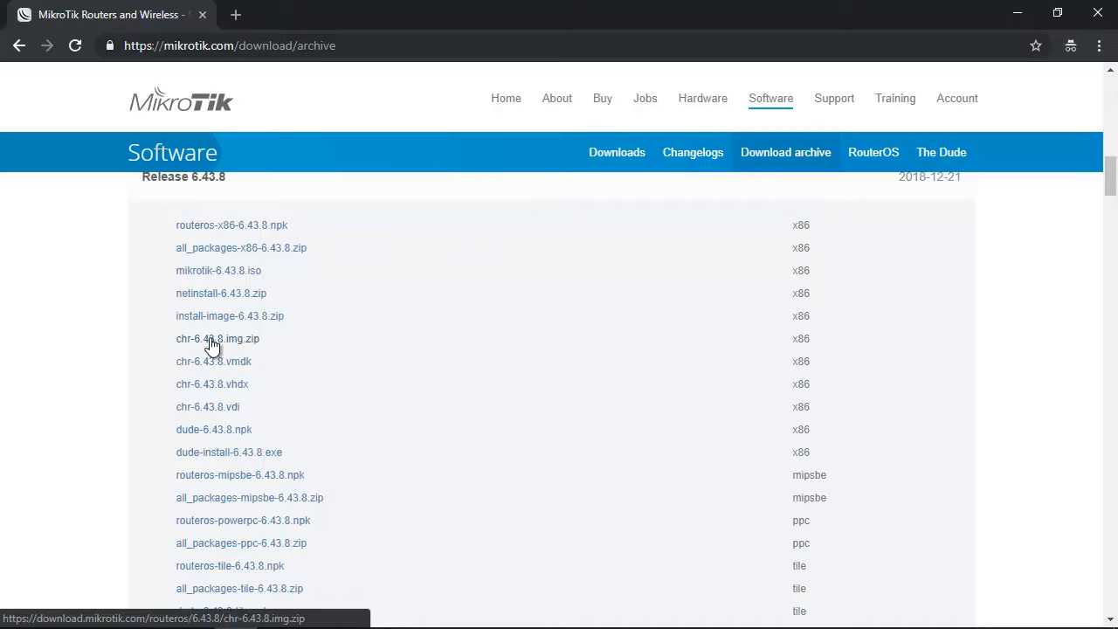
mouse_move(220, 343)
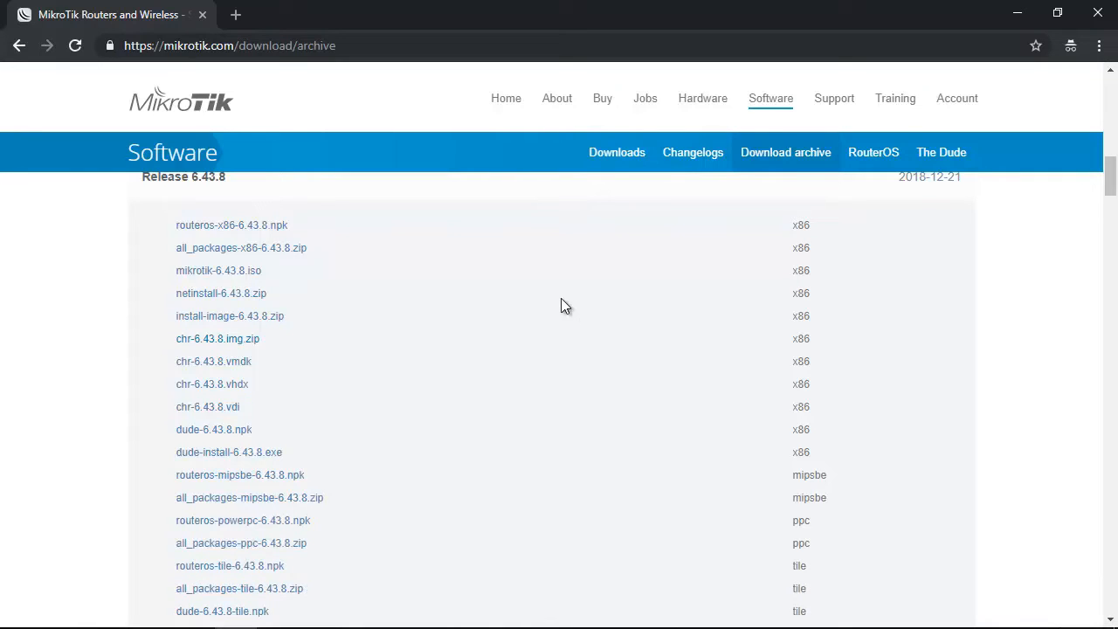
Back on the Downloads page, download WinBox 3.18.
left_click(617, 152)
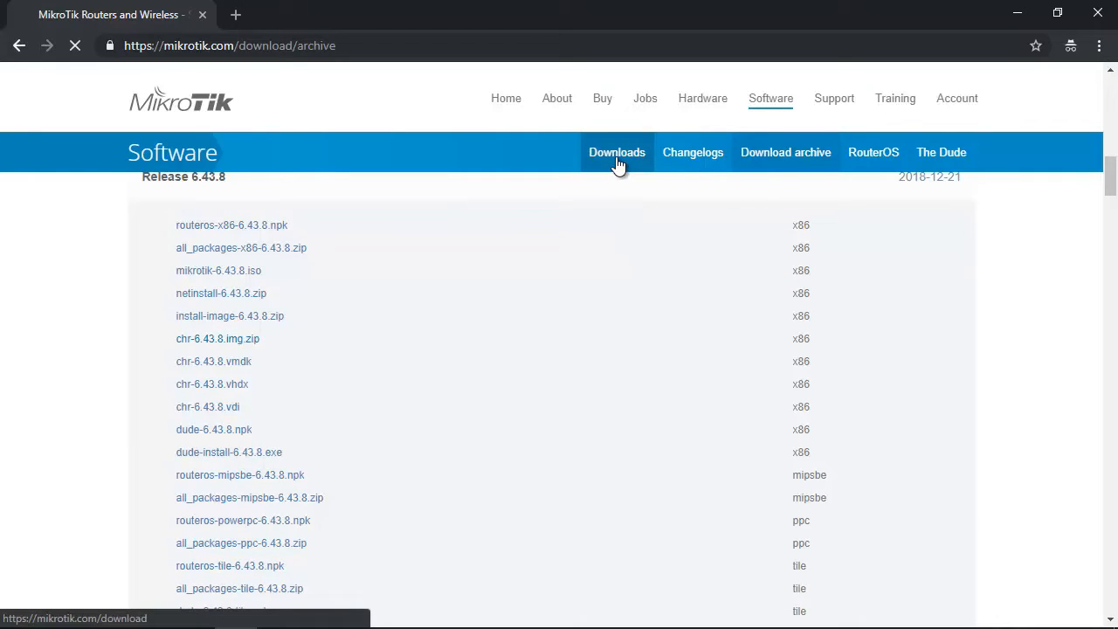
left_click(617, 152)
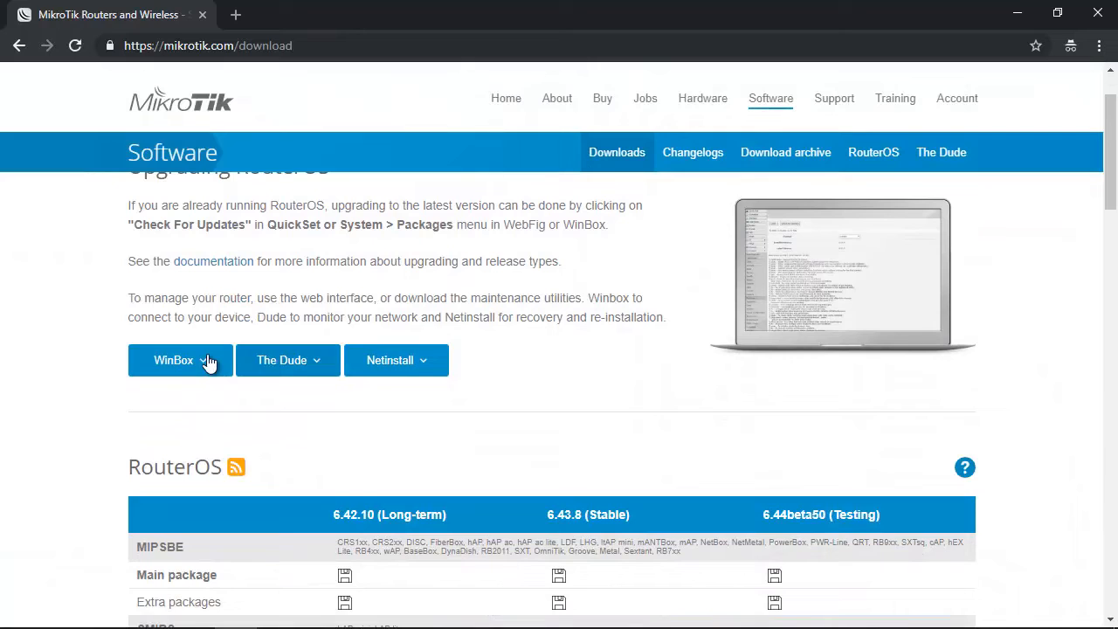
left_click(175, 360)
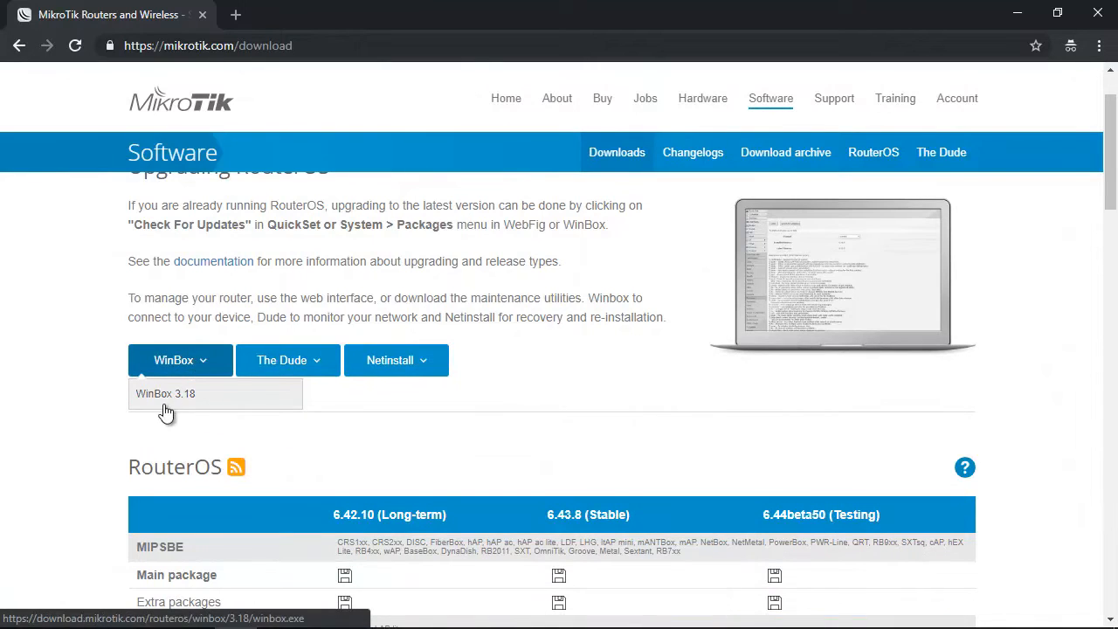
mouse_move(183, 401)
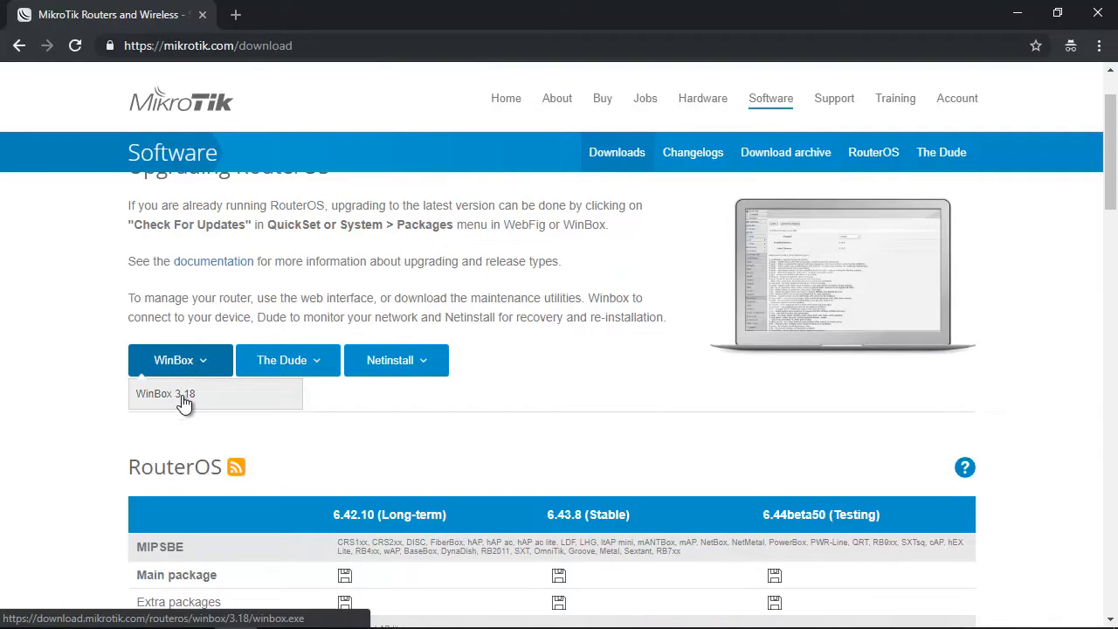
left_click(164, 393)
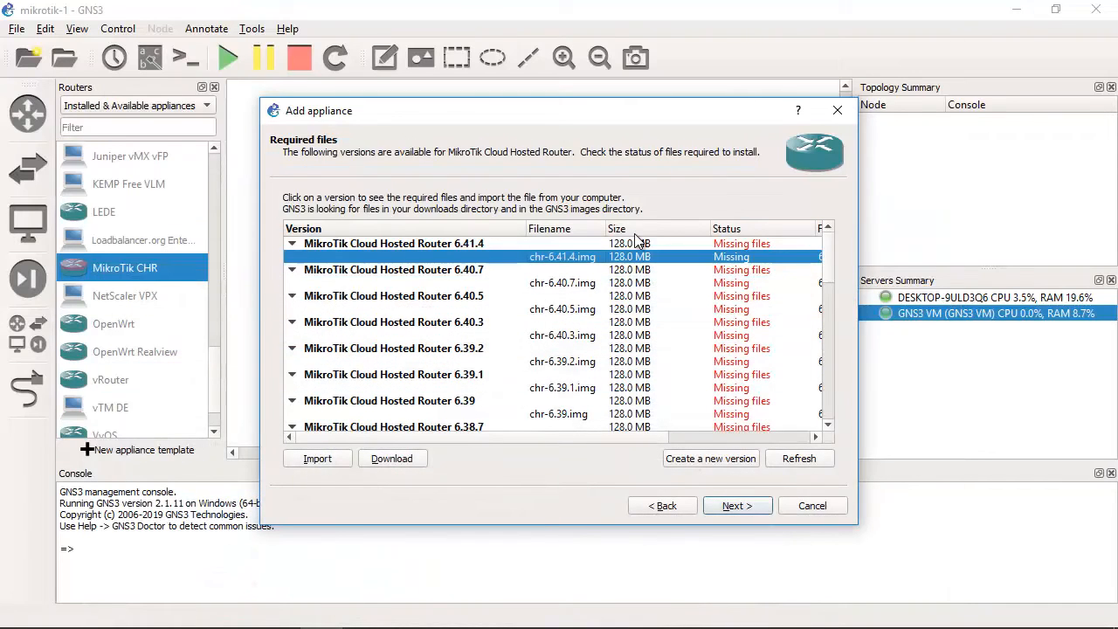
Create a new MikroTik CHR appliance version named 6.43.8.
left_click(393, 283)
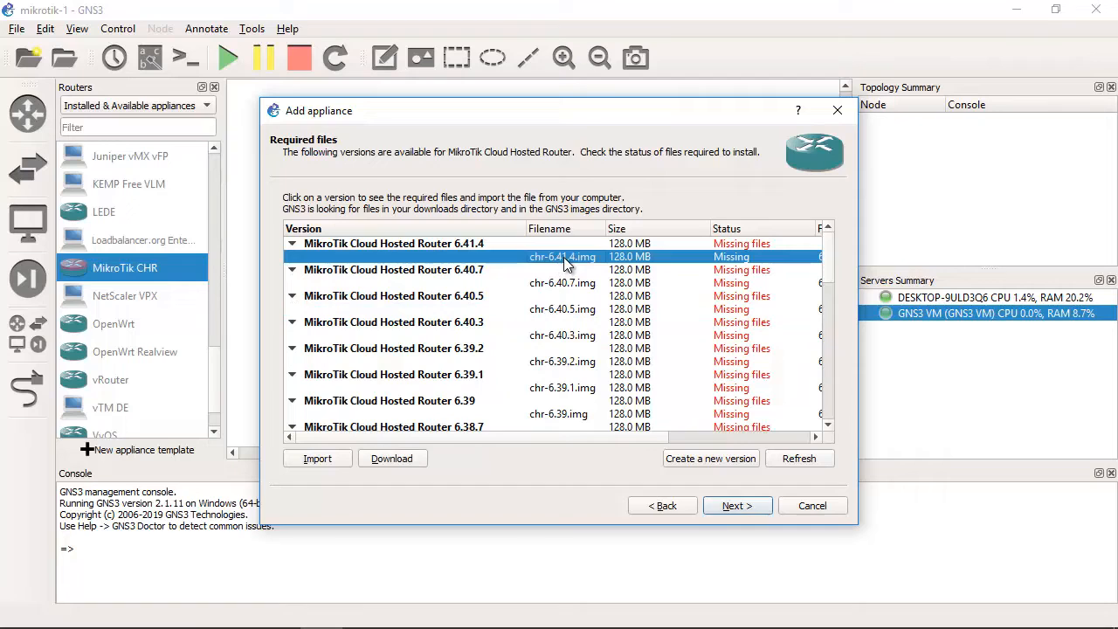
mouse_move(828, 271)
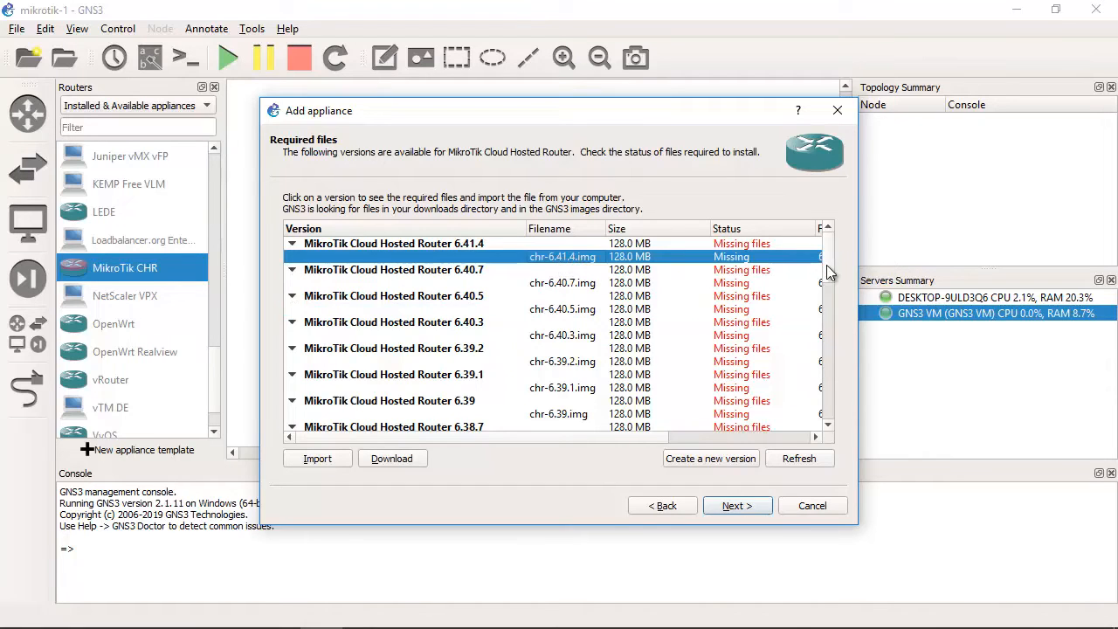
scroll("down", 3)
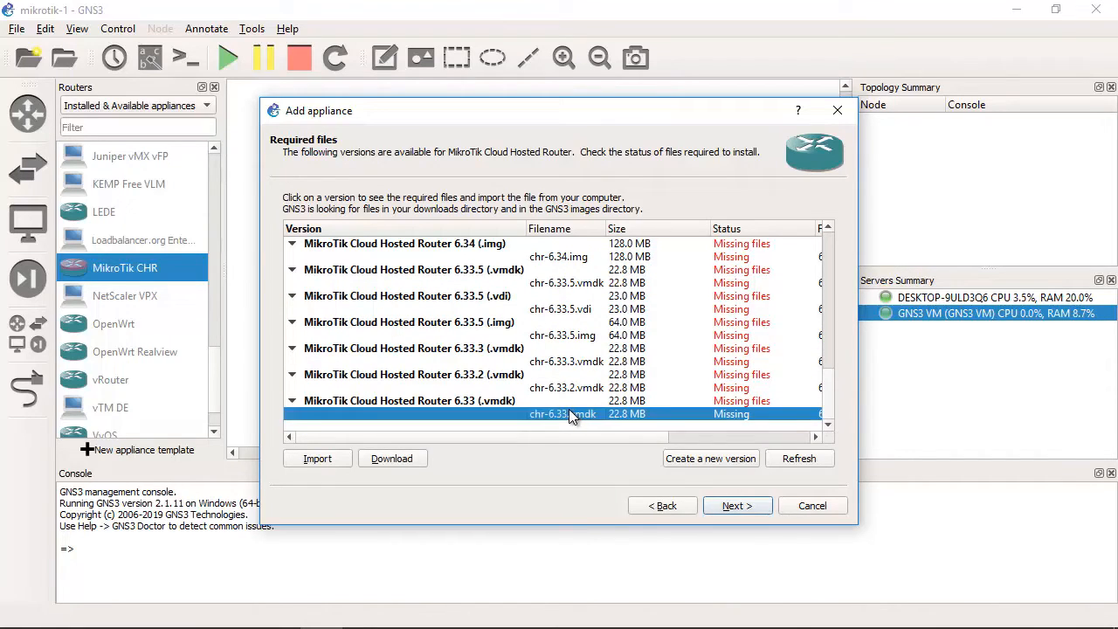
left_click(709, 458)
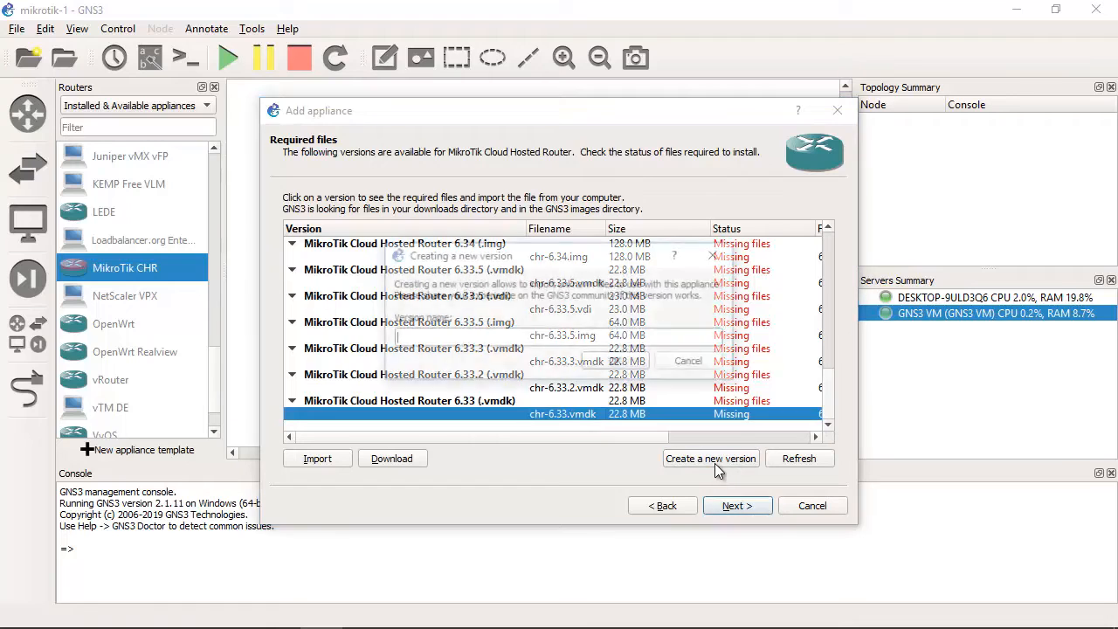
left_click(709, 457)
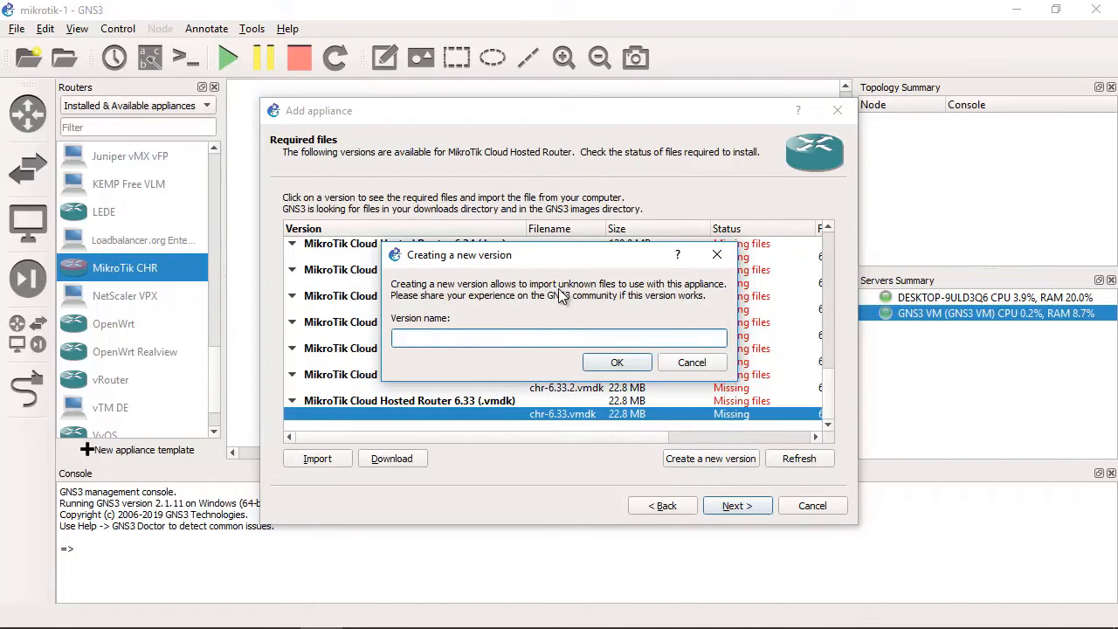
type("6.43.8")
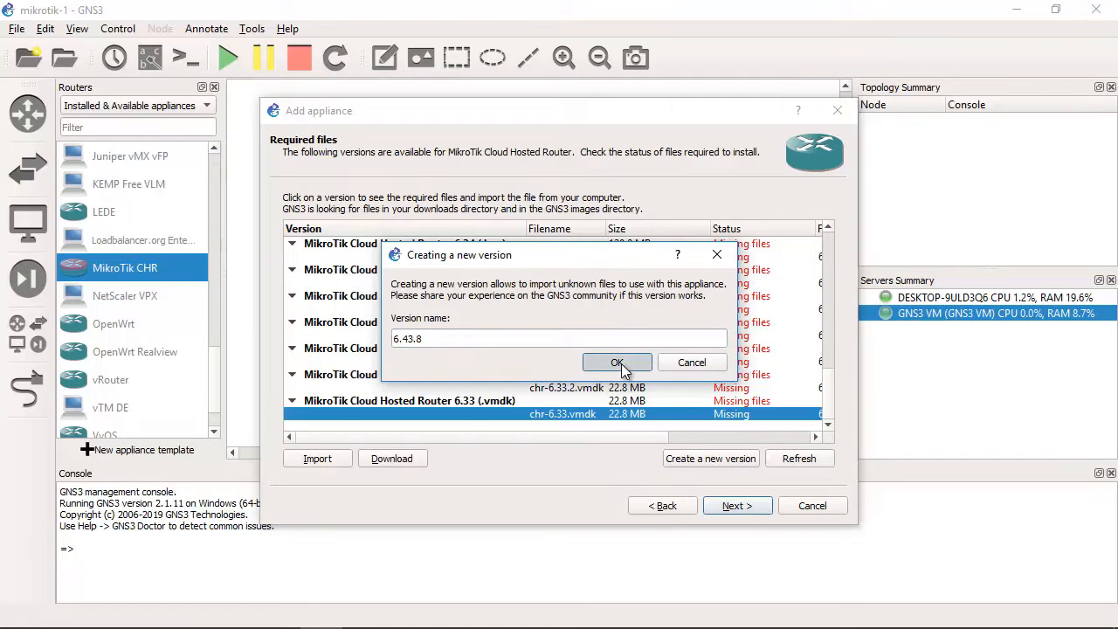
left_click(618, 361)
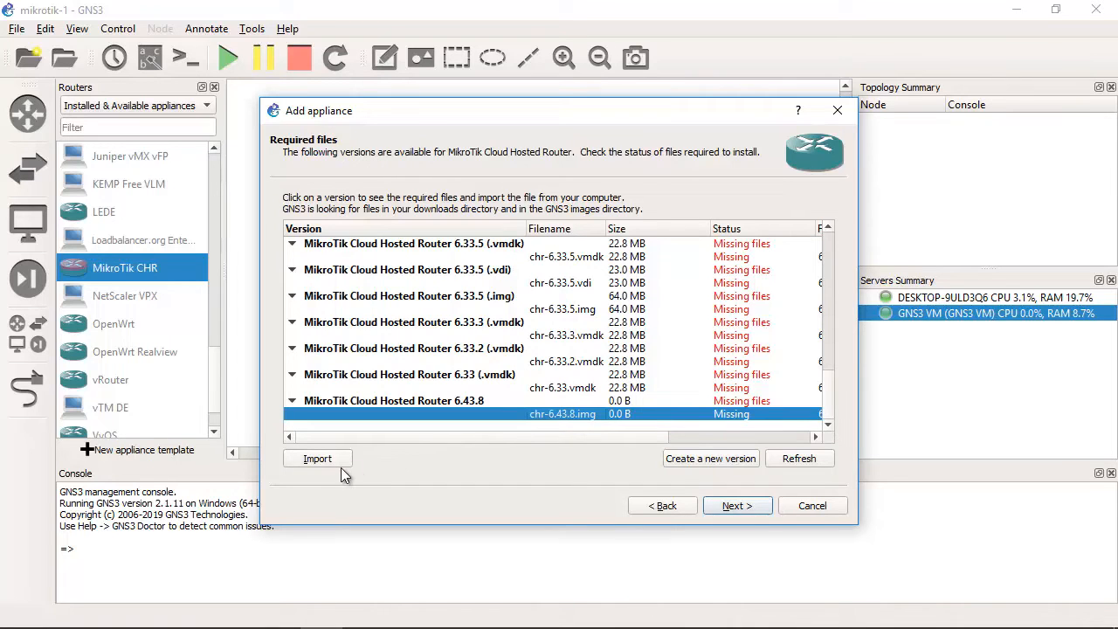
Import the extracted chr-6.43.8 disk image so version 6.43.8 is ready to install.
left_click(318, 458)
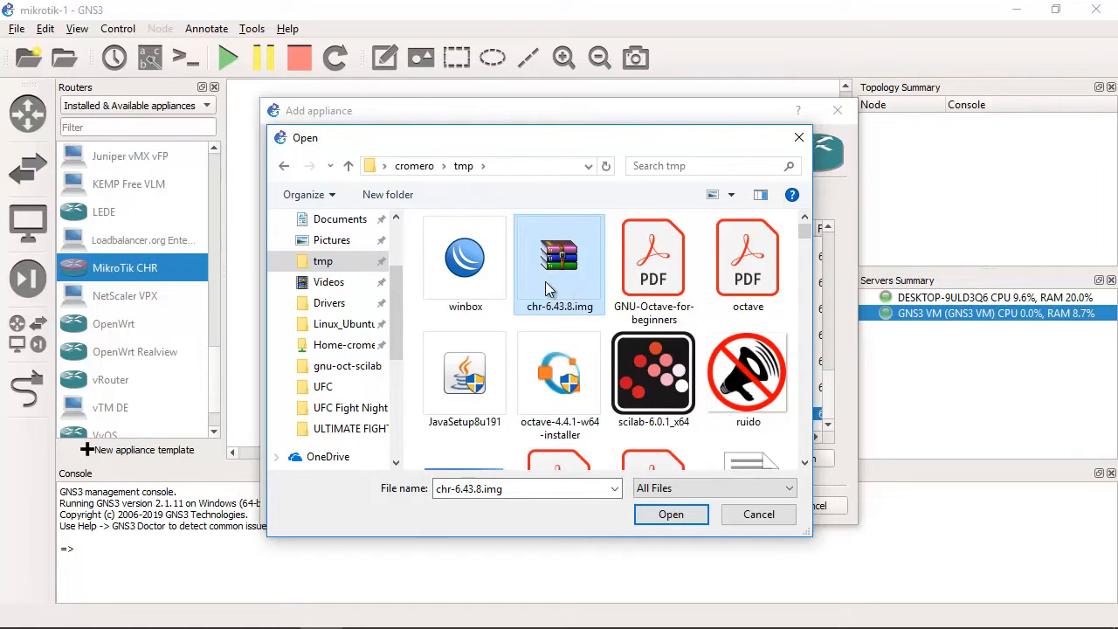
right_click(559, 255)
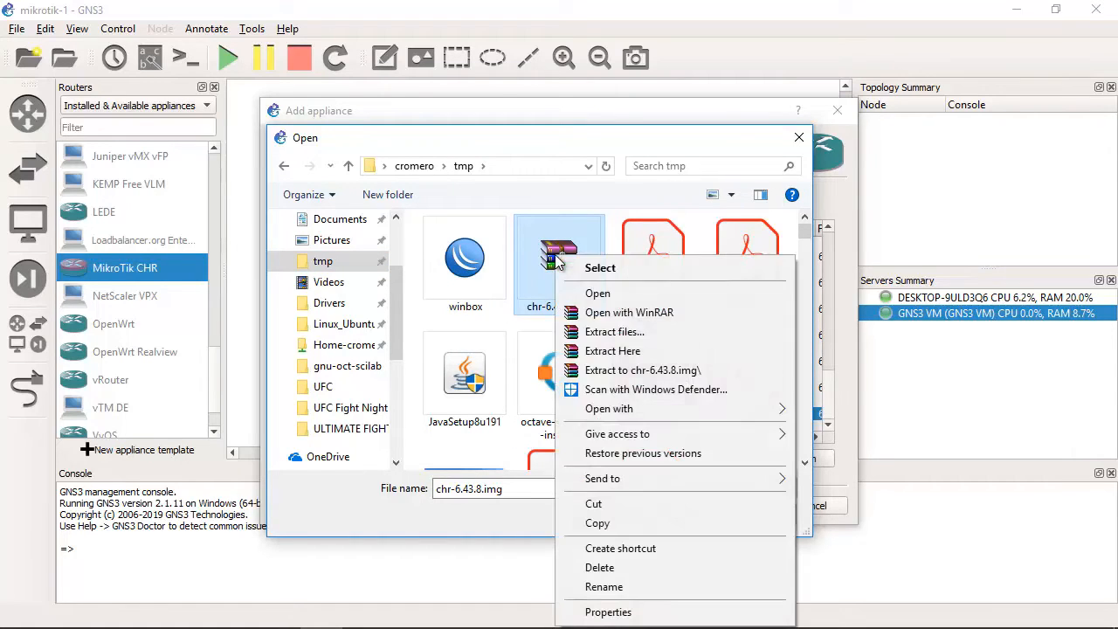
mouse_move(618, 370)
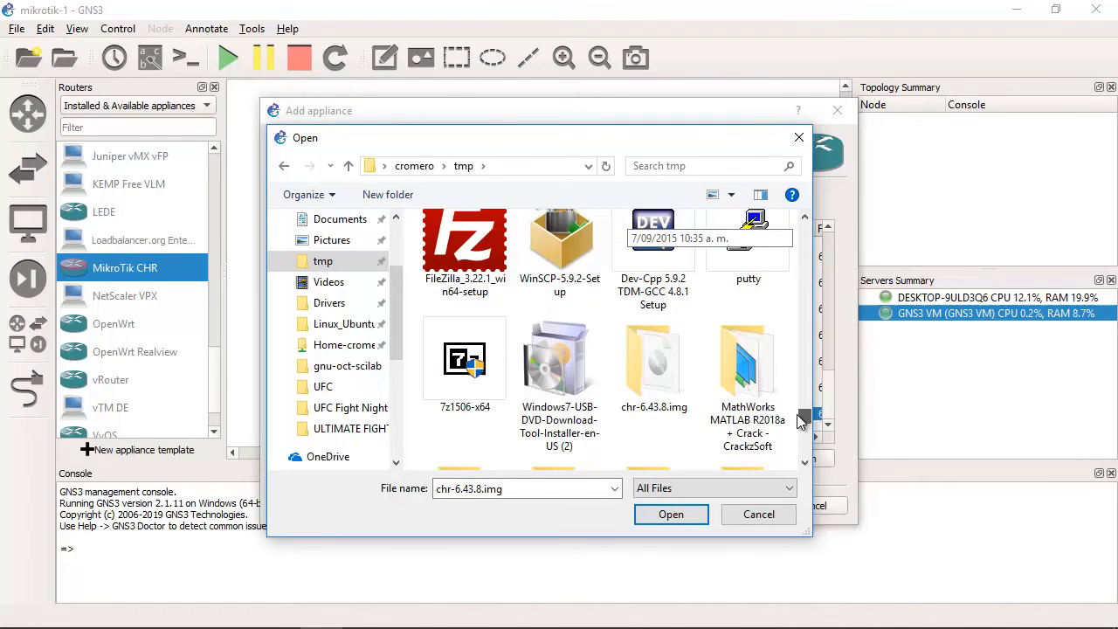
left_click(653, 362)
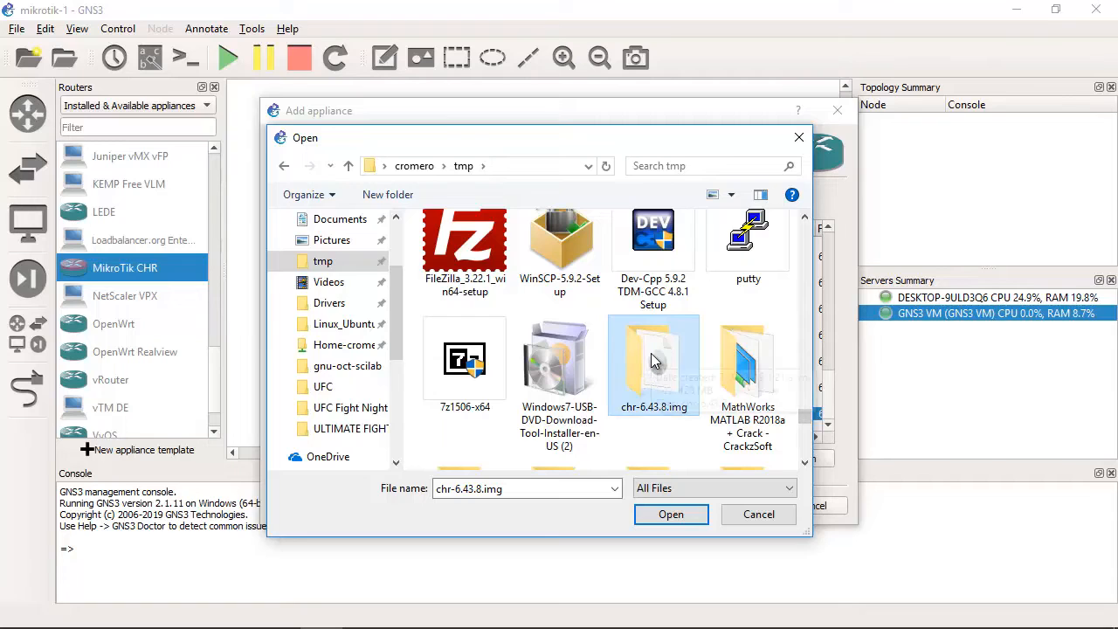
double_click(653, 358)
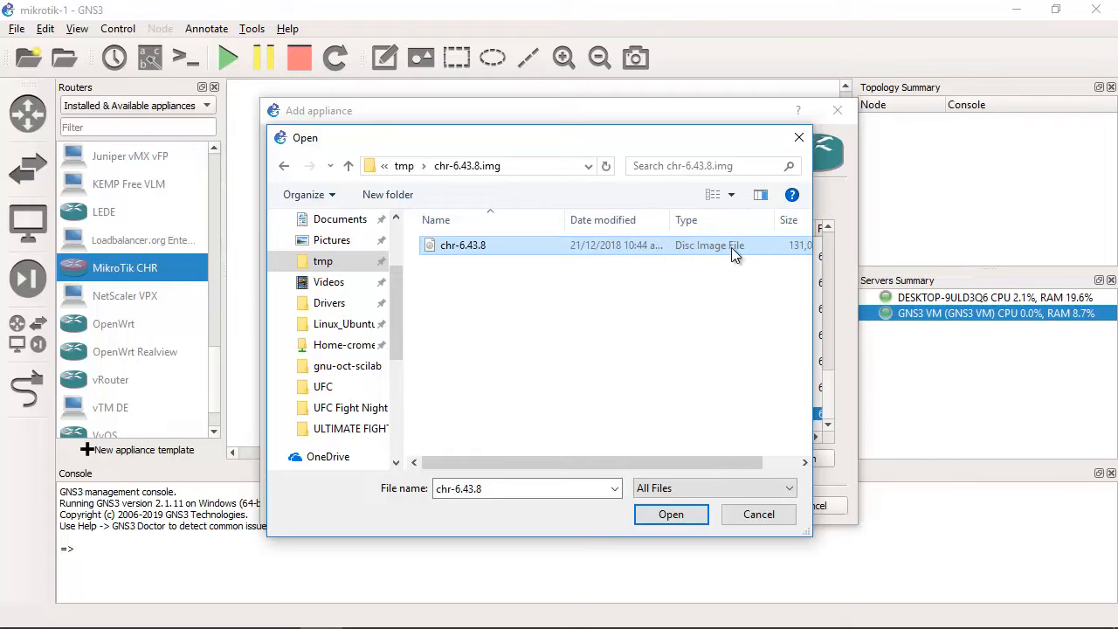
mouse_move(463, 244)
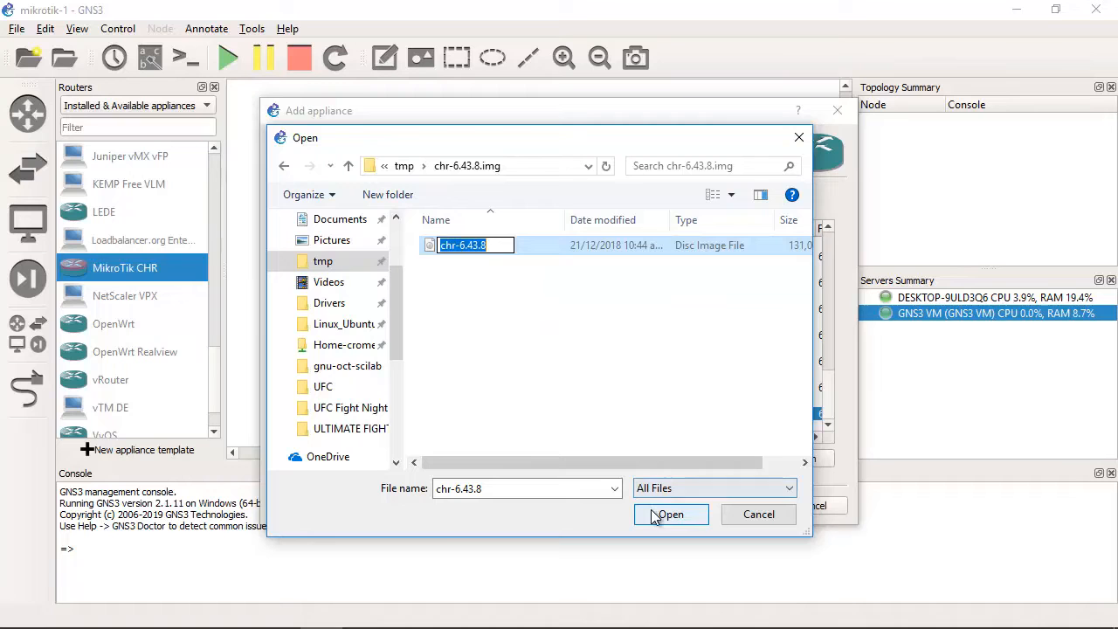
left_click(671, 514)
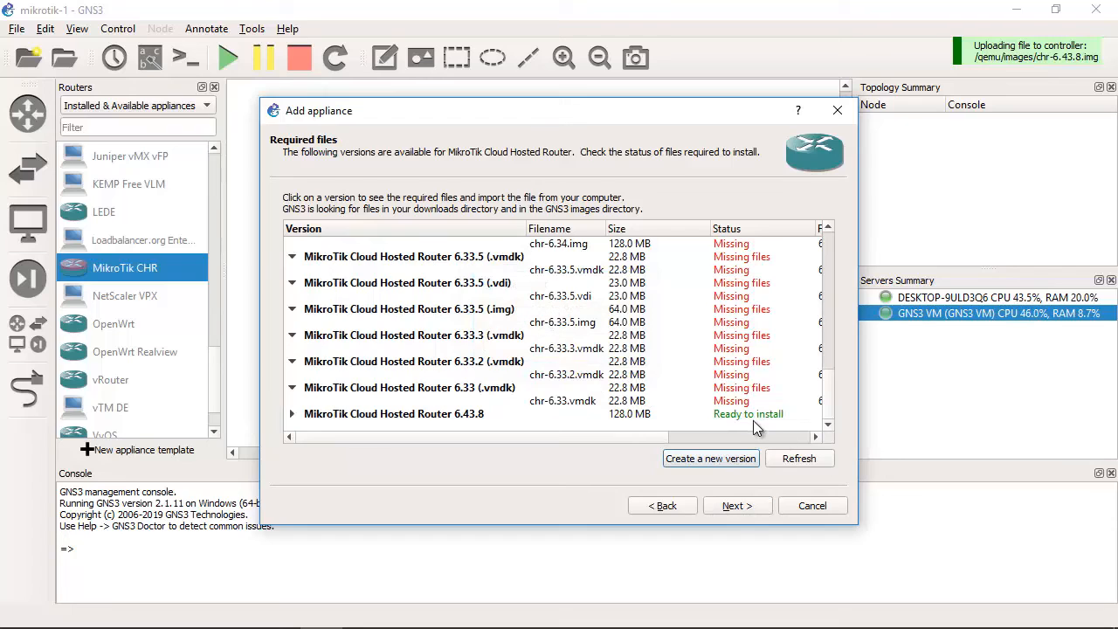
Choose MikroTik CHR version 6.43.8 for installation and keep the default Qemu binary.
left_click(395, 412)
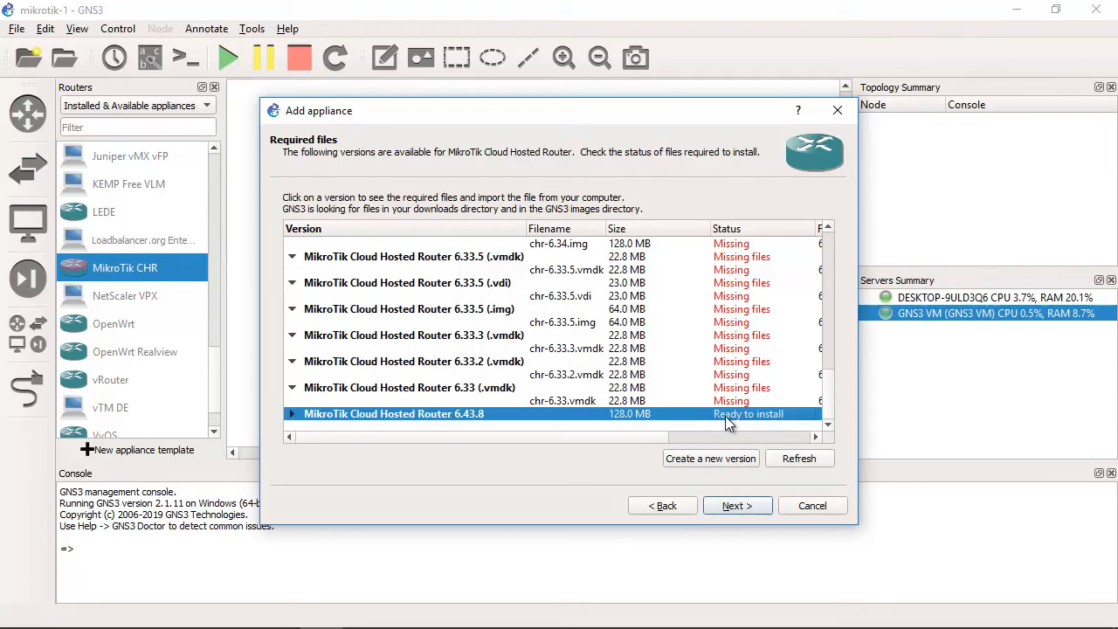
left_click(737, 505)
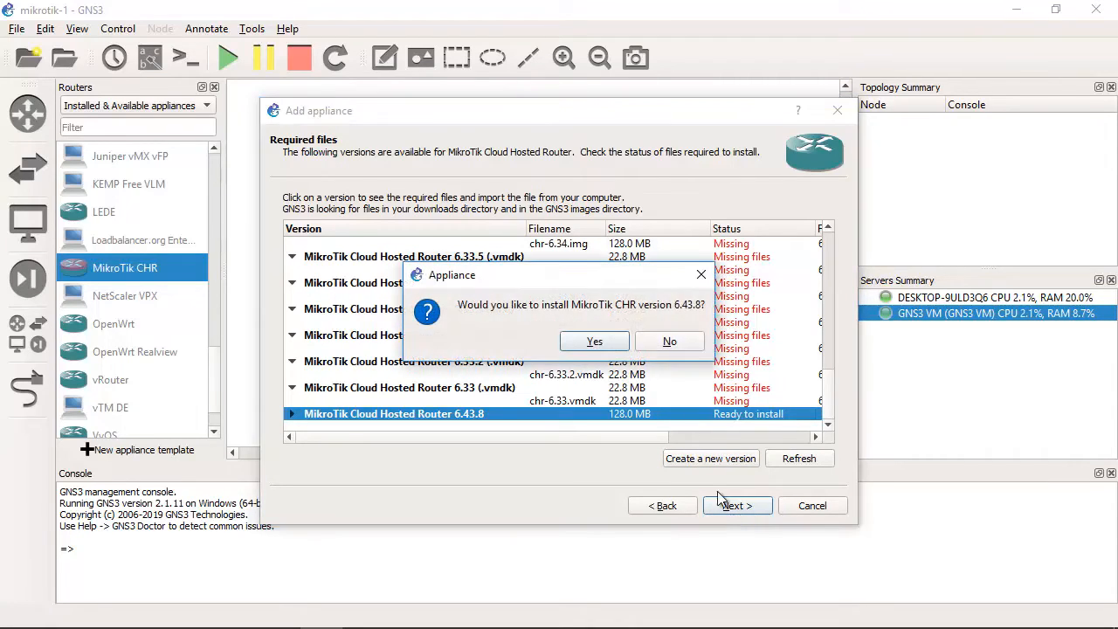
left_click(594, 341)
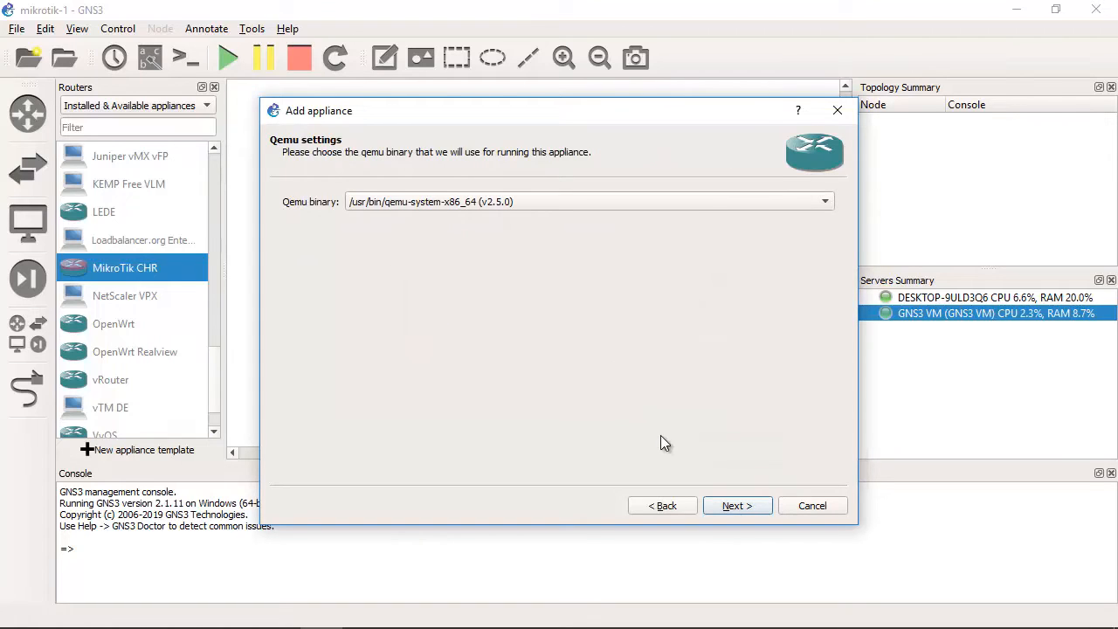
mouse_move(290, 217)
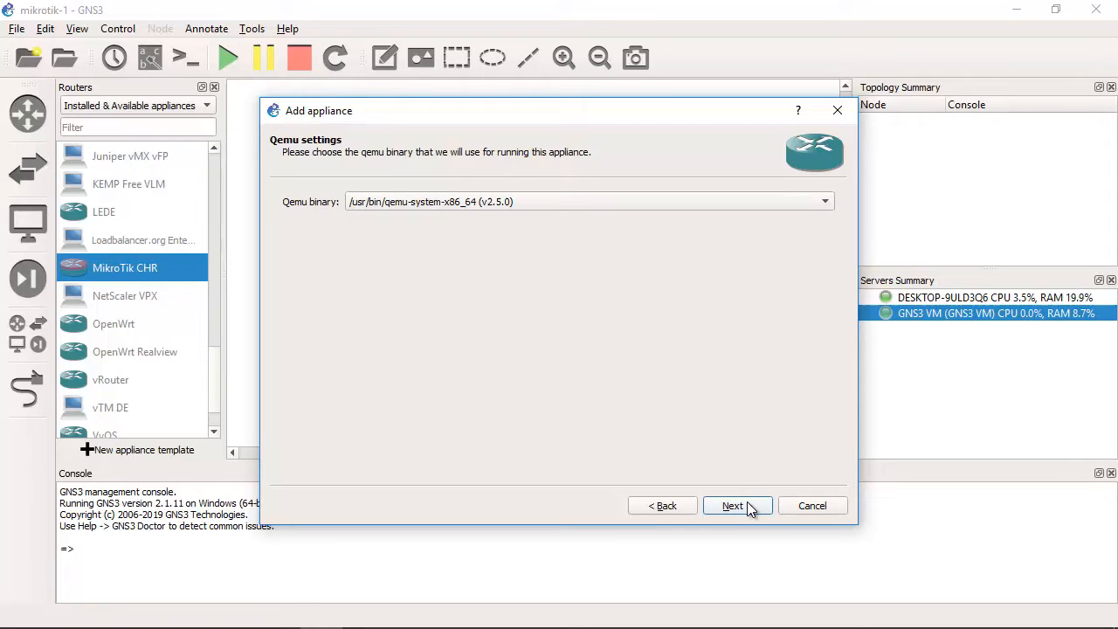
left_click(732, 505)
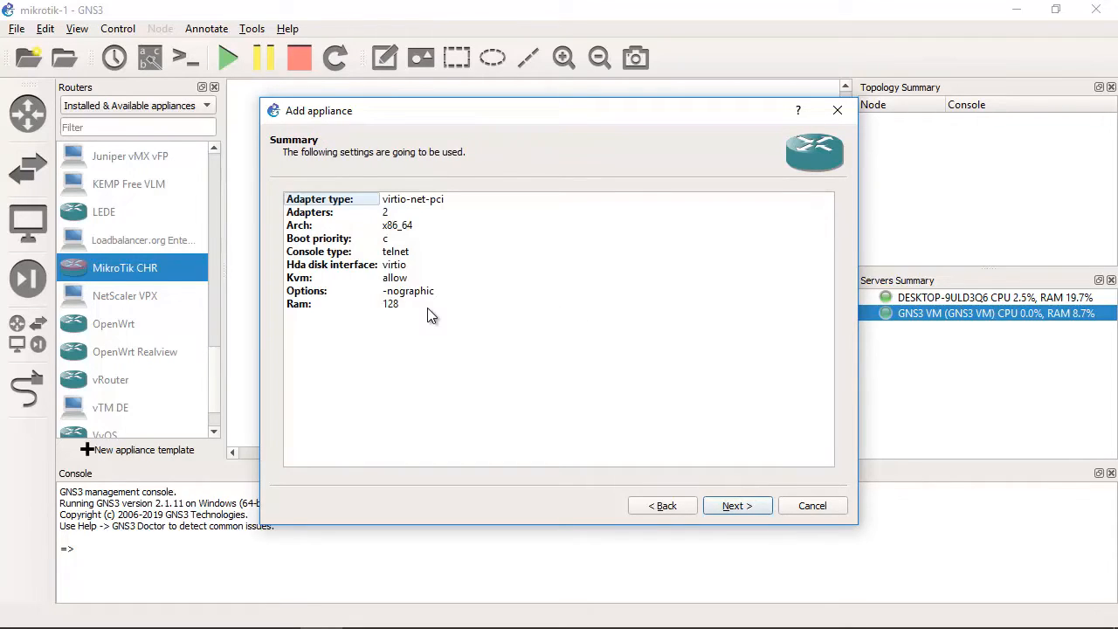
mouse_move(404, 323)
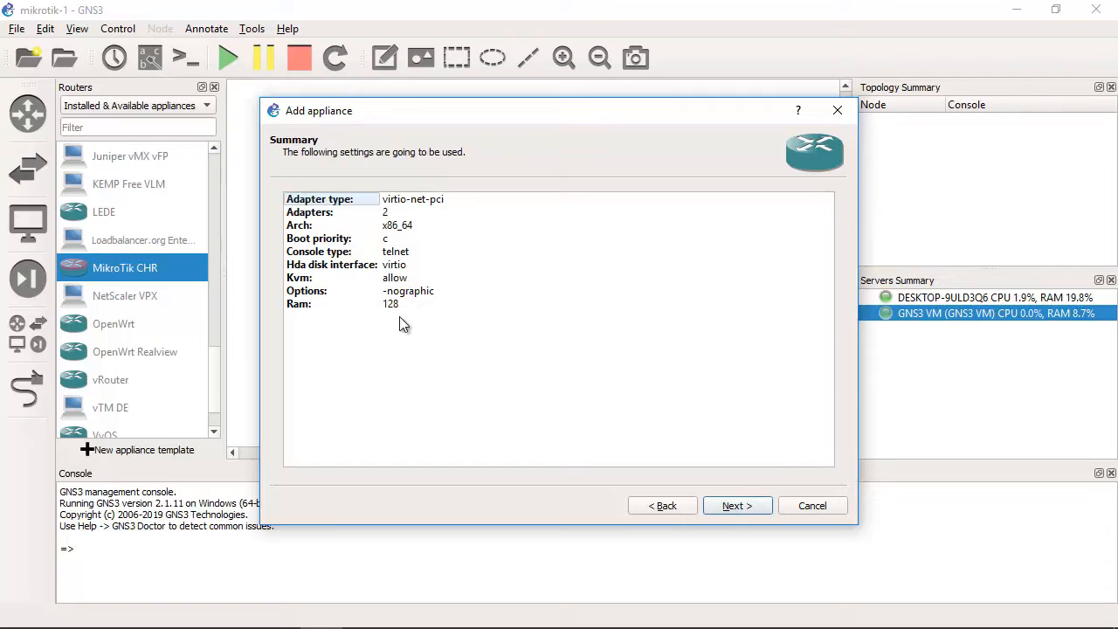
Review the summary, finish adding the appliance and dismiss the installed confirmation.
left_click(375, 304)
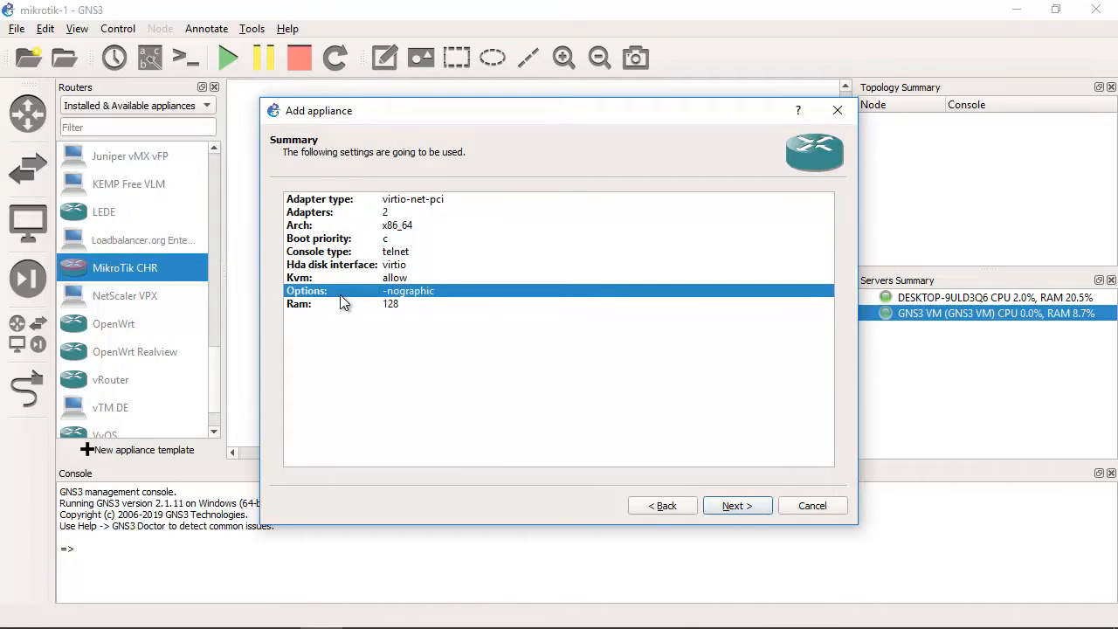
left_click(301, 278)
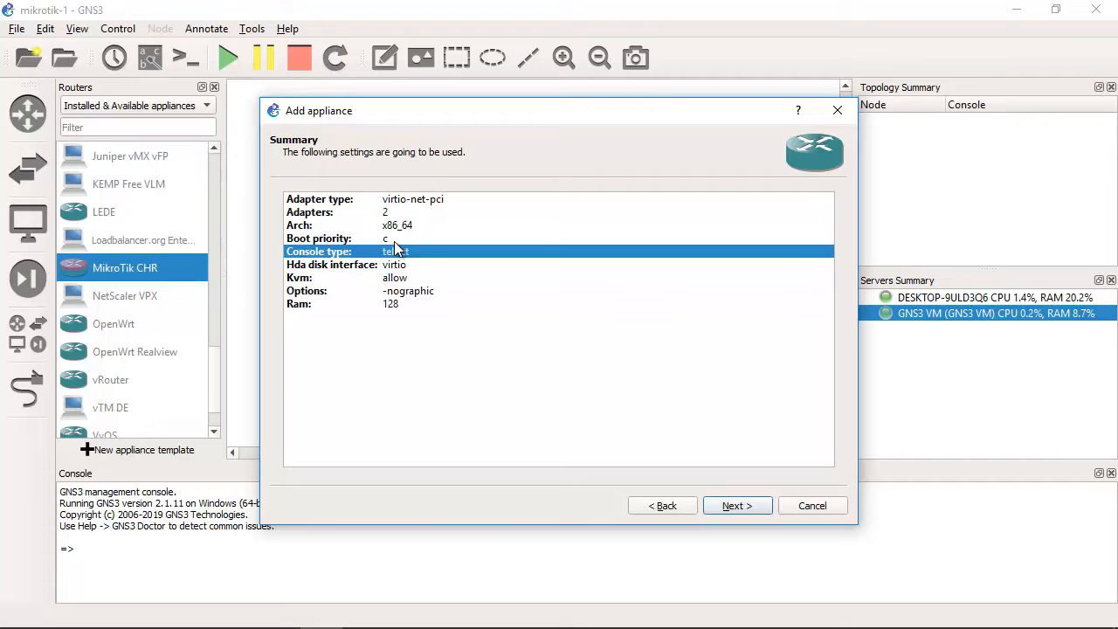
left_click(737, 505)
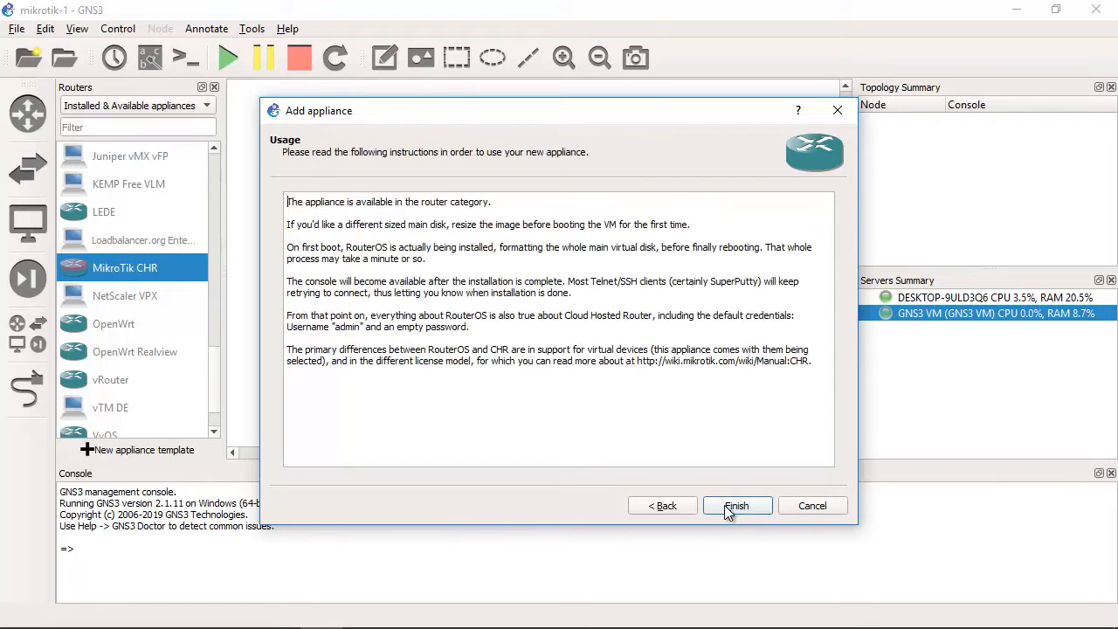
left_click(737, 504)
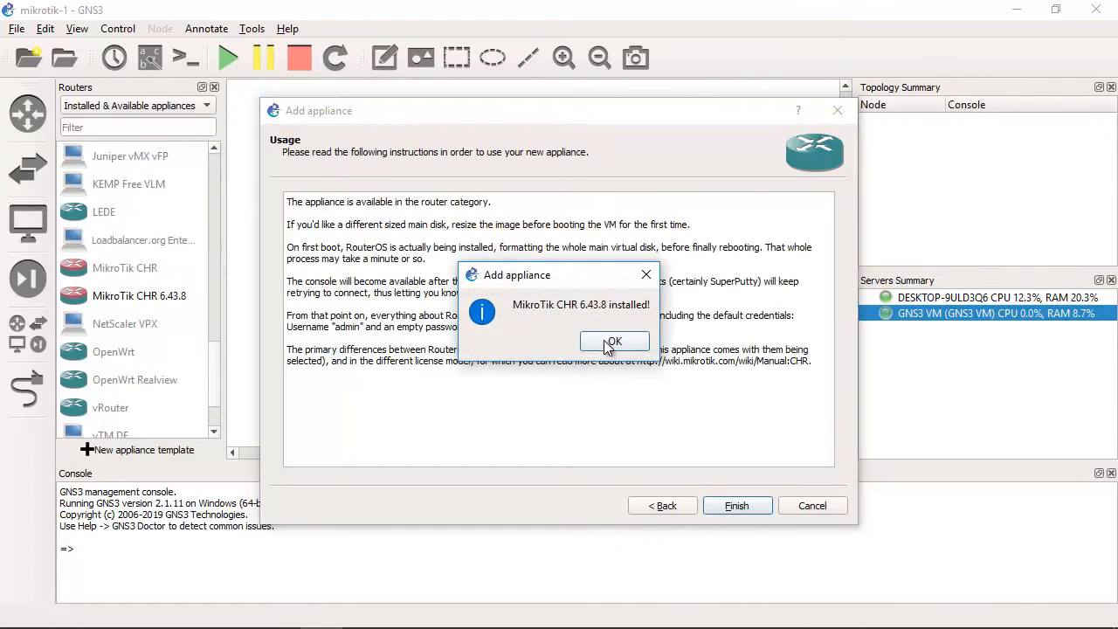
left_click(615, 340)
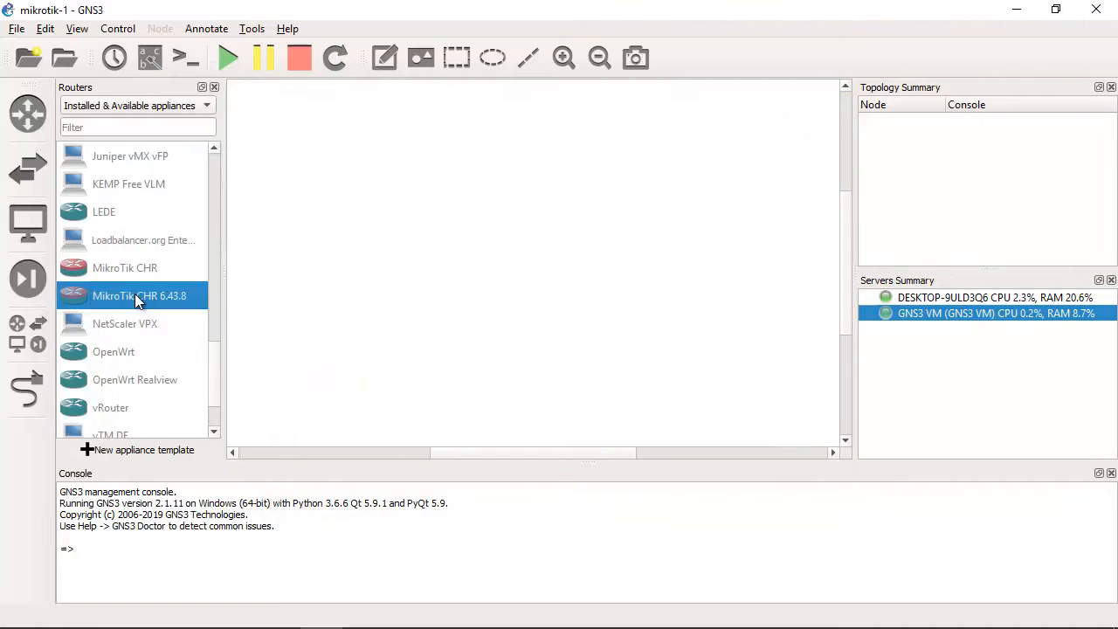
right_click(140, 295)
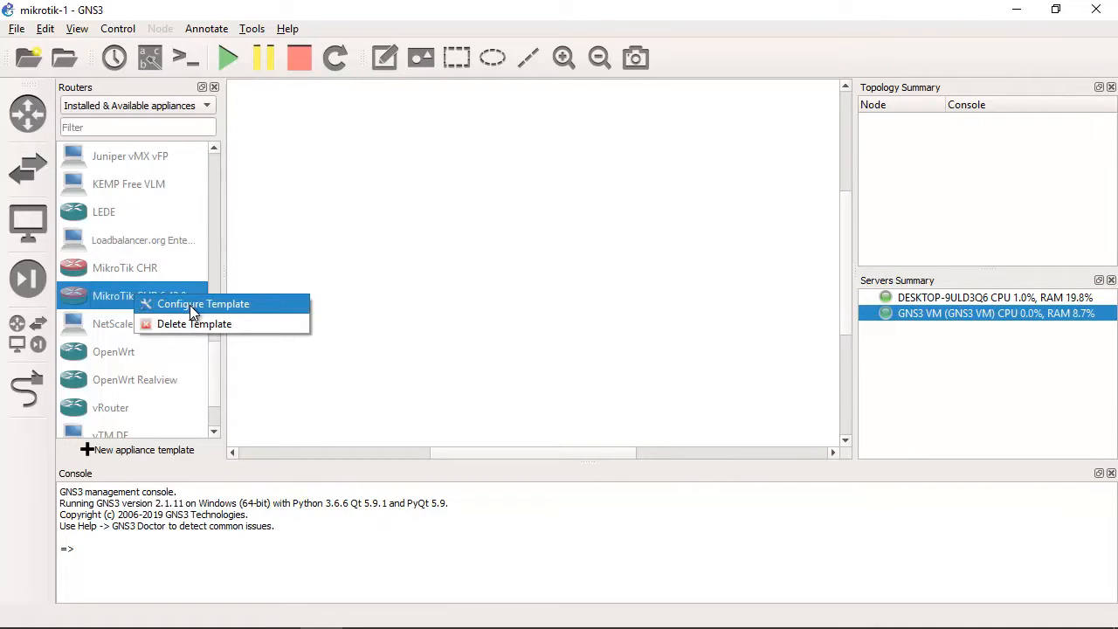
left_click(203, 304)
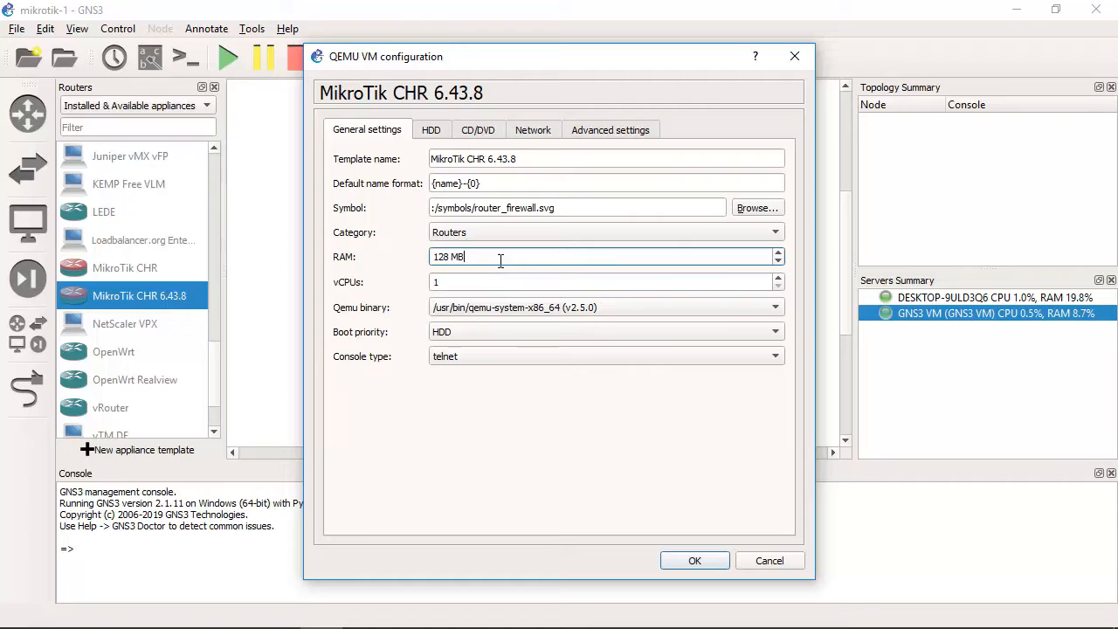
left_click(605, 281)
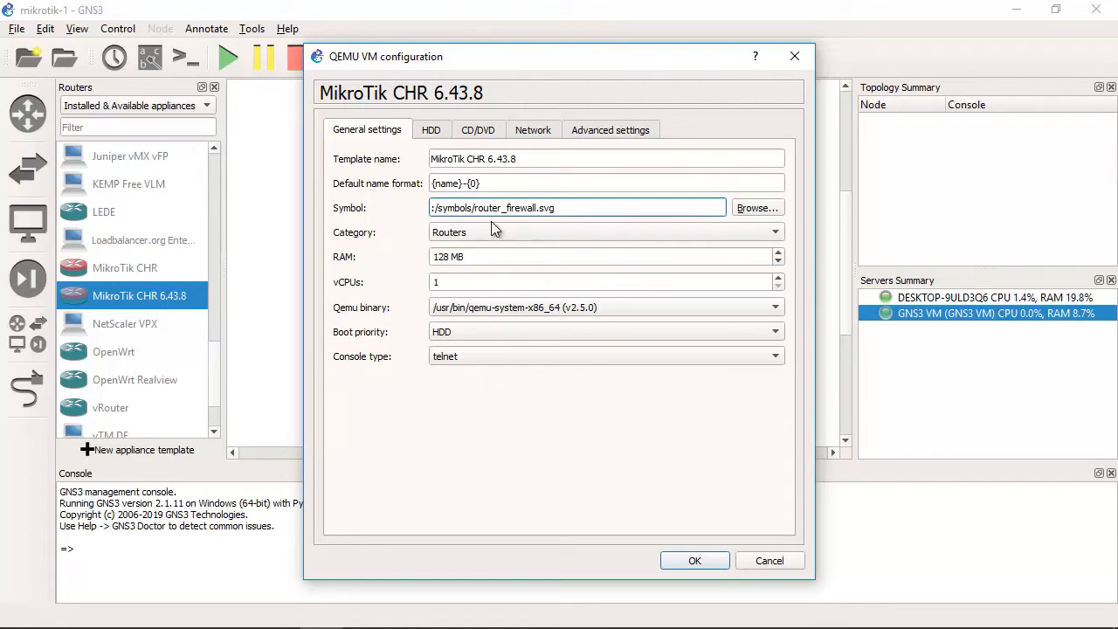
double_click(515, 208)
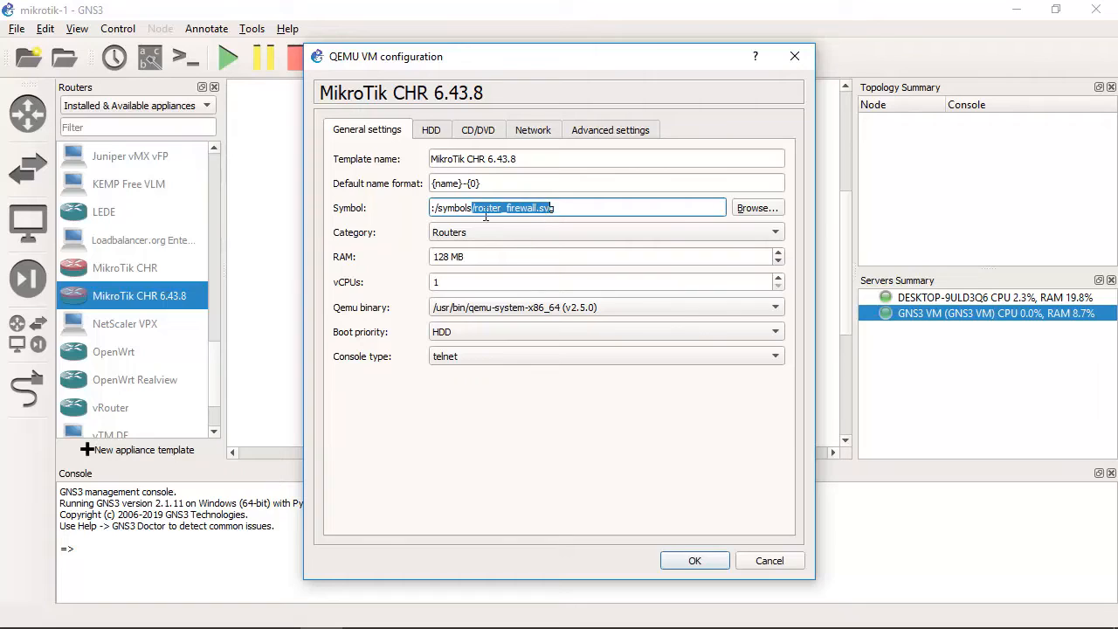
left_click(568, 208)
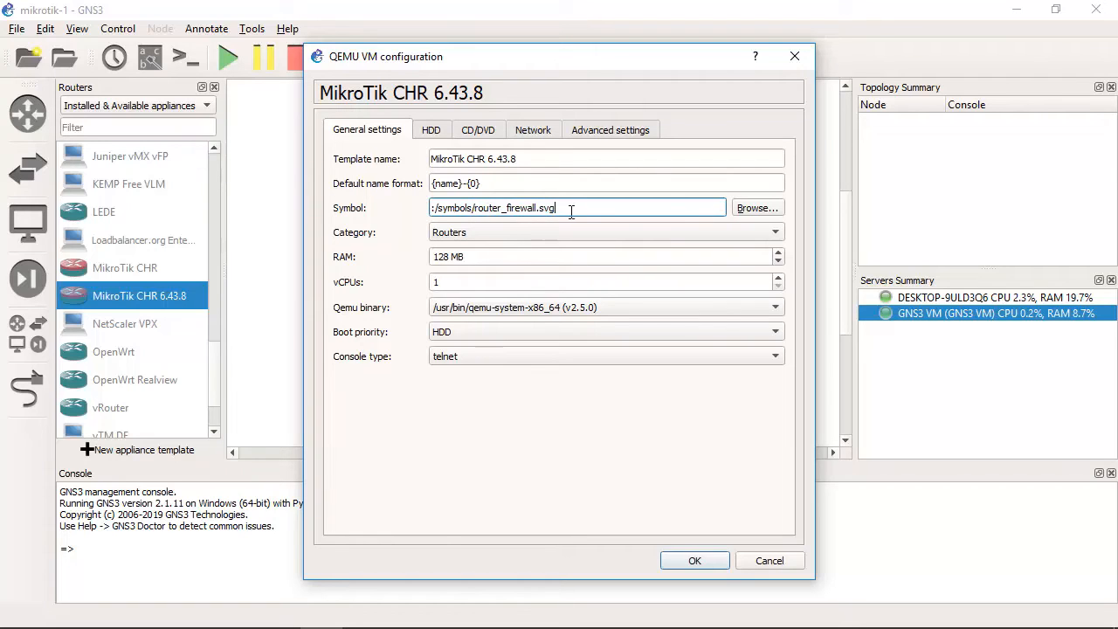
double_click(517, 208)
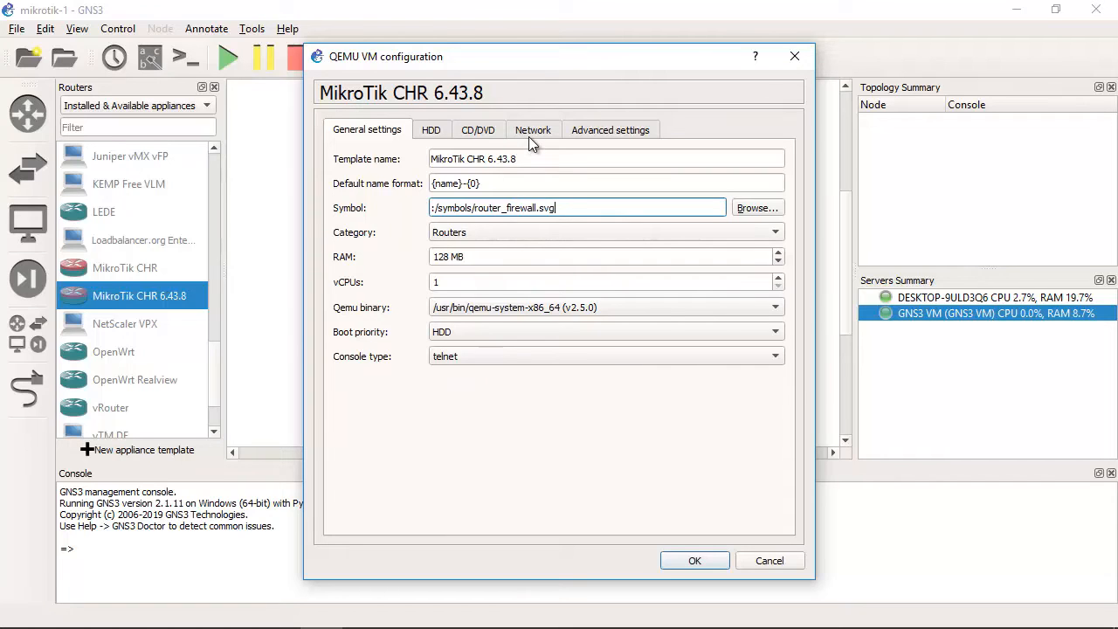
left_click(533, 130)
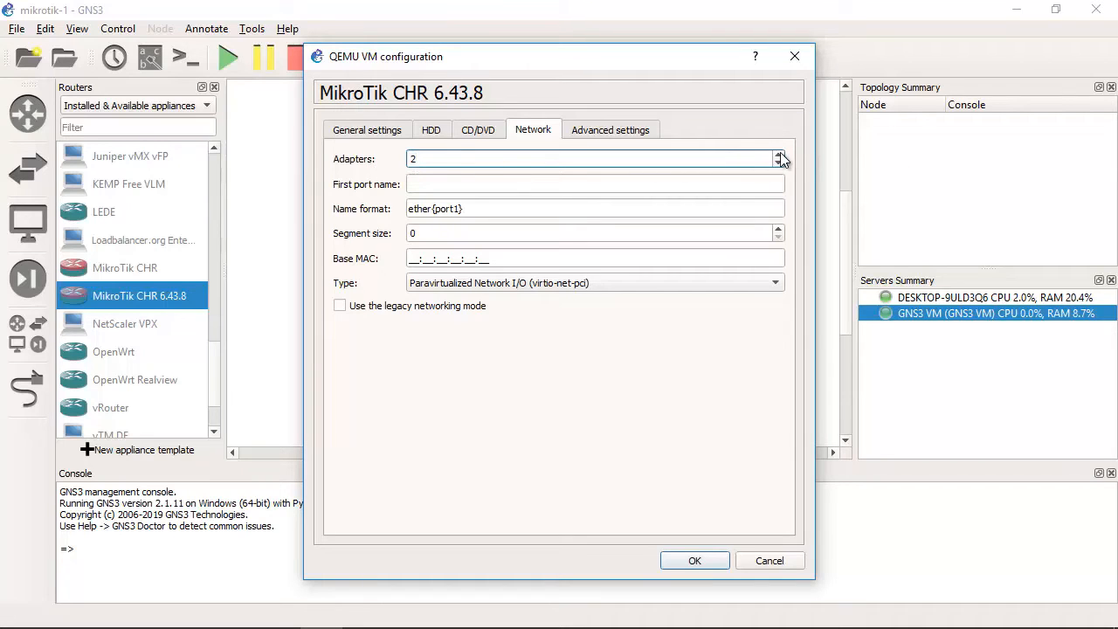
left_click(779, 154)
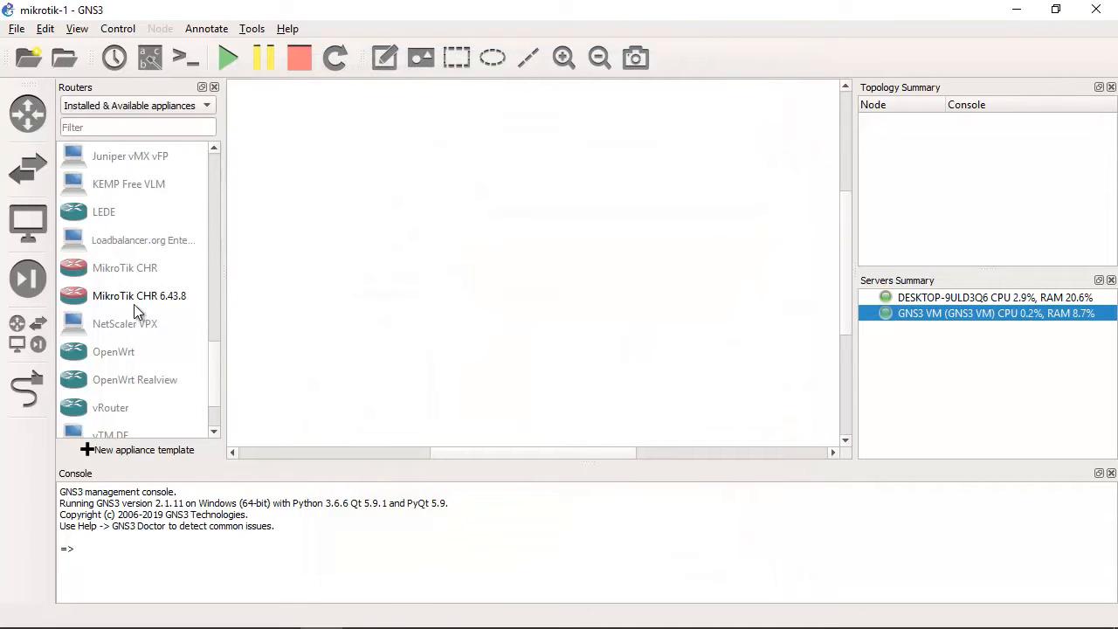
Place a MikroTik CHR 6.43.8 router node on the workspace and adjust its position.
left_click(140, 295)
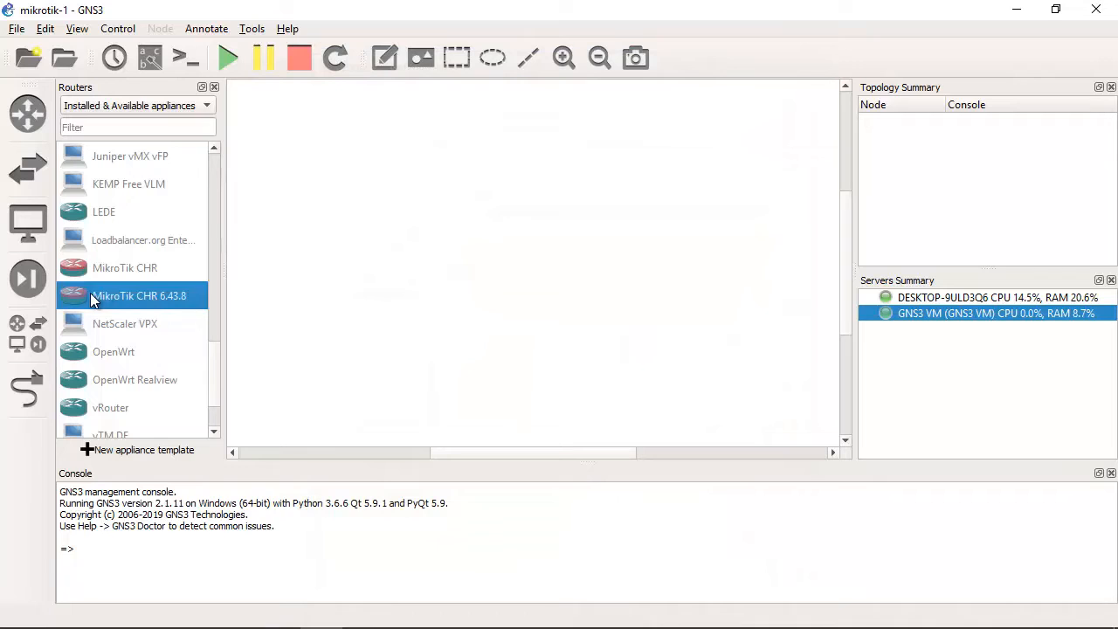
left_click_drag(139, 295, 590, 166)
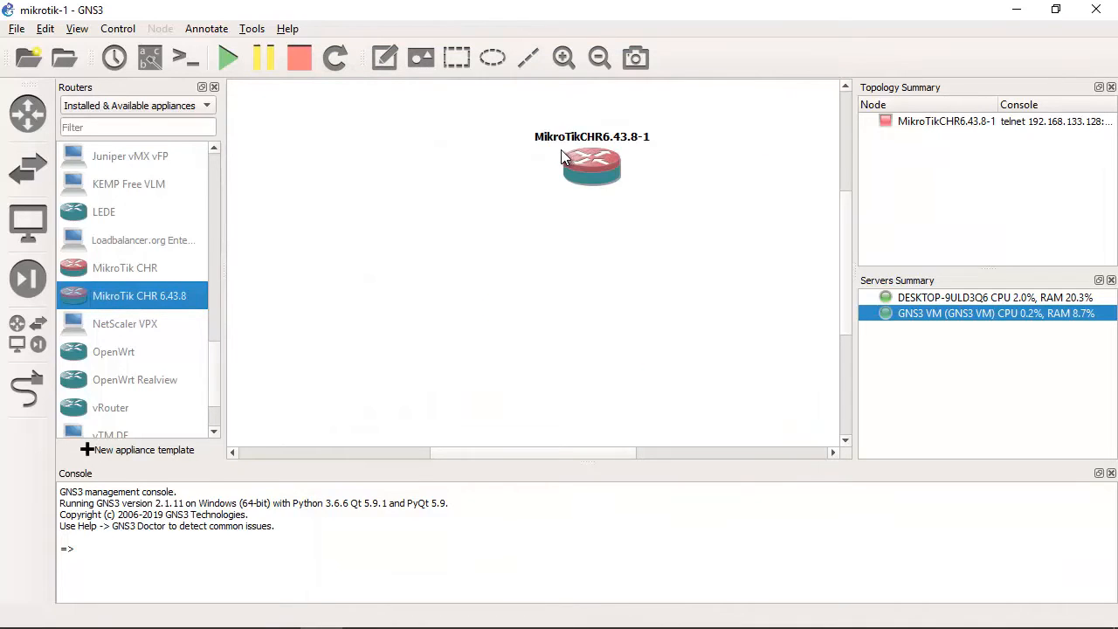
left_click_drag(590, 166, 542, 148)
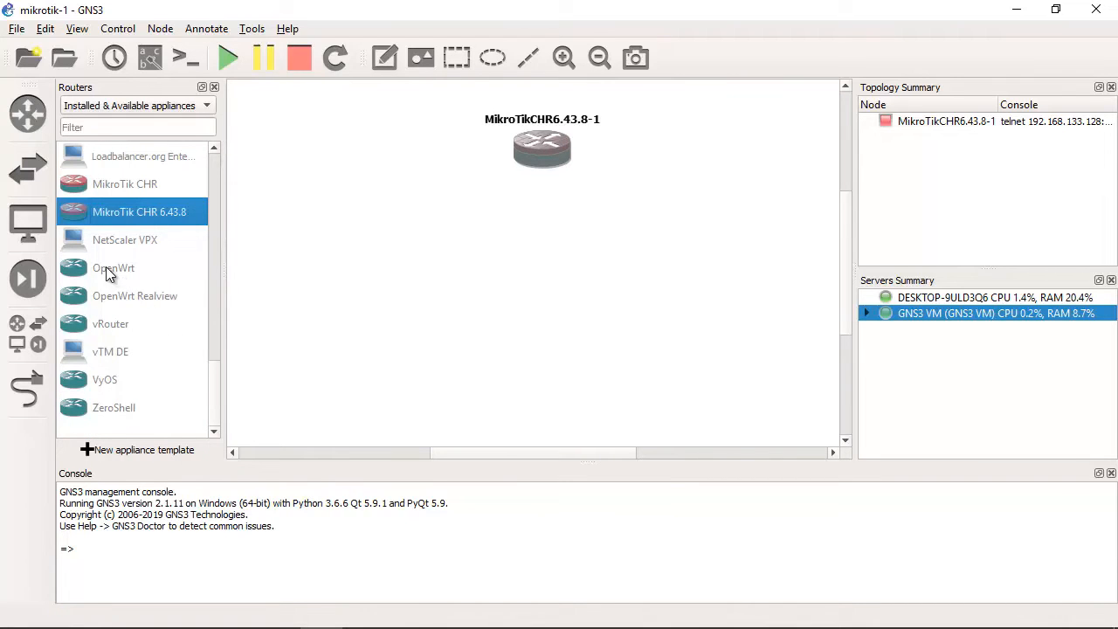
mouse_move(28, 224)
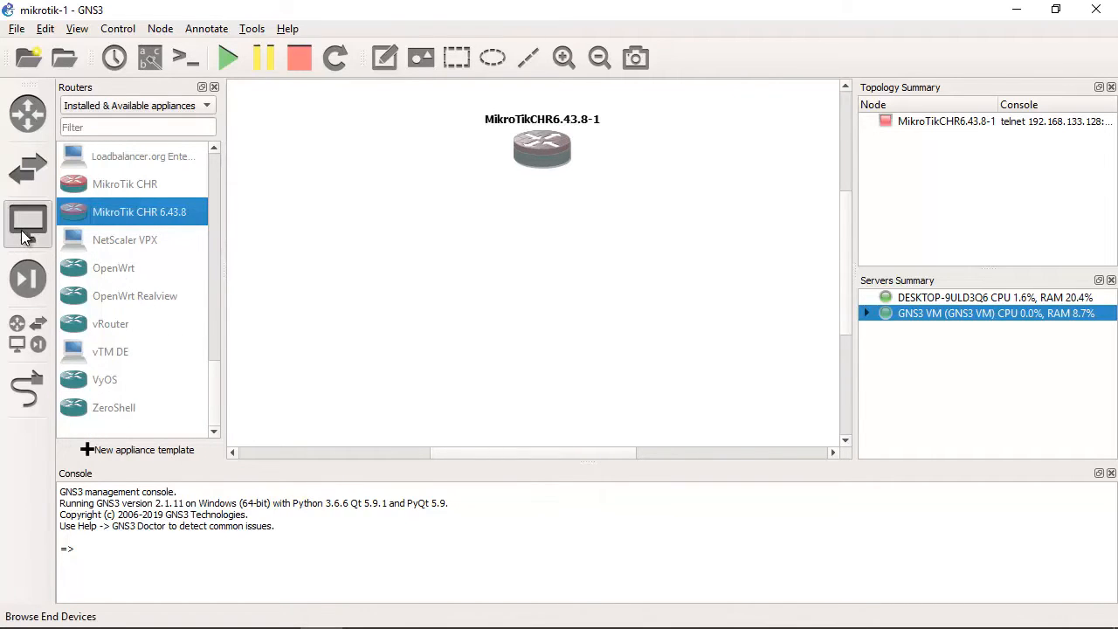
Browse the End devices panel and pick the Windows-10-7 appliance.
left_click(28, 224)
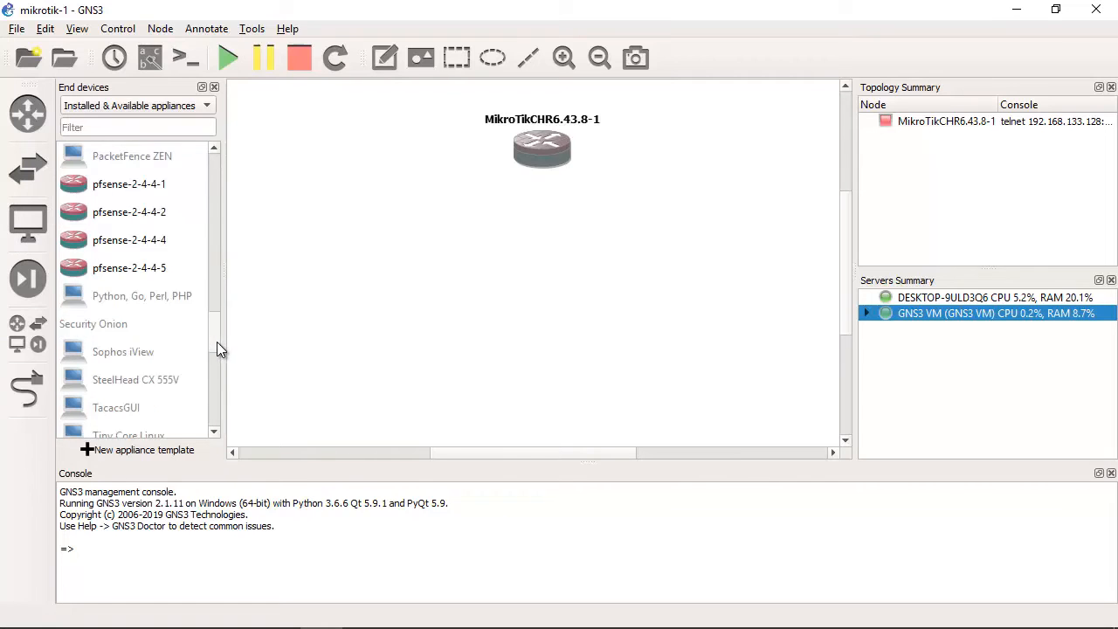
scroll("down", 3)
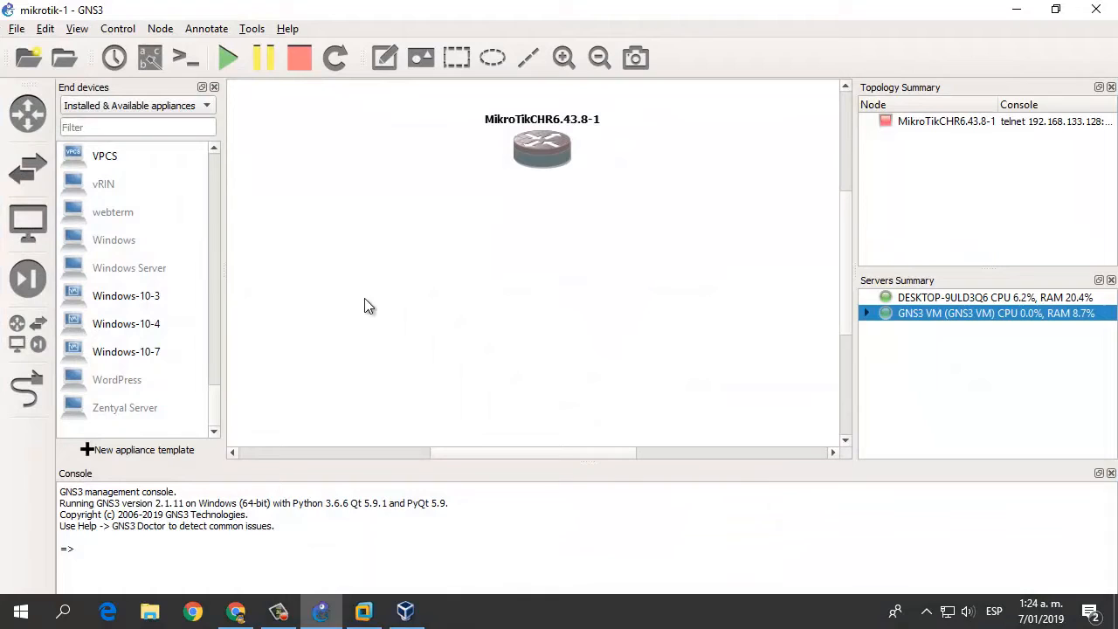
left_click(125, 351)
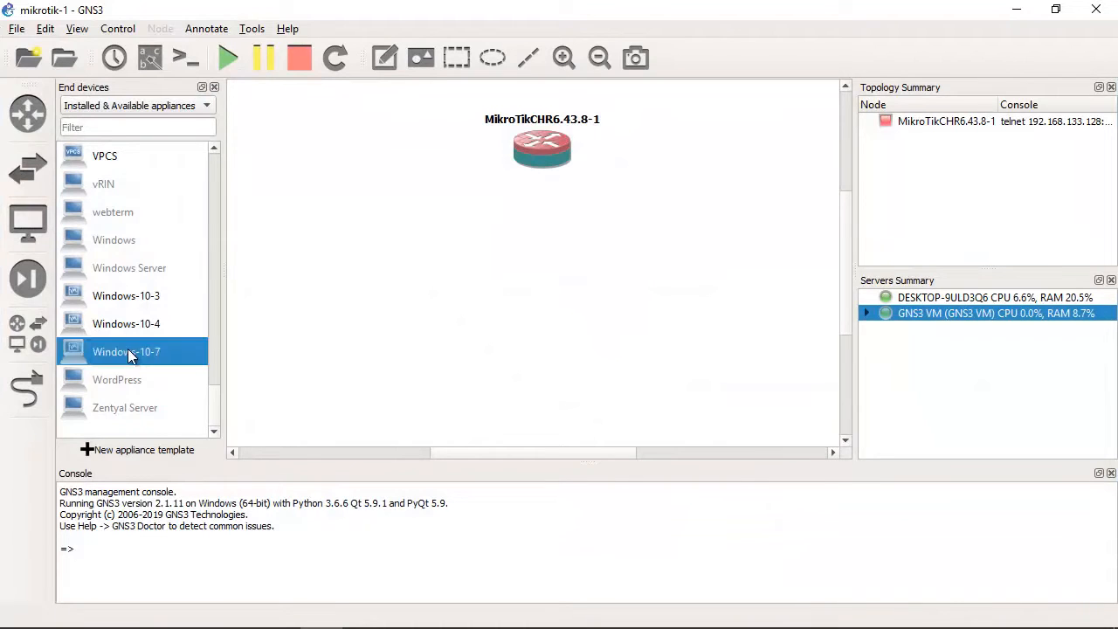
mouse_move(112, 362)
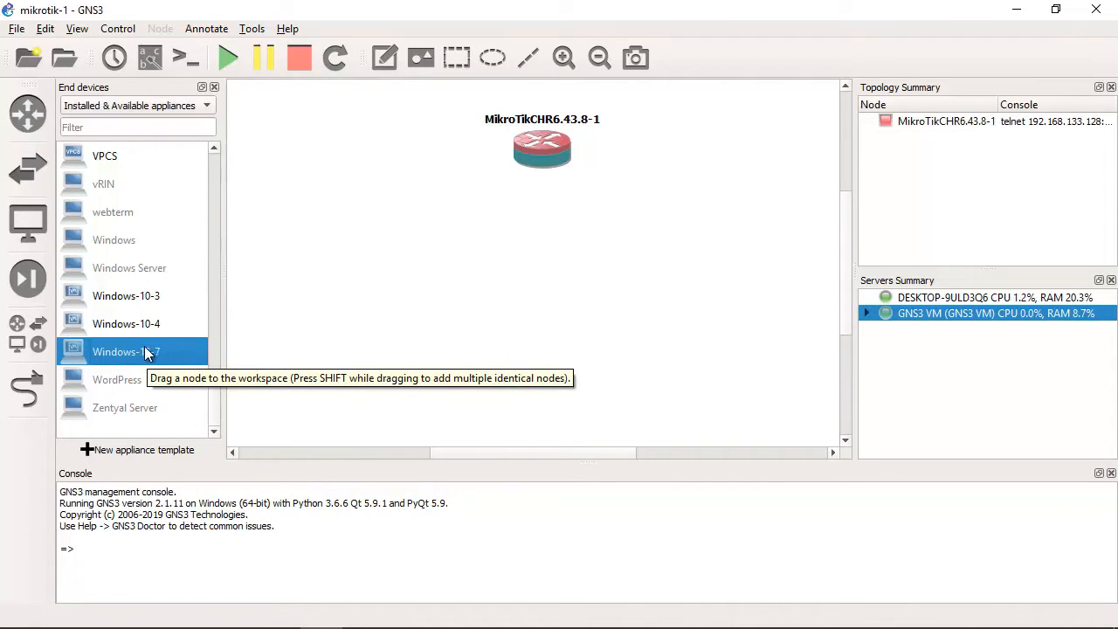
mouse_move(136, 352)
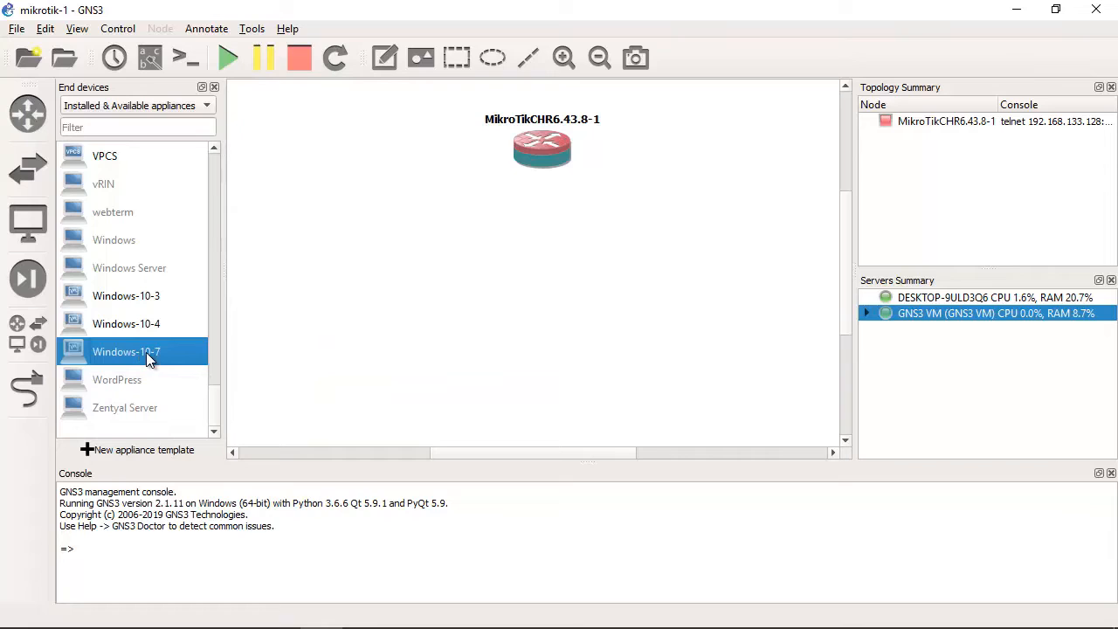
mouse_move(147, 357)
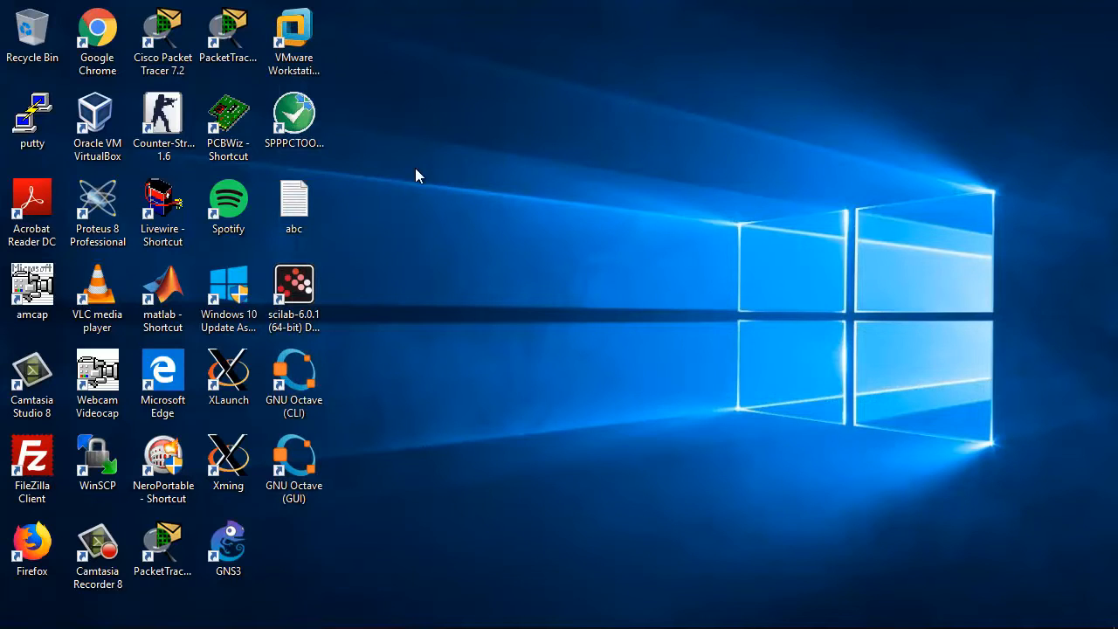
left_click(98, 119)
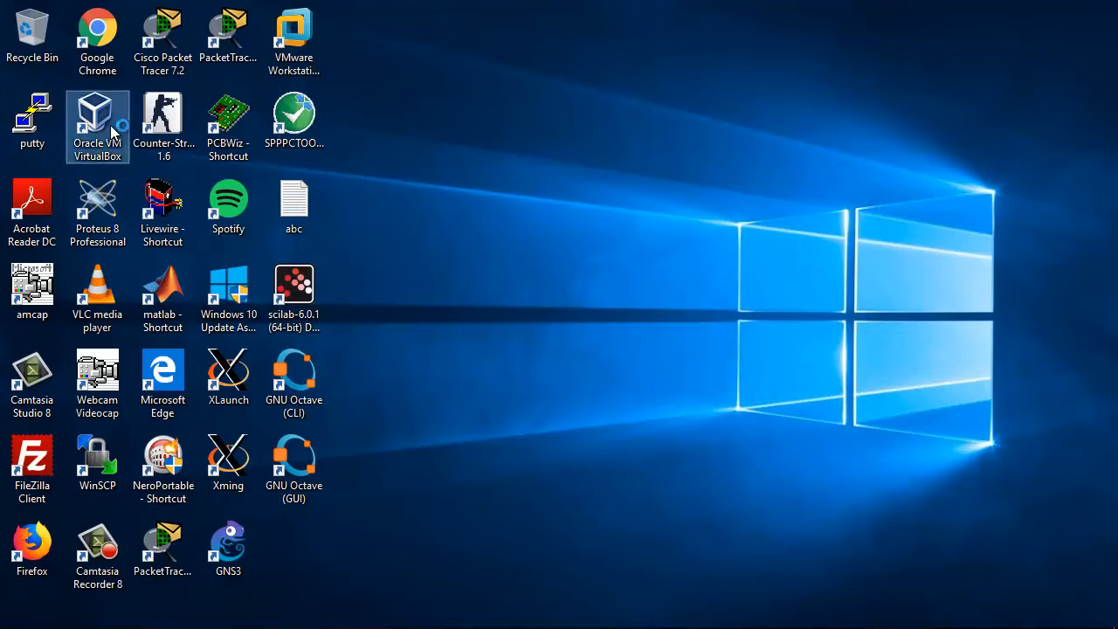
double_click(98, 111)
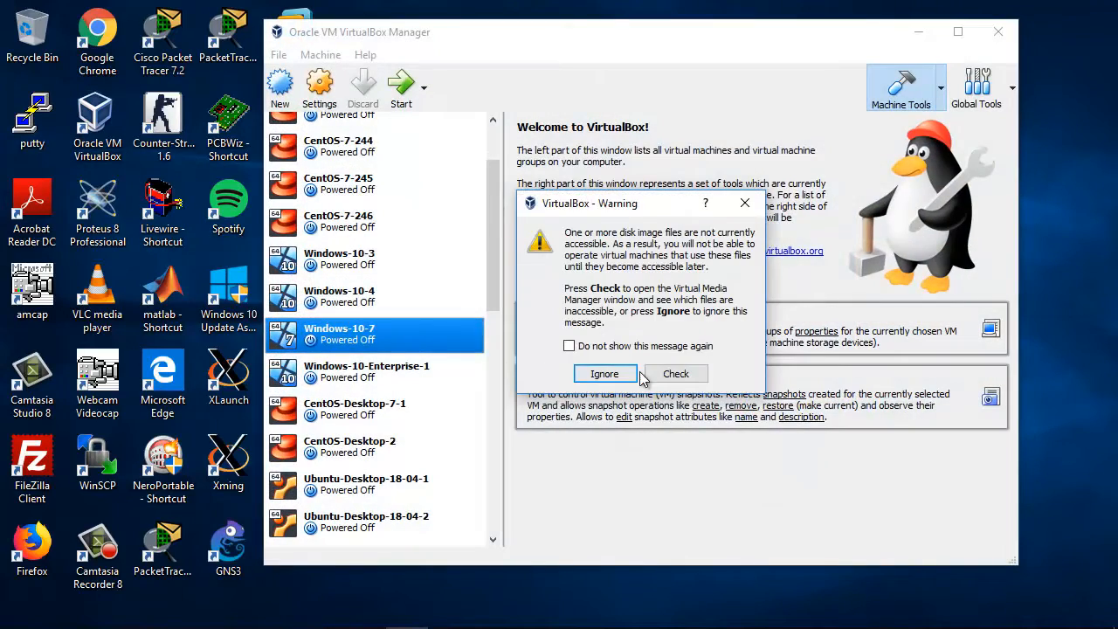
left_click(604, 374)
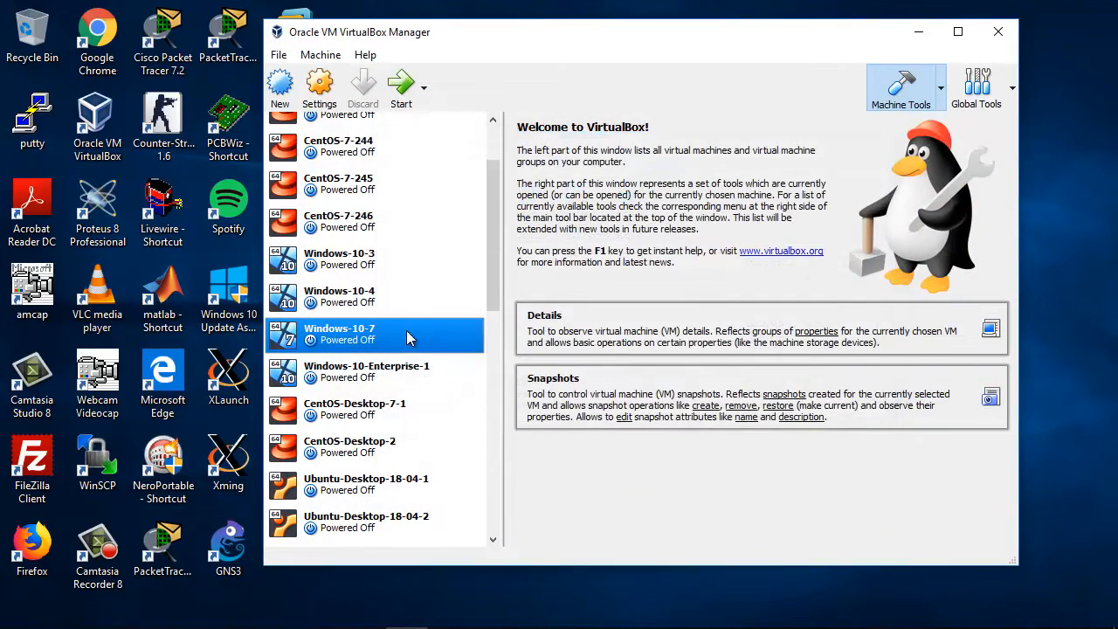
mouse_move(336, 339)
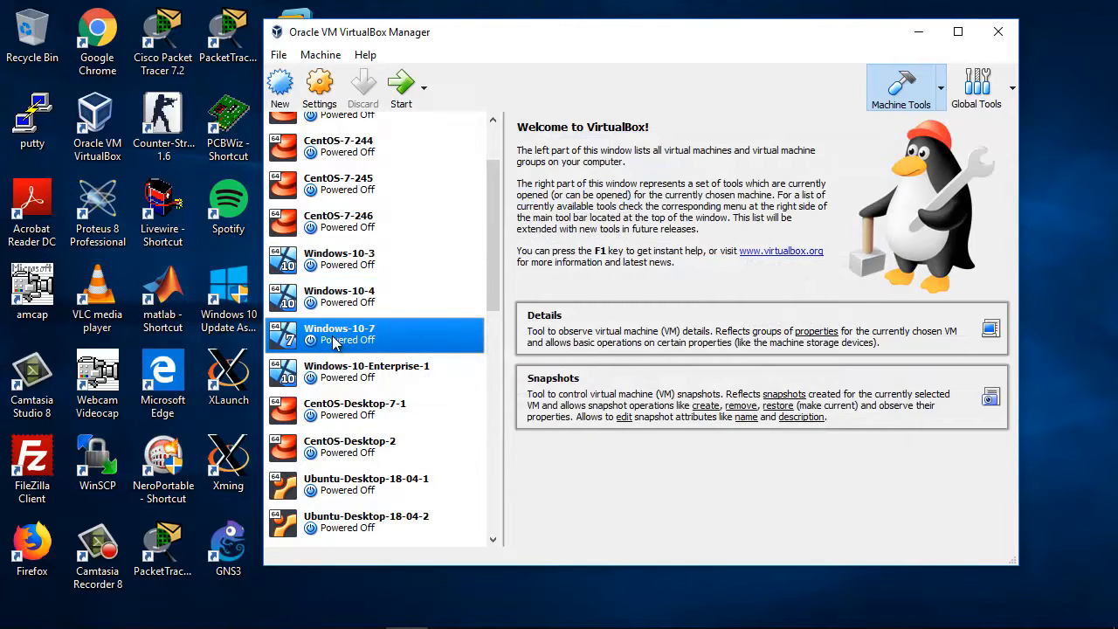
mouse_move(317, 87)
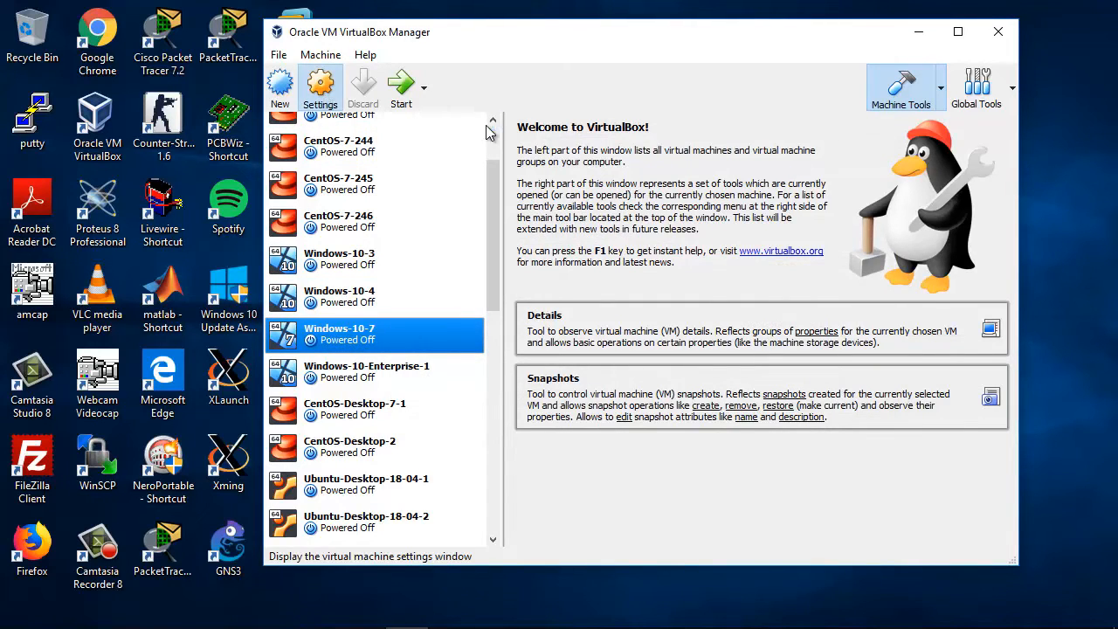
left_click(320, 88)
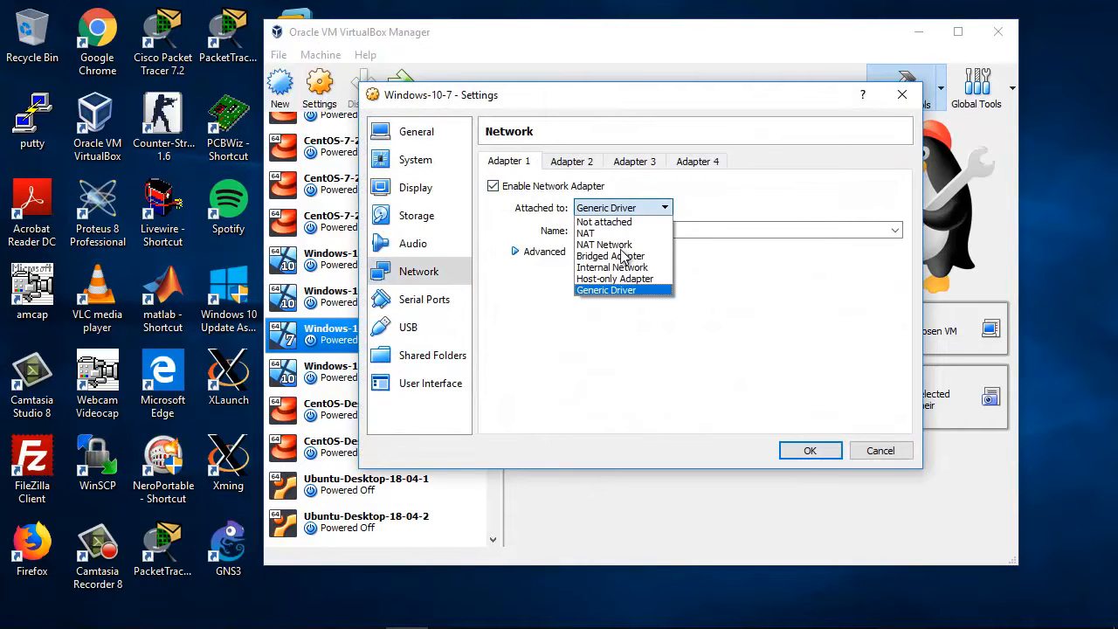
left_click(607, 290)
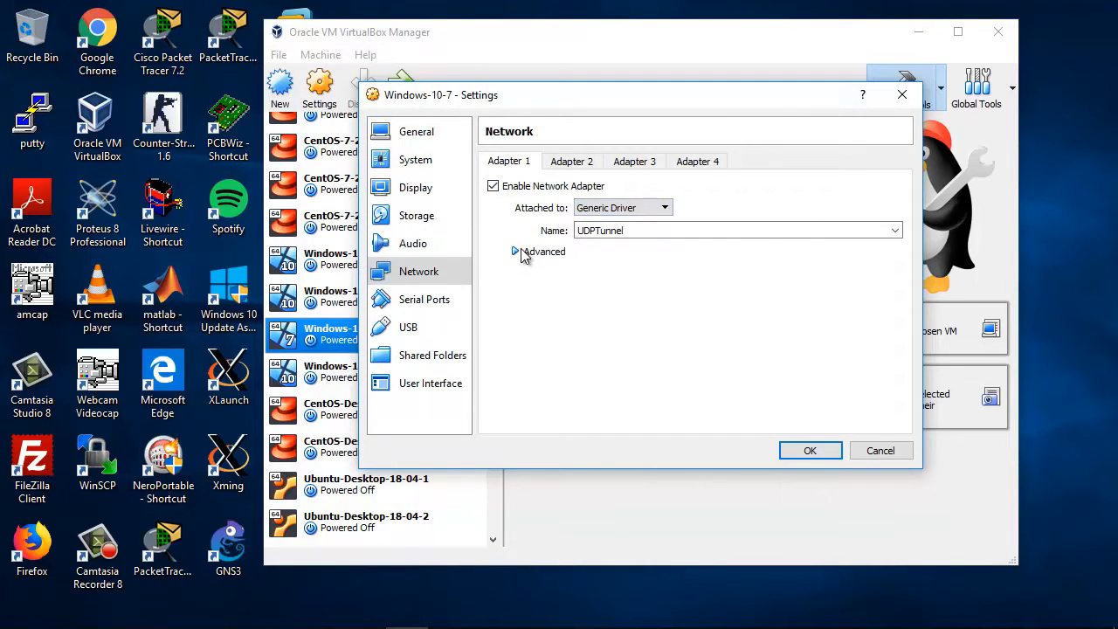
left_click(517, 251)
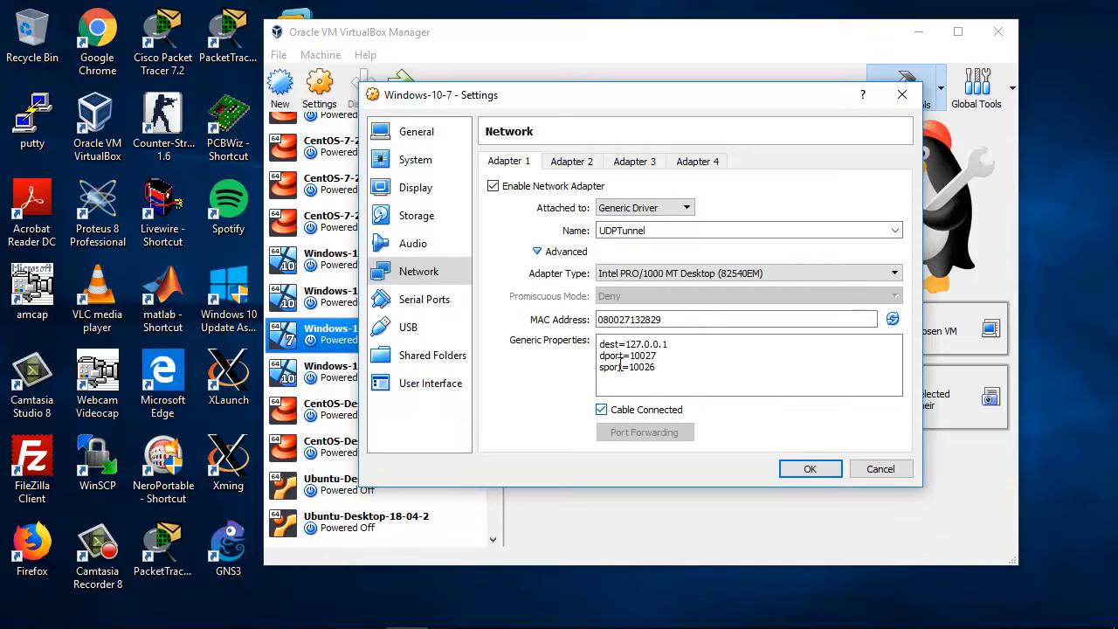
left_click(536, 252)
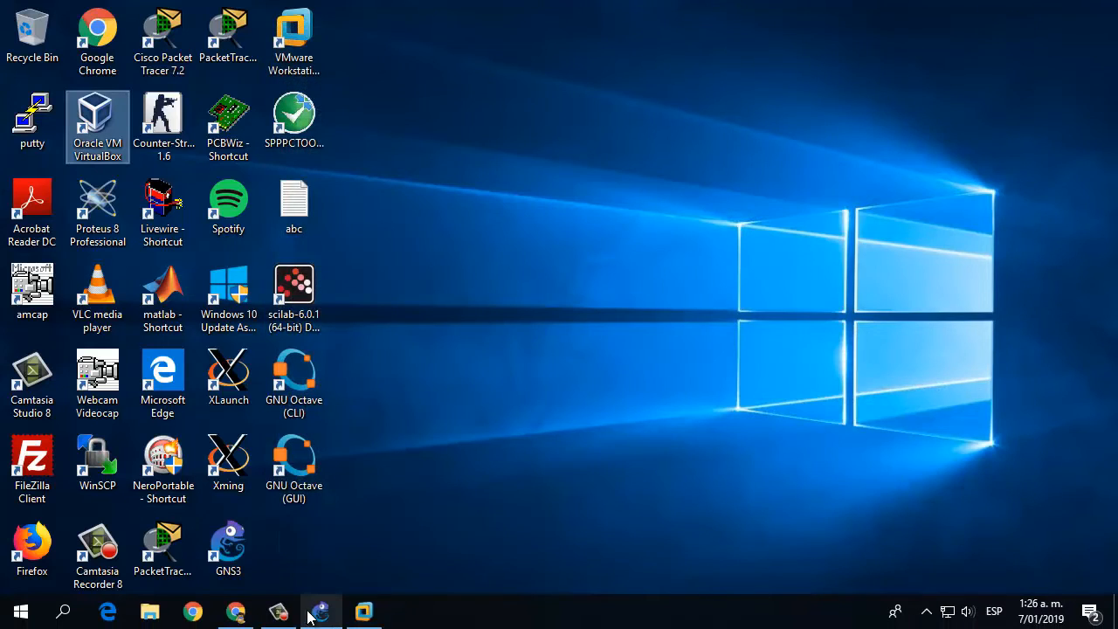
Link the MikroTik router's ether1 to the Windows-10-7 node and start all nodes.
left_click(321, 611)
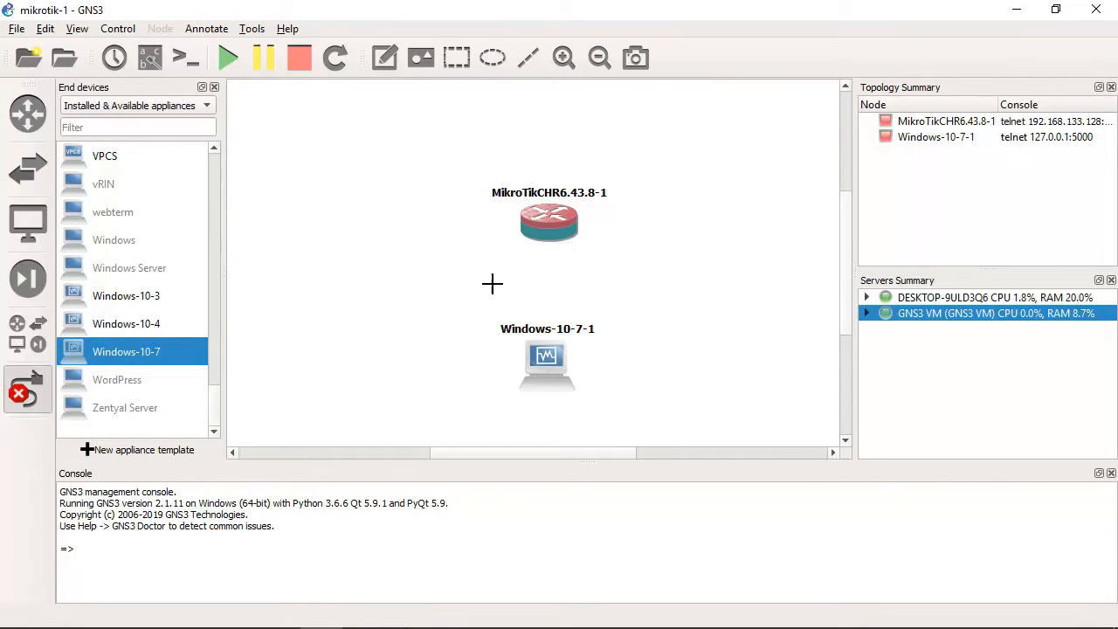
left_click(548, 223)
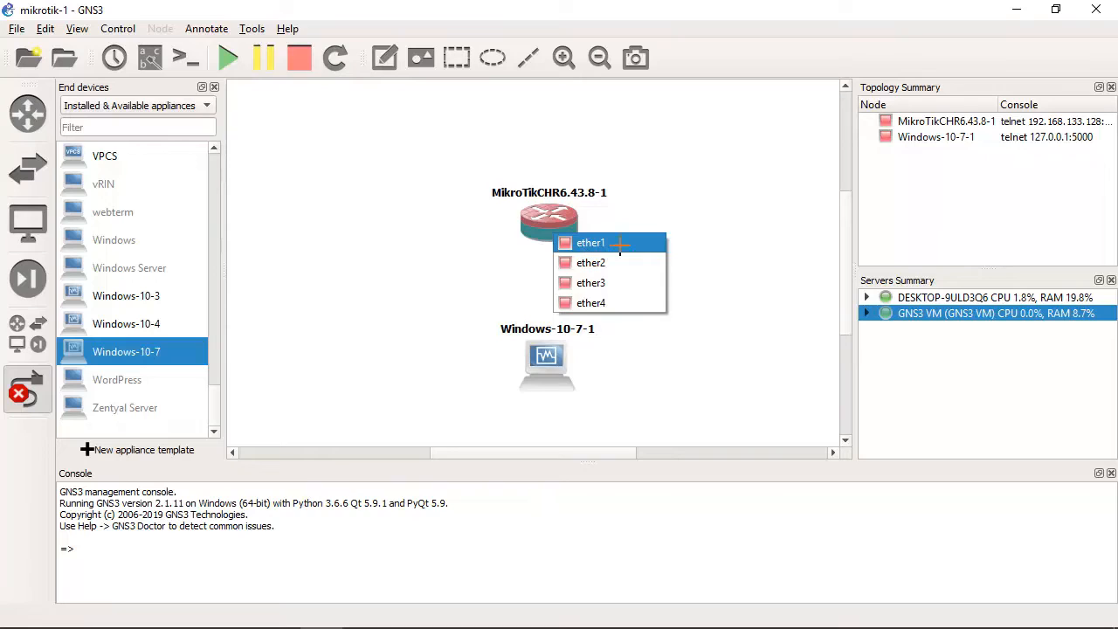
left_click(591, 241)
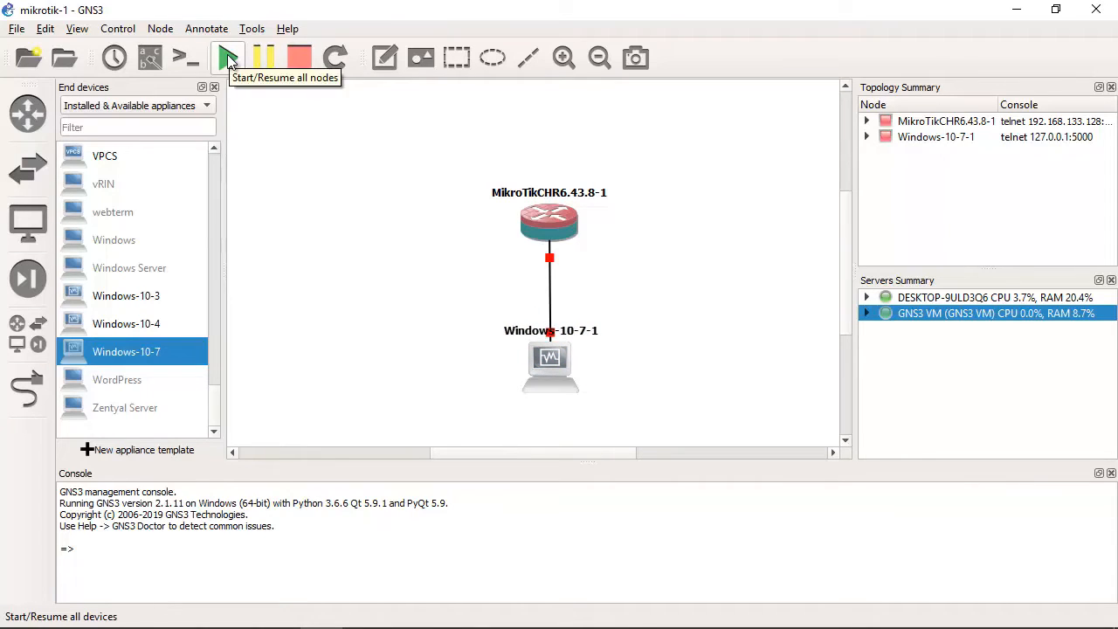
left_click(228, 58)
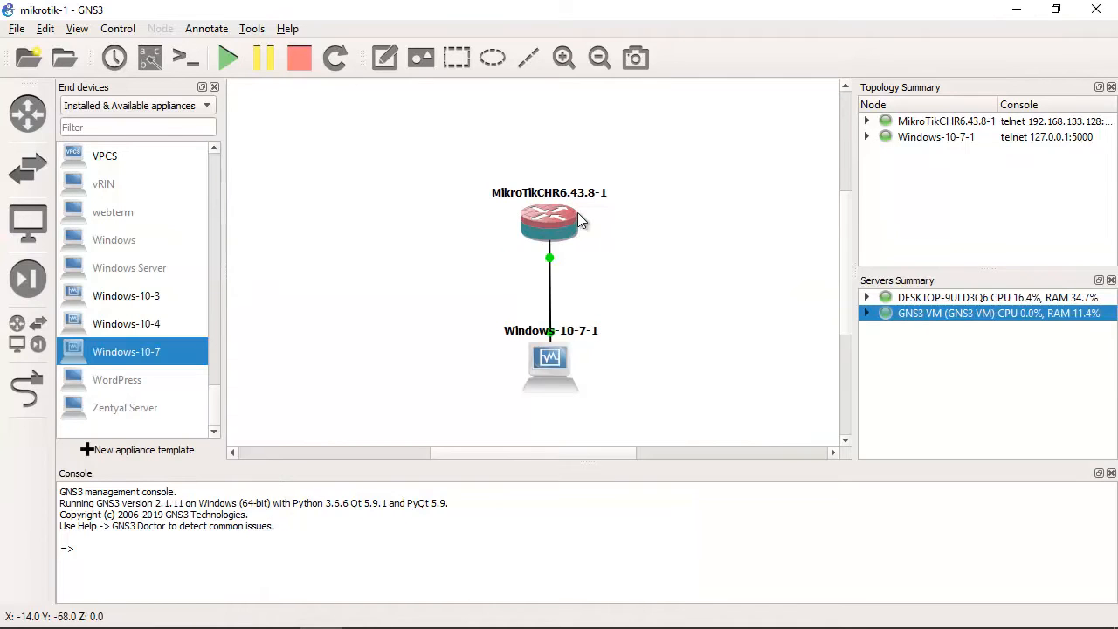
Log in to the router console as admin, answer n to the license prompt, then close it.
double_click(548, 219)
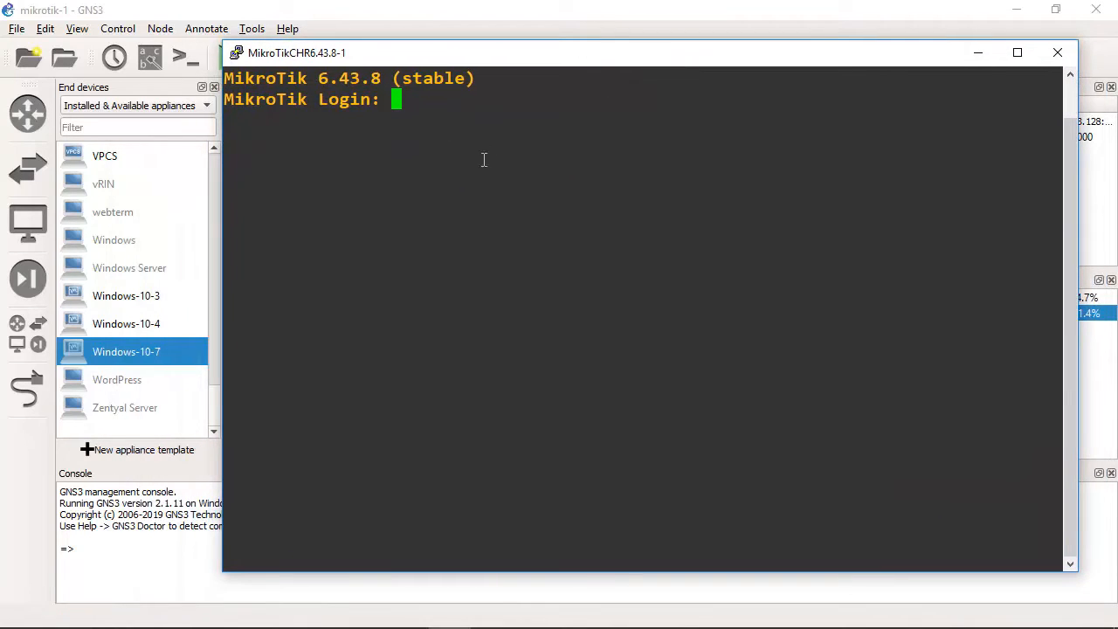
left_click_drag(503, 53, 475, 54)
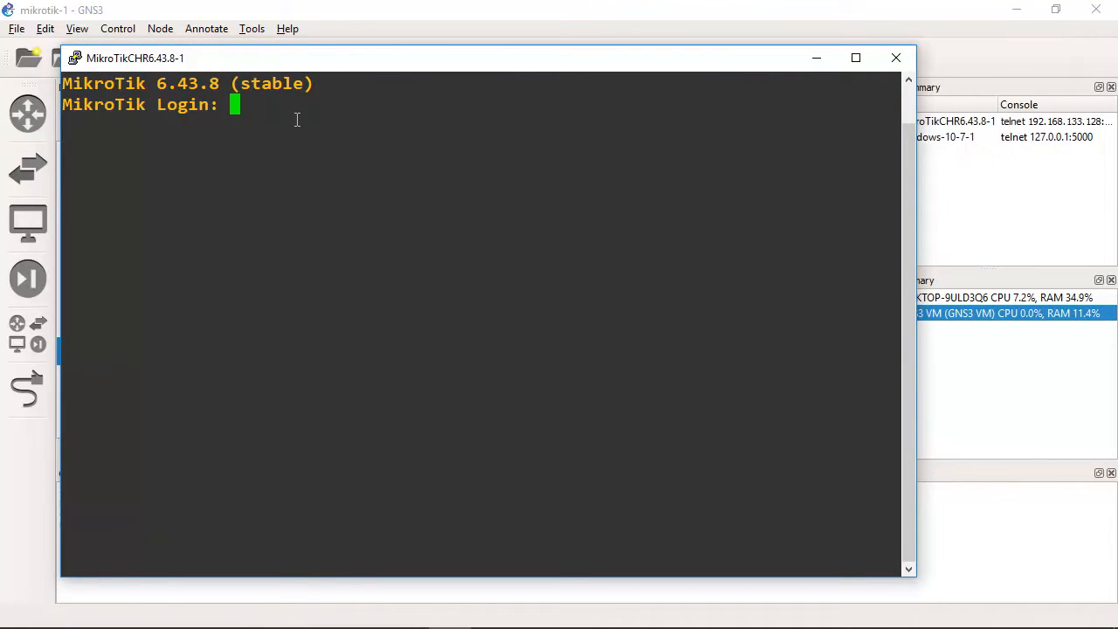
type("admin")
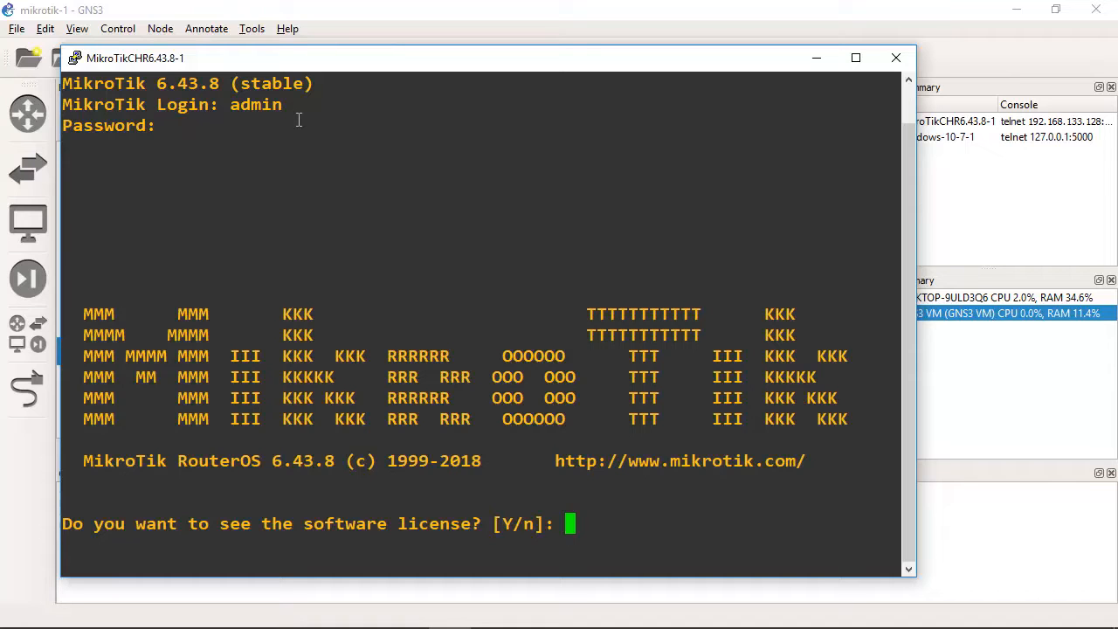
type("n")
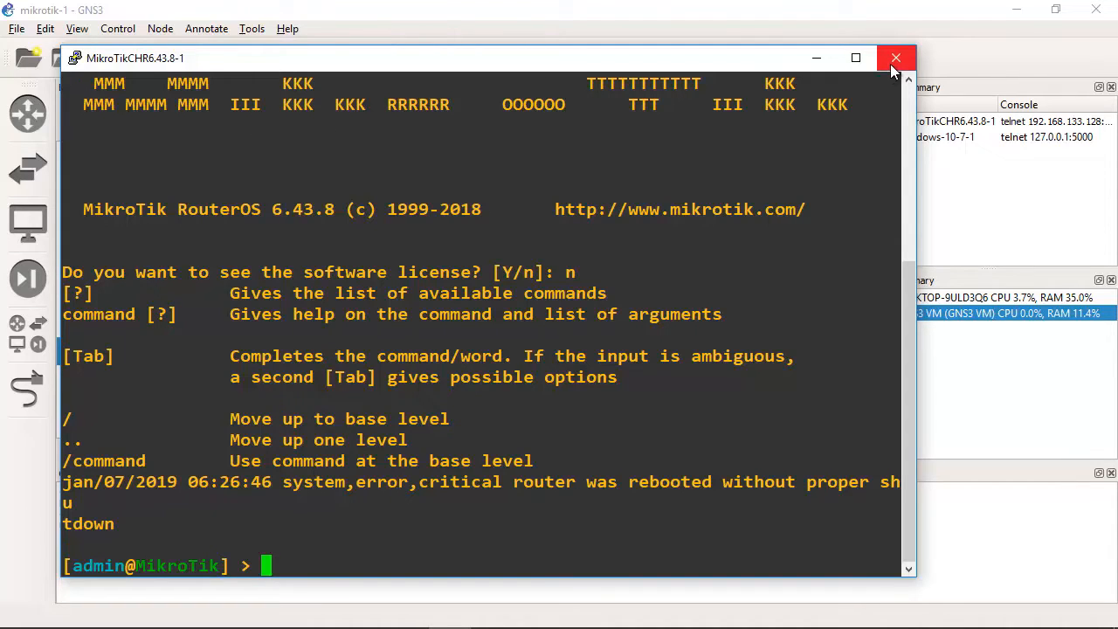
mouse_move(894, 59)
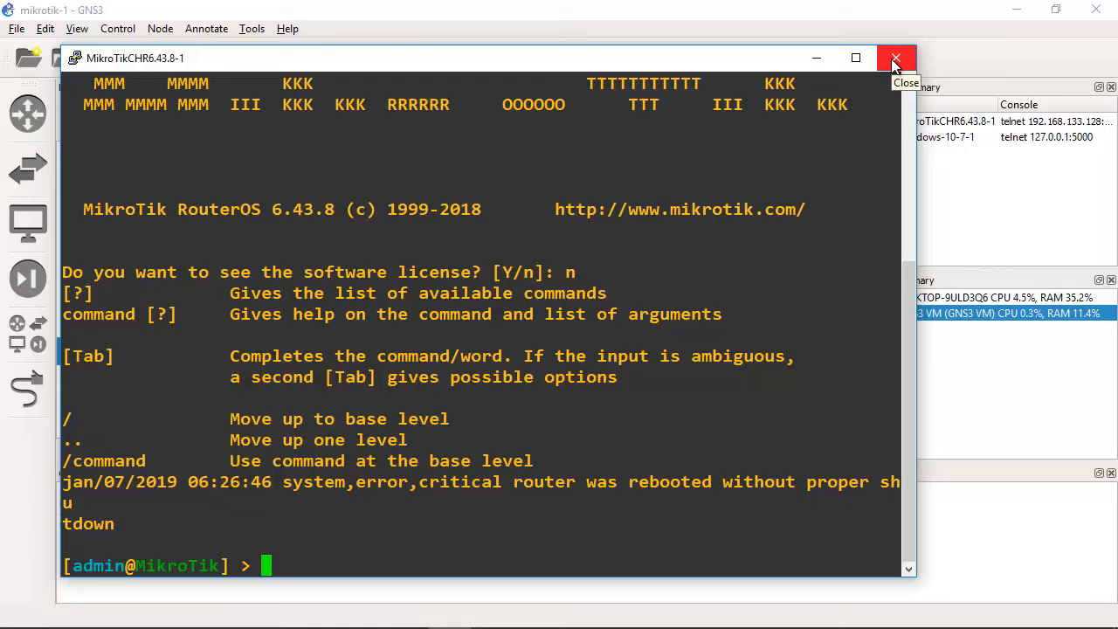
left_click(895, 57)
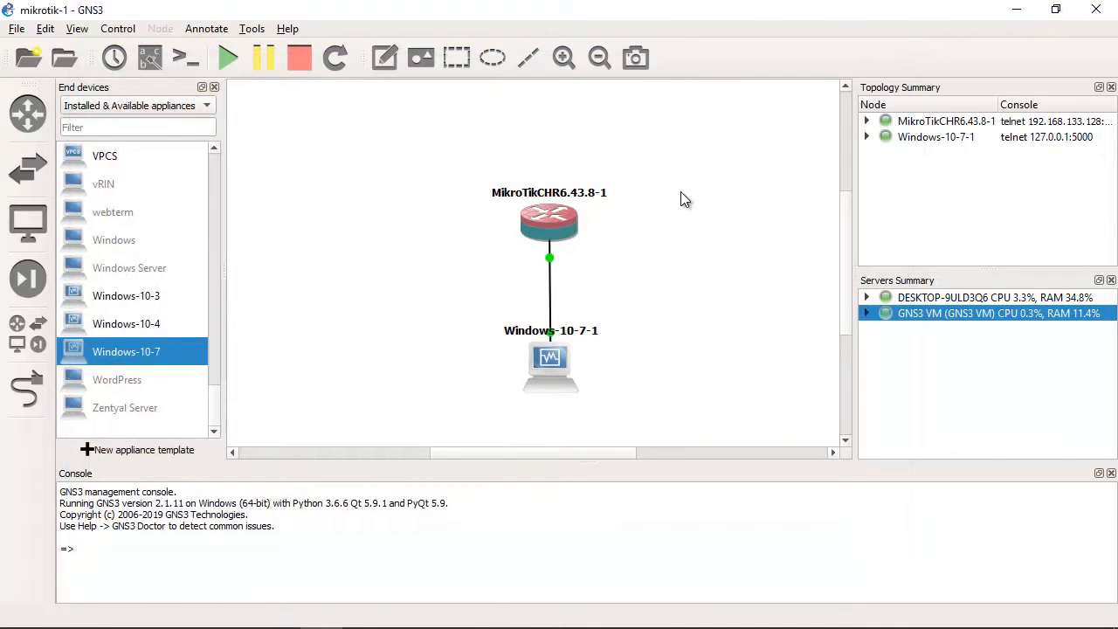
mouse_move(670, 322)
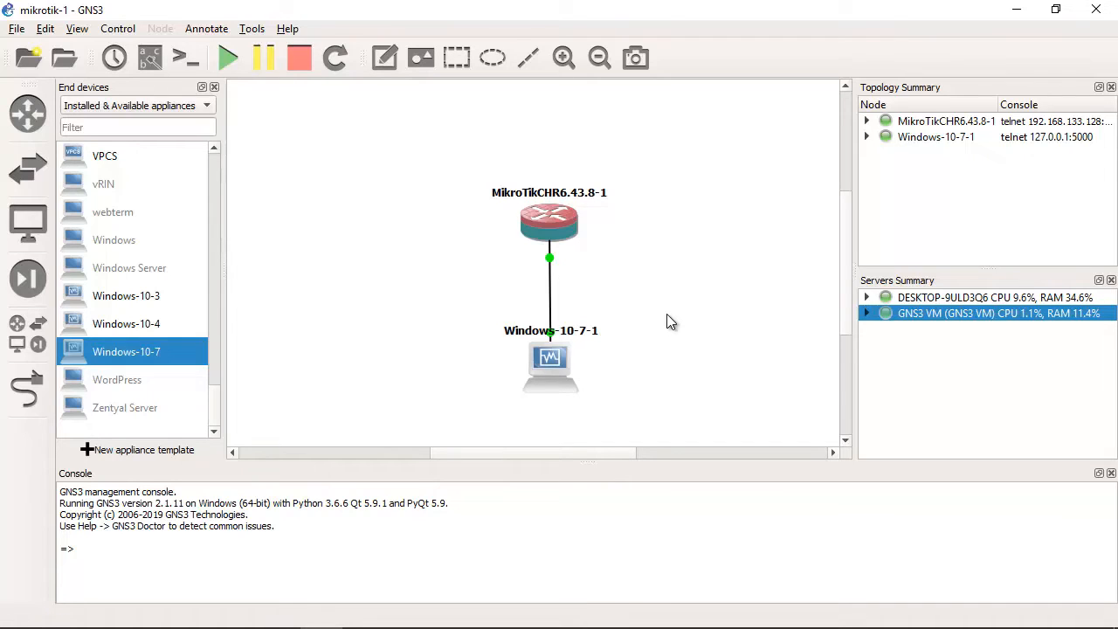
mouse_move(710, 184)
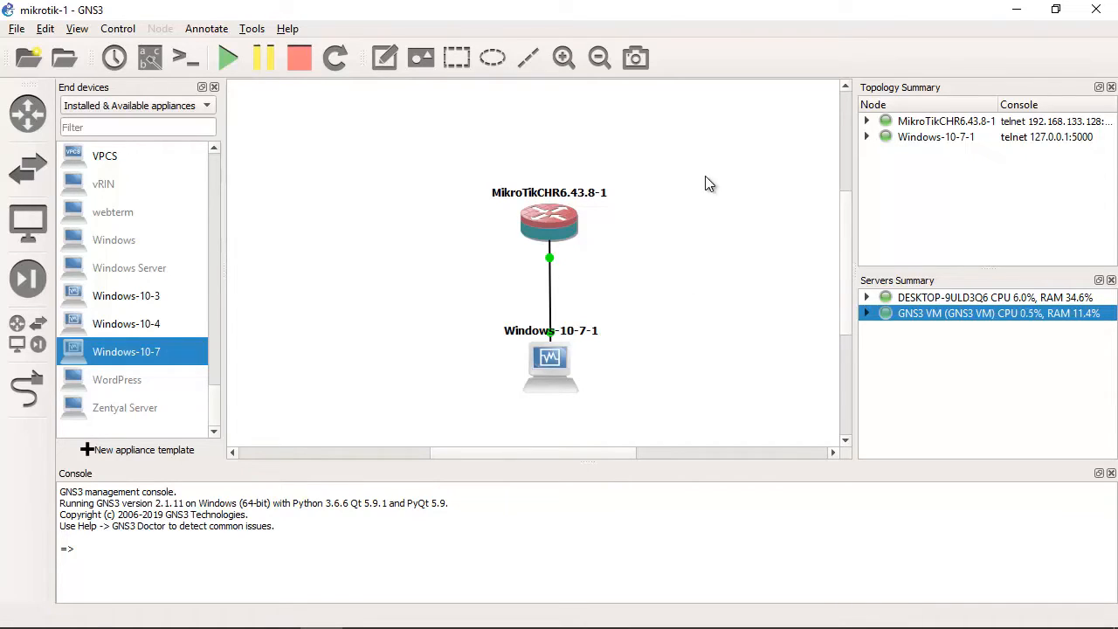
left_click(549, 224)
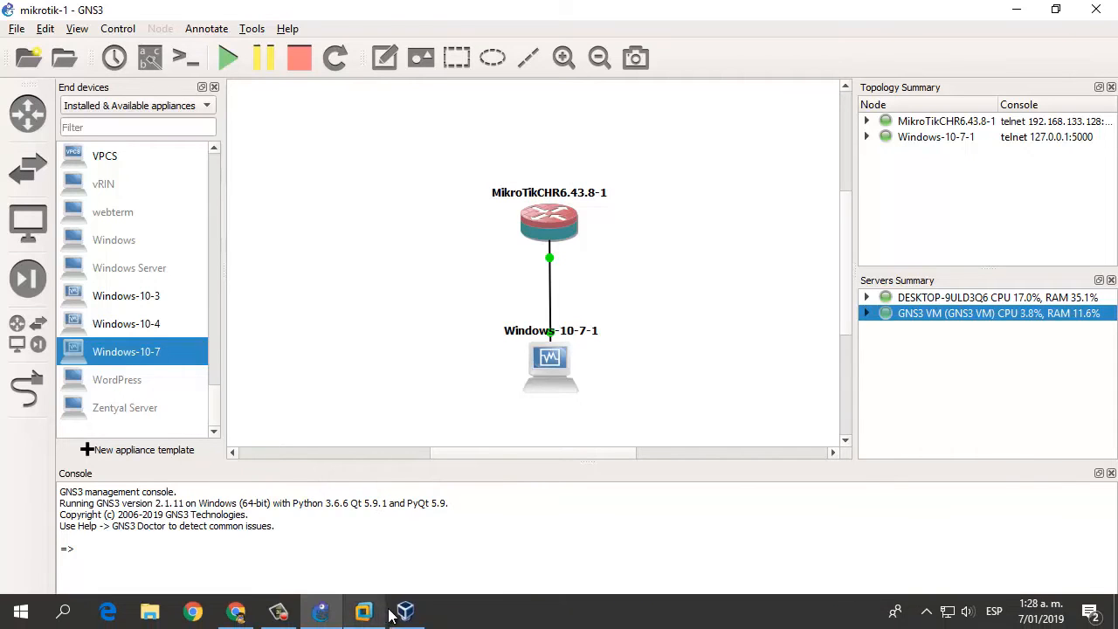
Sign in to the Windows-10-7 VM and attach the HP v175w USB drive via Devices > USB.
left_click(363, 611)
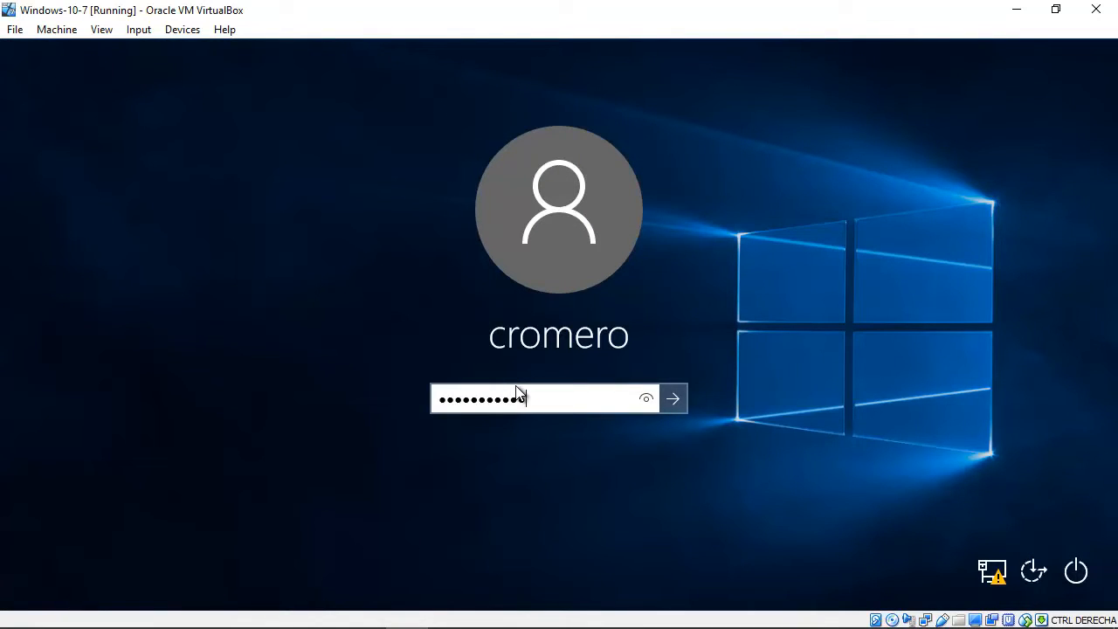
left_click(672, 399)
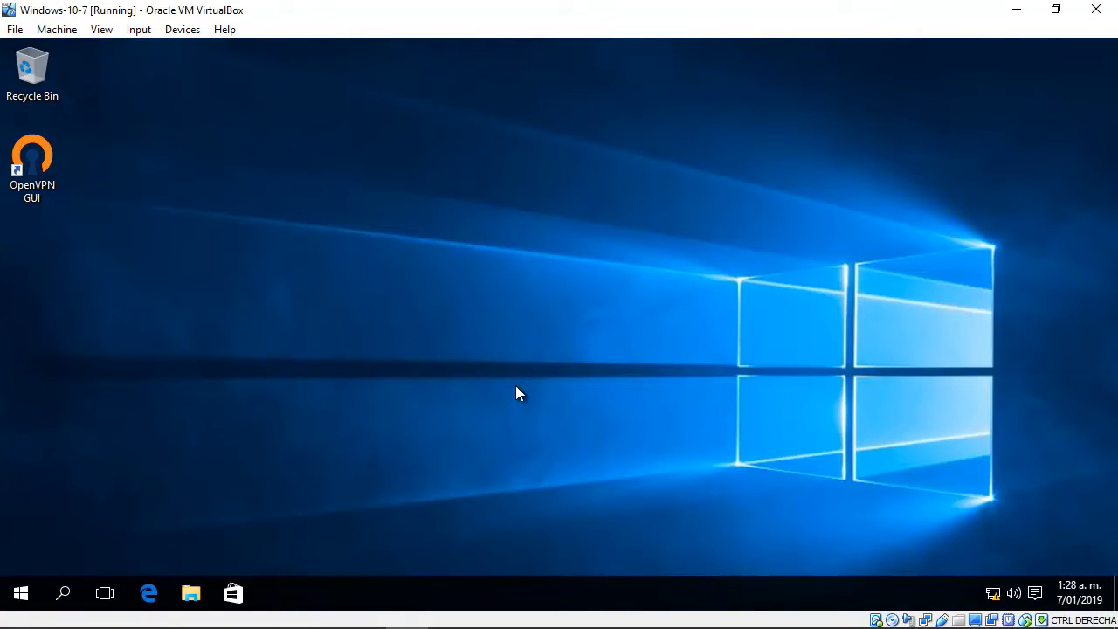
mouse_move(562, 165)
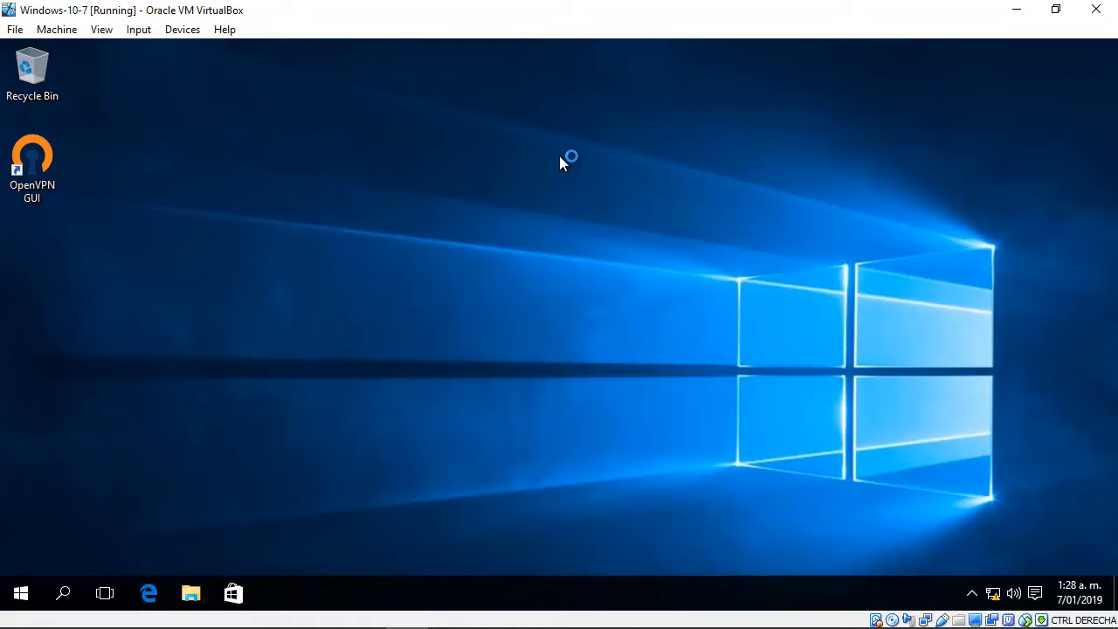
mouse_move(562, 157)
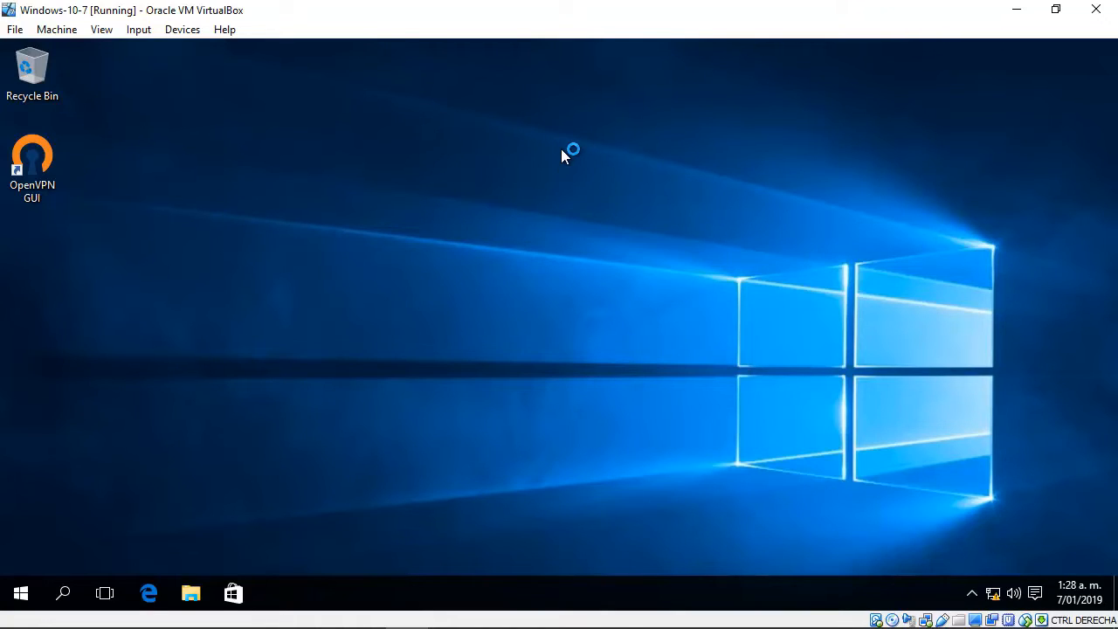
mouse_move(562, 157)
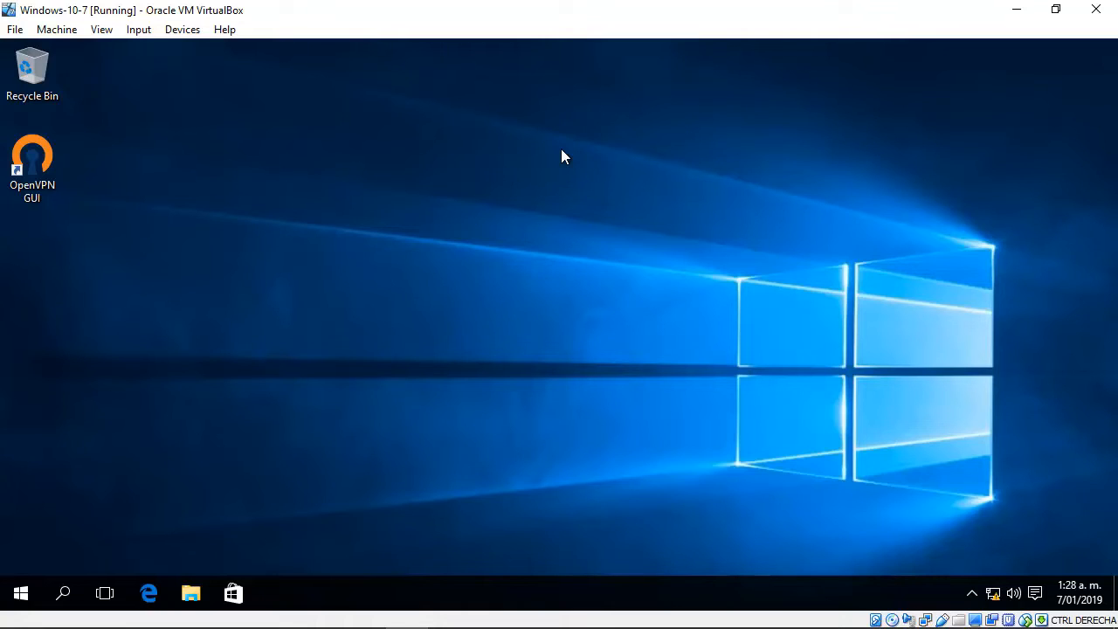
mouse_move(182, 28)
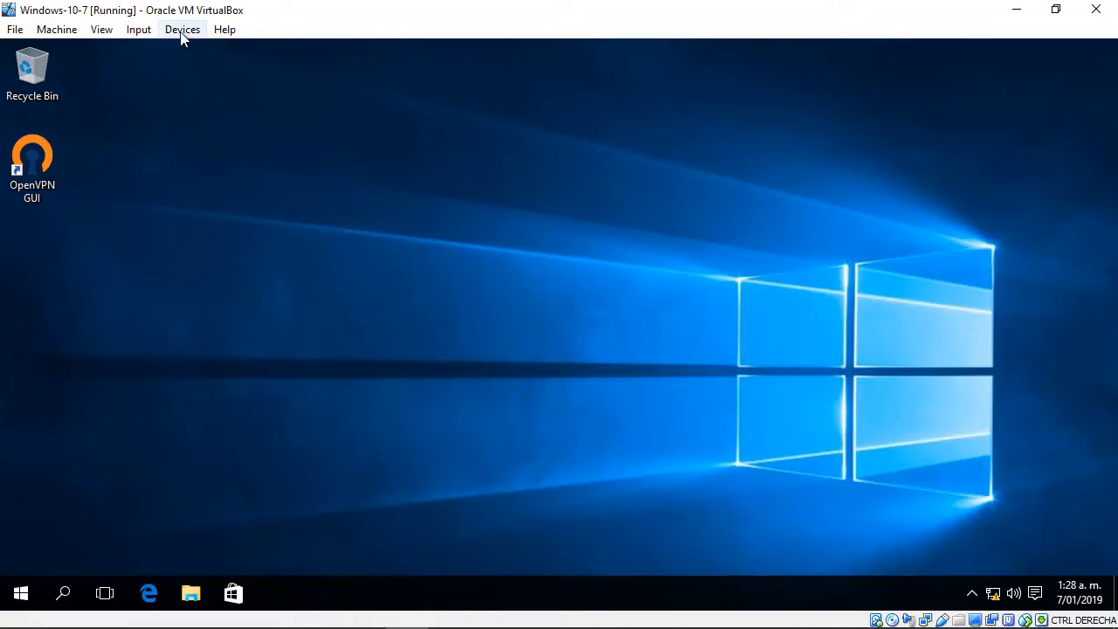
left_click(182, 28)
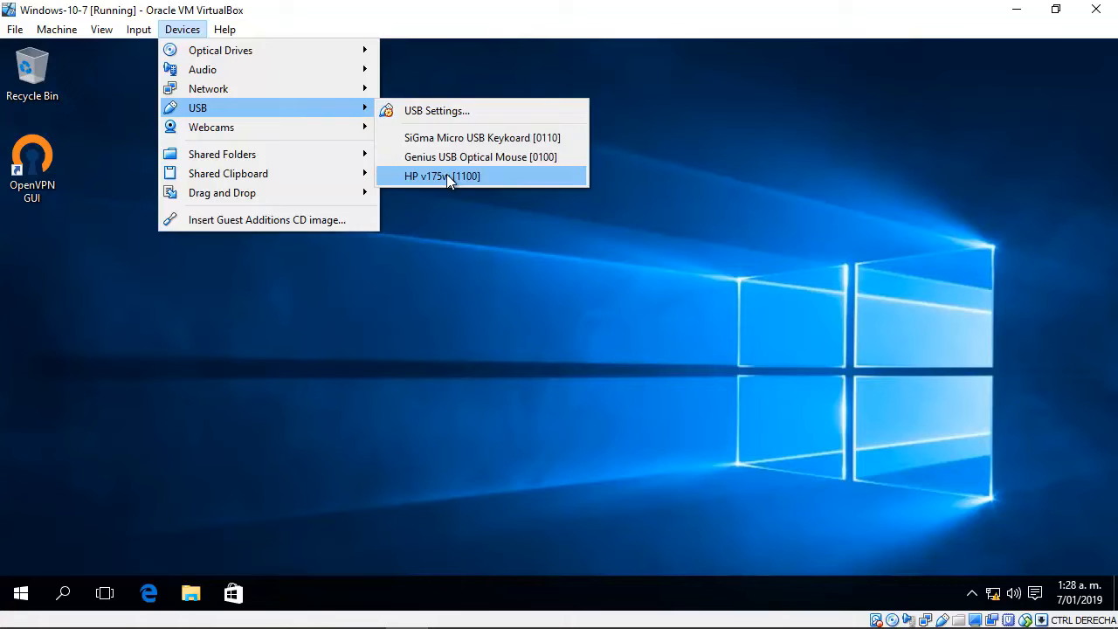
left_click(440, 175)
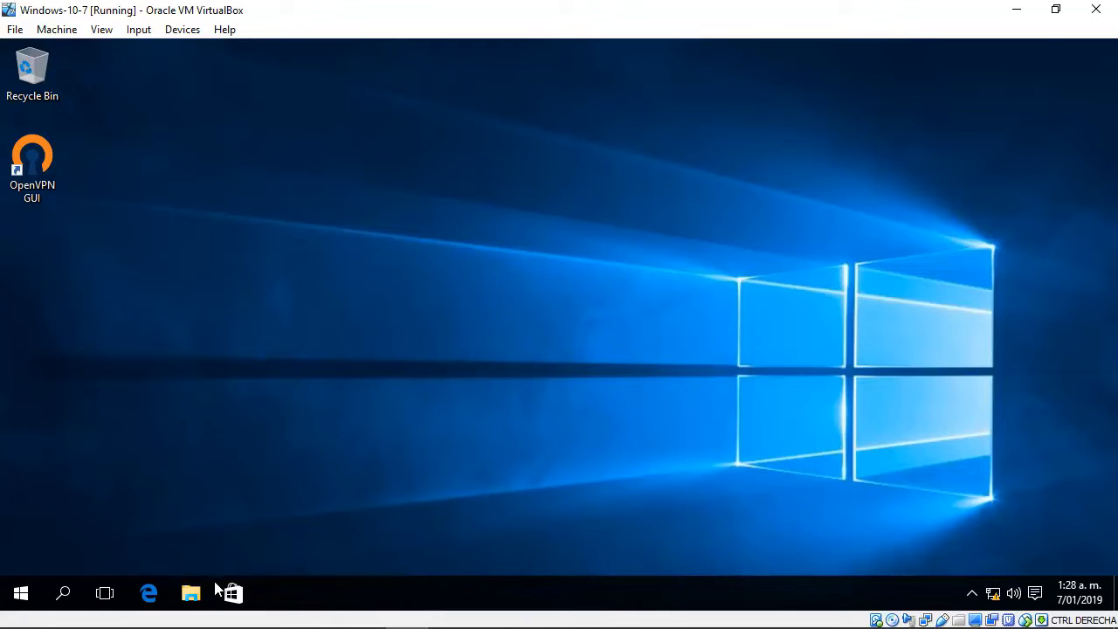
Copy winbox from the USB drive (E:) onto the desktop and close the drive's folder window.
left_click(190, 594)
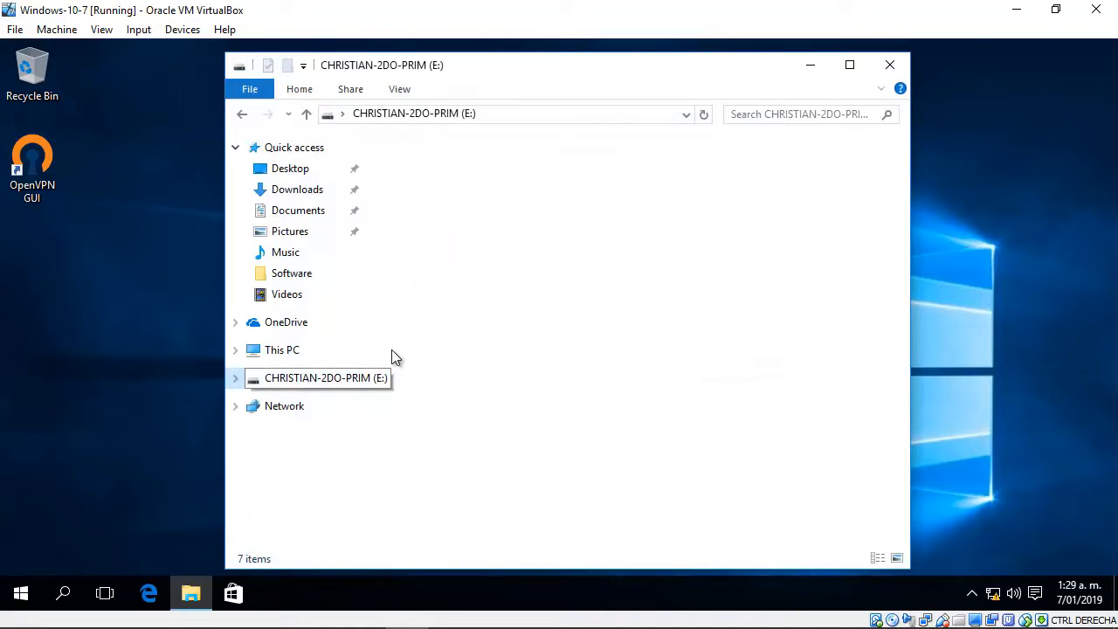
left_click(325, 377)
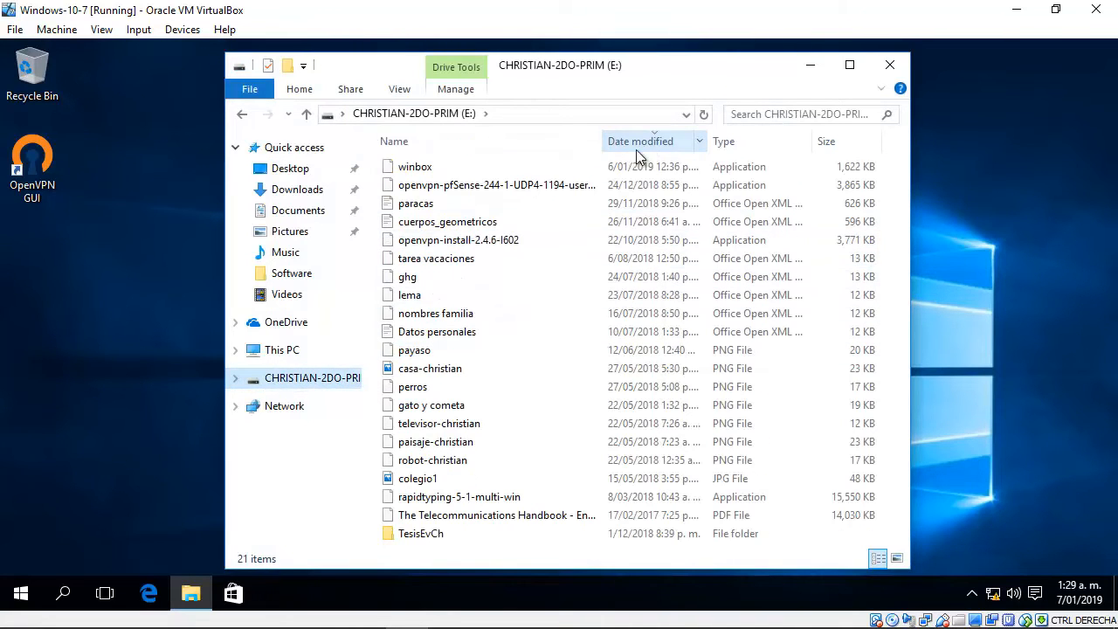
left_click(415, 167)
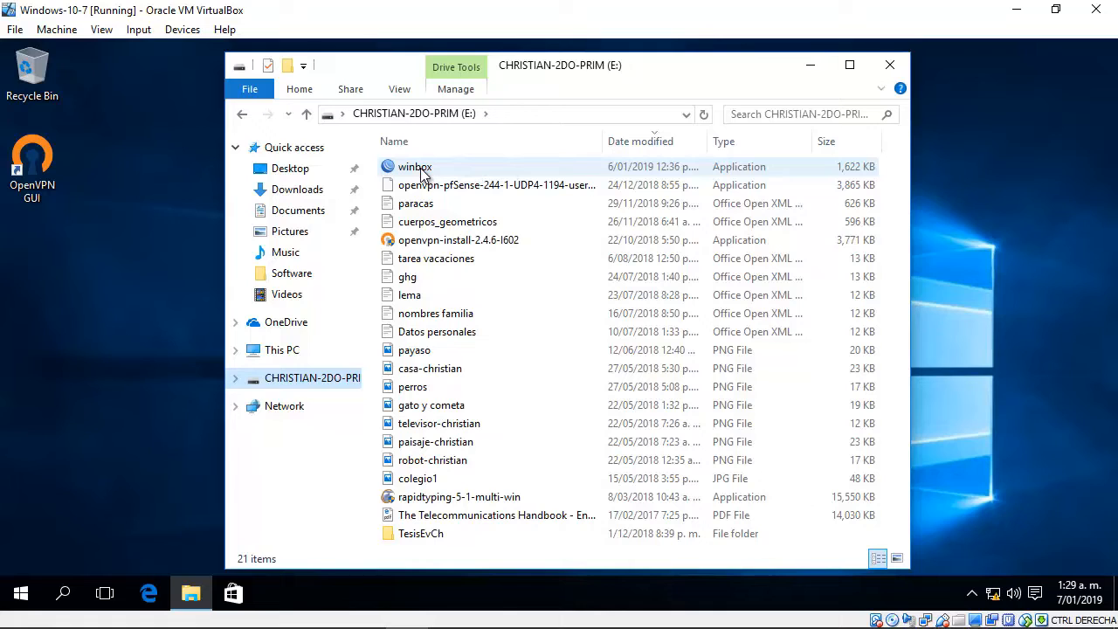
left_click(416, 165)
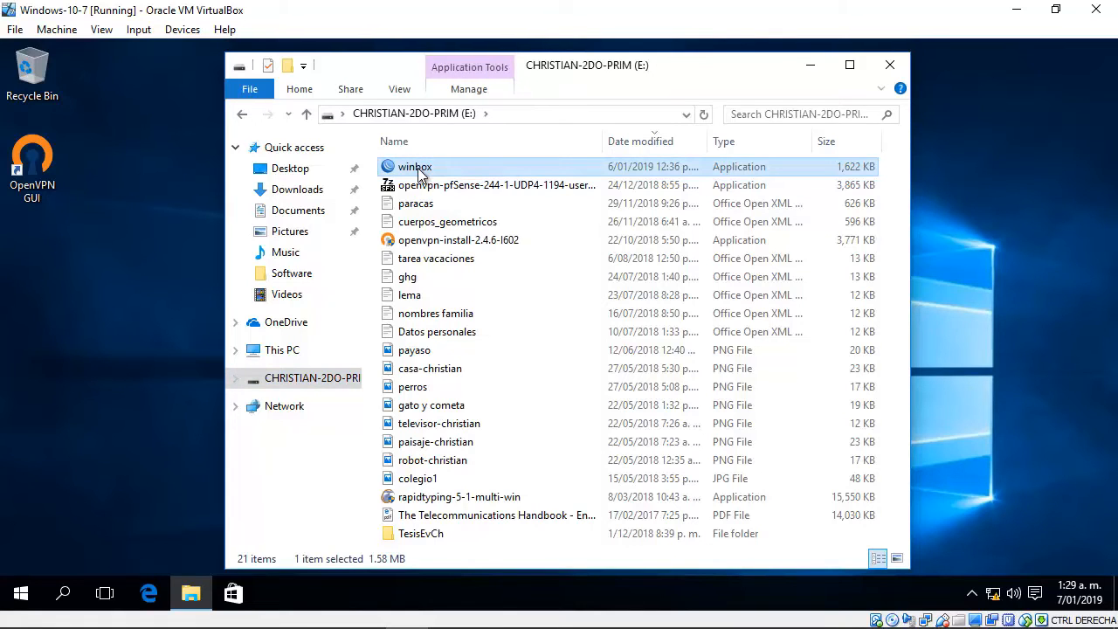
mouse_move(54, 269)
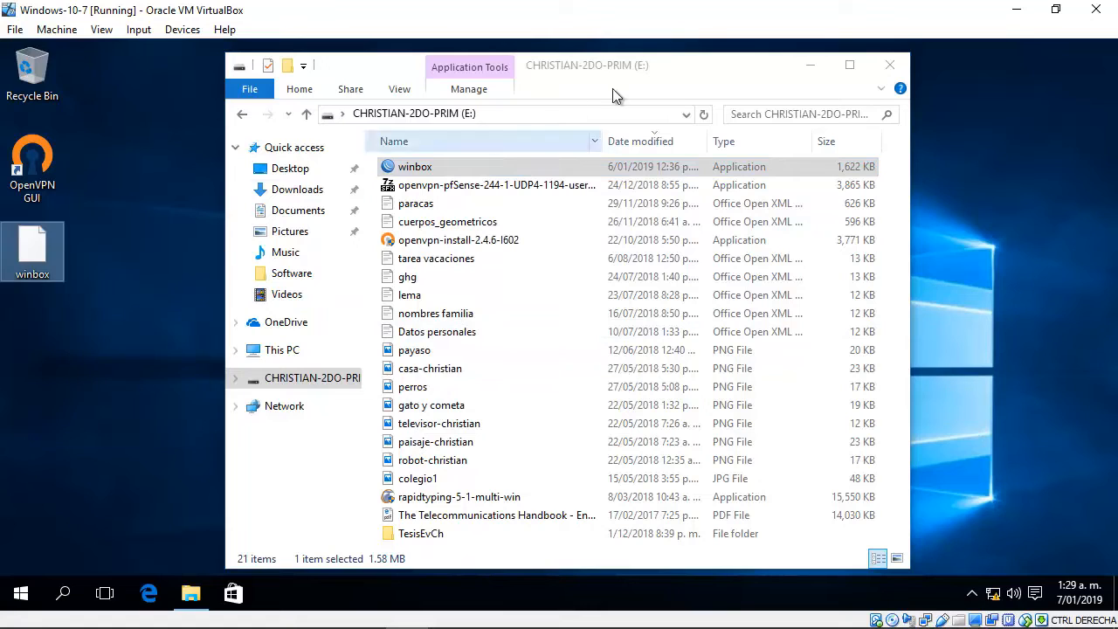
left_click(889, 65)
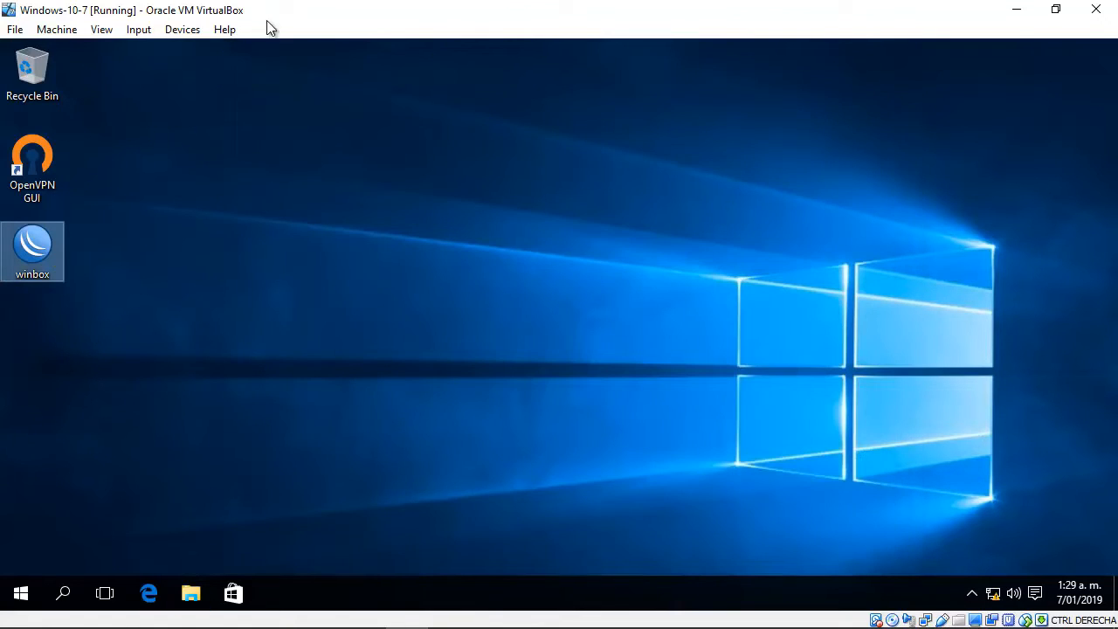
left_click(182, 28)
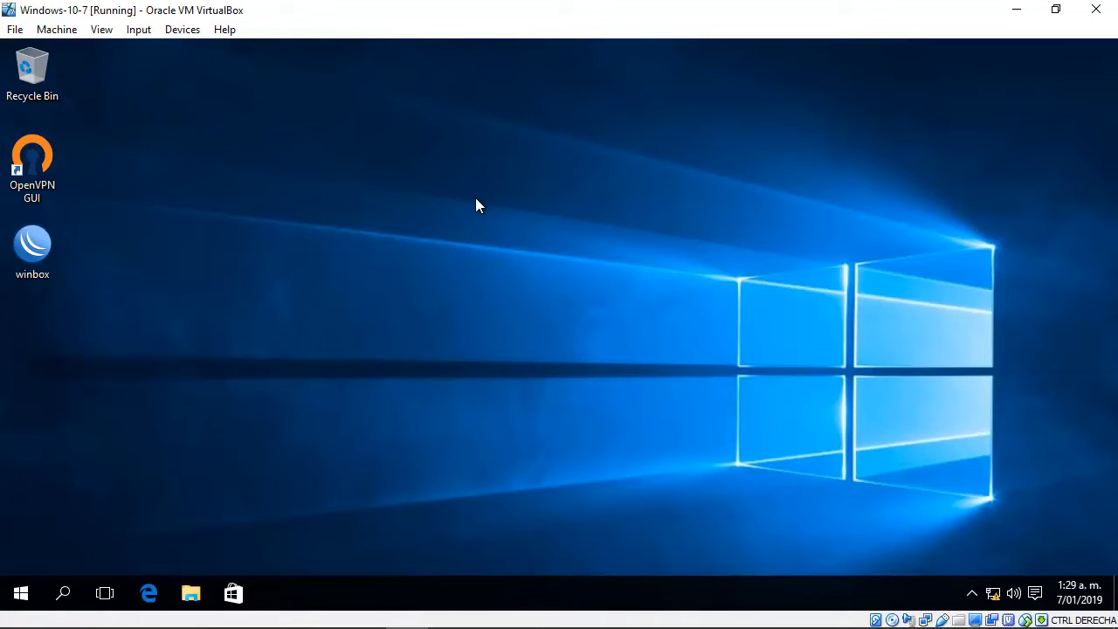
mouse_move(968, 584)
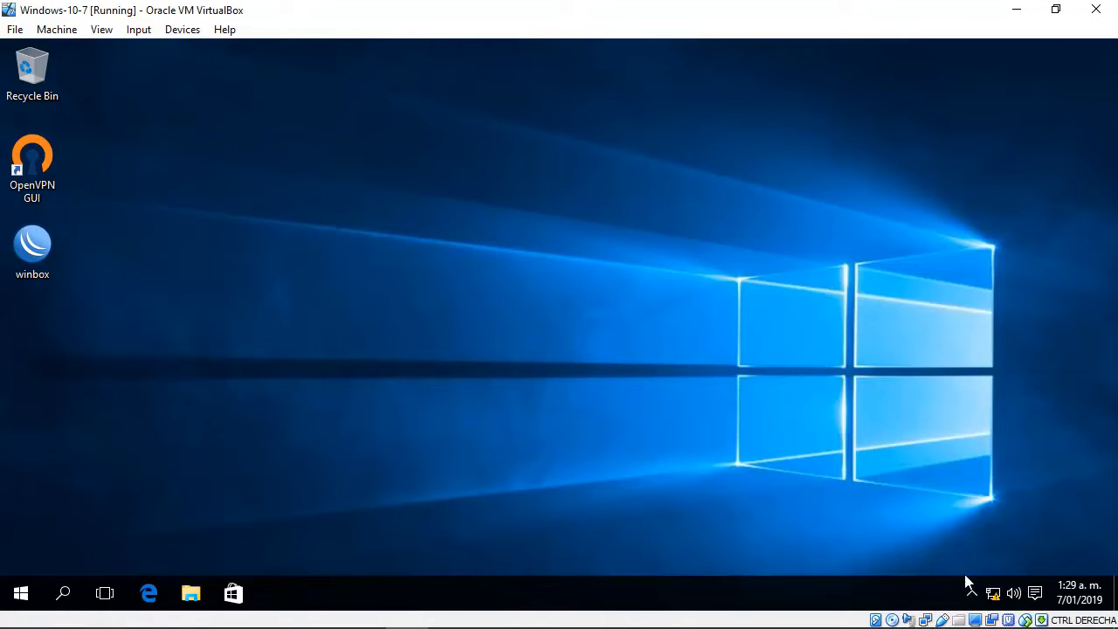
mouse_move(992, 592)
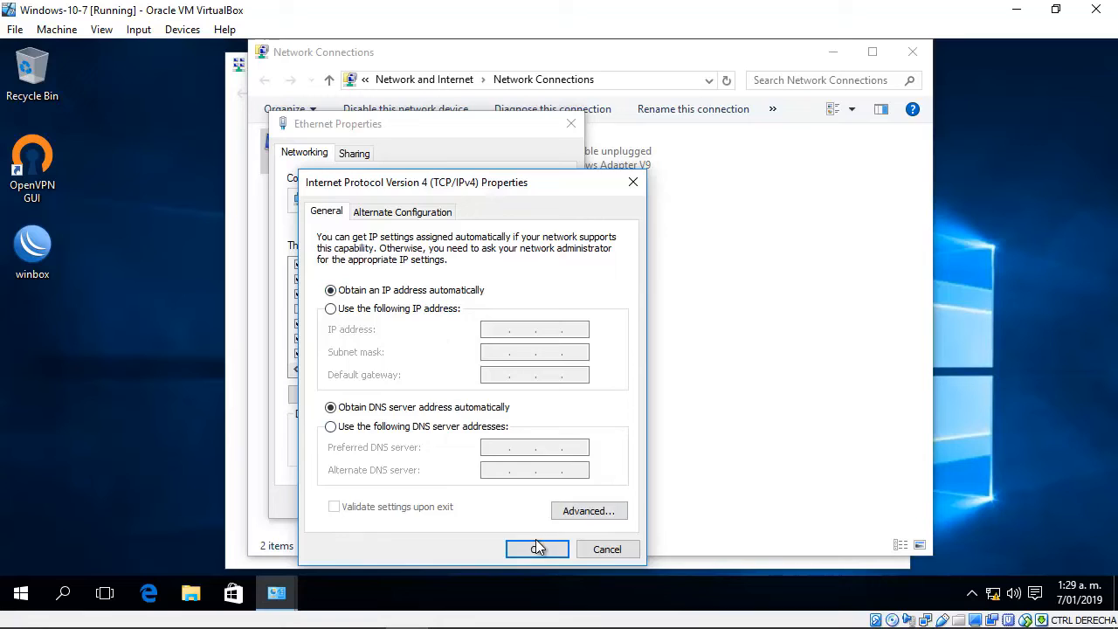
Confirm automatic IP and DNS for Ethernet and close the Network Connections window.
left_click(538, 548)
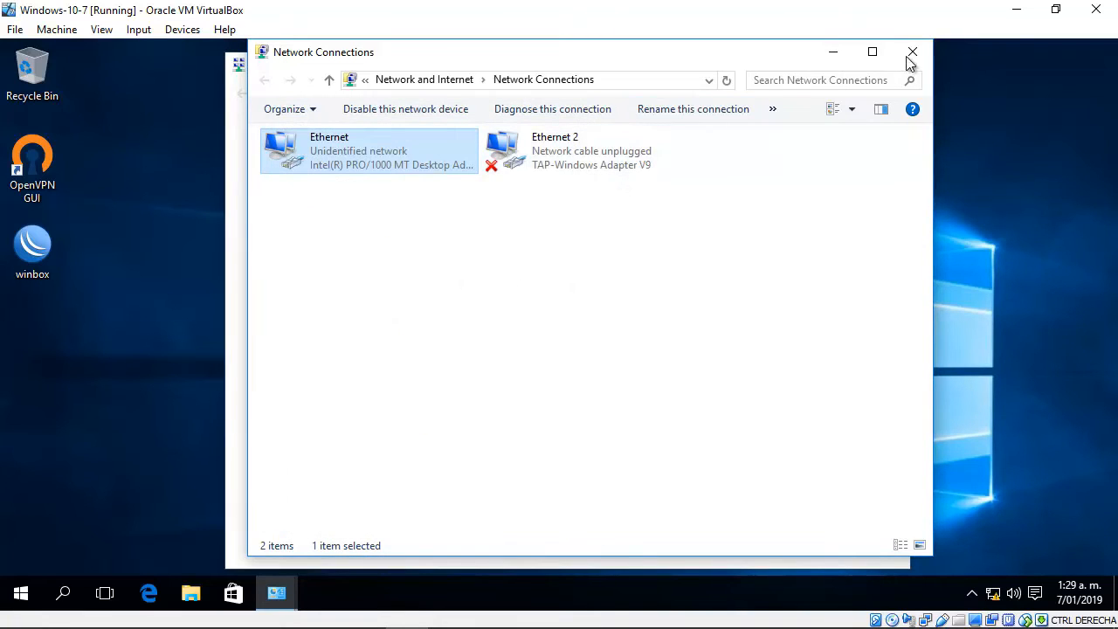
left_click(911, 52)
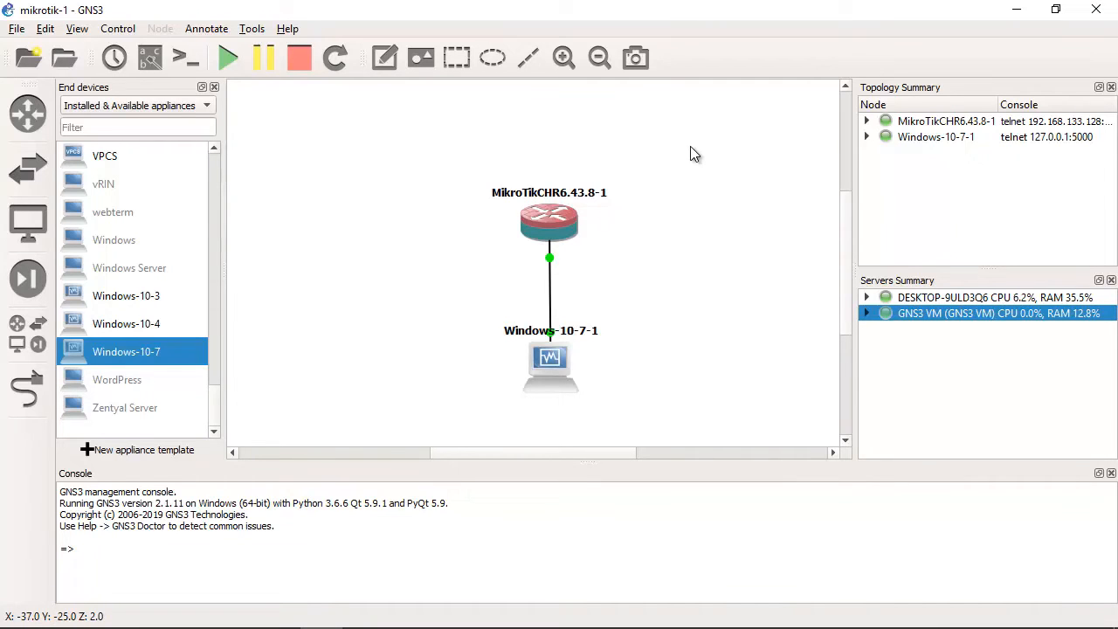
mouse_move(510, 201)
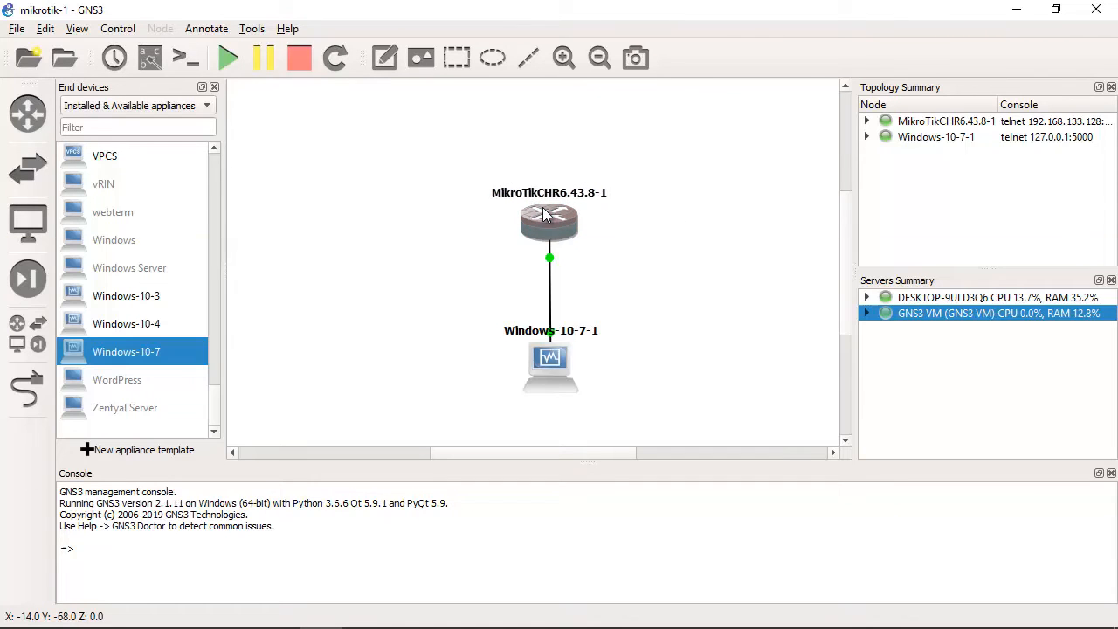
double_click(548, 224)
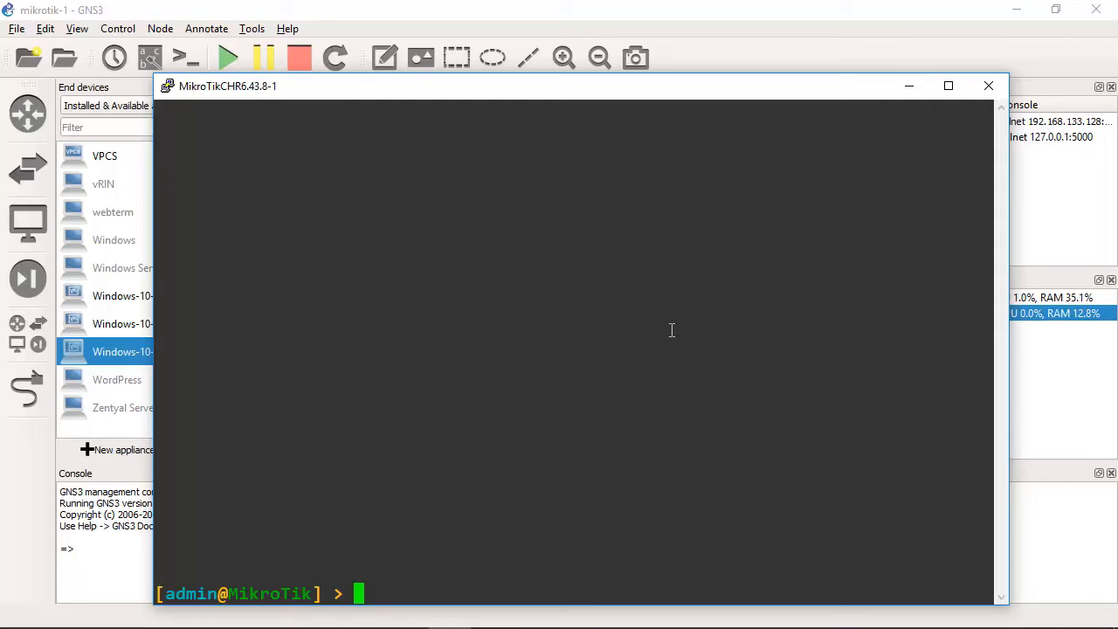
type("interface")
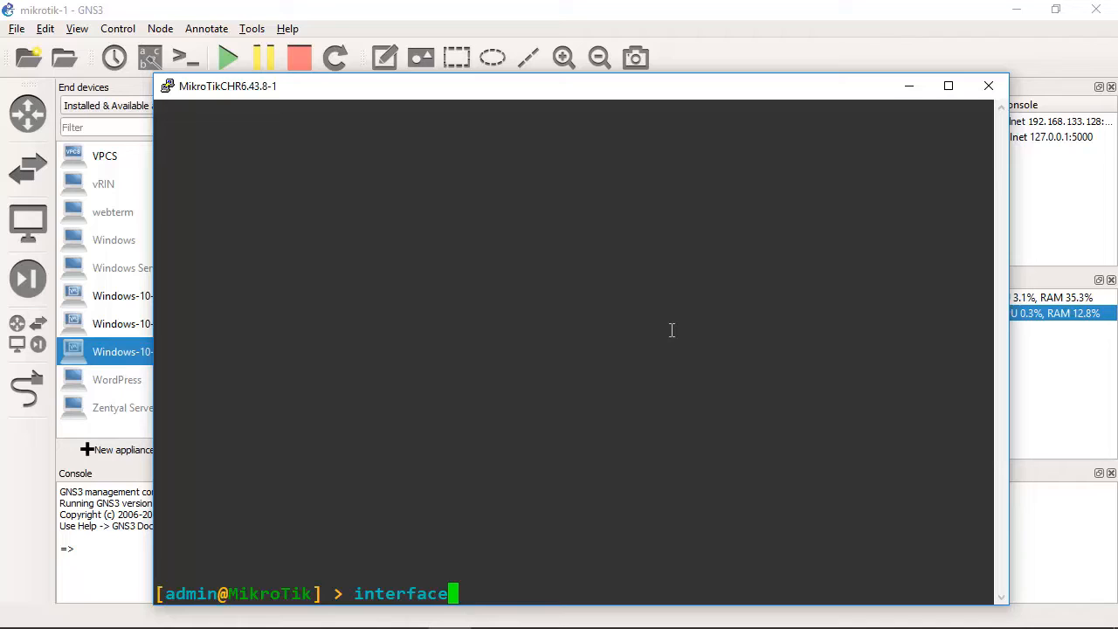
type("ip print")
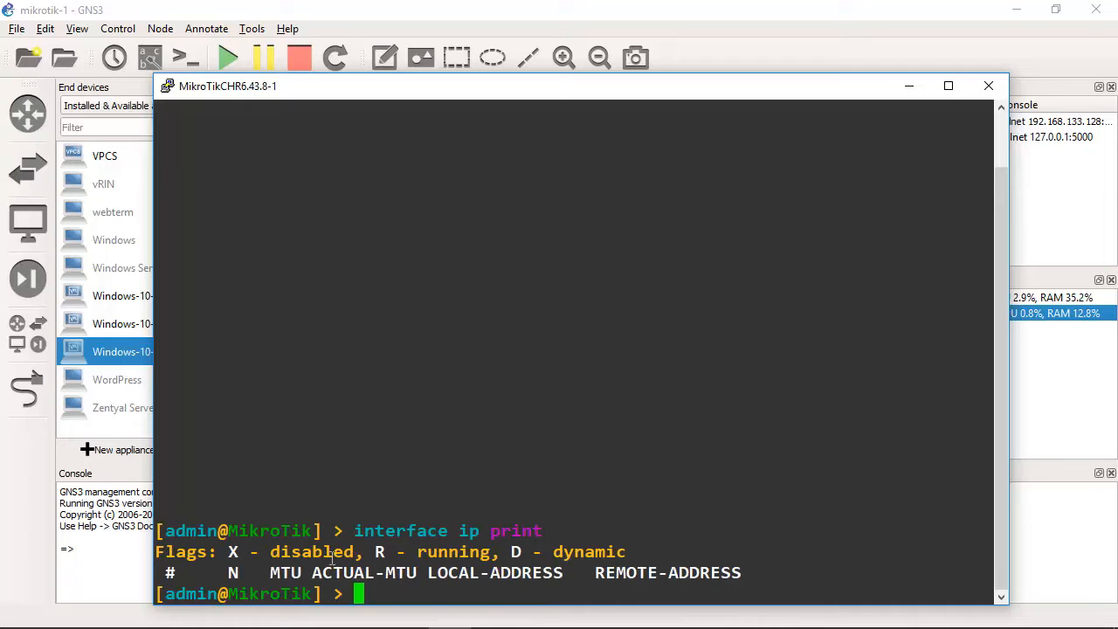
left_click_drag(166, 573, 741, 573)
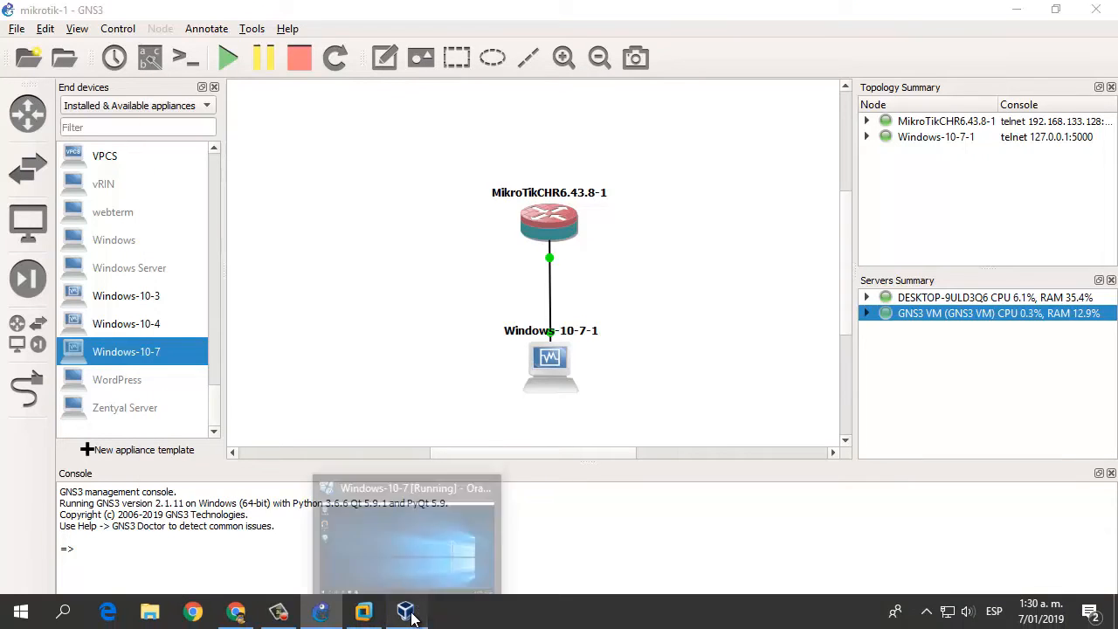
Launch Winbox with Run anyway and refresh the Neighbors list of discovered routers.
left_click(405, 611)
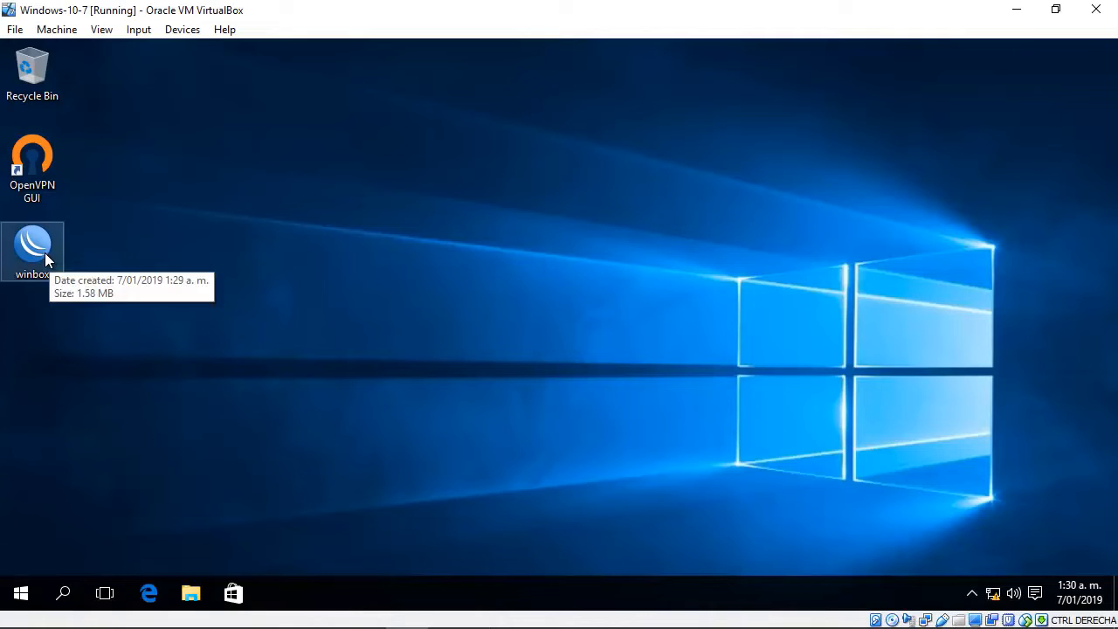
double_click(32, 248)
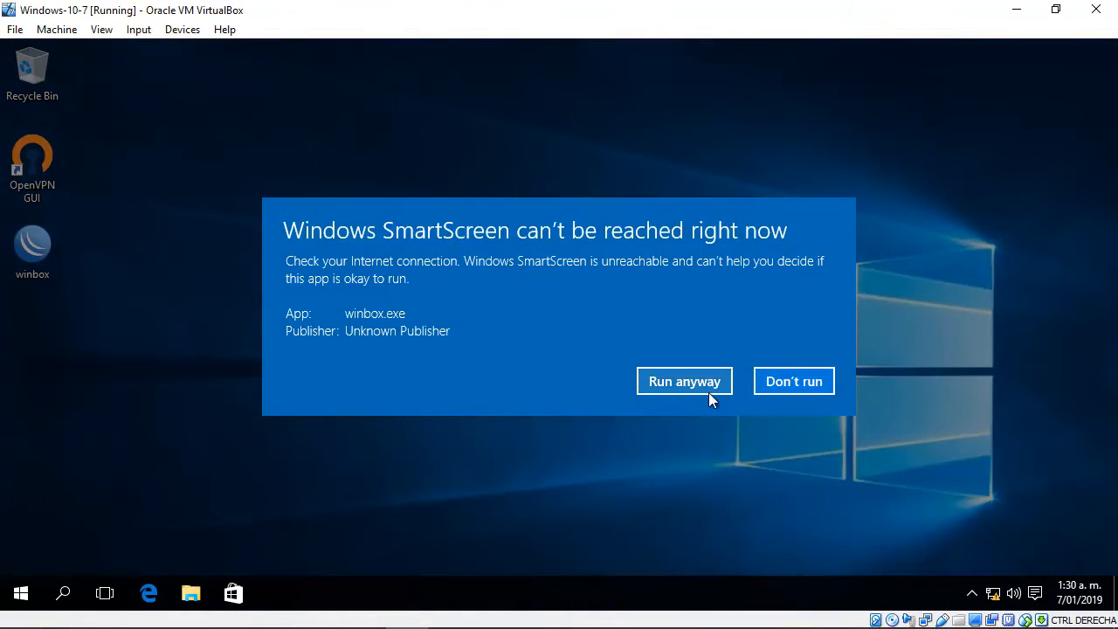
left_click(684, 381)
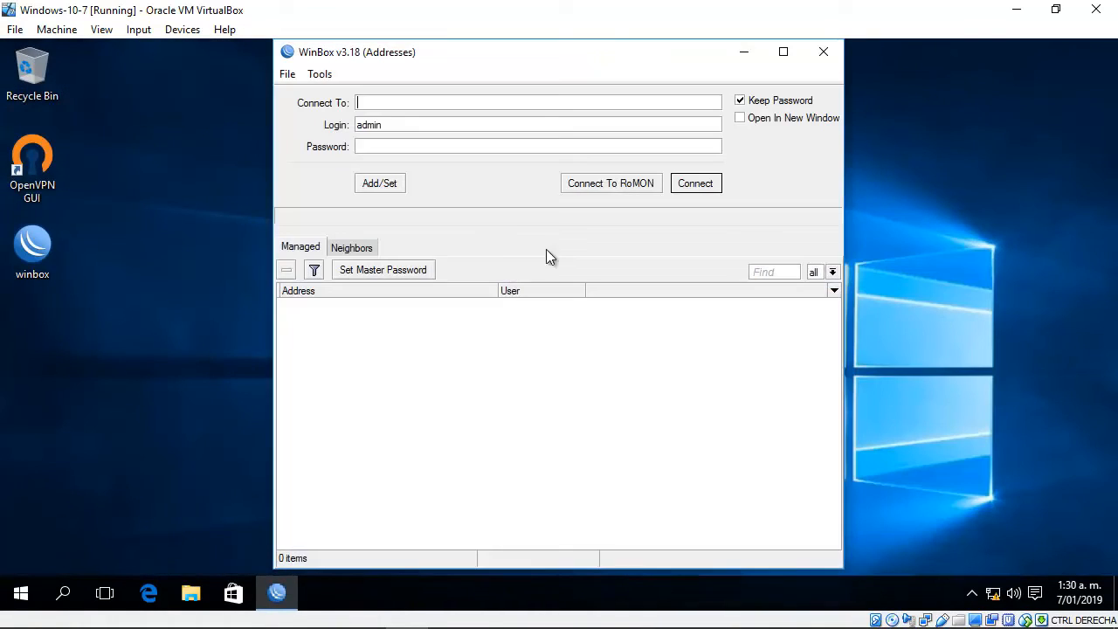
mouse_move(482, 227)
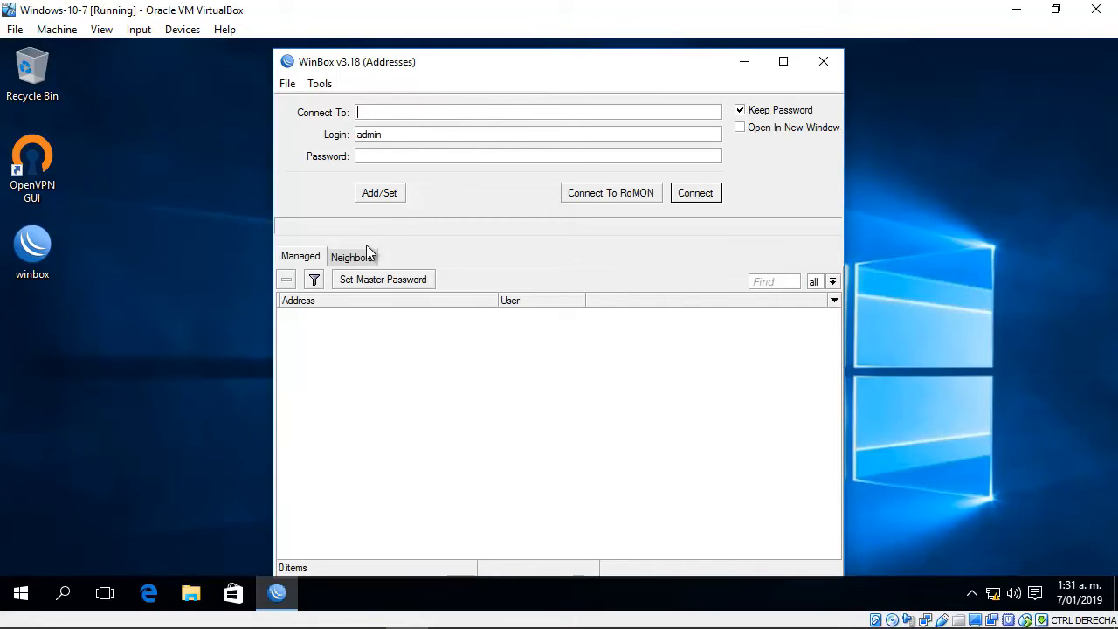
left_click(351, 255)
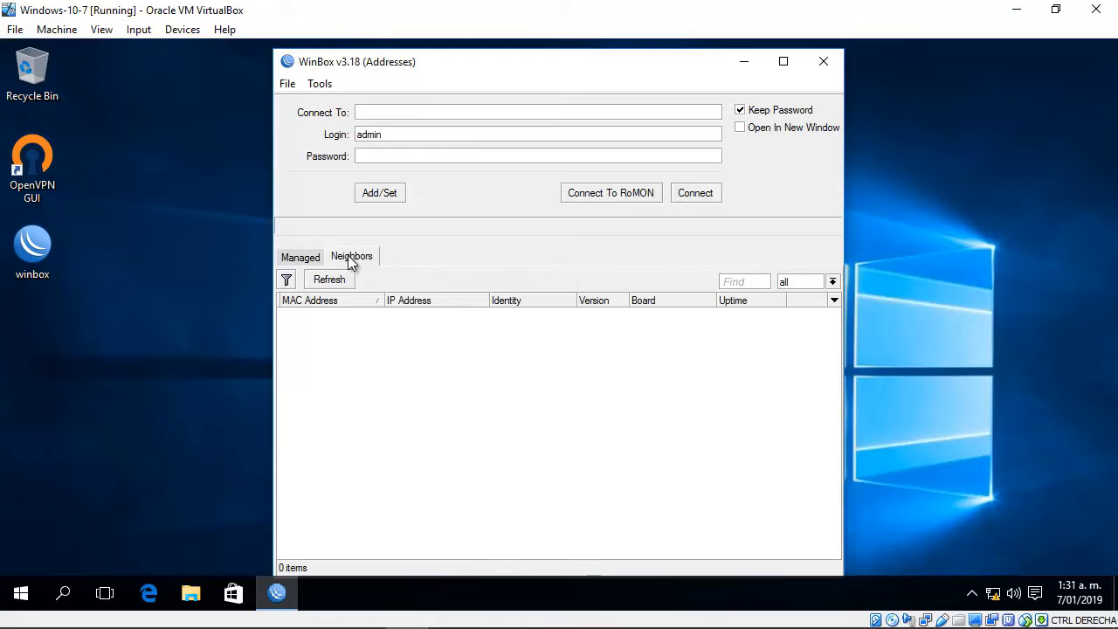
left_click(329, 280)
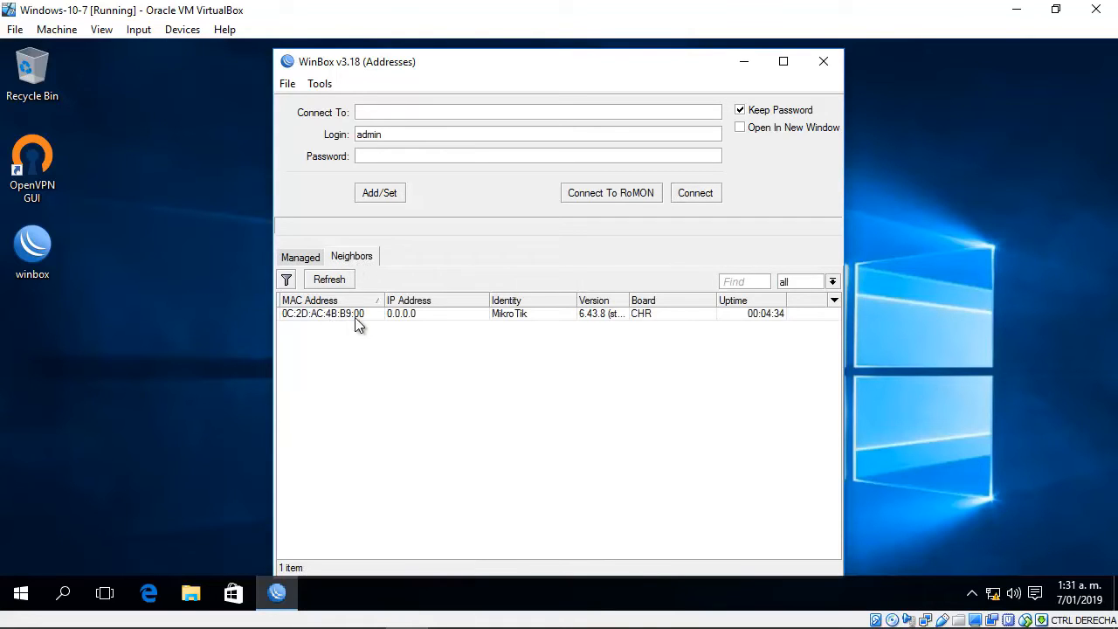
Switch to the GNS3 topology and select the MikroTik router node.
left_click(321, 594)
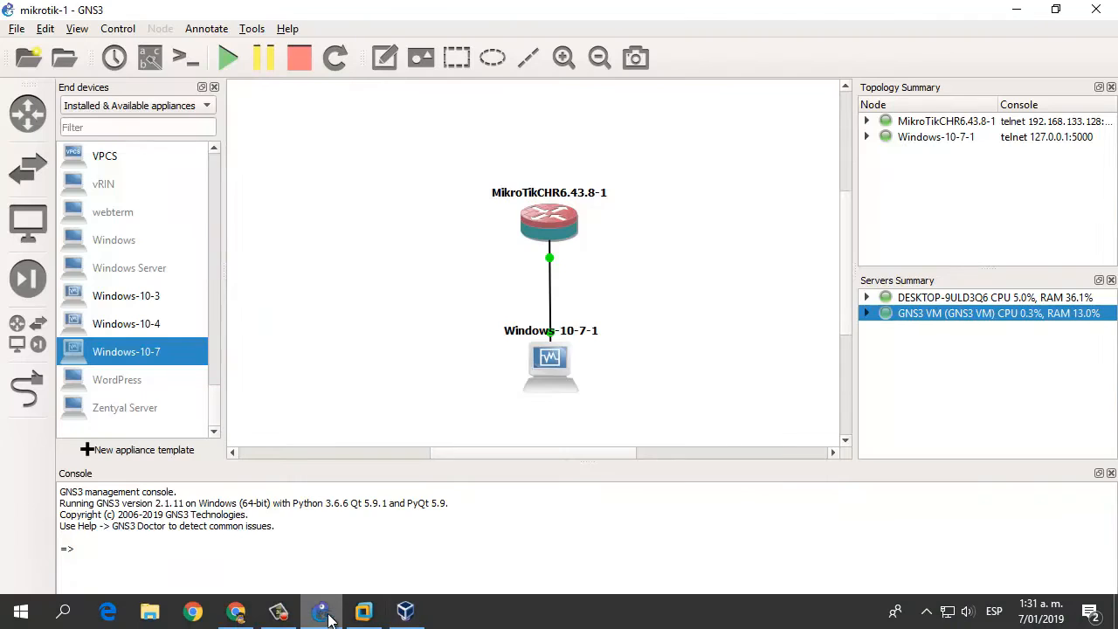
left_click(549, 362)
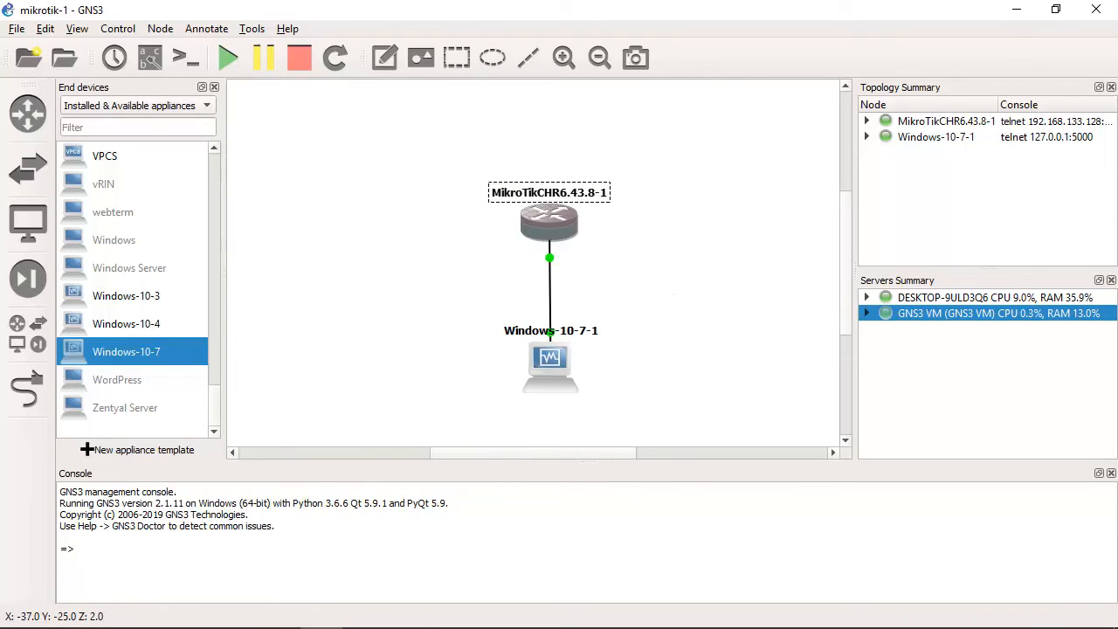
left_click(549, 224)
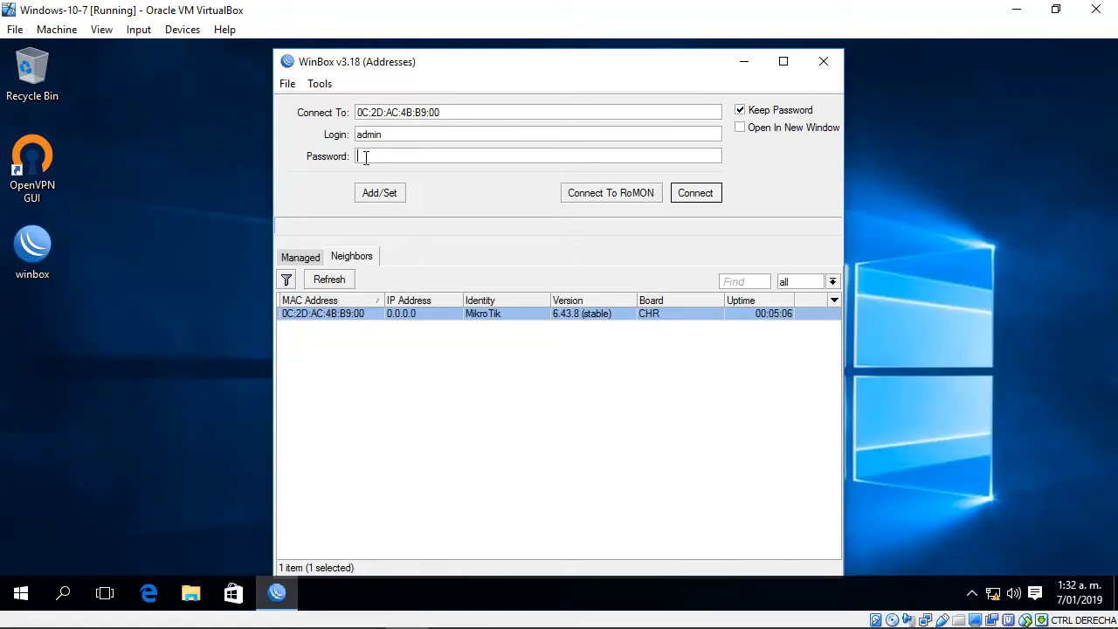
Connect Winbox to the router at MAC 0C:2D:AC:4B:B9:00 as admin with empty password.
left_click(696, 192)
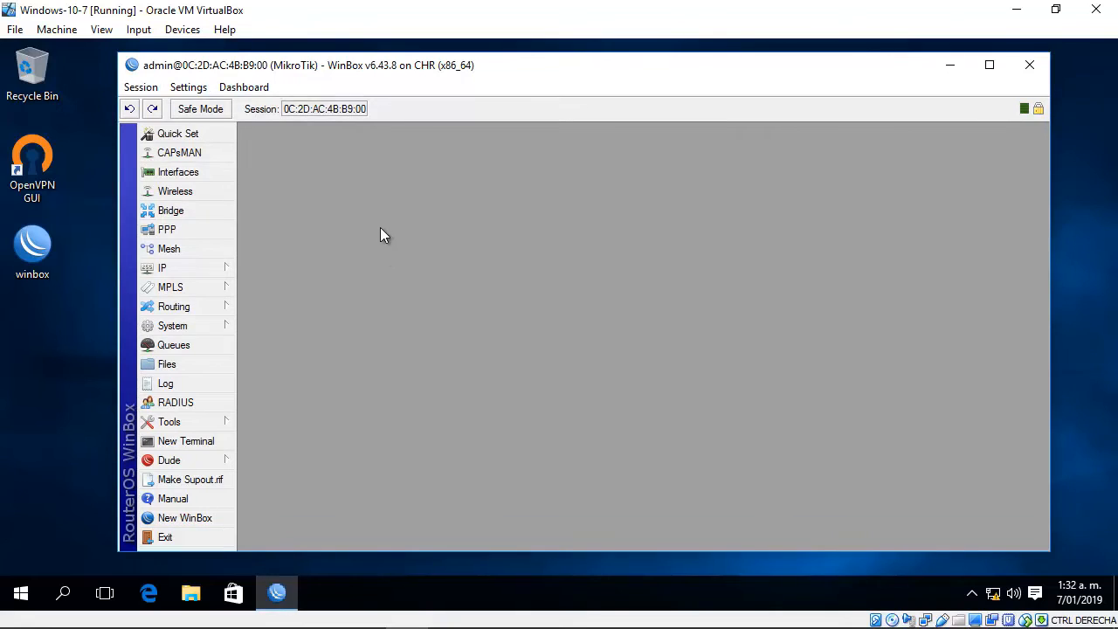
mouse_move(297, 279)
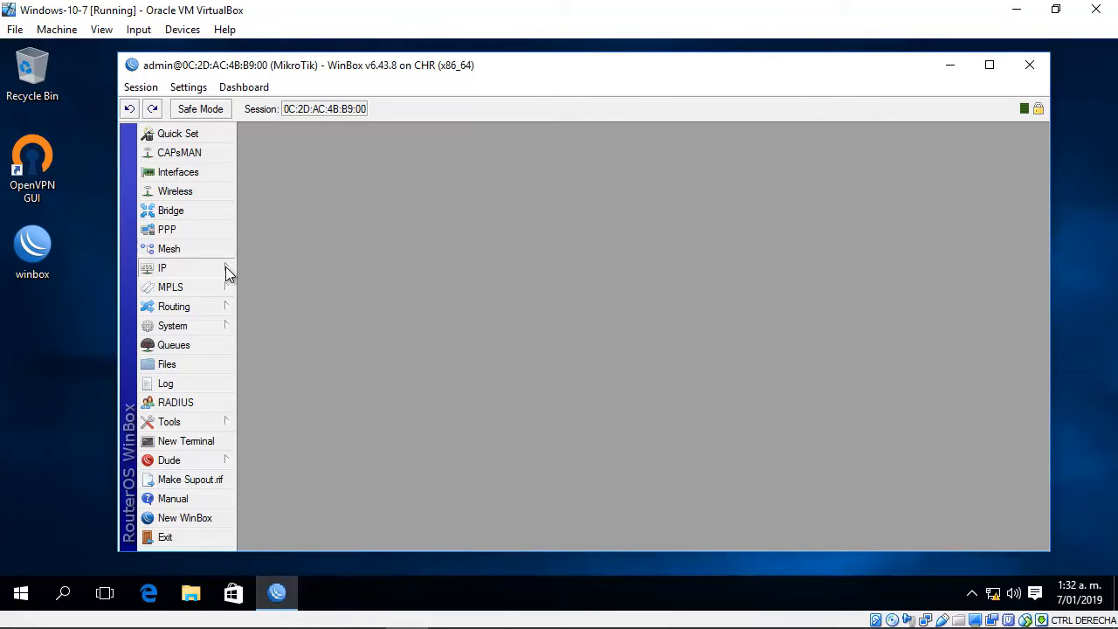
In IP > Addresses, add a new entry with address 192.168.1.1/24.
left_click(161, 267)
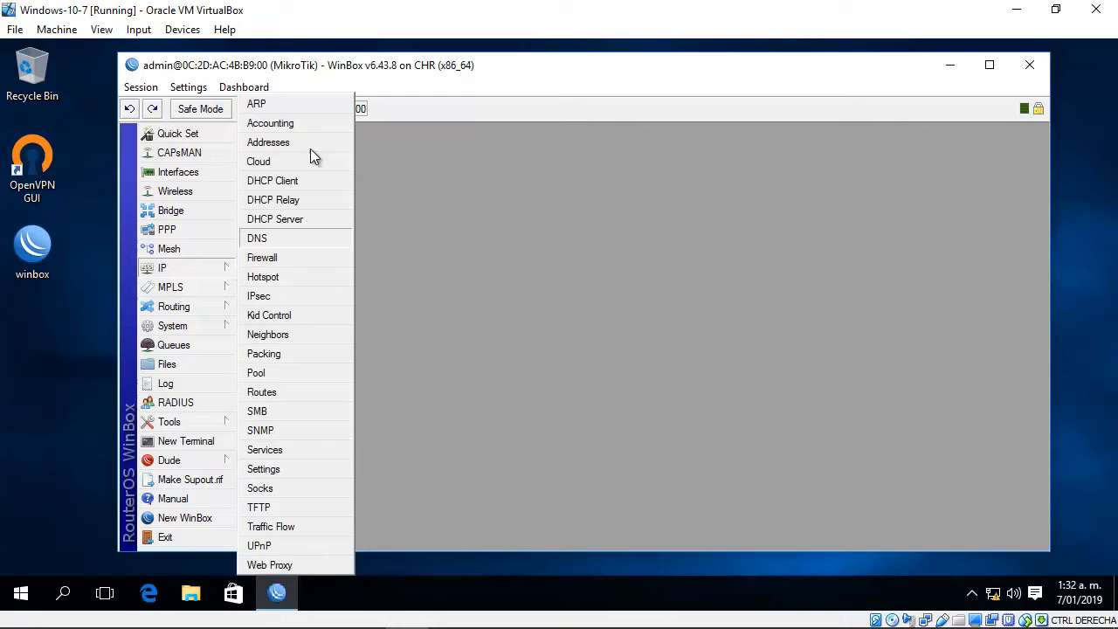
left_click(269, 142)
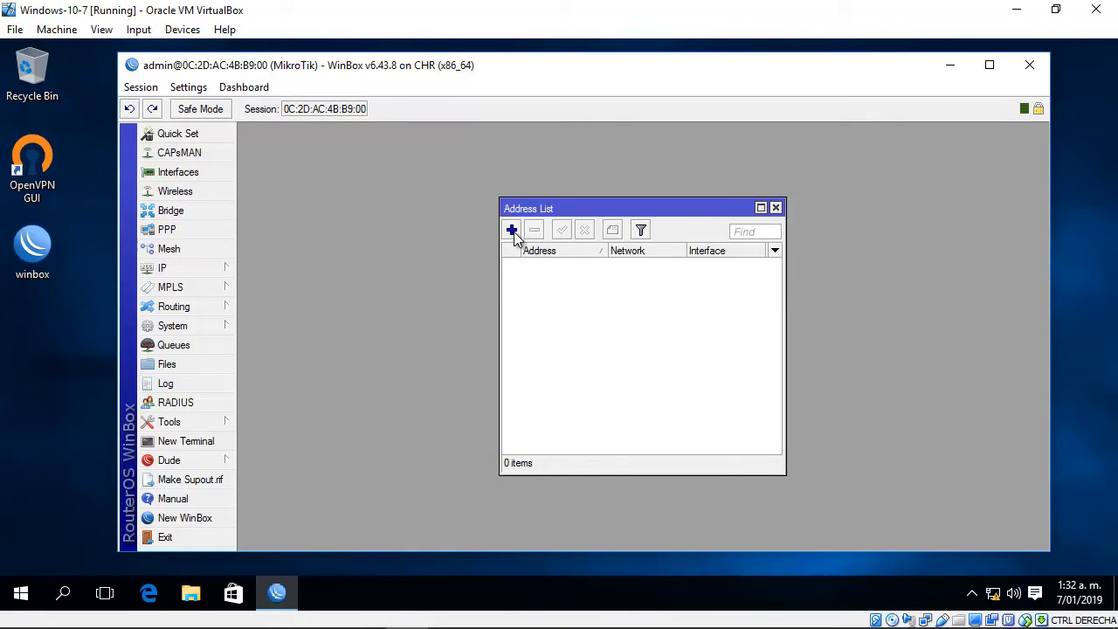
left_click(511, 231)
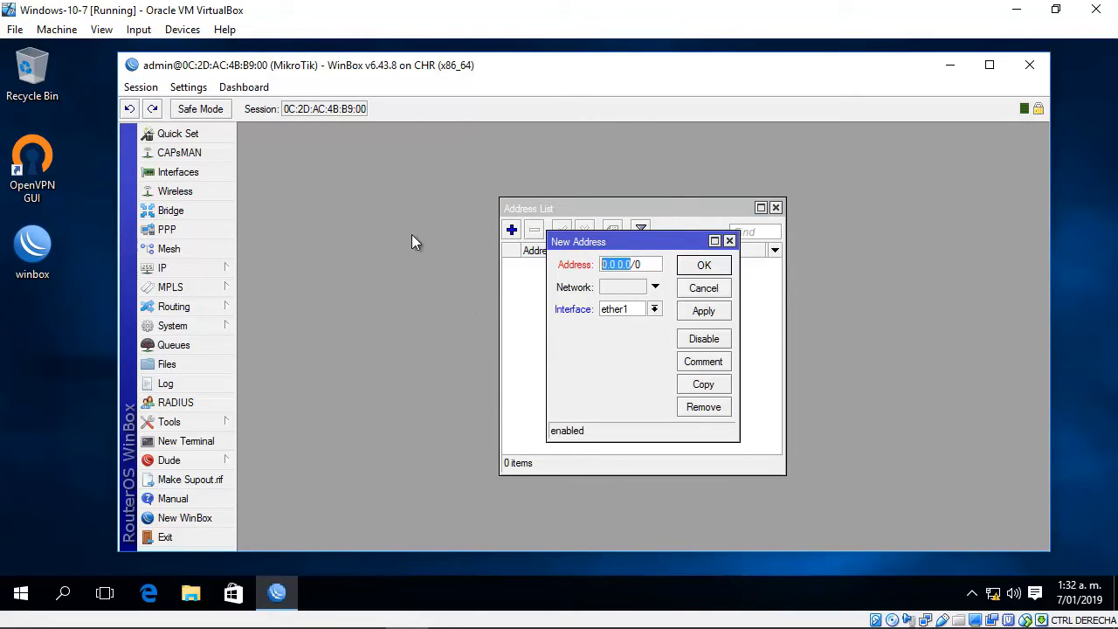
type("192.168.1.1/")
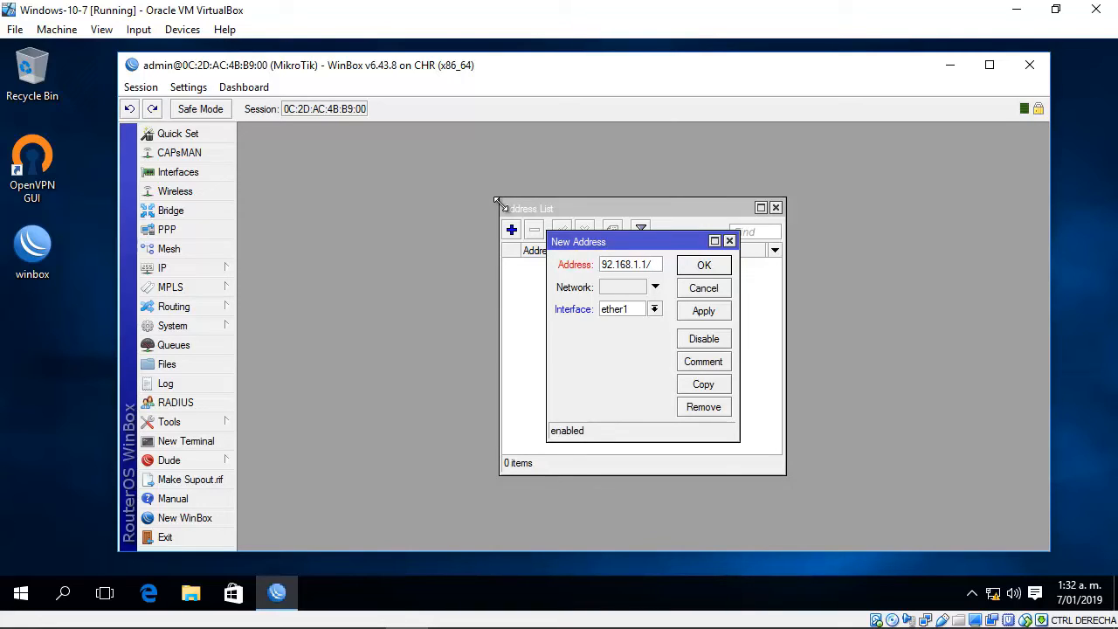
type("24")
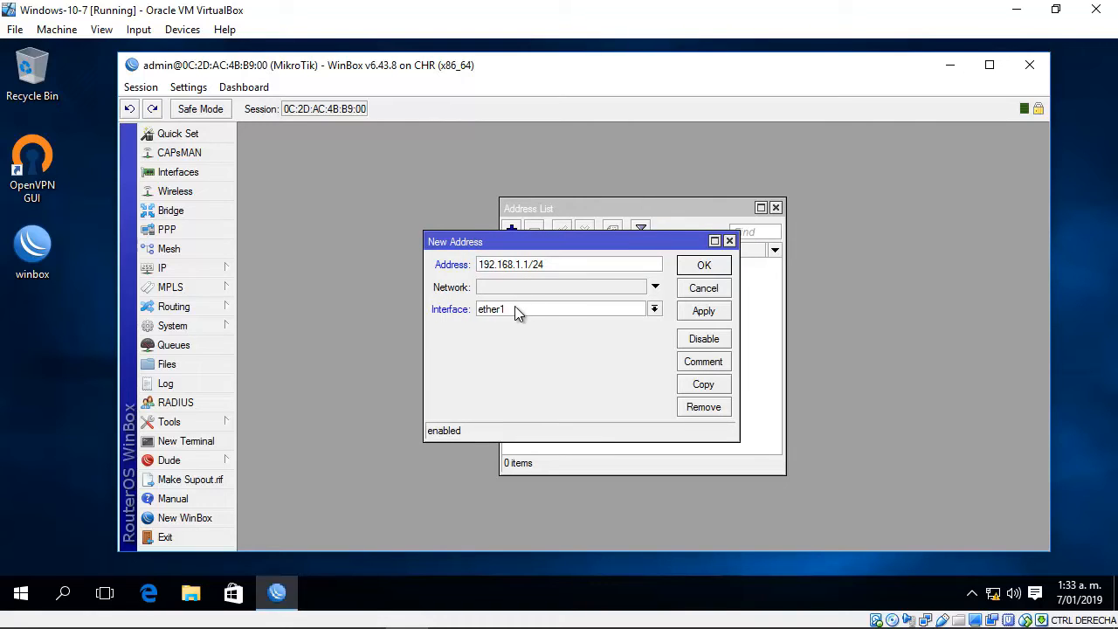
Keep ether1 as the interface, apply and save the address, then close the Address List.
left_click(653, 308)
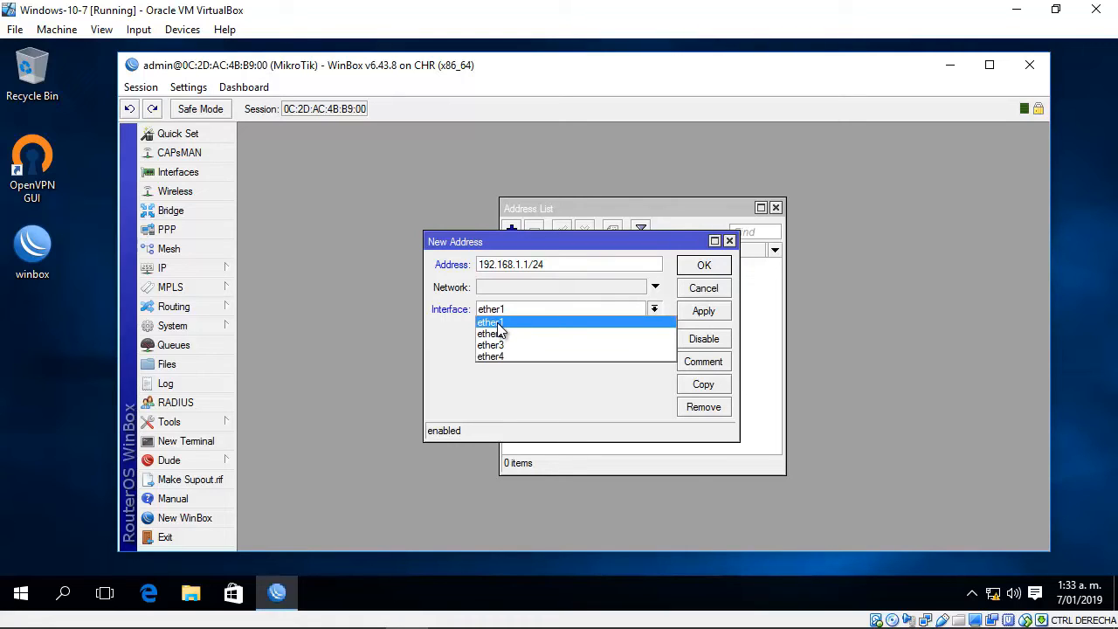
left_click(489, 322)
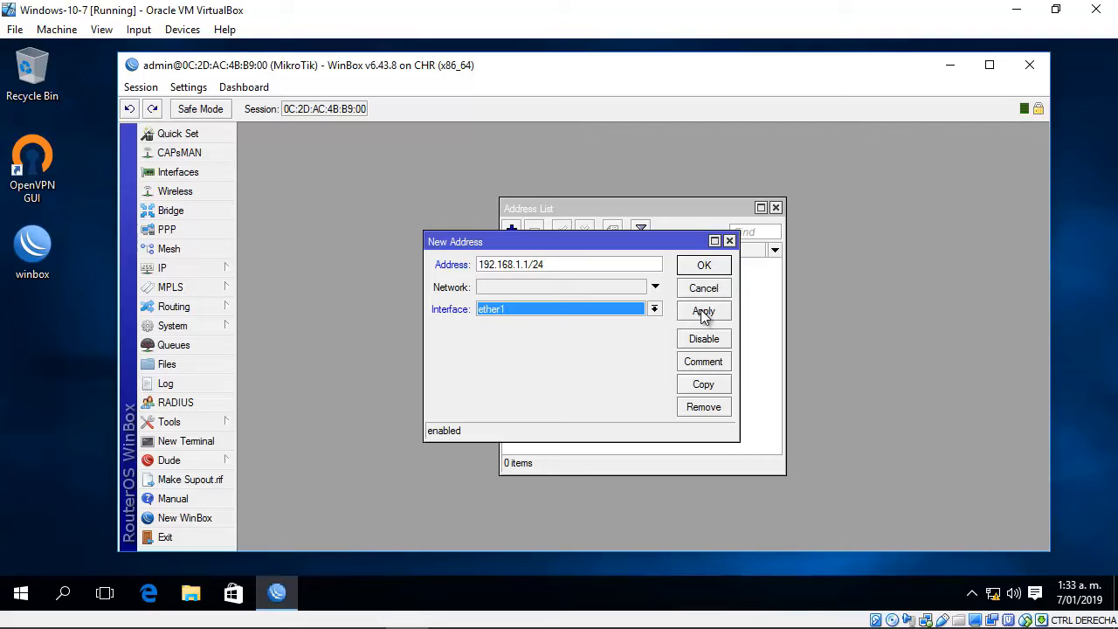
left_click(702, 311)
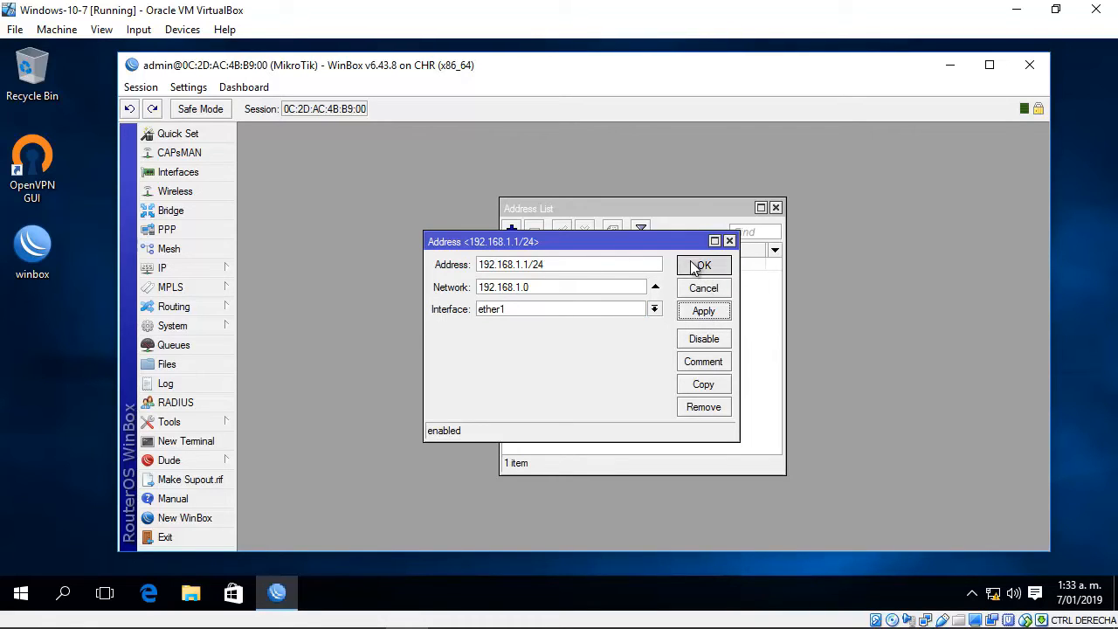
left_click(702, 266)
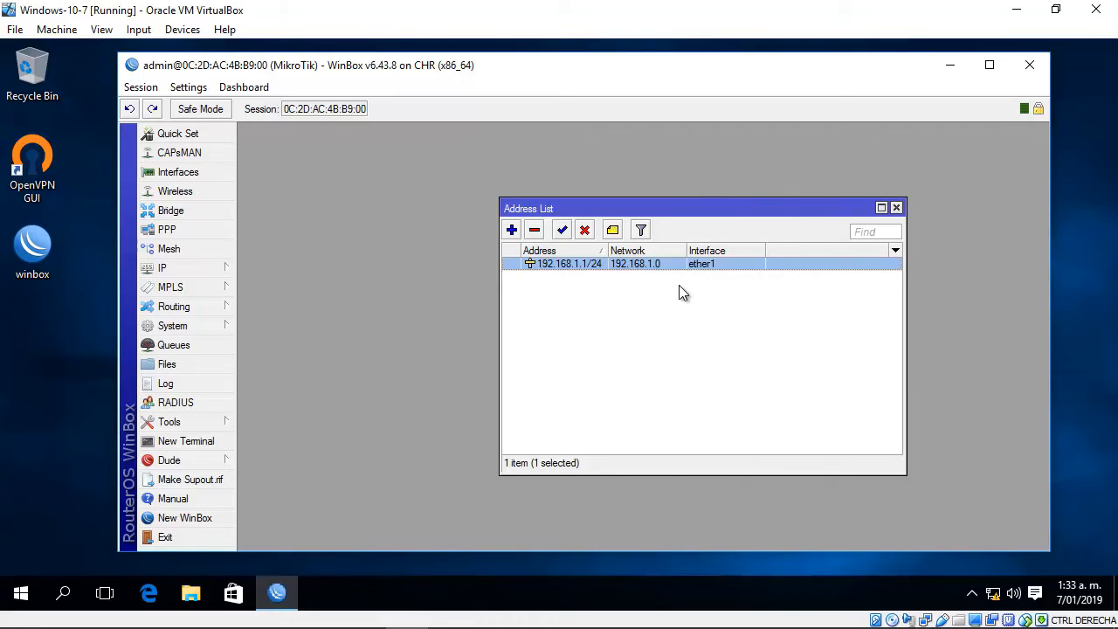
mouse_move(740, 255)
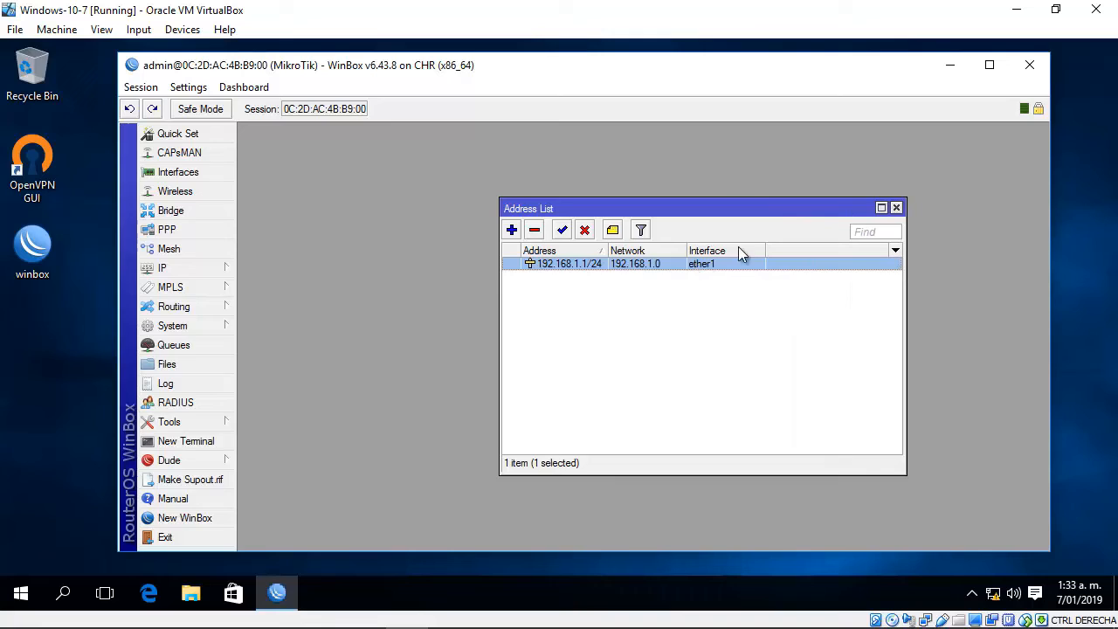
left_click(896, 206)
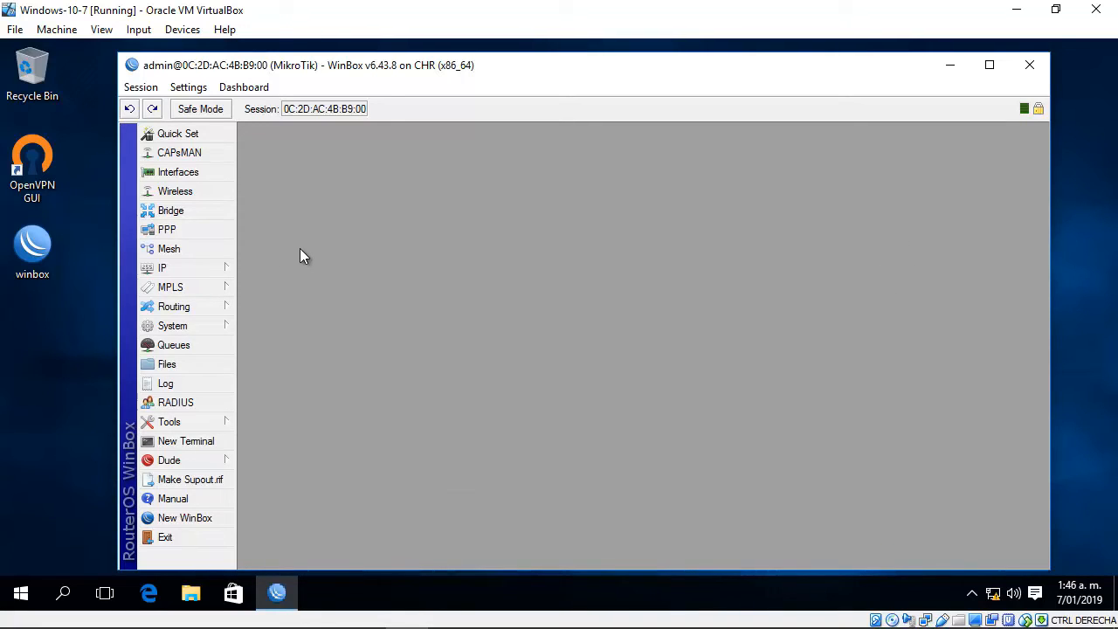
Add IP pool POOL-1 with address range 192.168.1.100-192.168.1.150 and save it.
left_click(161, 267)
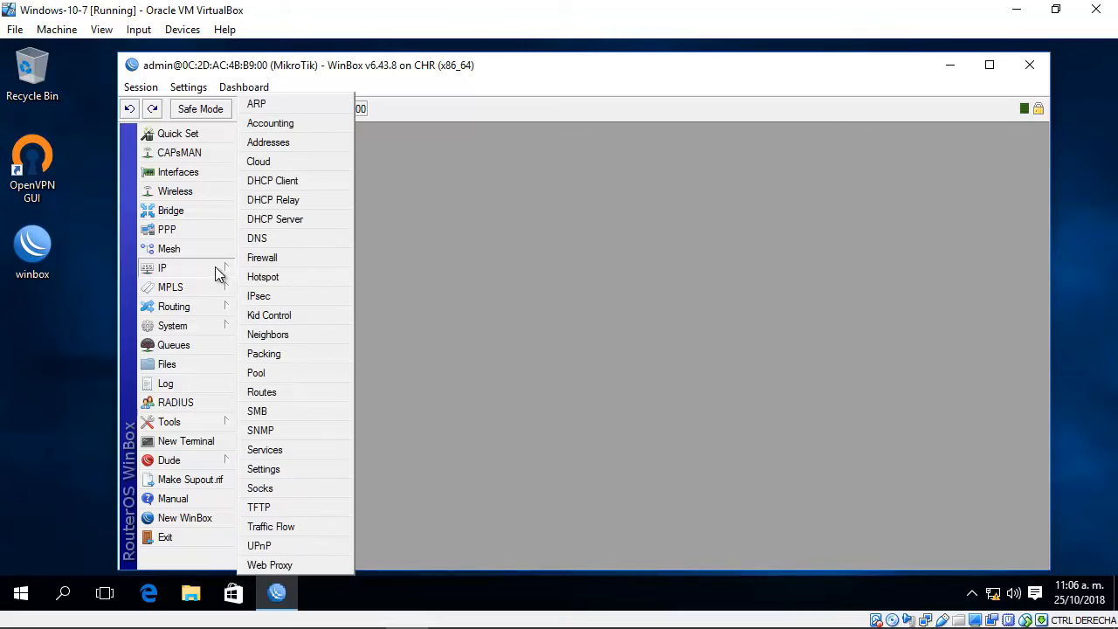
mouse_move(199, 278)
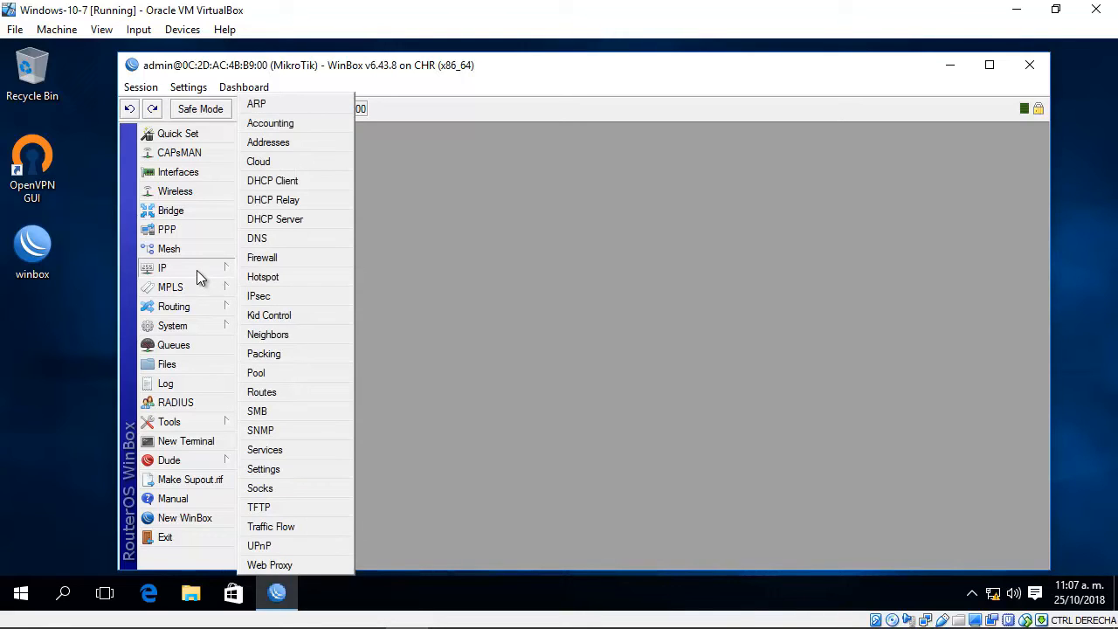
mouse_move(255, 374)
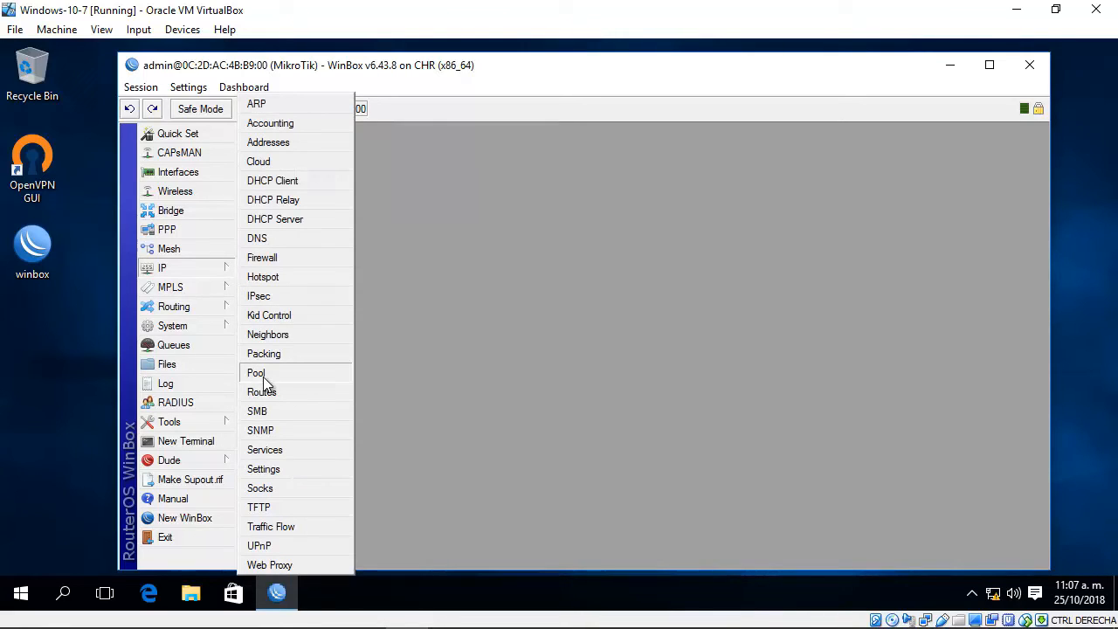
left_click(255, 374)
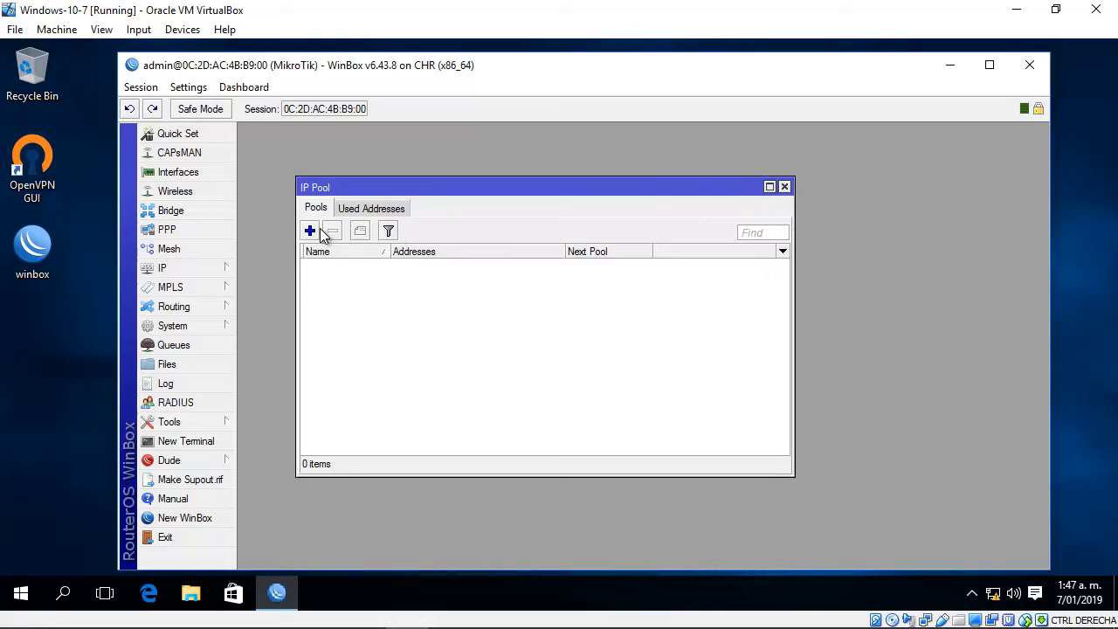
left_click(309, 231)
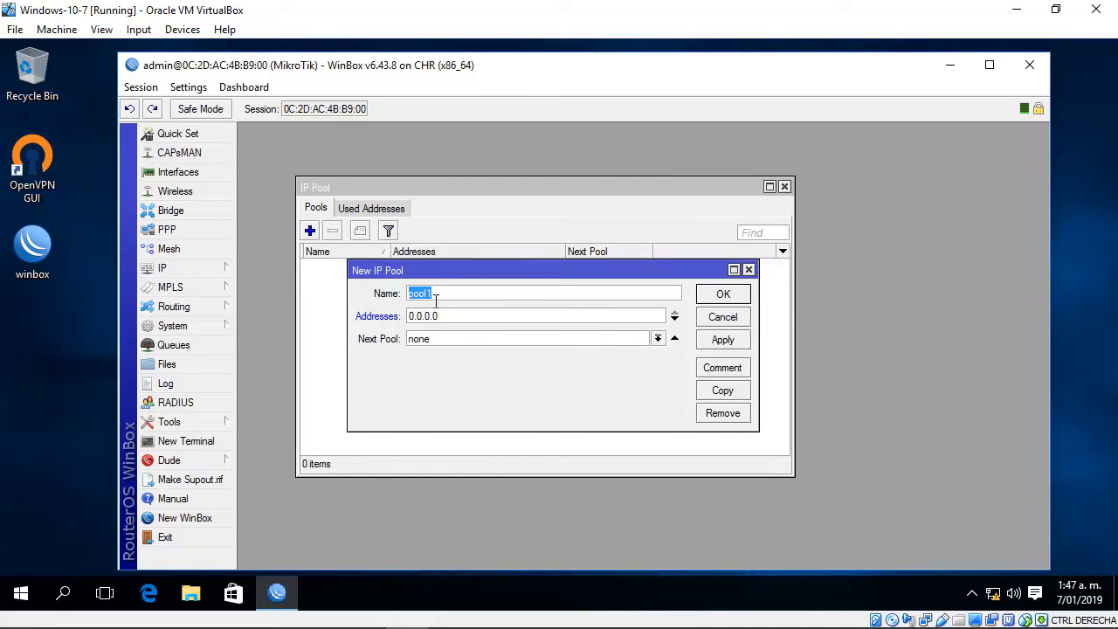
type("P")
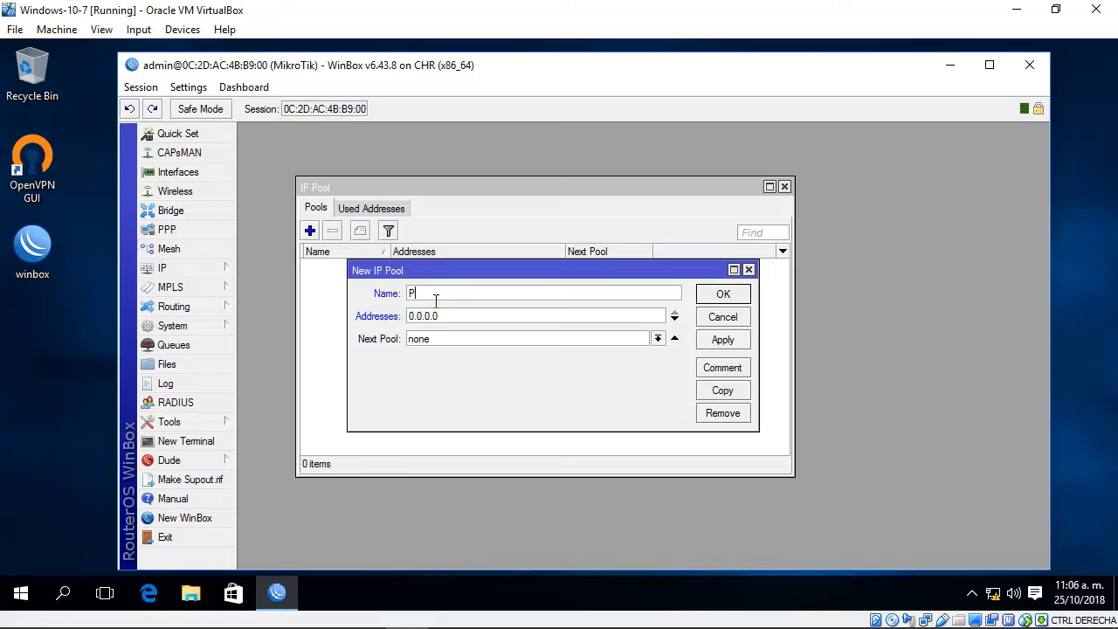
type("OOL-1")
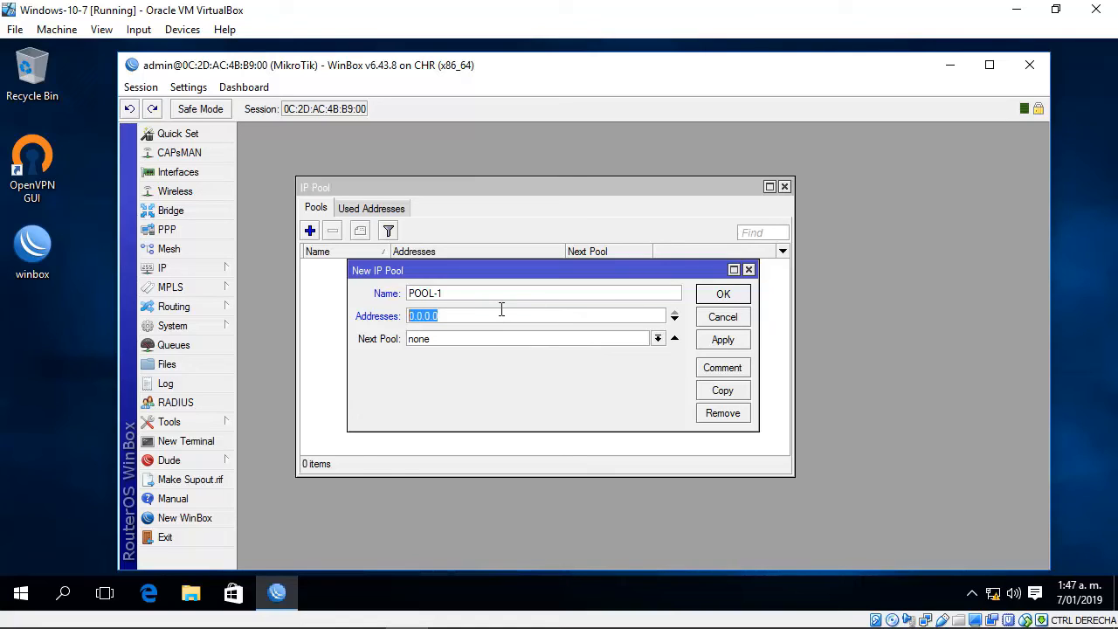
type("192.168.1.100")
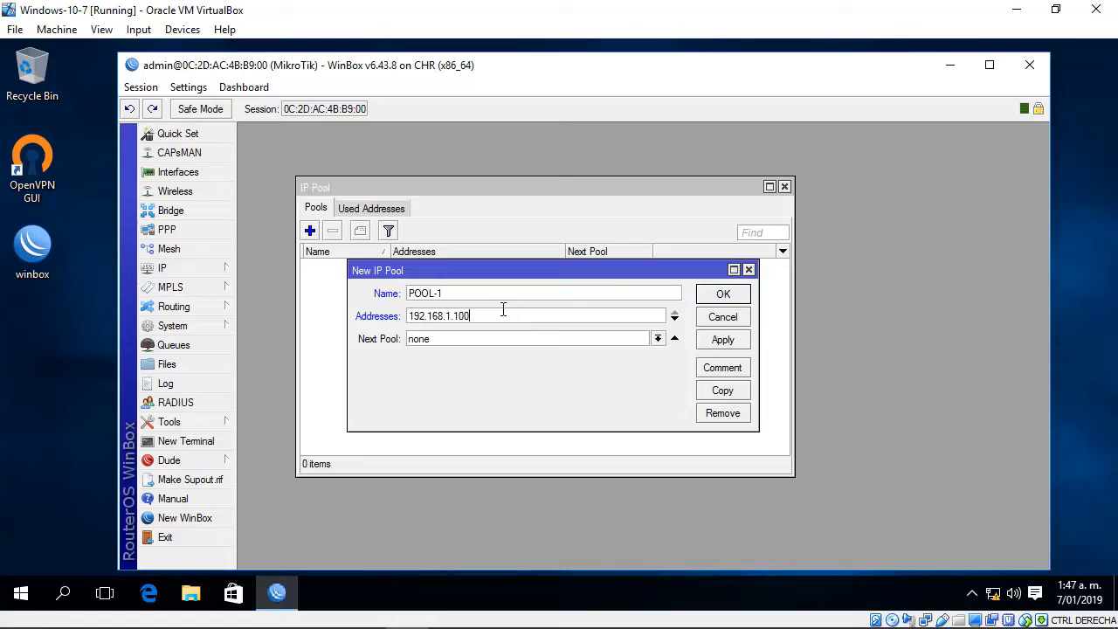
type("-192.168.")
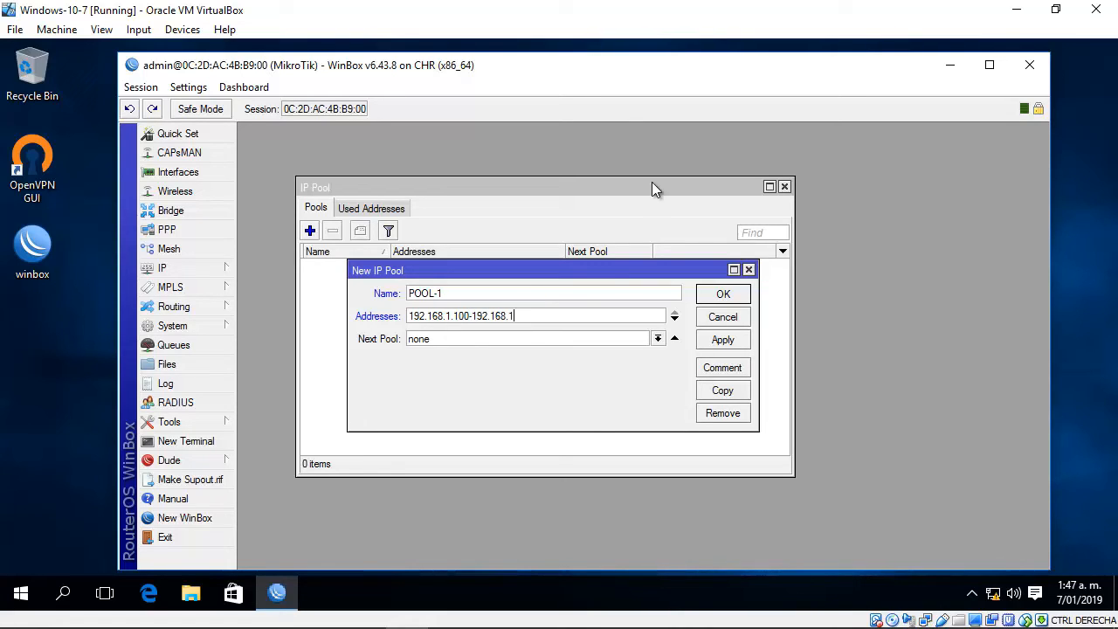
type("150")
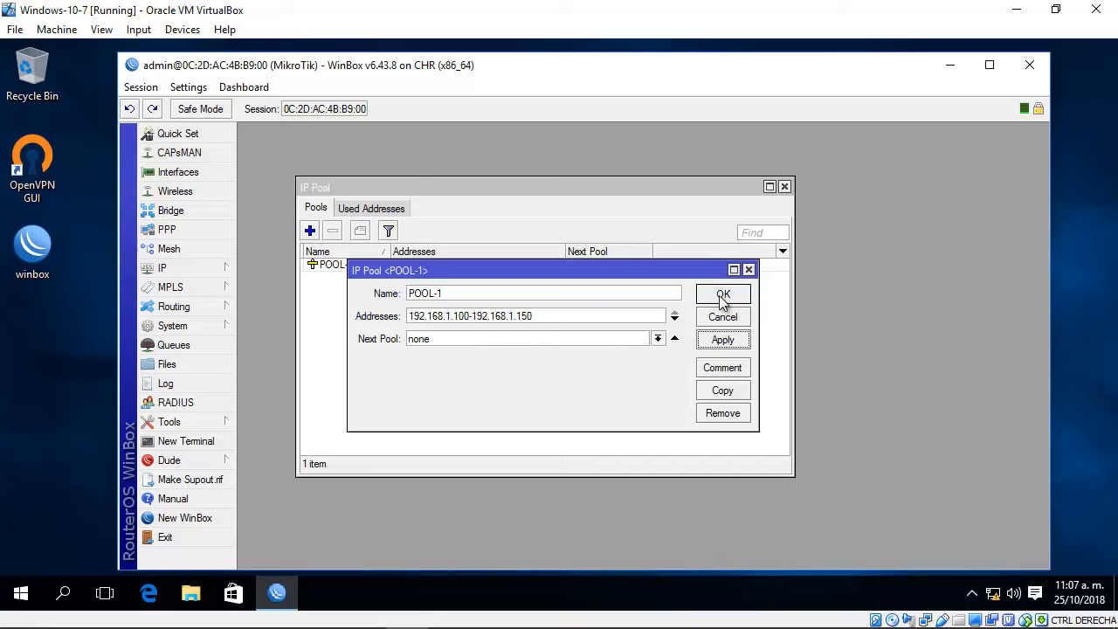
left_click(723, 294)
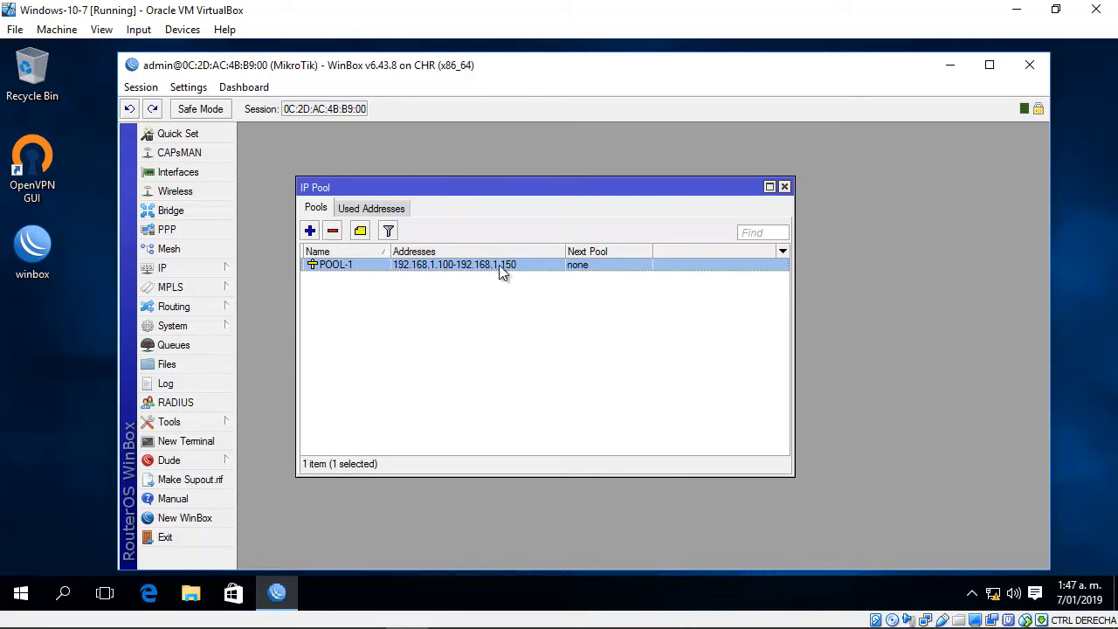
mouse_move(454, 269)
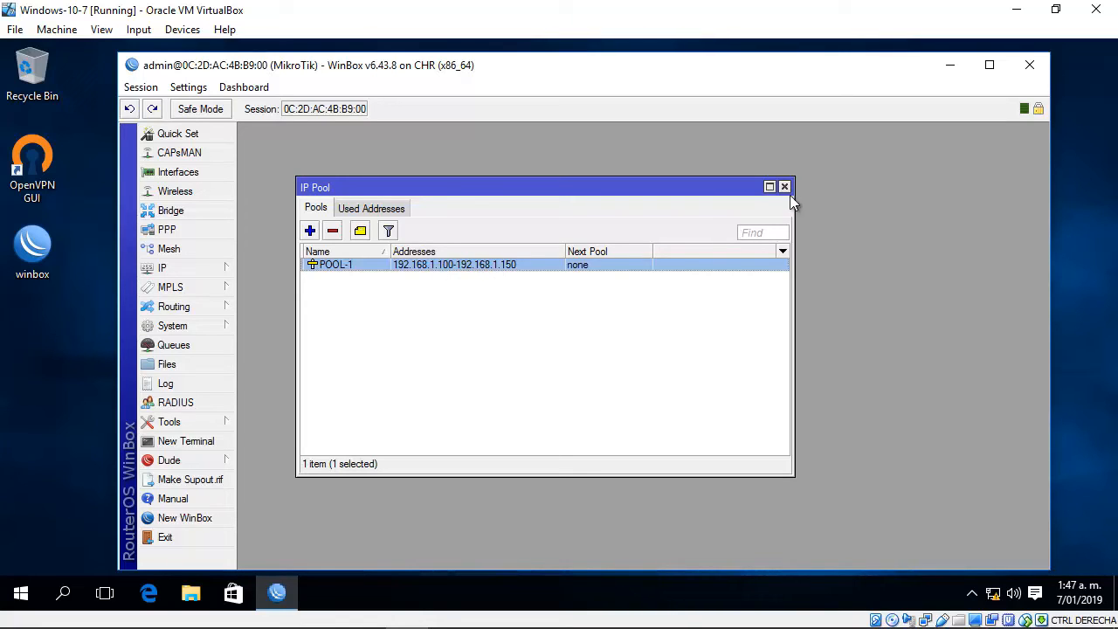
Show the DHCP Server list from the IP menu next to the pool list.
left_click(161, 267)
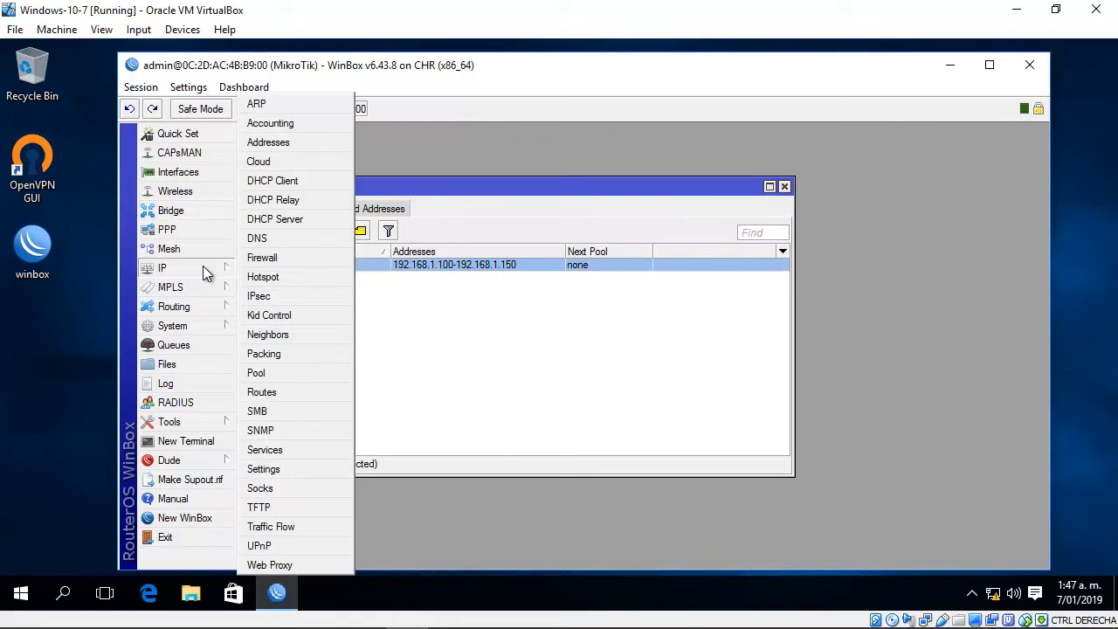
left_click(276, 218)
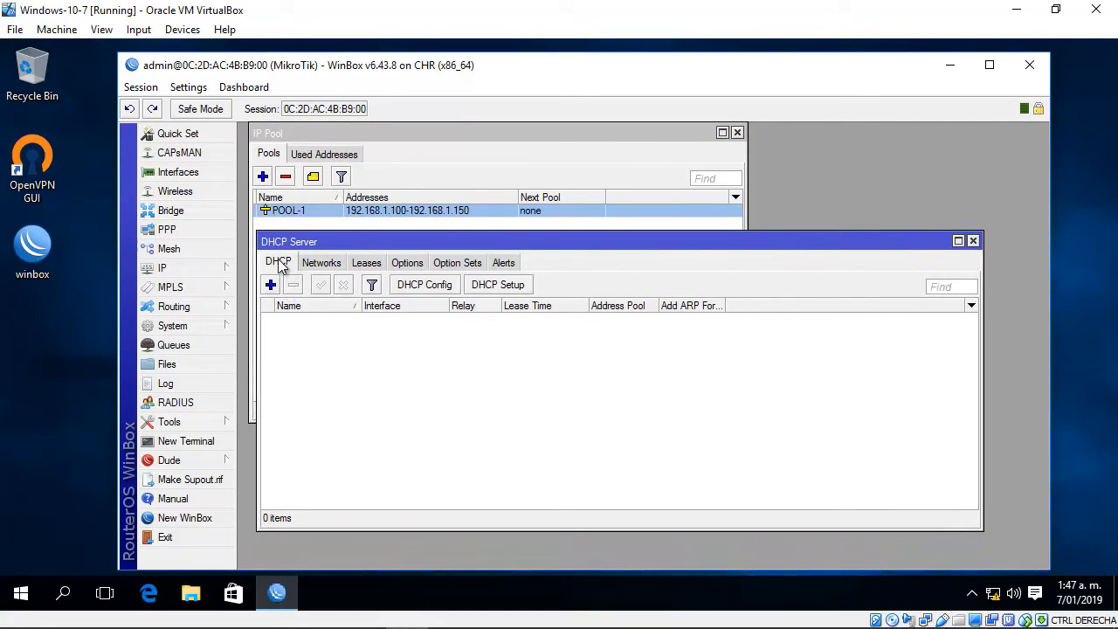
Start a new DHCP server named DHCP-1 bound to interface ether1.
left_click(269, 285)
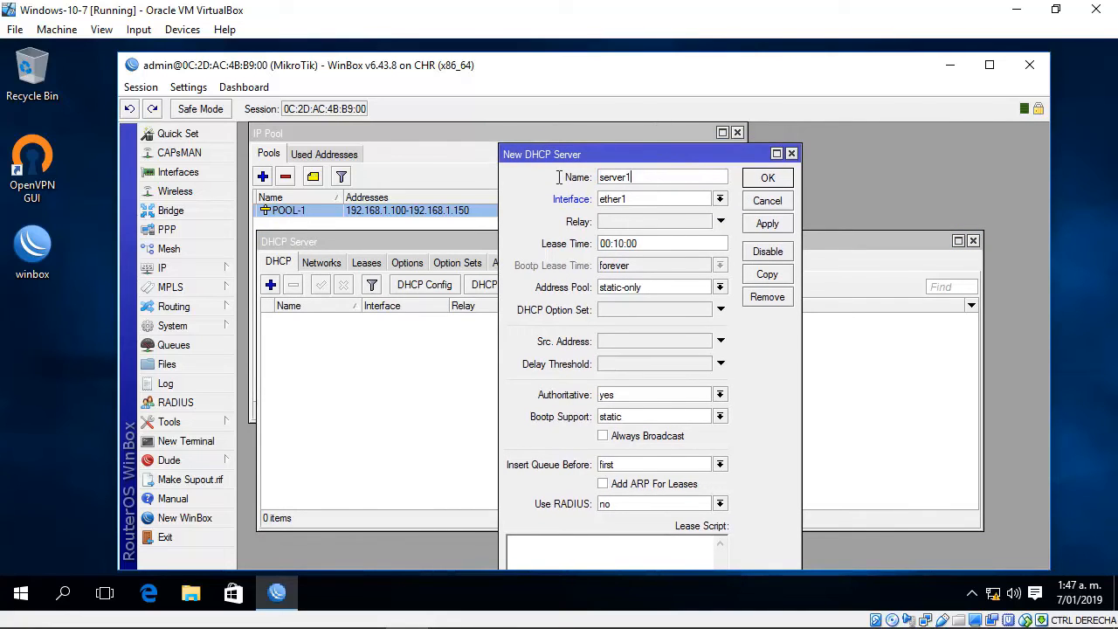
type("DHCP-")
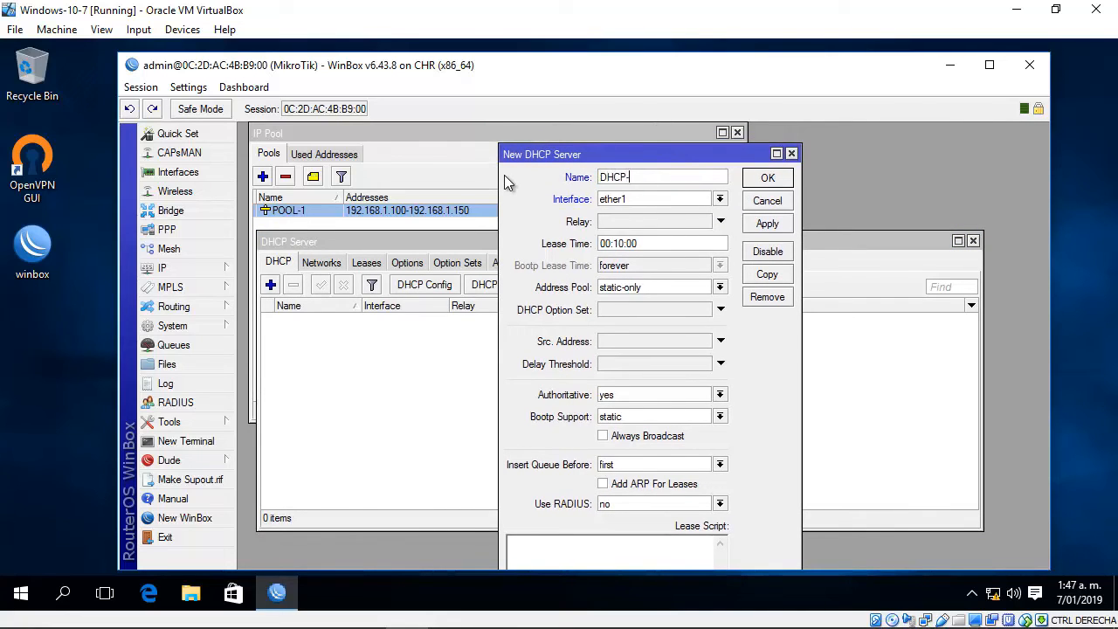
type("1")
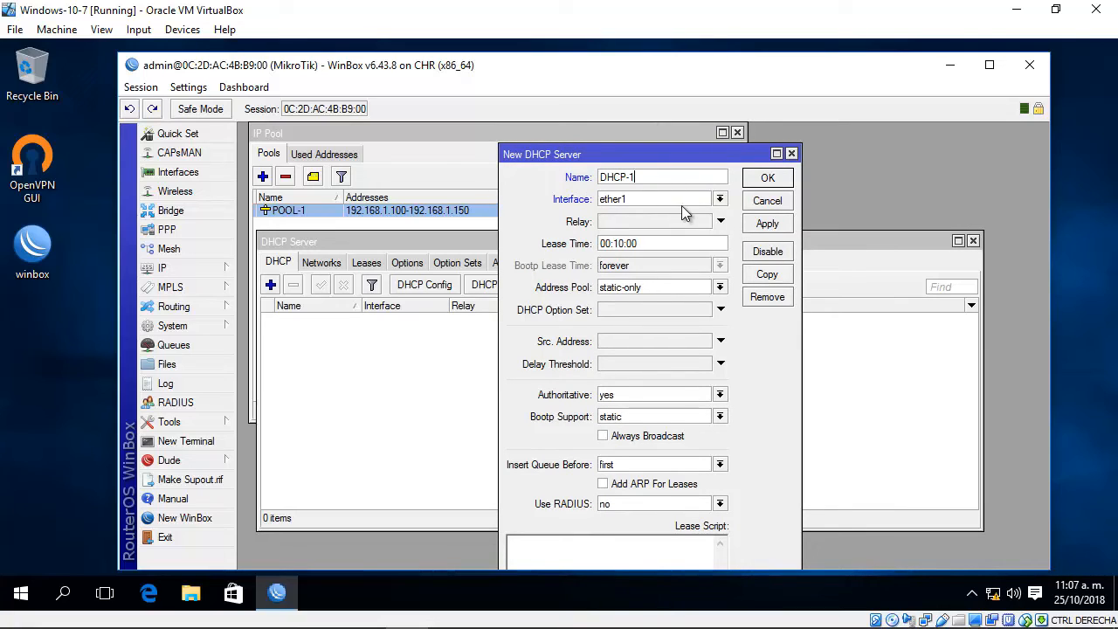
left_click(719, 199)
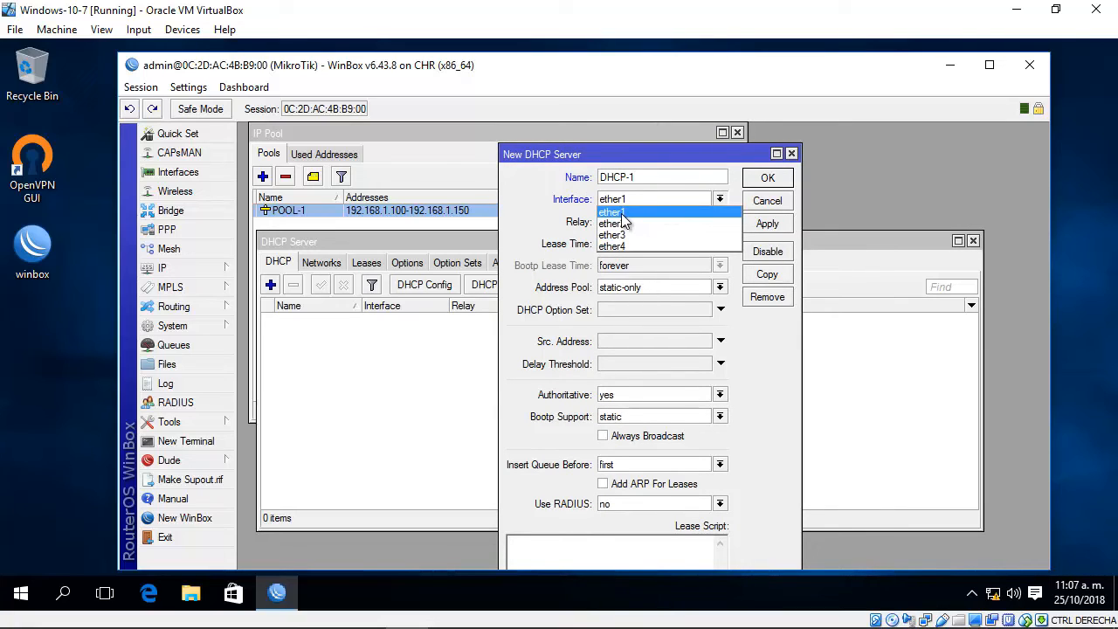
left_click(611, 212)
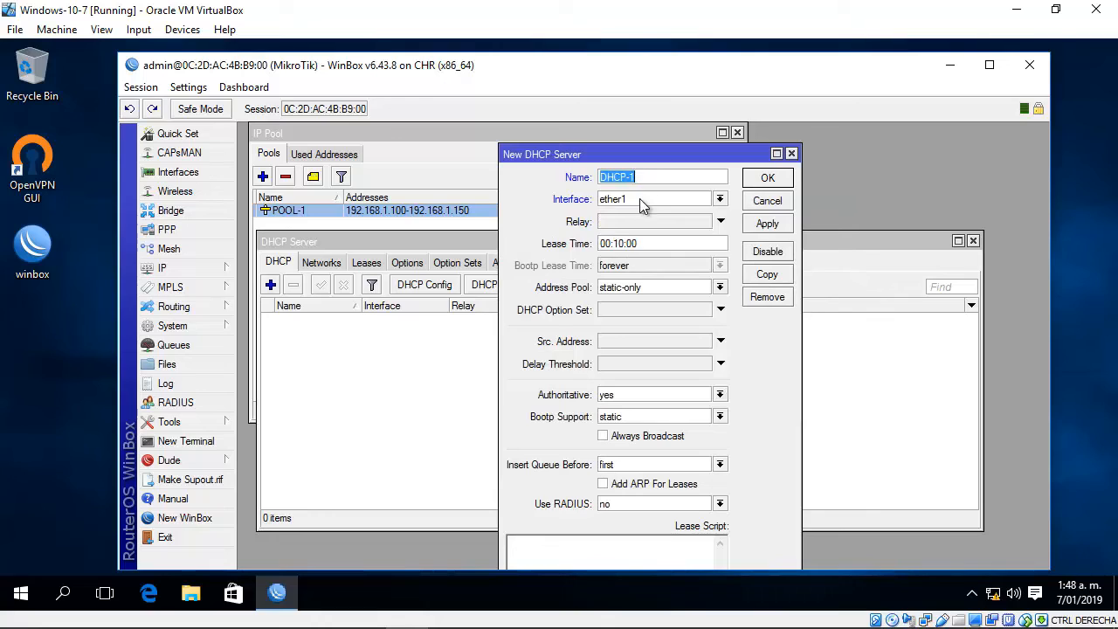
left_click(654, 199)
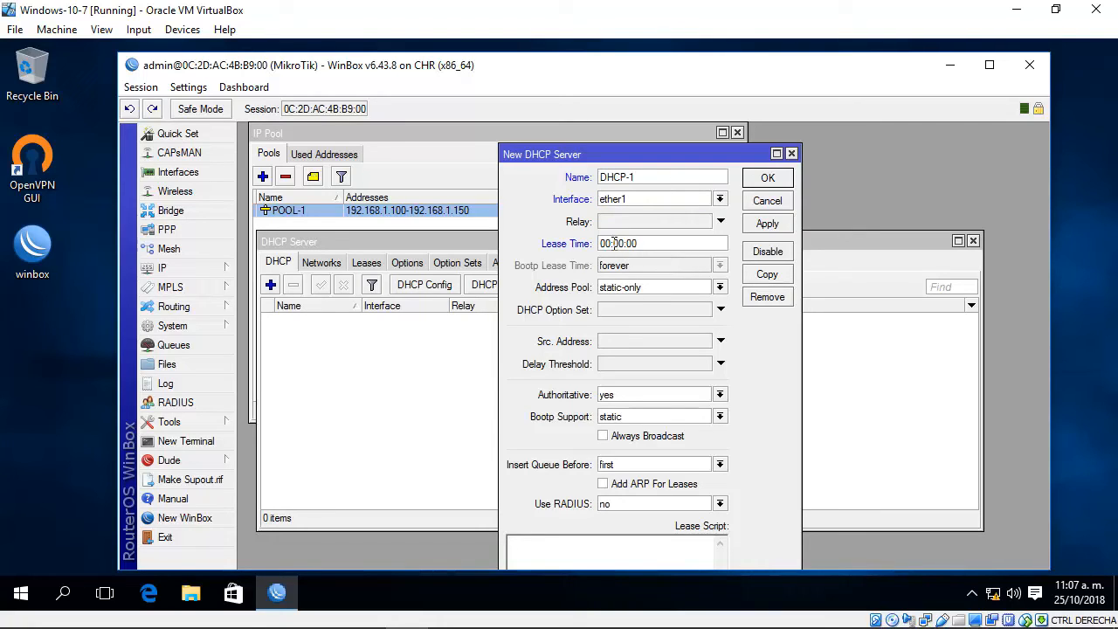
Set lease time 04:00:00 and address pool POOL-1, then apply the server.
left_click(608, 243)
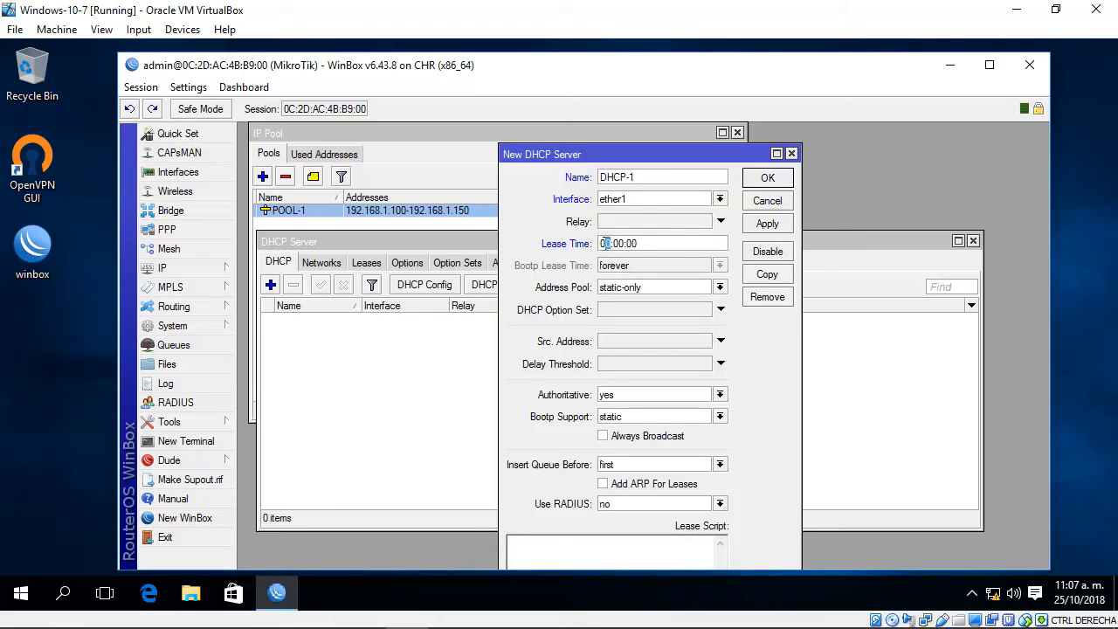
type("04:00:00")
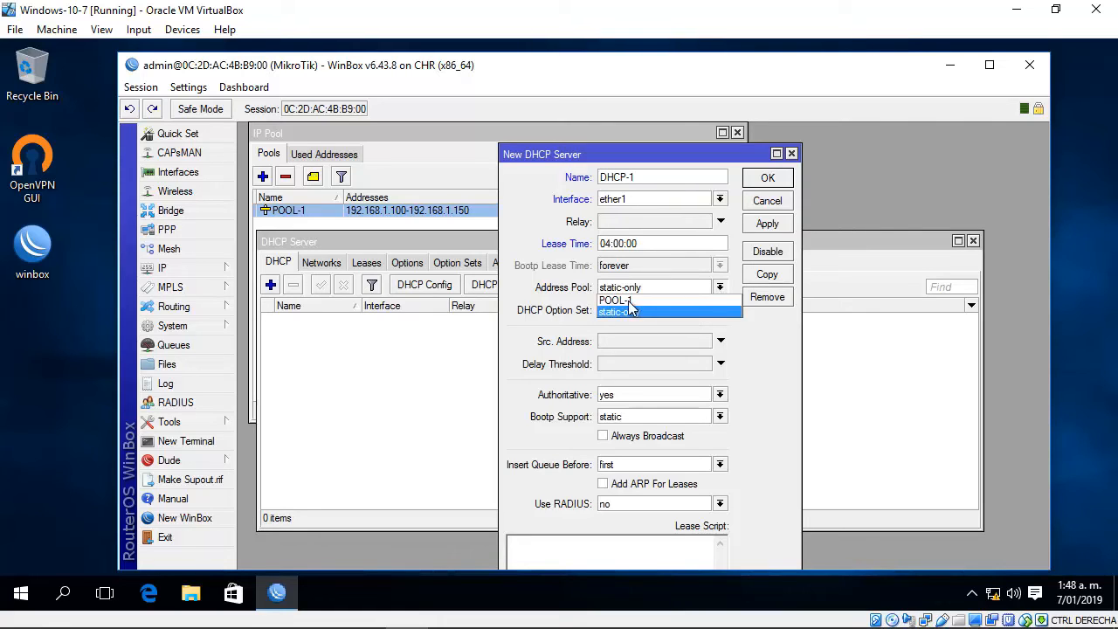
left_click(615, 300)
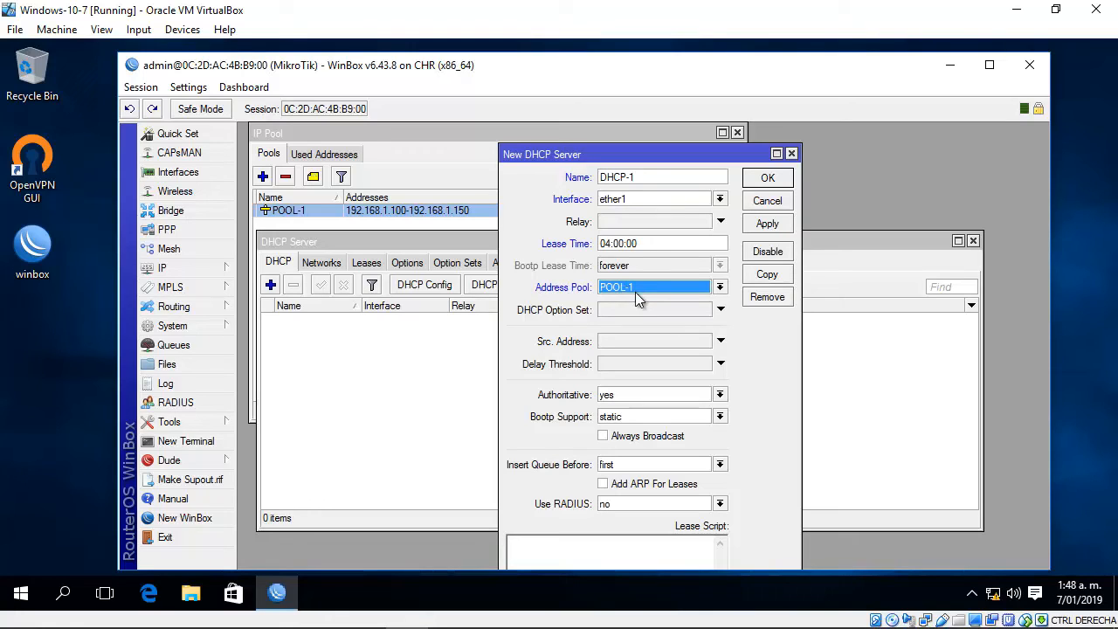
mouse_move(638, 222)
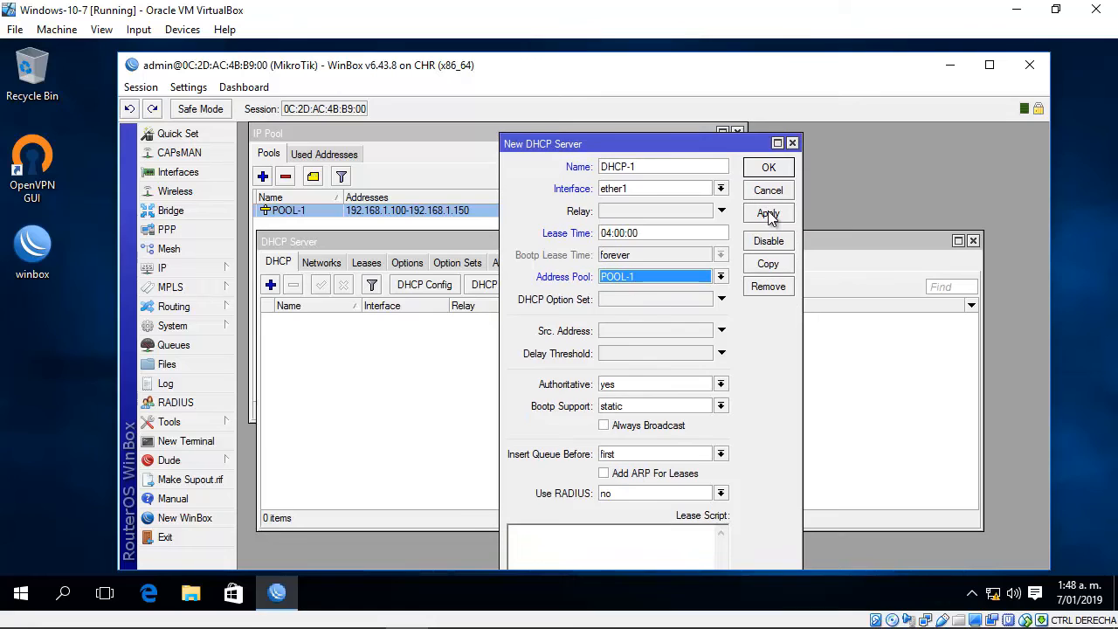
left_click(768, 168)
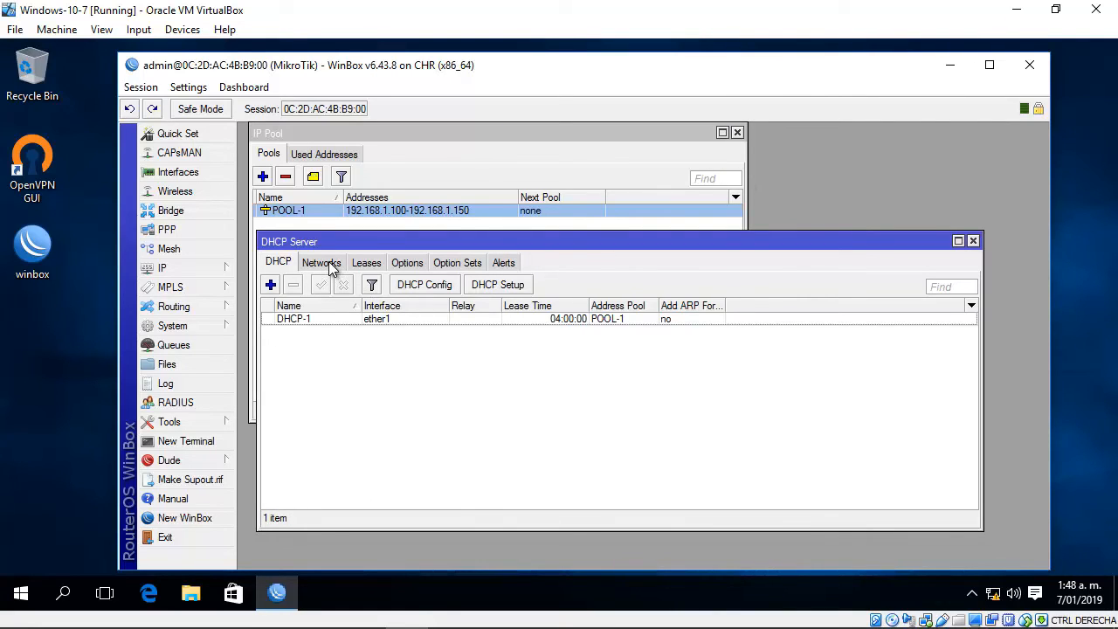
Add DHCP network 192.168.1.0/24, gateway 192.168.1.1, netmask 24, DNS 8.8.8.8, domain ecc-ingenieros.com.
left_click(271, 283)
type("192.168.1.0/24")
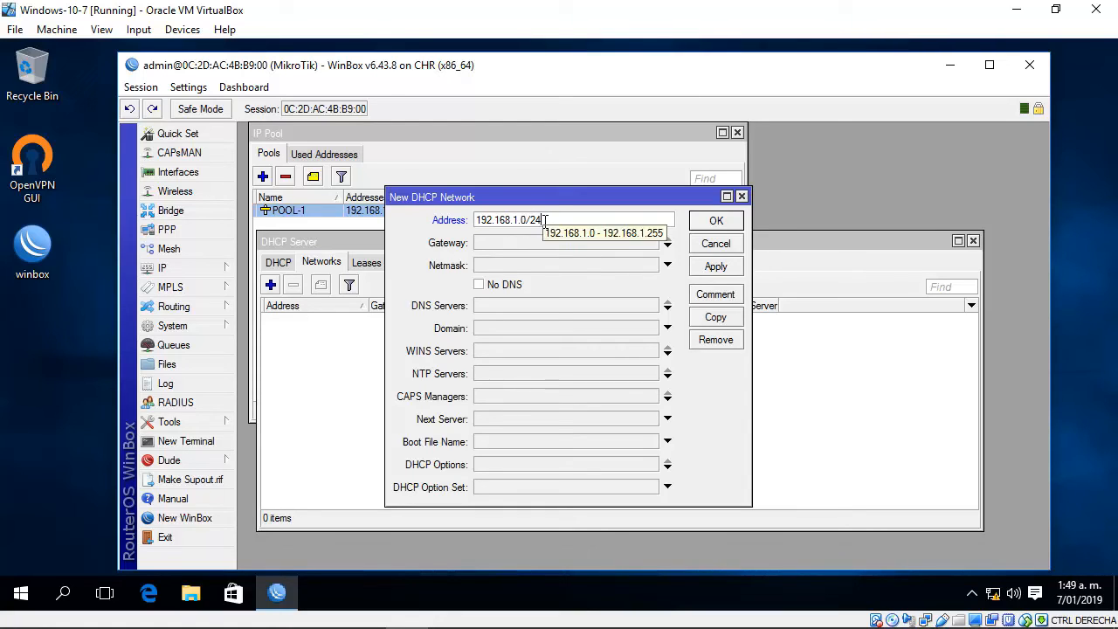
left_click(568, 243)
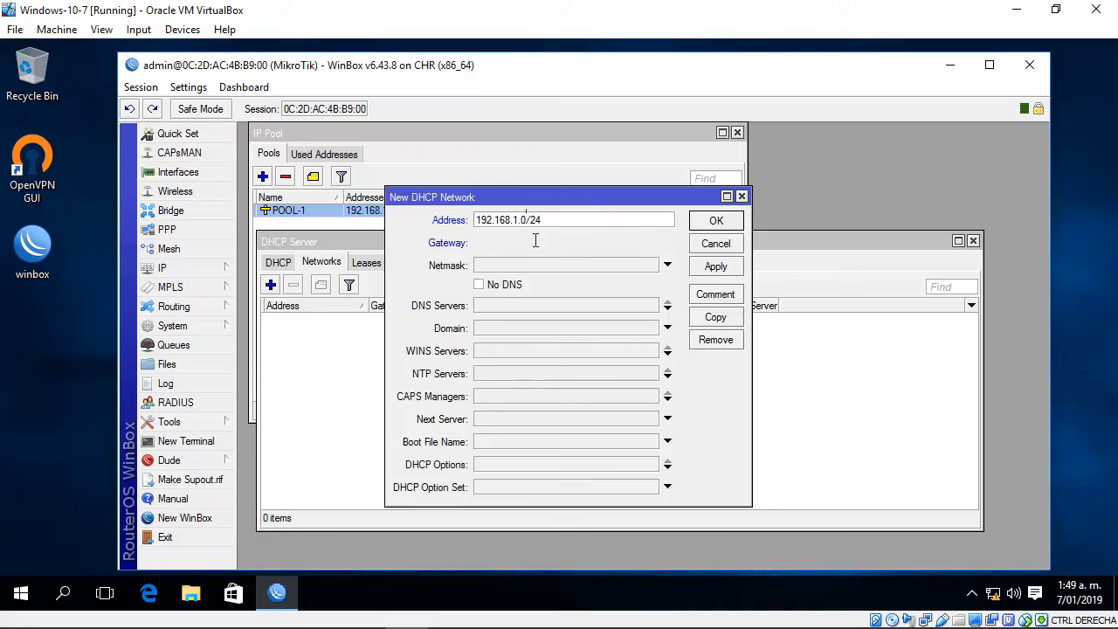
type("192.168.1.1")
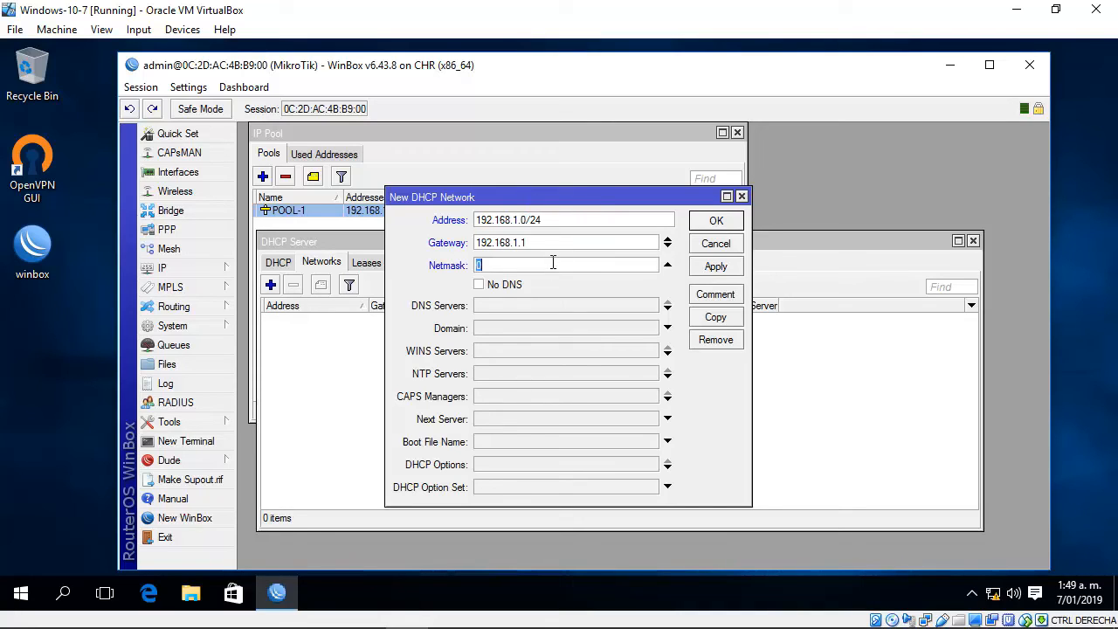
type("24")
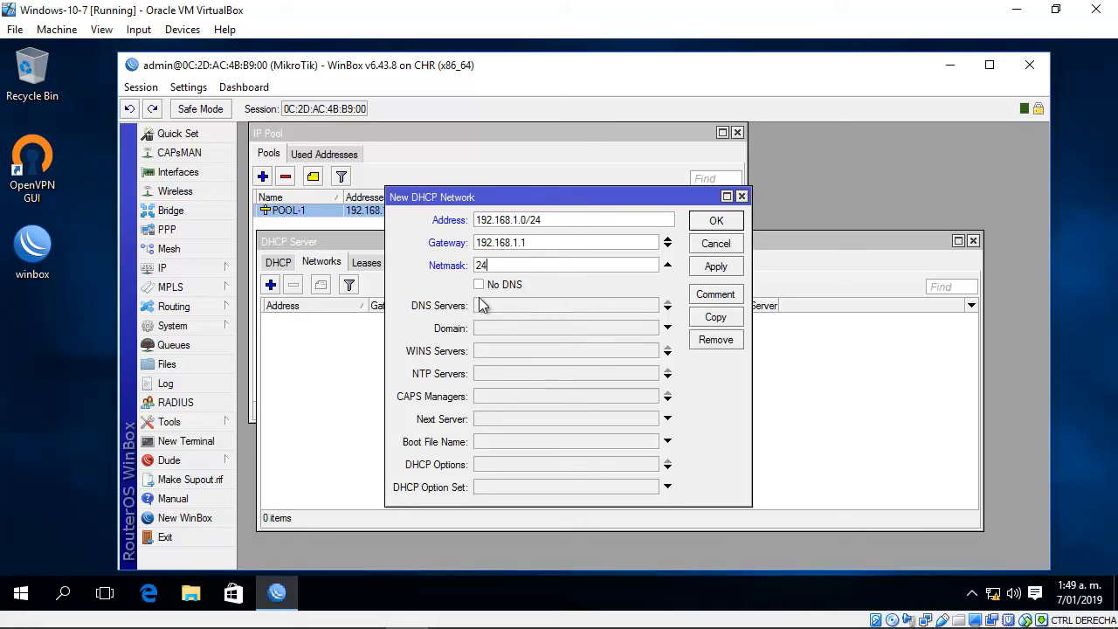
type("8.8.8.8")
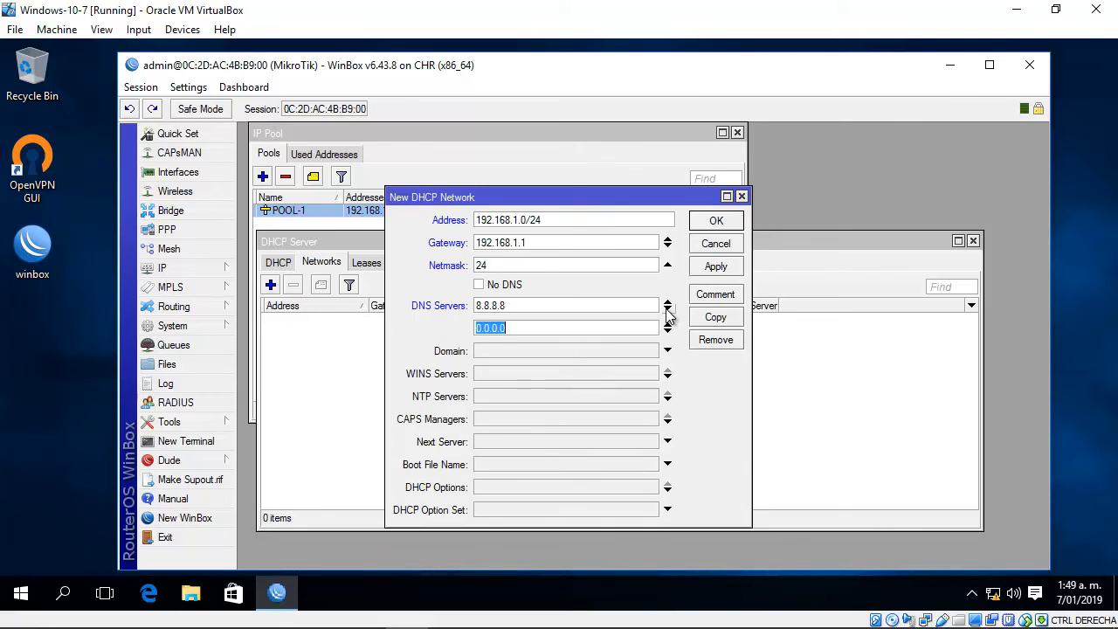
mouse_move(552, 343)
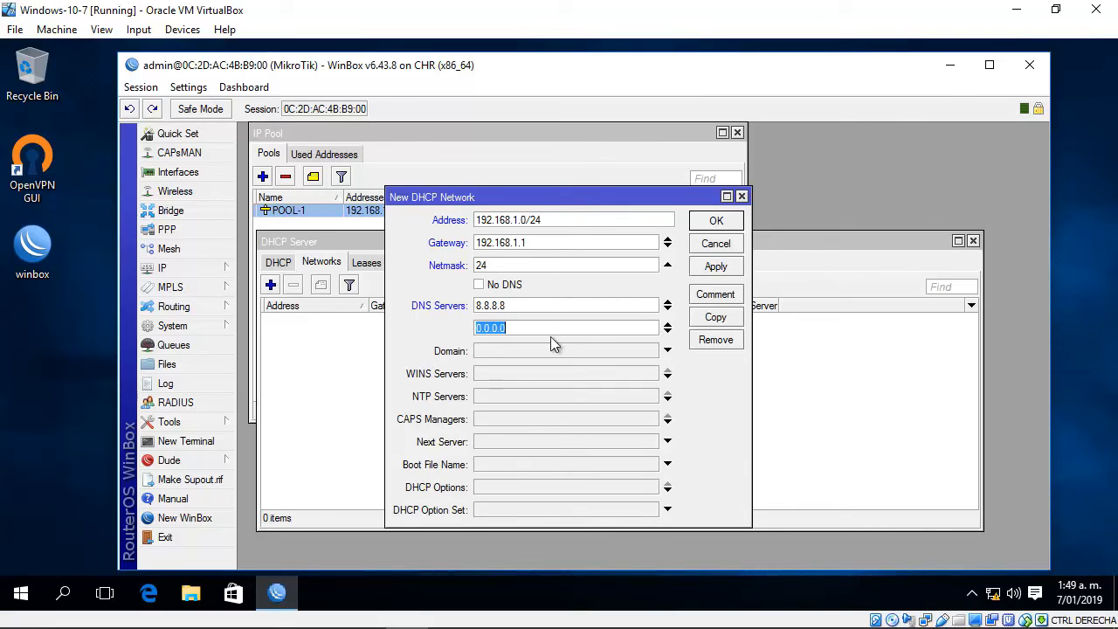
mouse_move(552, 350)
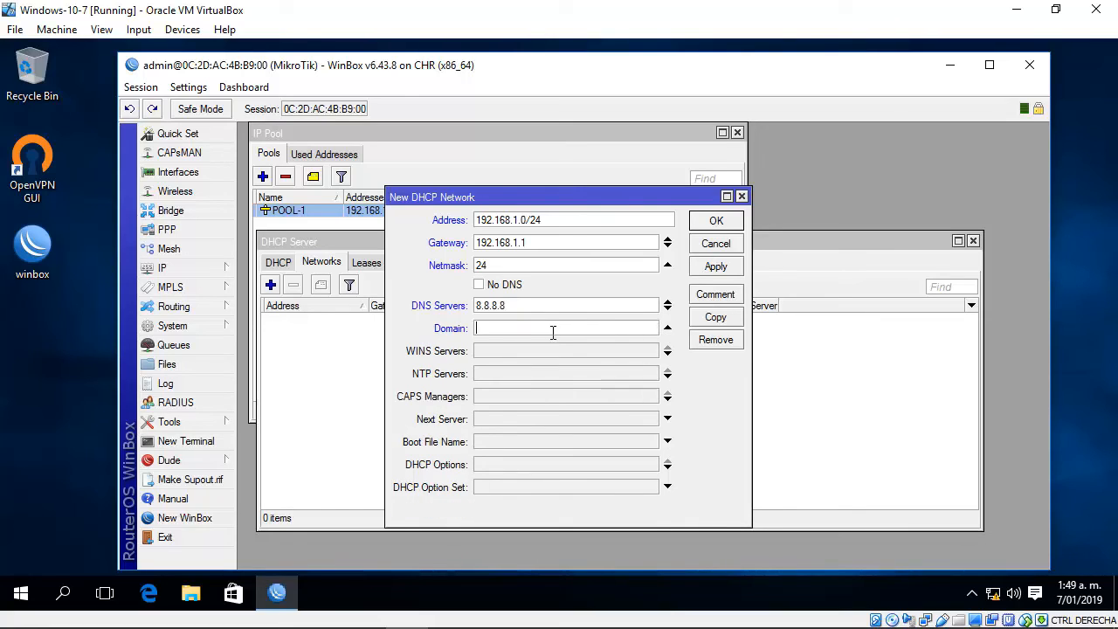
type("ecc-ingenieros.com")
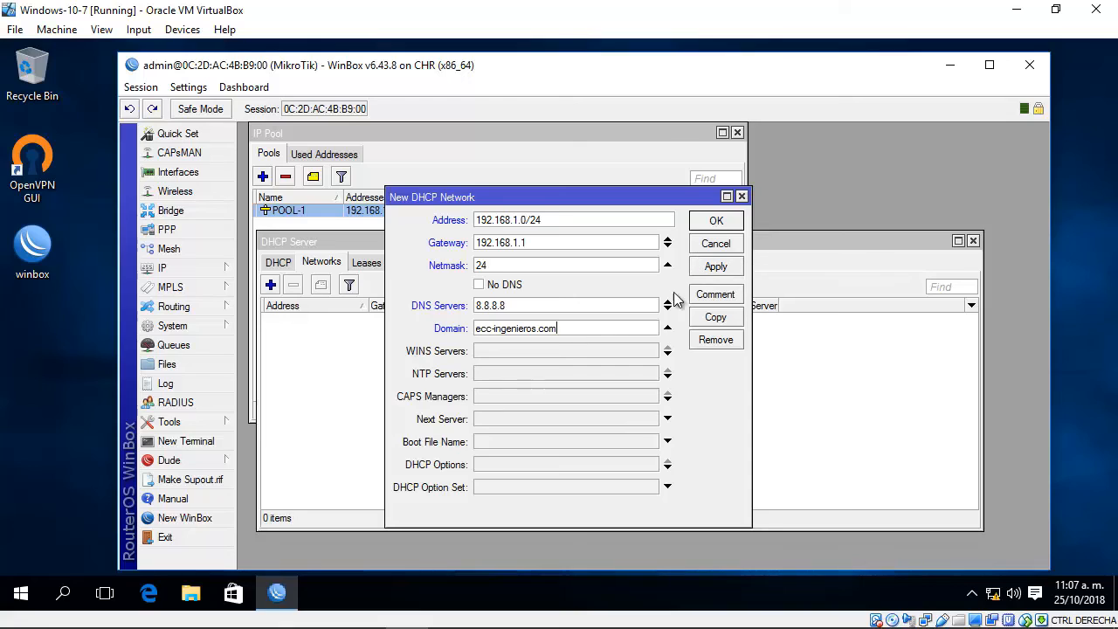
mouse_move(514, 463)
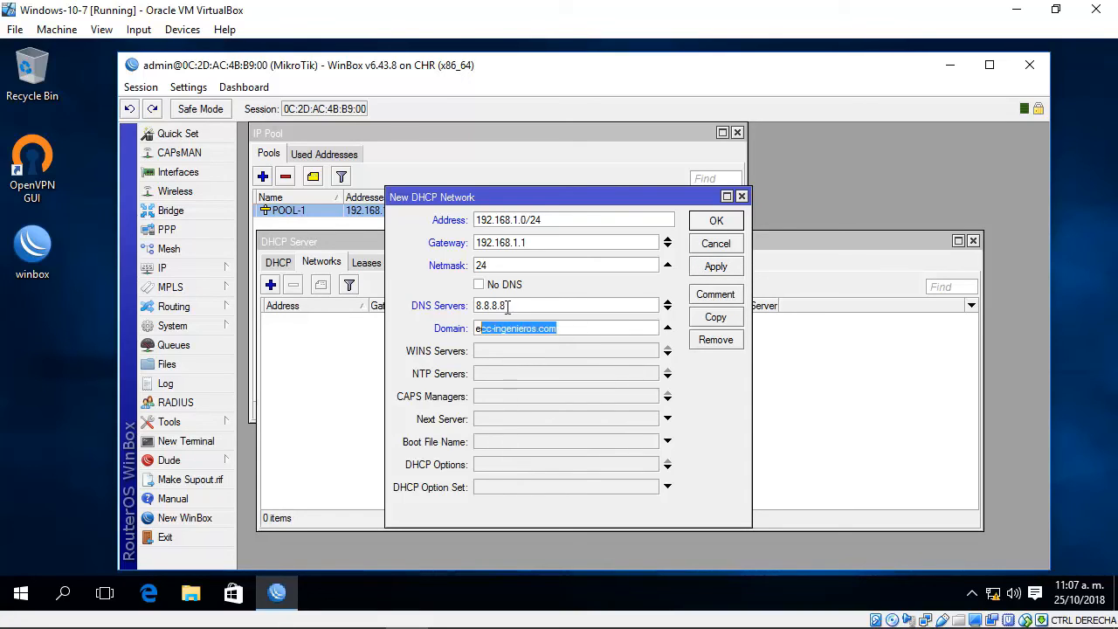
left_click(716, 220)
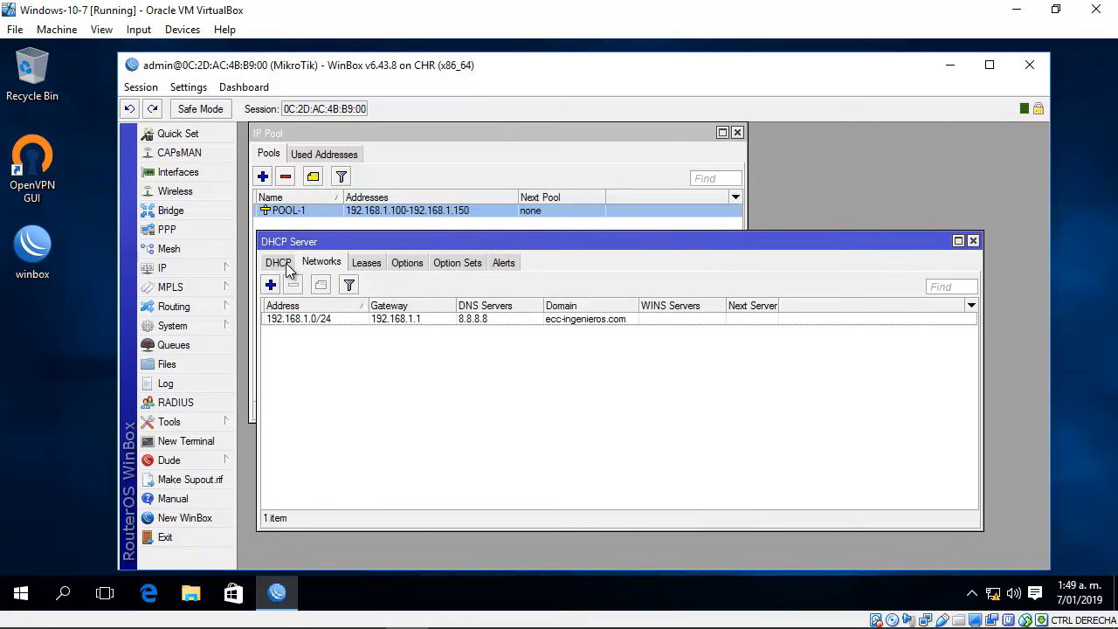
Review the DHCP-1 server entry on the DHCP tab via its context menu.
left_click(277, 262)
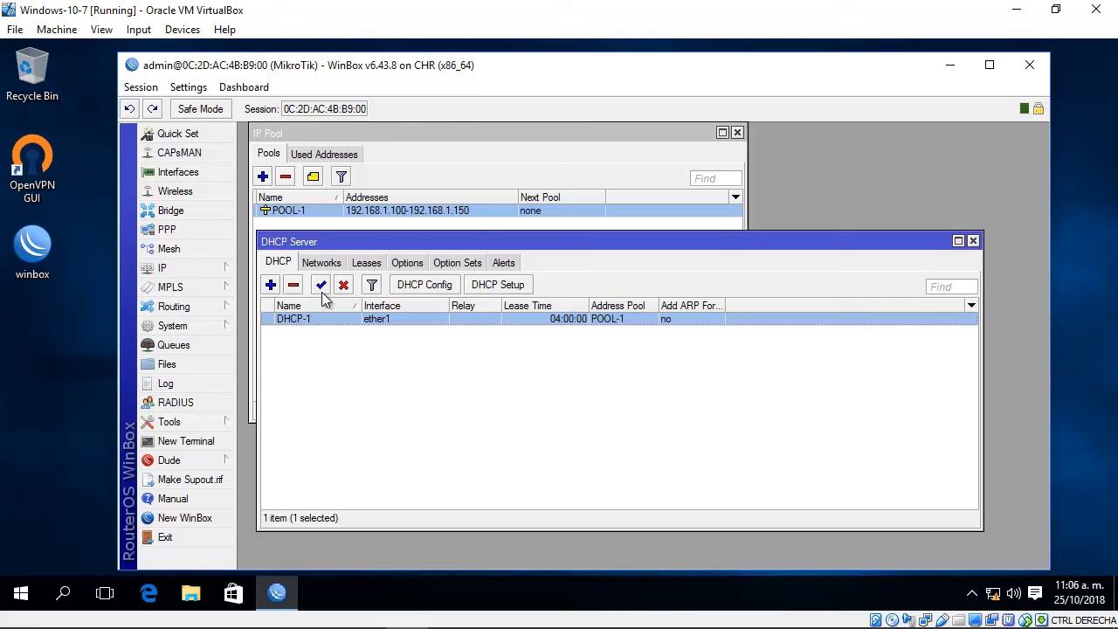
mouse_move(325, 332)
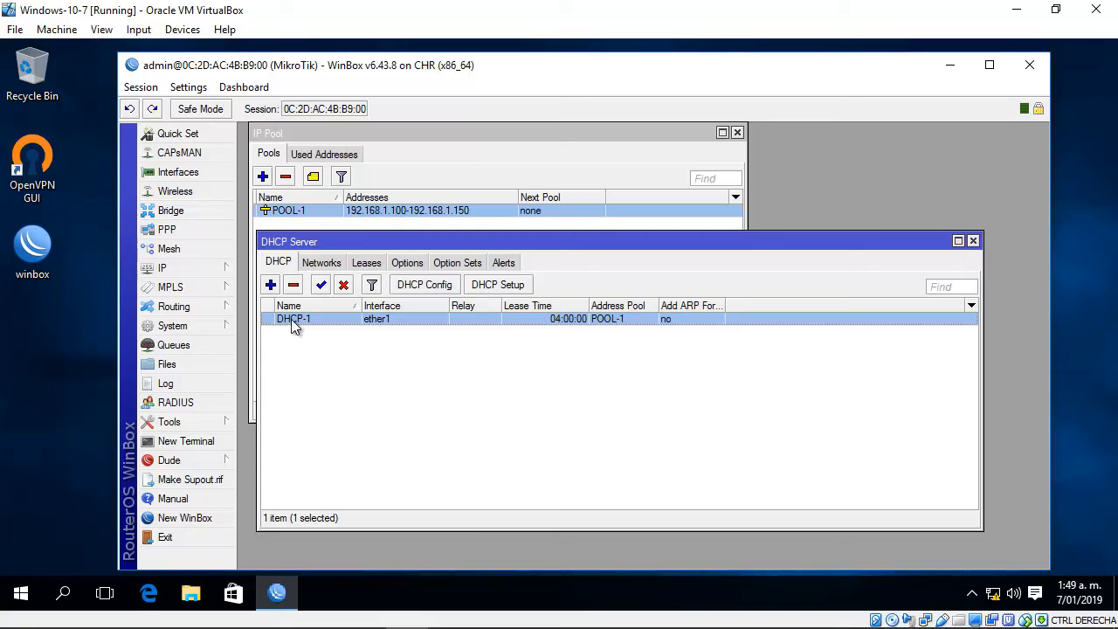
right_click(293, 318)
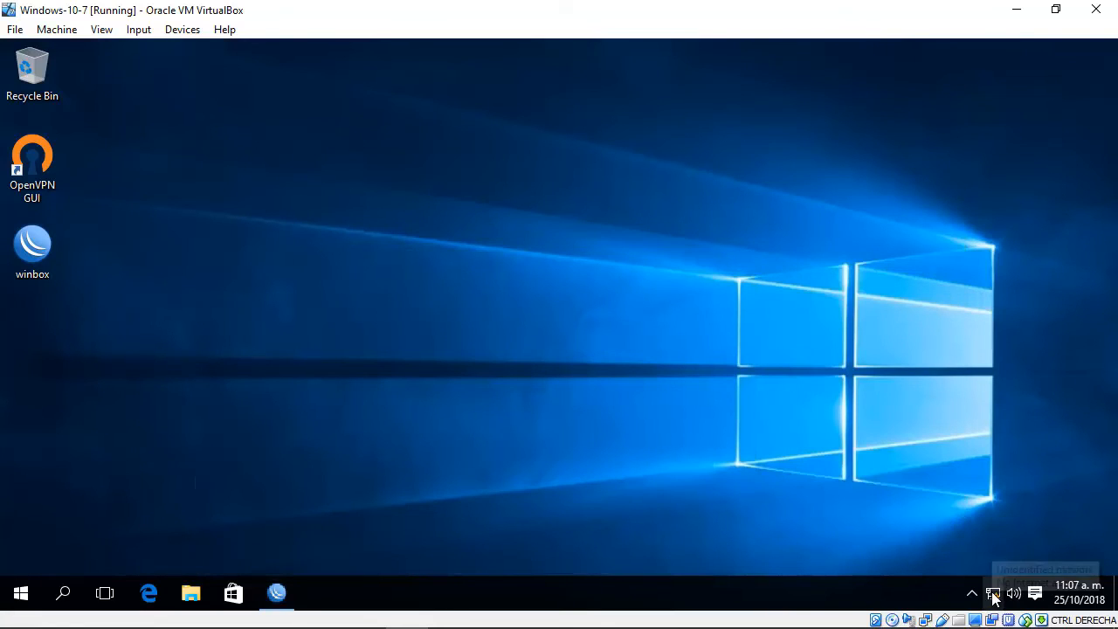
Disable and re-enable the Ethernet adapter, allowing discovery on the new network.
left_click(993, 594)
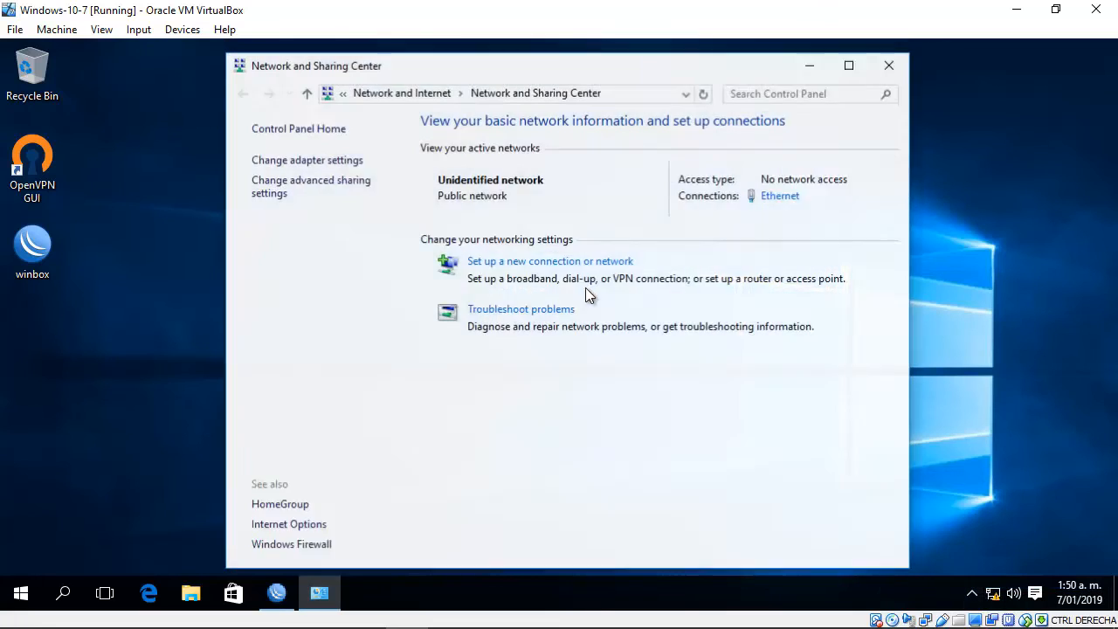
left_click(307, 161)
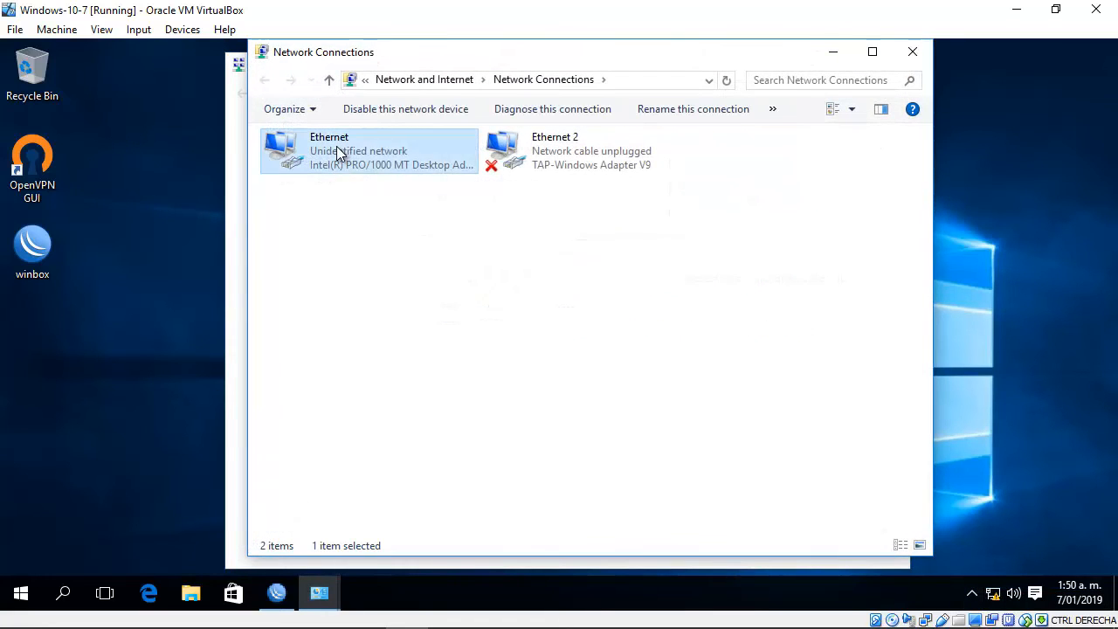
left_click(405, 109)
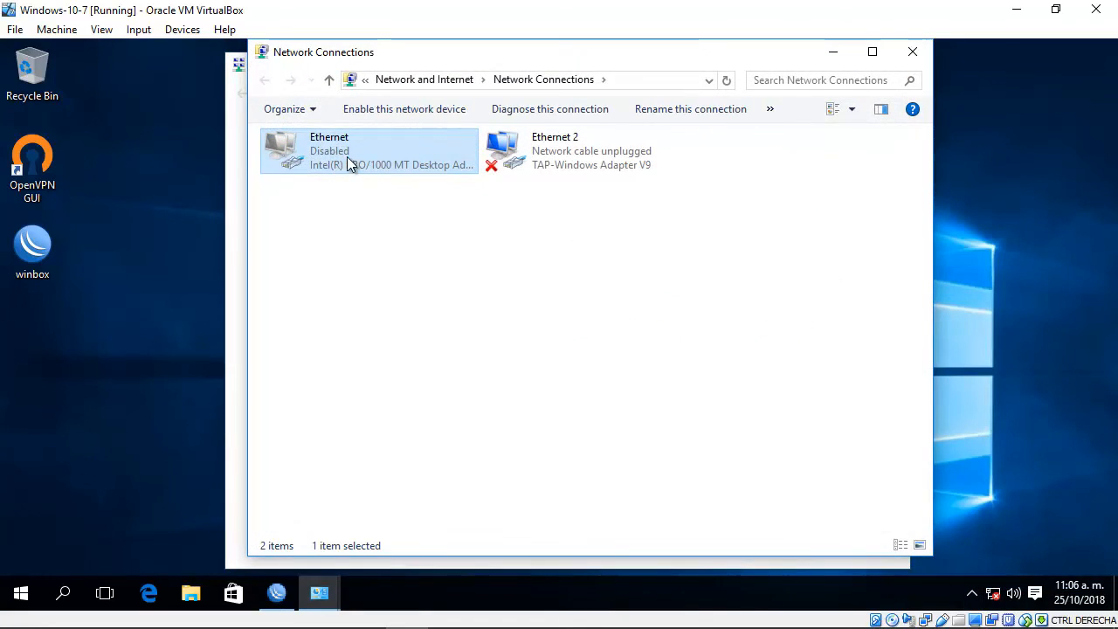
right_click(349, 150)
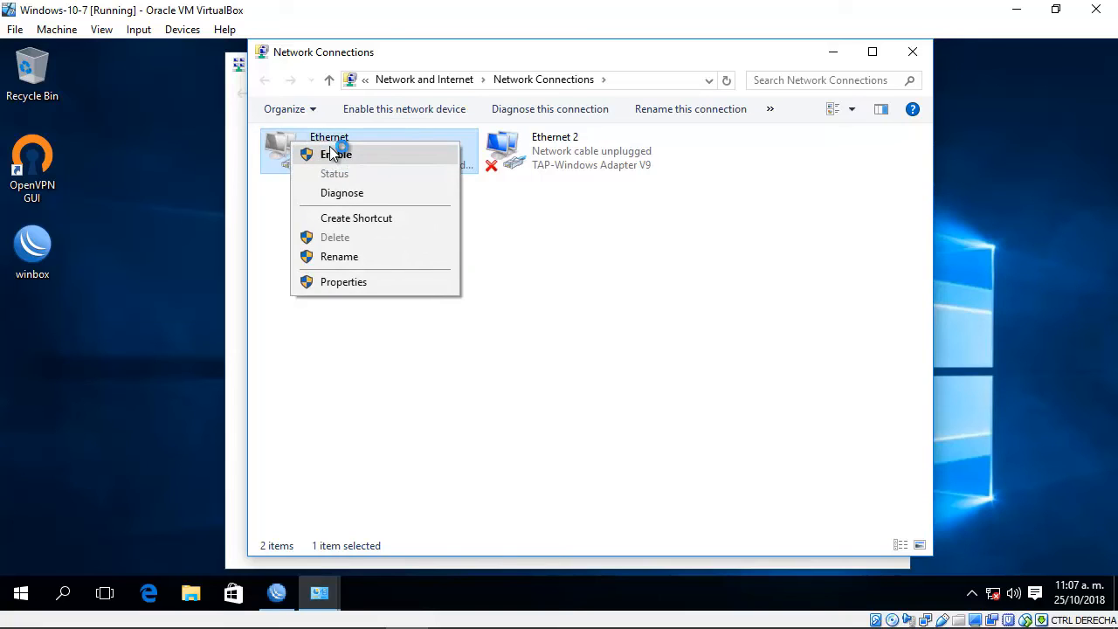
left_click(336, 154)
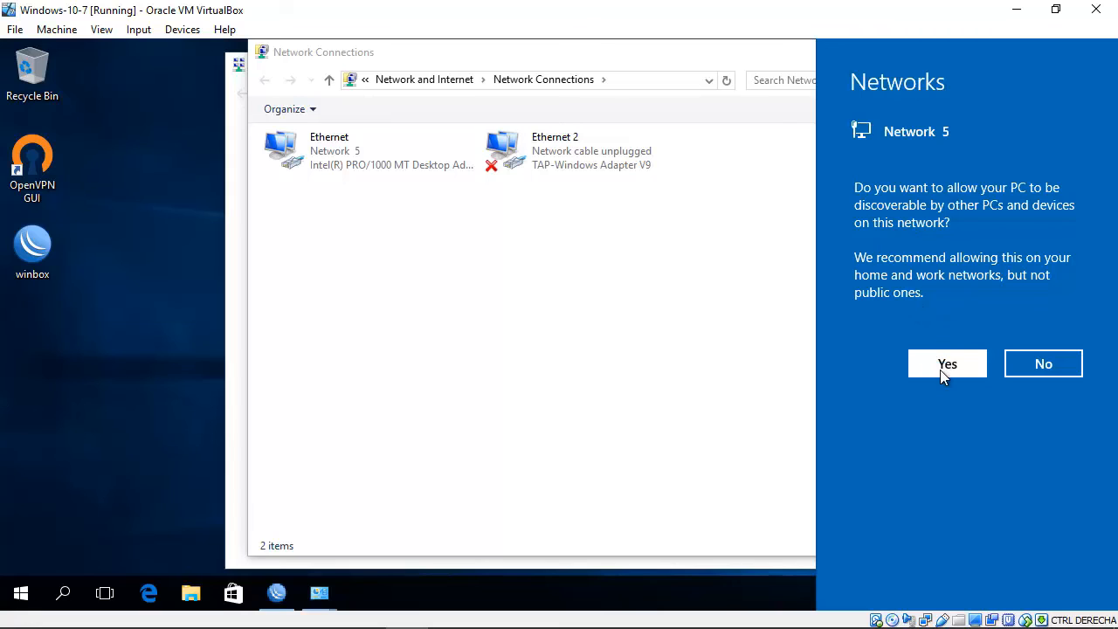
left_click(946, 363)
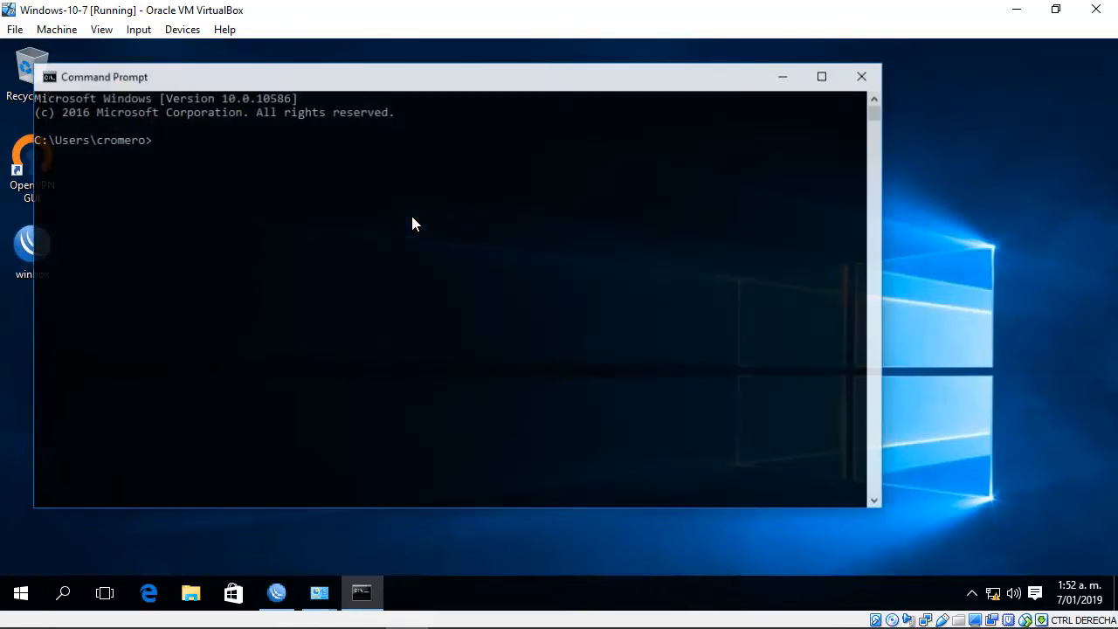
Run ipconfig /all and inspect the ecc-ingenieros.com suffix and 192.168.1.150 lease details.
type("ipco")
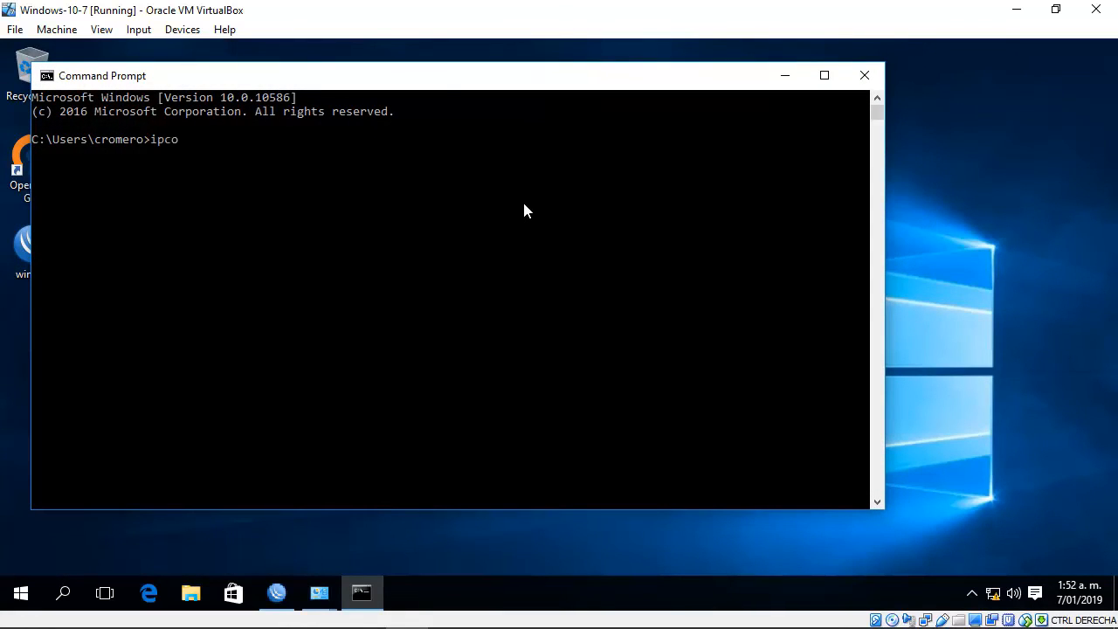
type("nfig/")
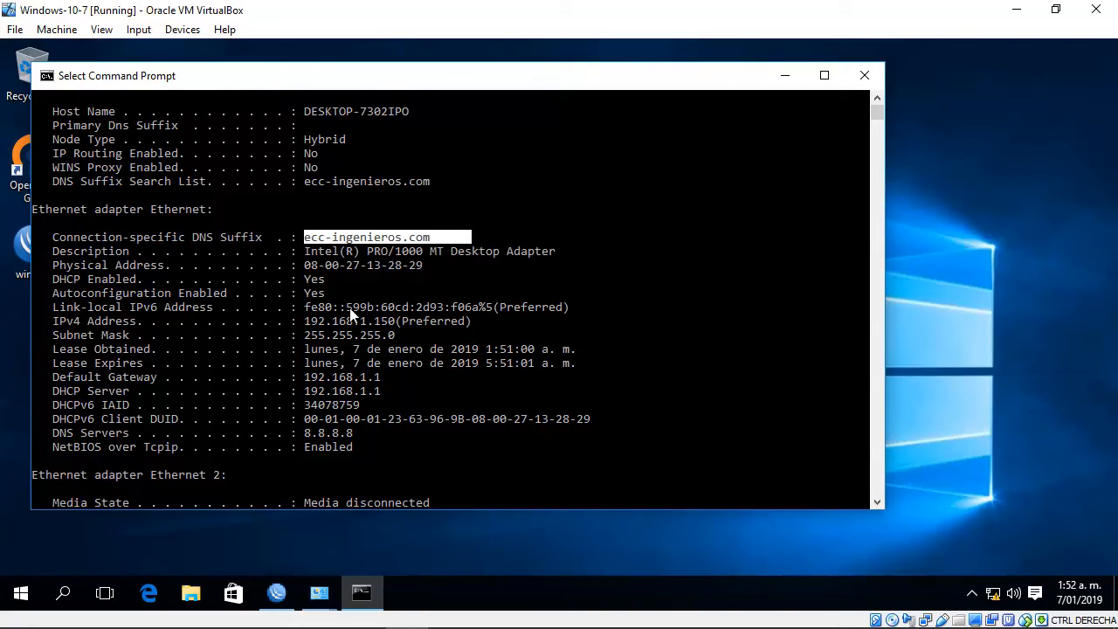
left_click(353, 321)
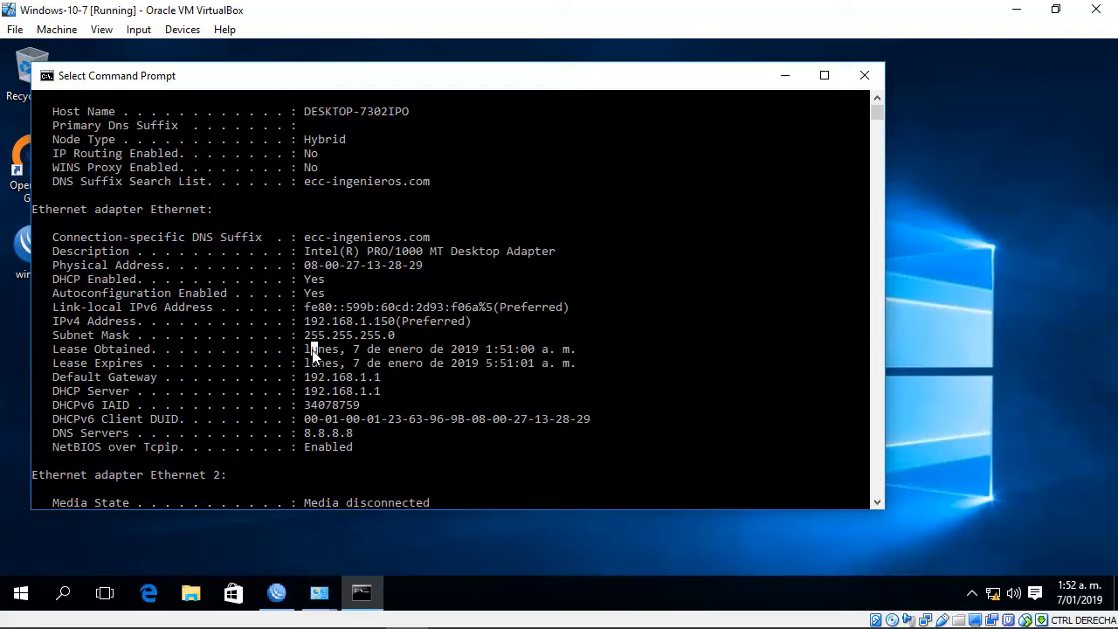
double_click(323, 350)
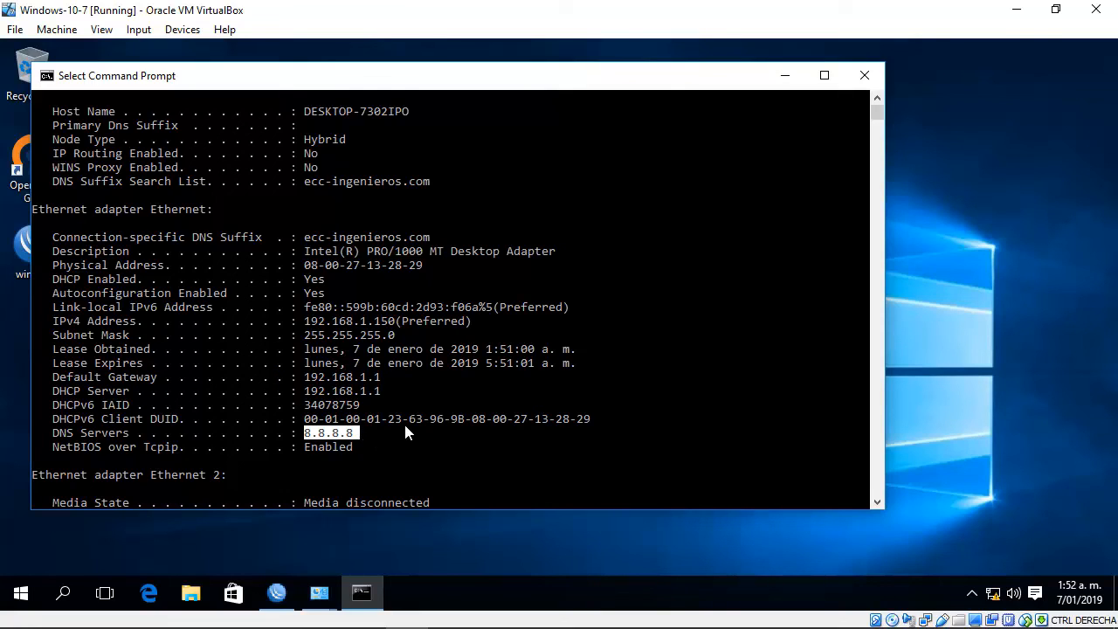
scroll("down", 3)
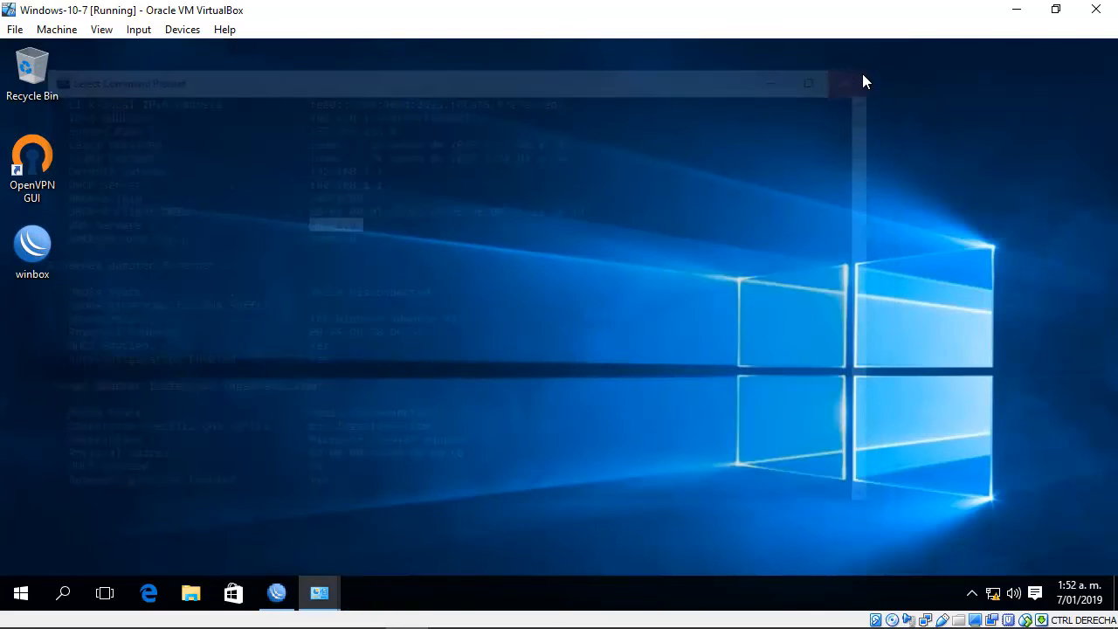
In a new Command Prompt, enter ping 192.168.1.1 toward the router.
left_click(841, 84)
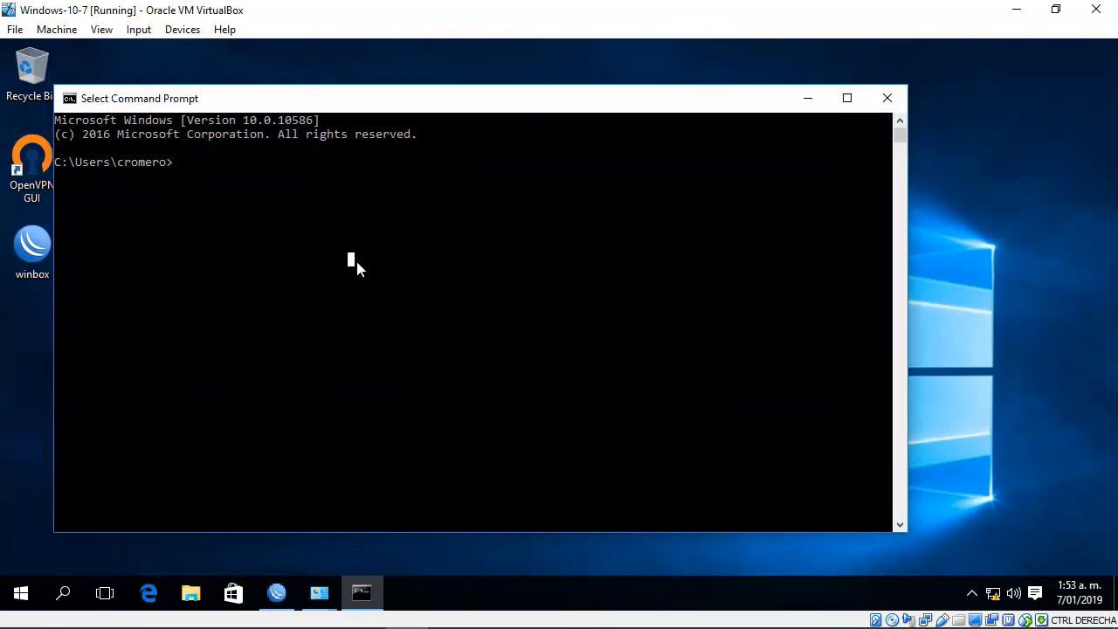
type("ping 19")
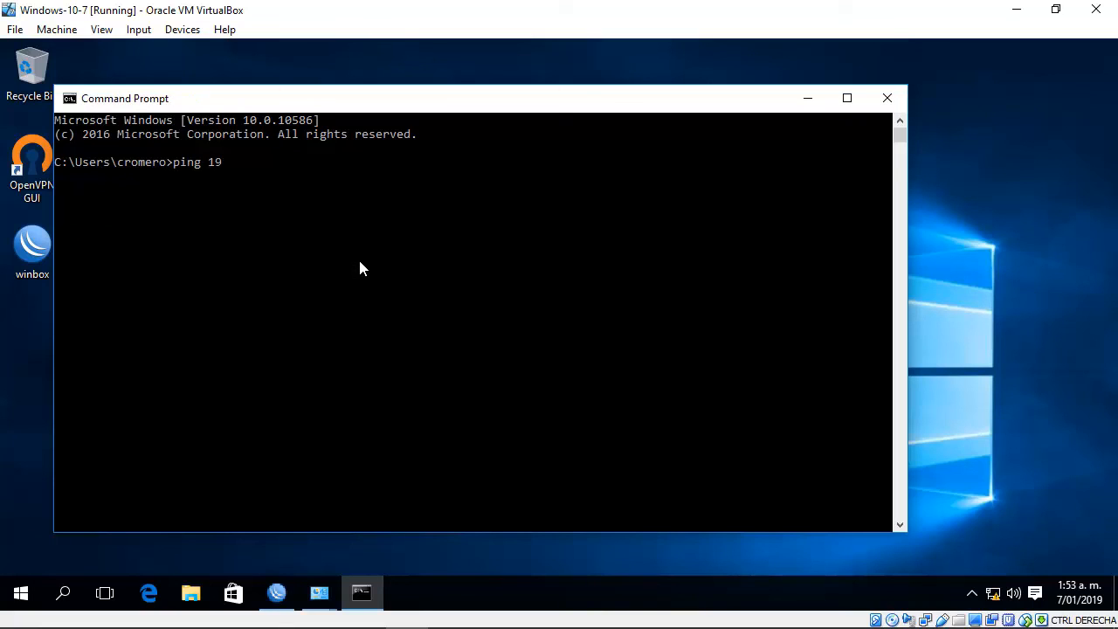
type("2.168.1.1")
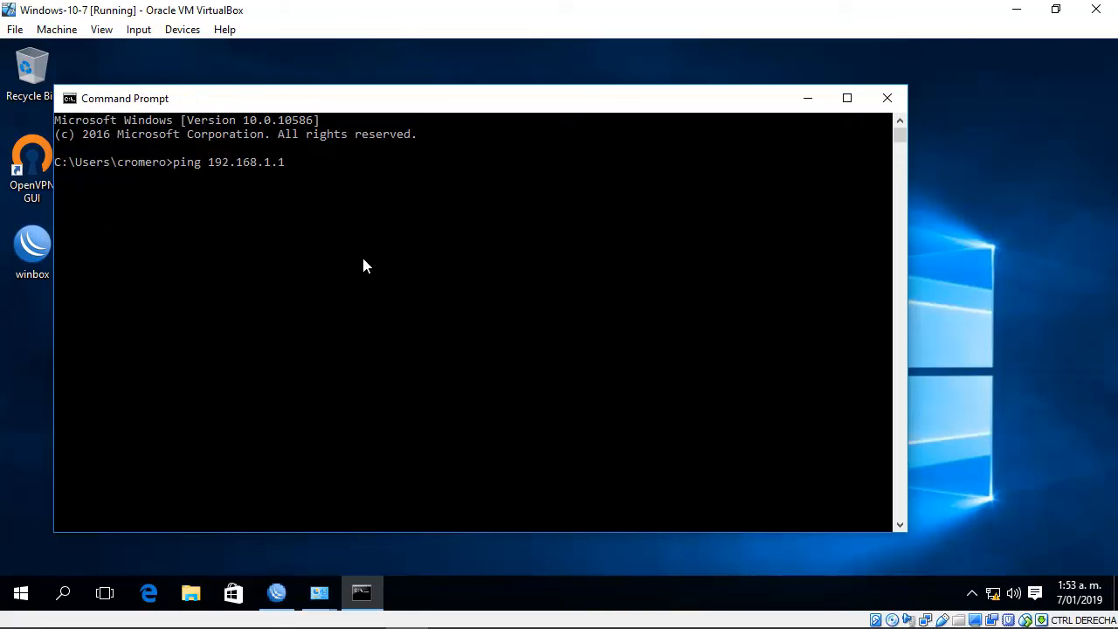